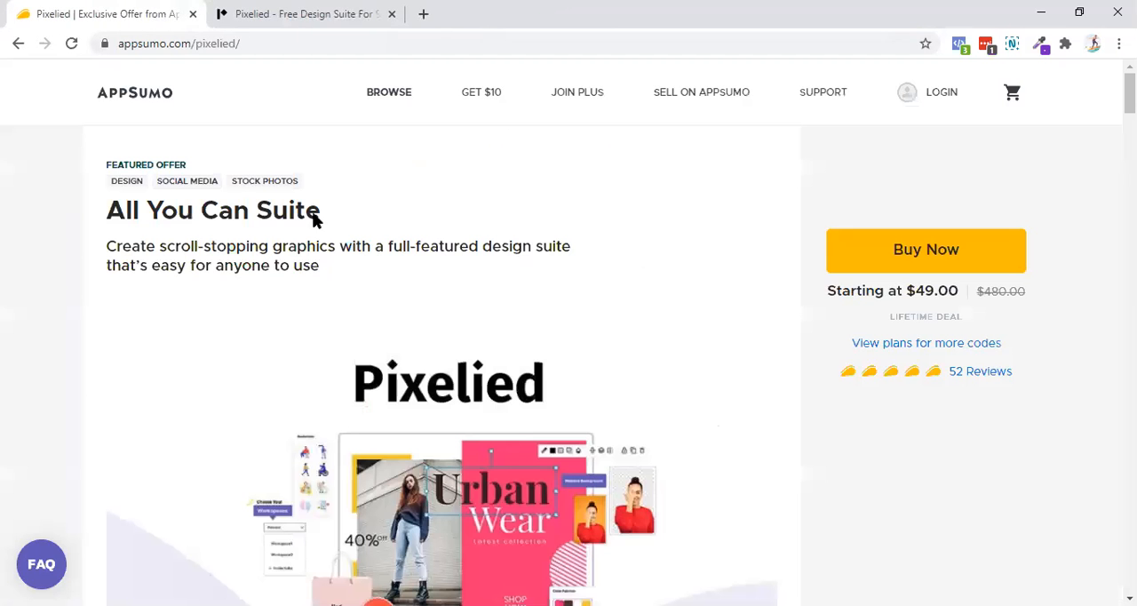
- Return to the AppSumo Pixelied deal and scroll down to the pricing plans
left_click(306, 14)
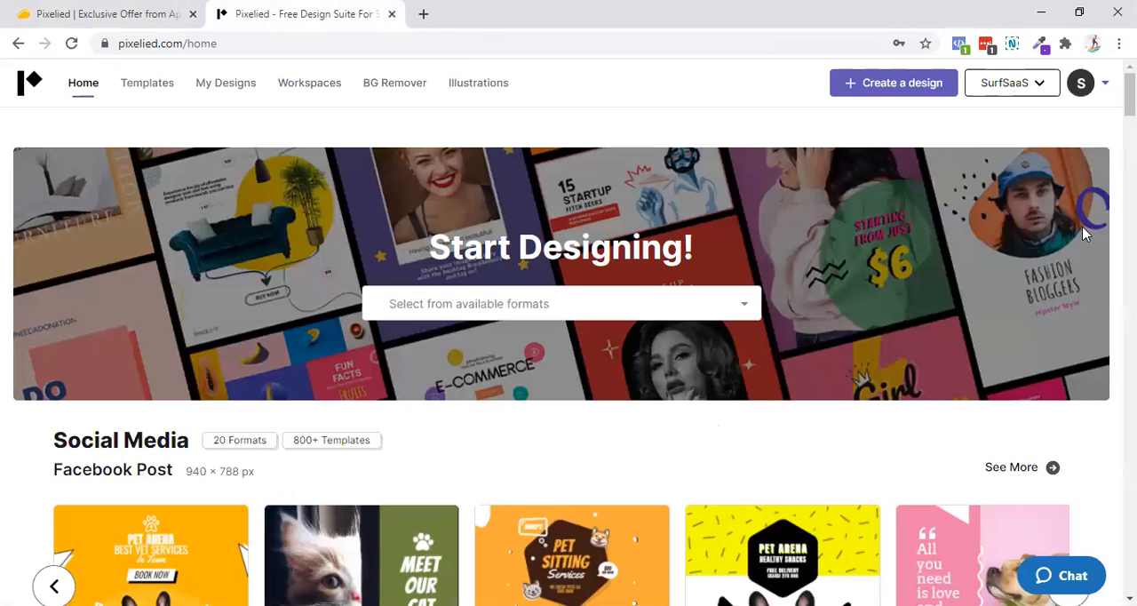
mouse_move(137, 62)
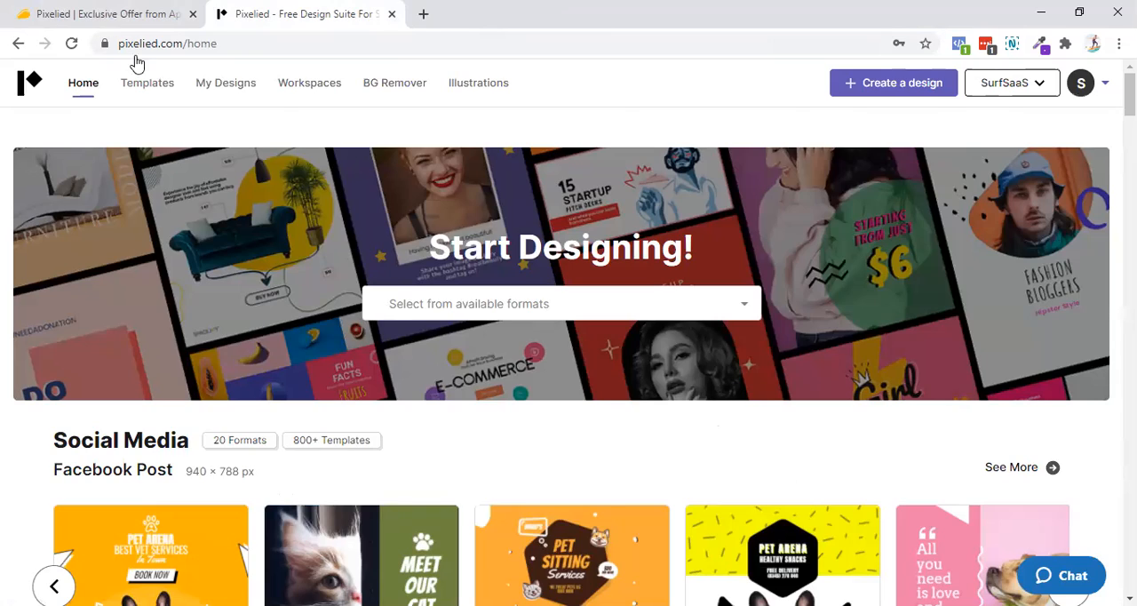
left_click(107, 13)
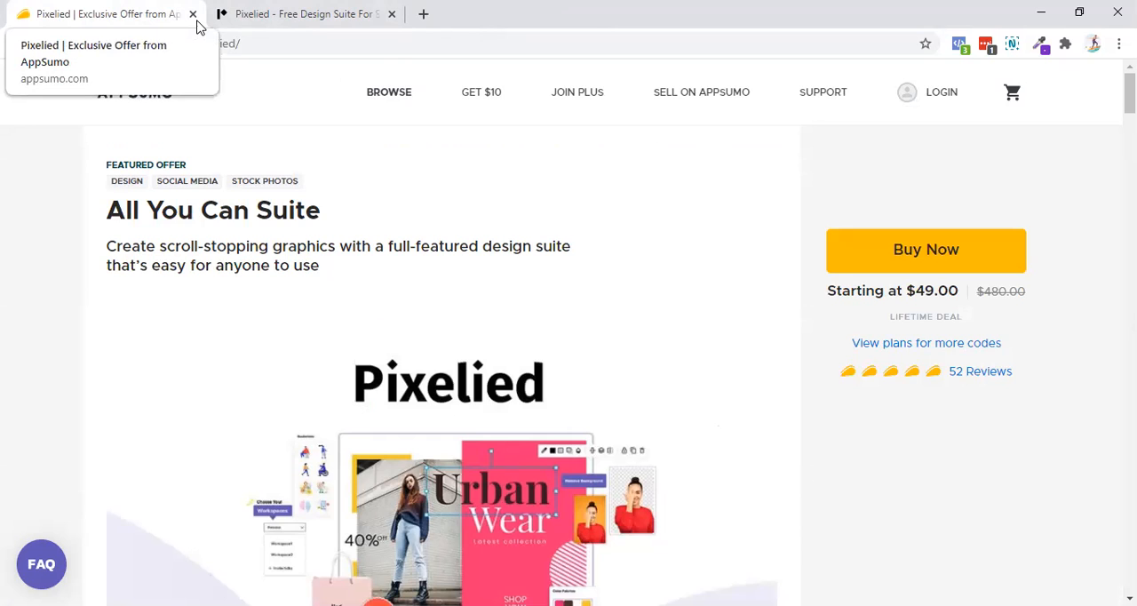
scroll("down", 3)
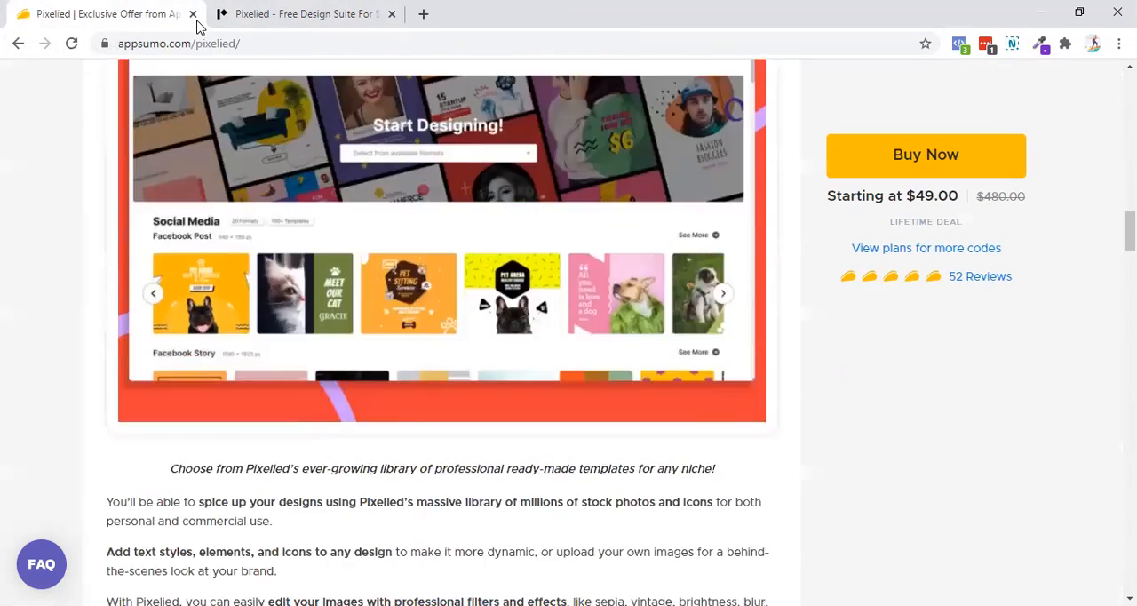
scroll("down", 3)
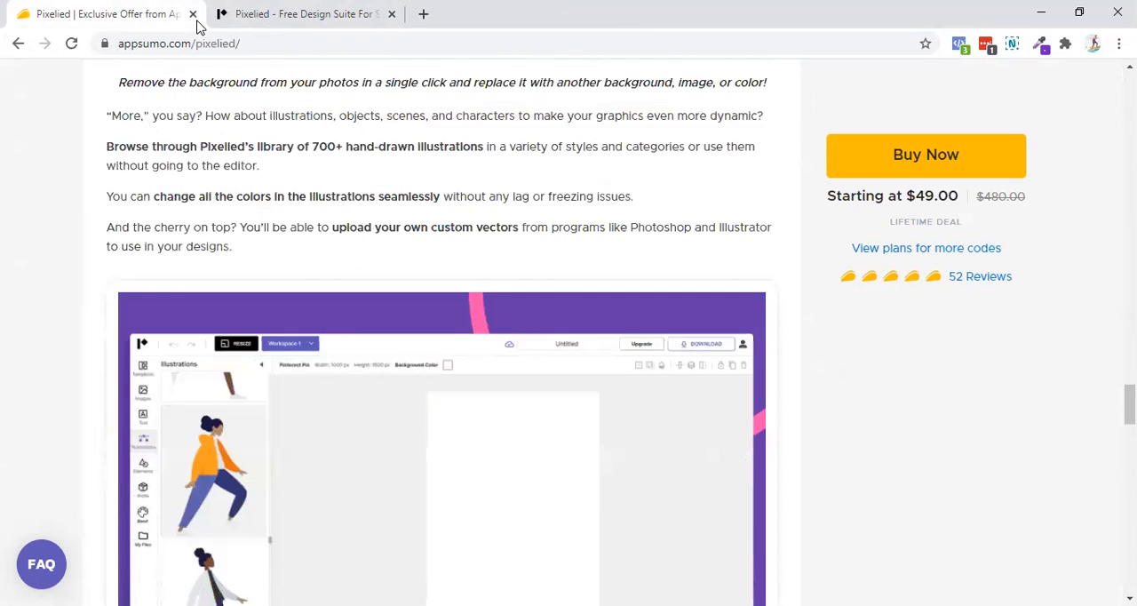
scroll("down", 3)
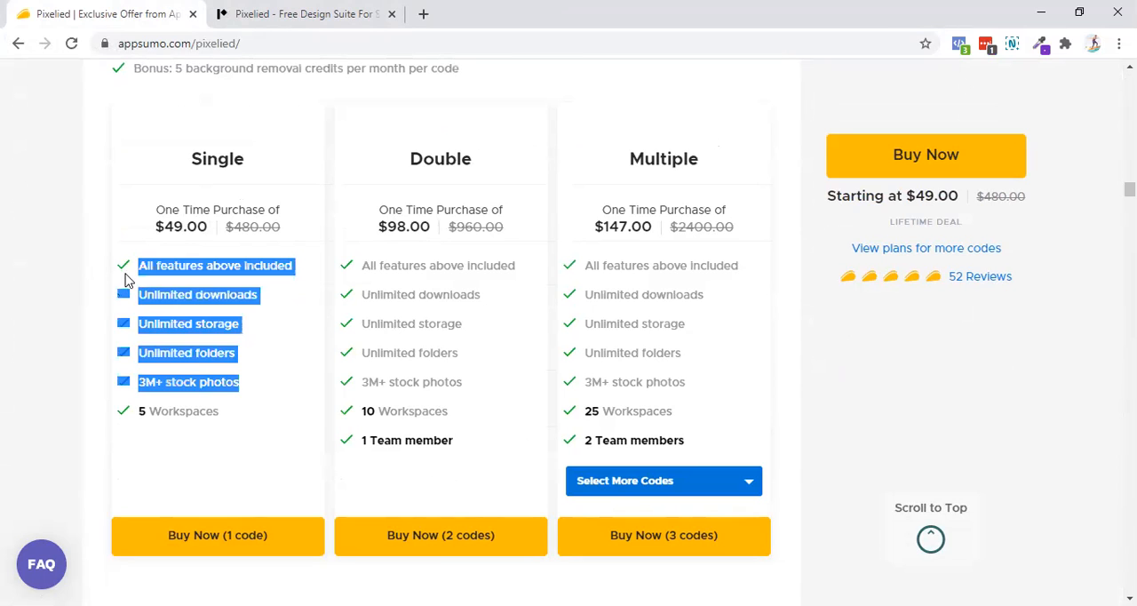
- Inspect the Double plan's 10 Workspaces line and leave Multiple at 3 codes ($147)
left_click(195, 439)
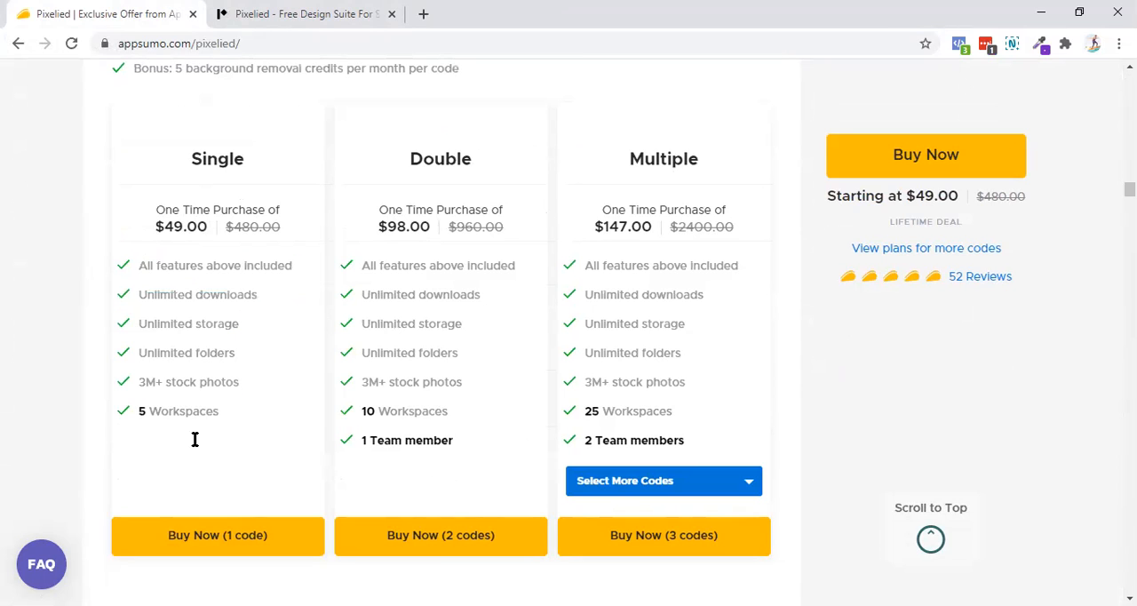
double_click(416, 411)
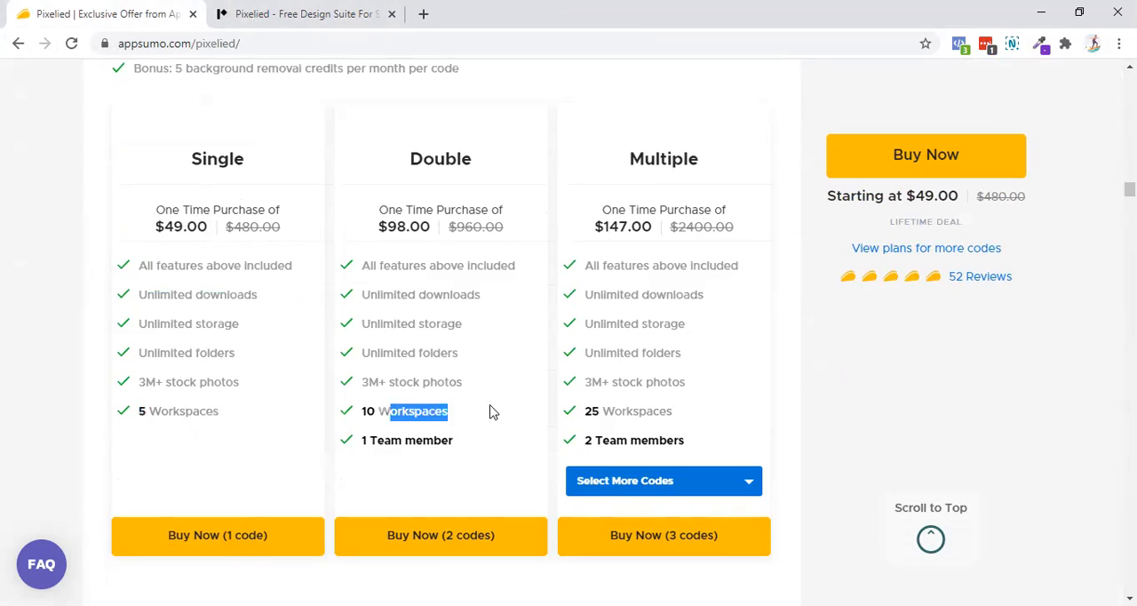
double_click(405, 410)
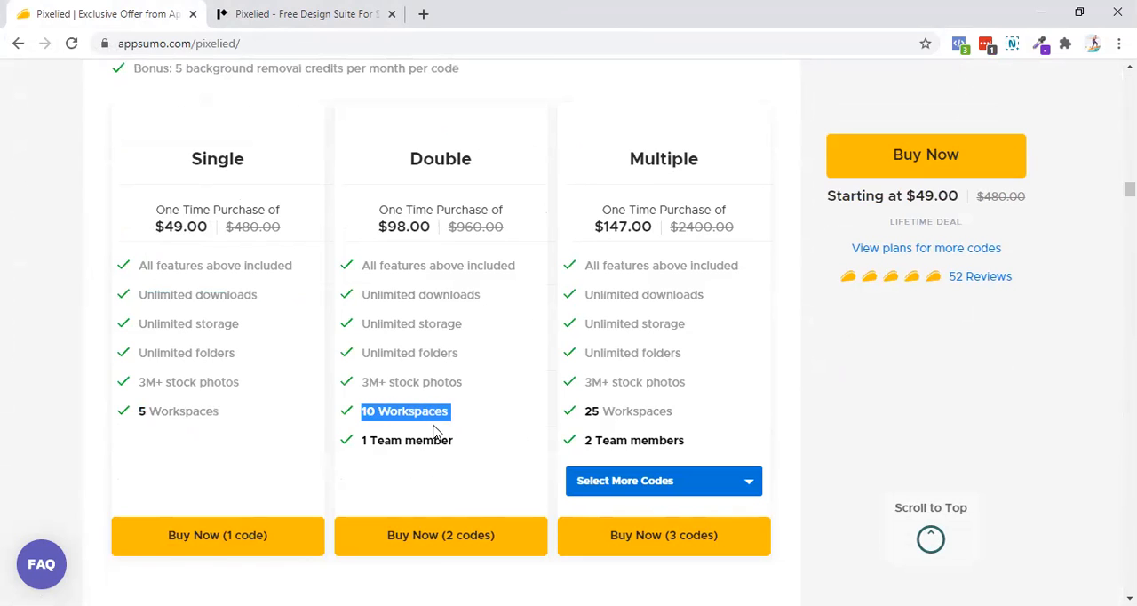
double_click(406, 439)
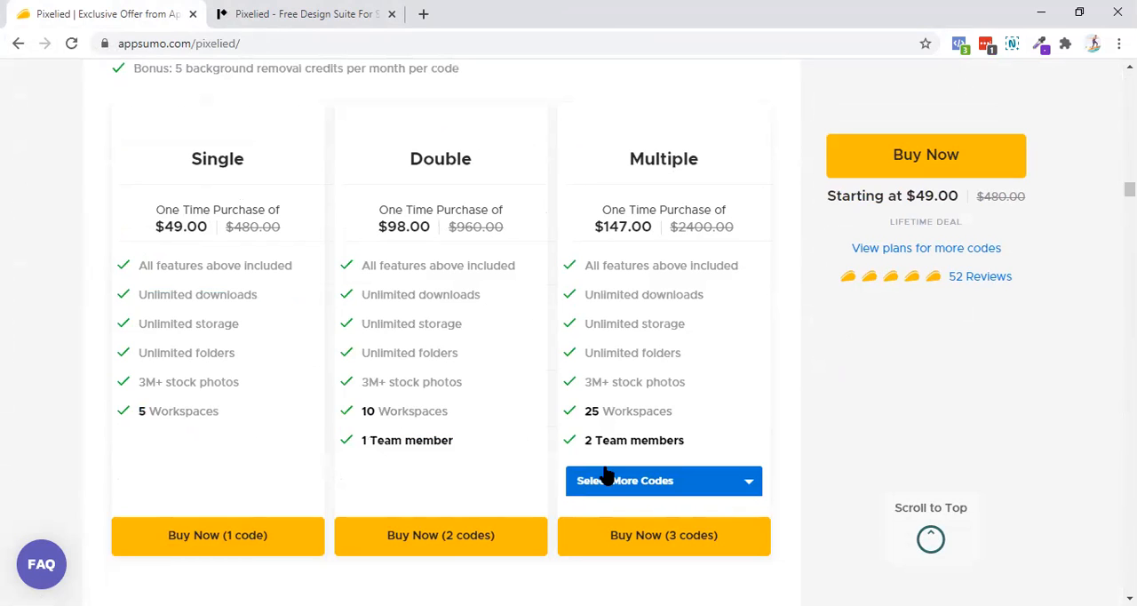
left_click(664, 481)
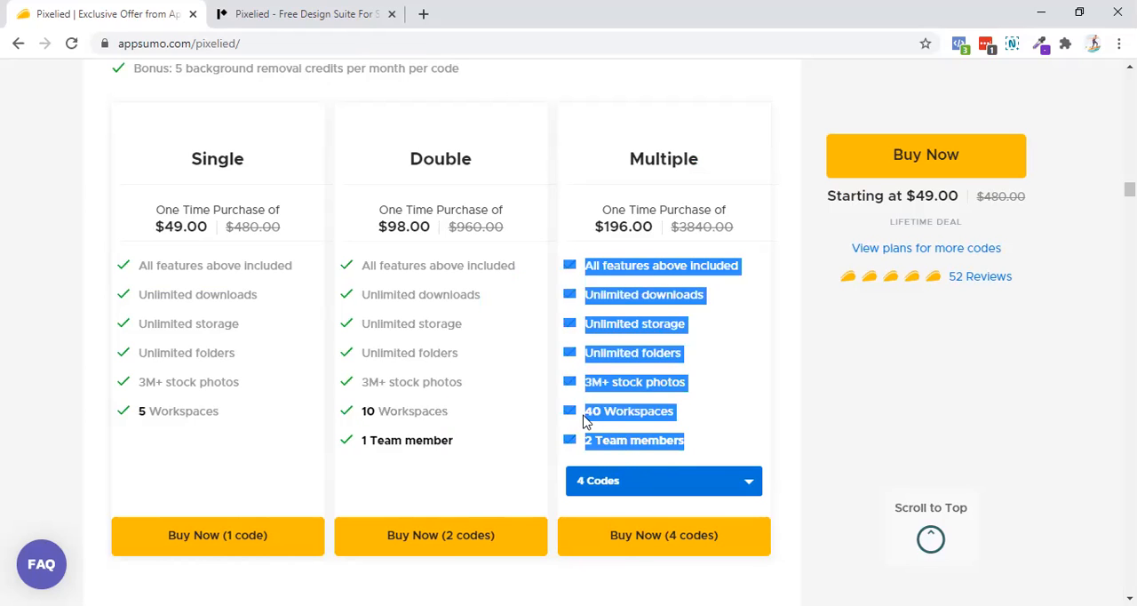
left_click(663, 480)
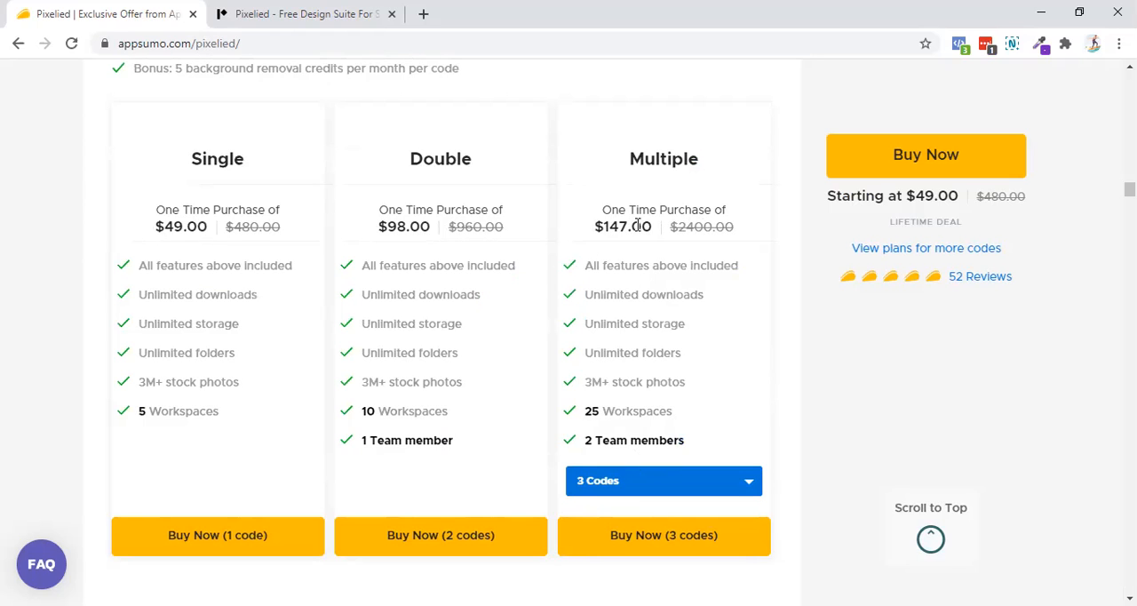
double_click(404, 226)
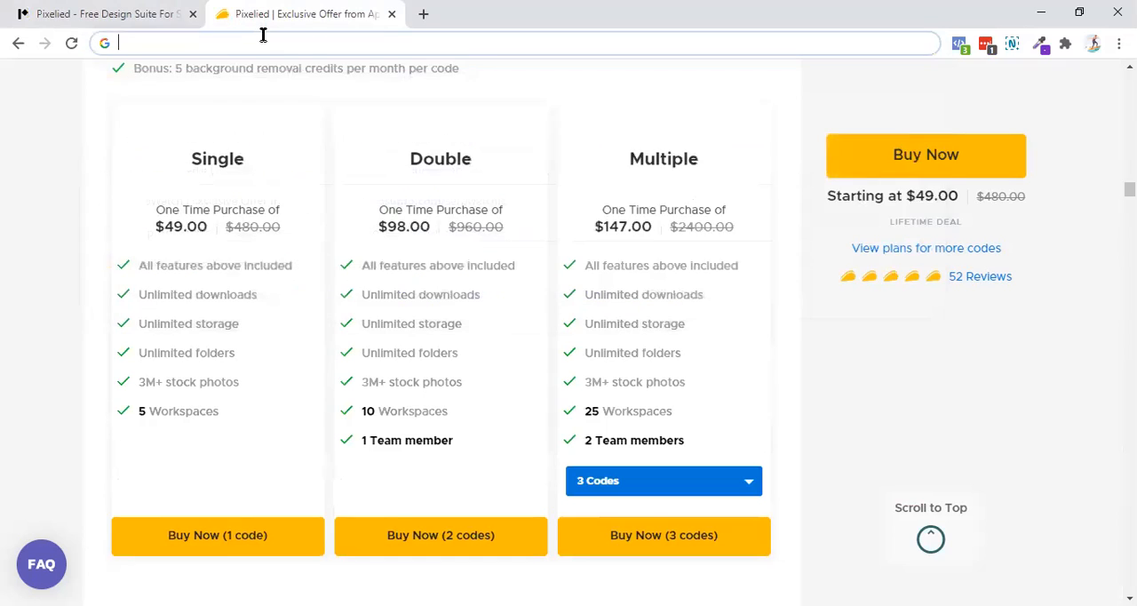
- Visit surfsaas.com, view its podcast on Spotify, then close the Spotify tab
type("surfsaas.com/podcast/")
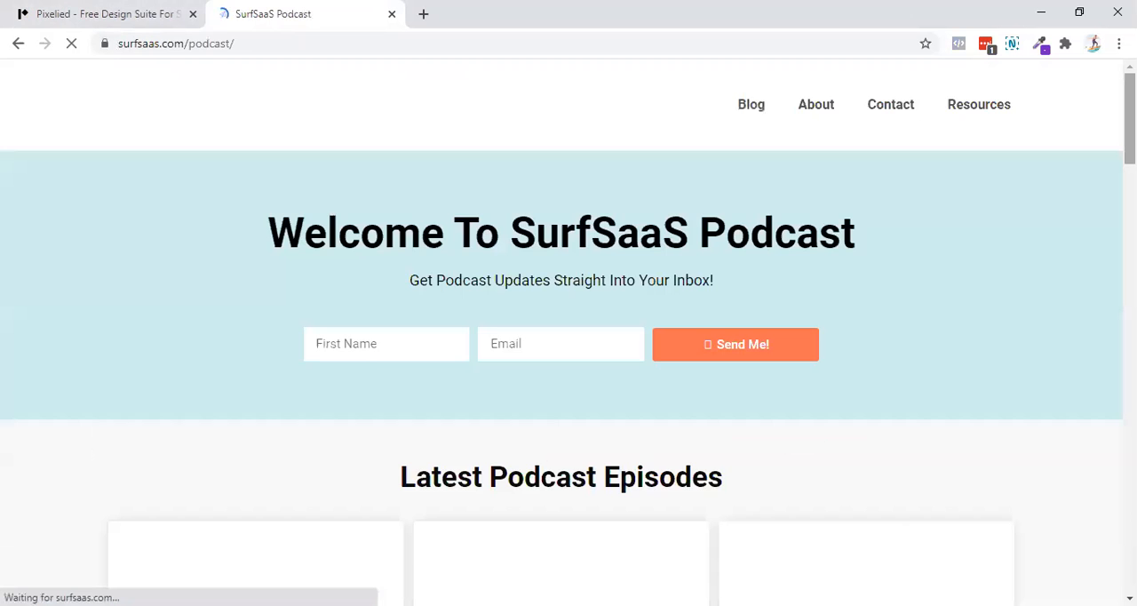
scroll("down", 3)
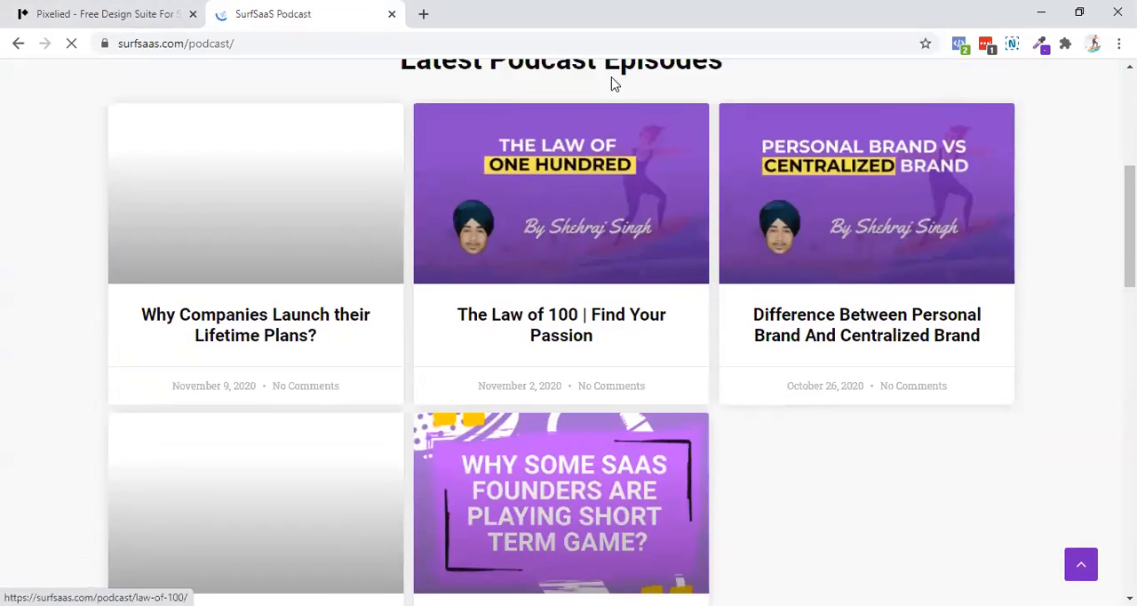
scroll("down", 3)
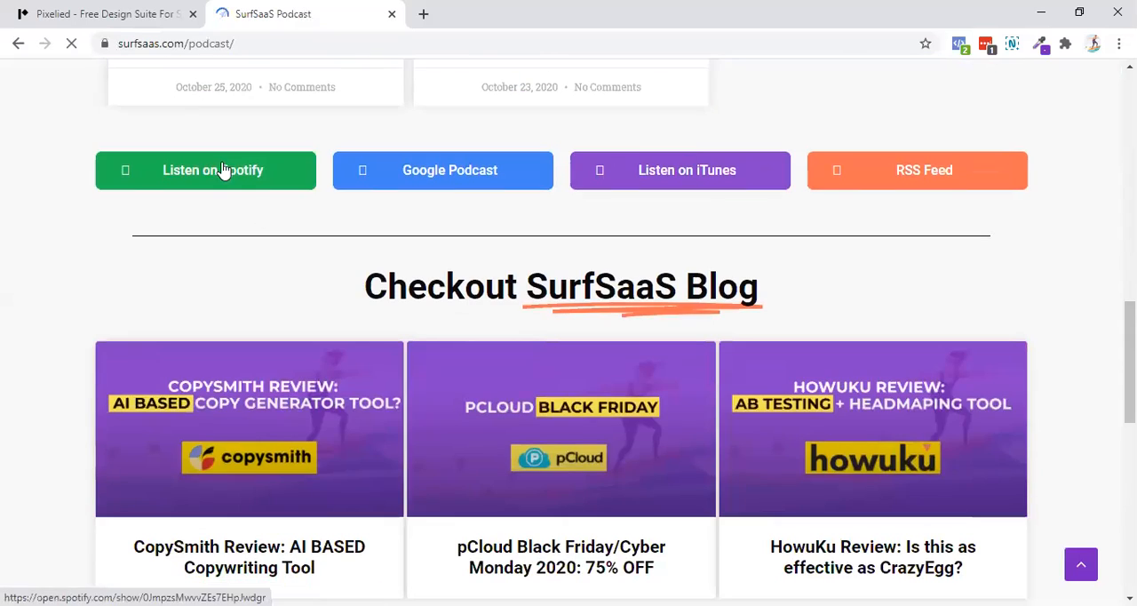
left_click(102, 13)
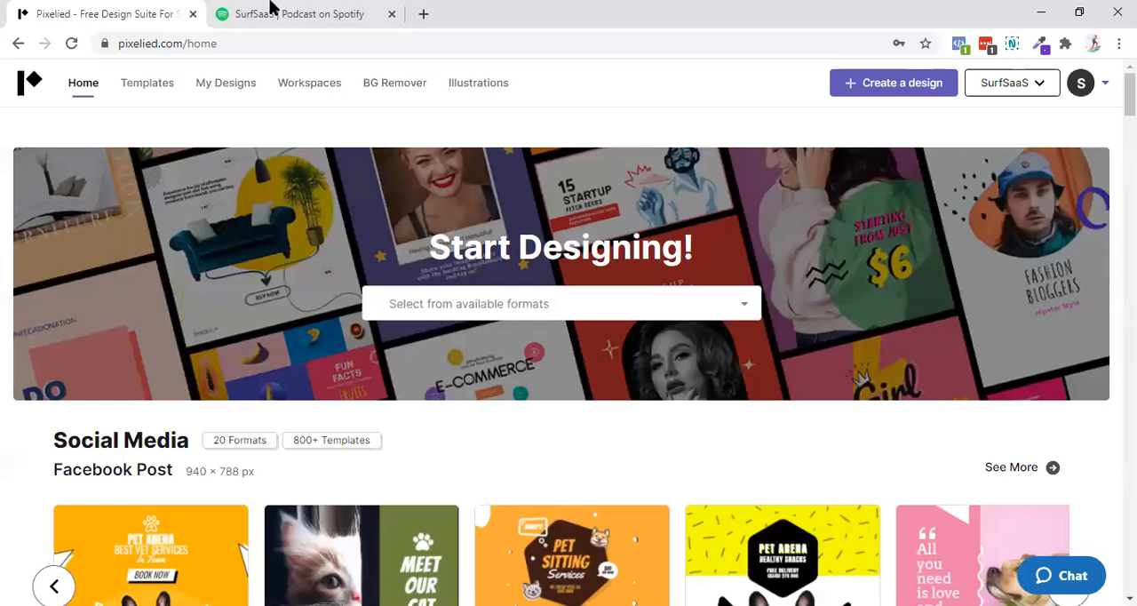
left_click(302, 13)
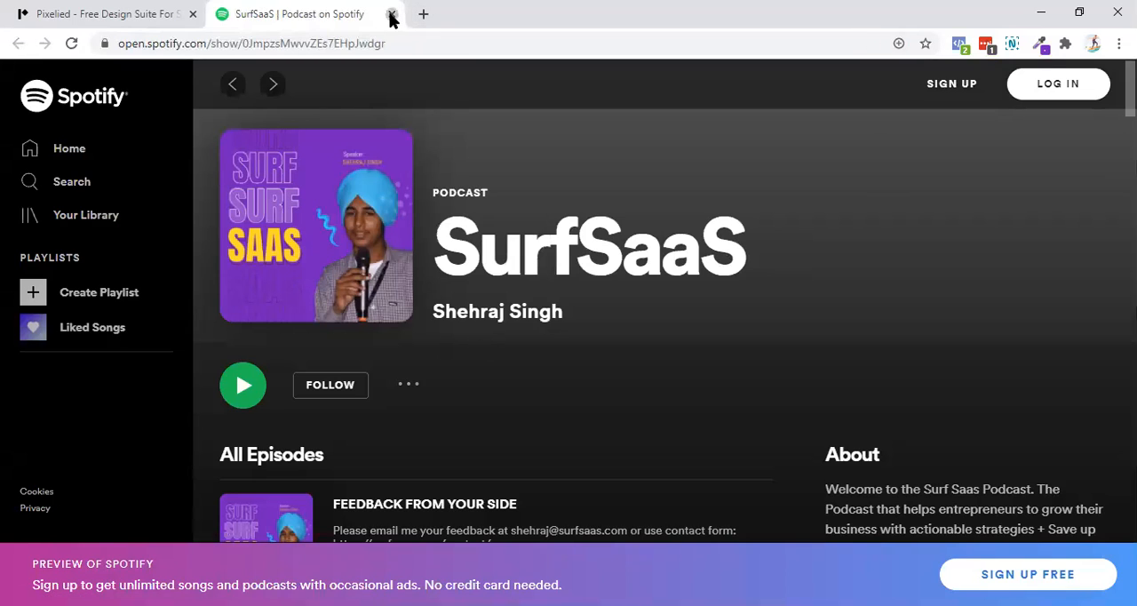
left_click(391, 13)
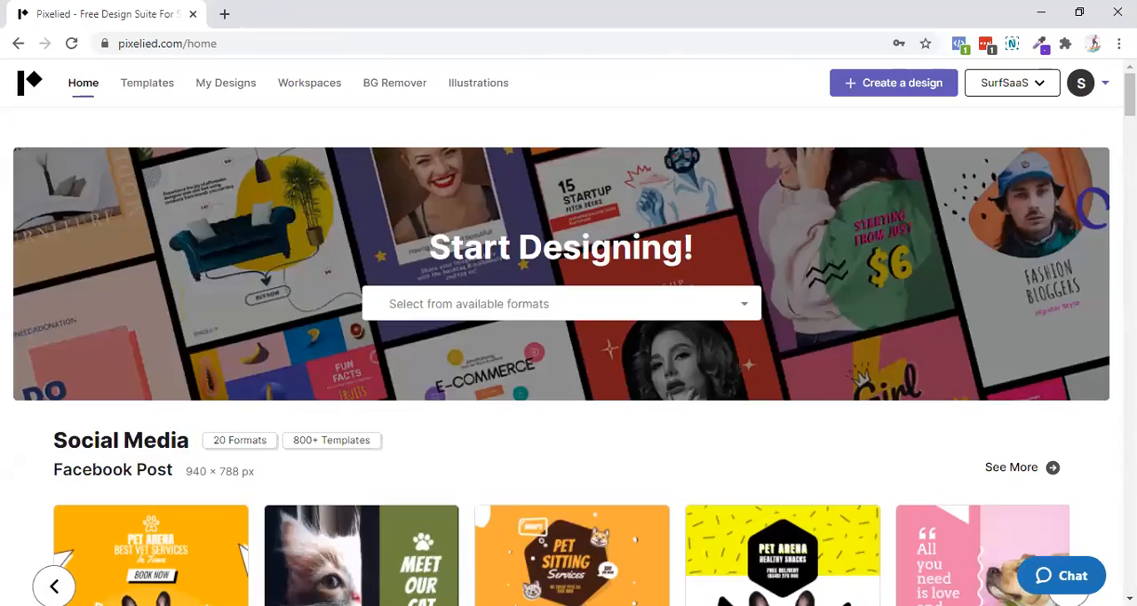
- Check the SurfSaaS workspace list, then view Workspaces listing Personal Workspace as Admin
scroll("down", 3)
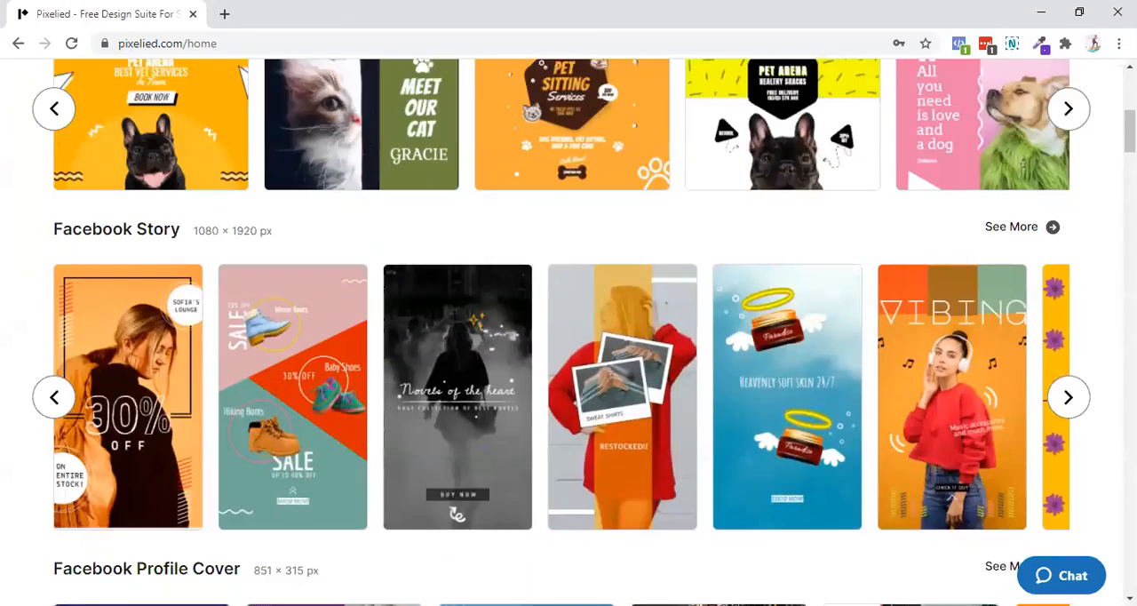
scroll("up", 3)
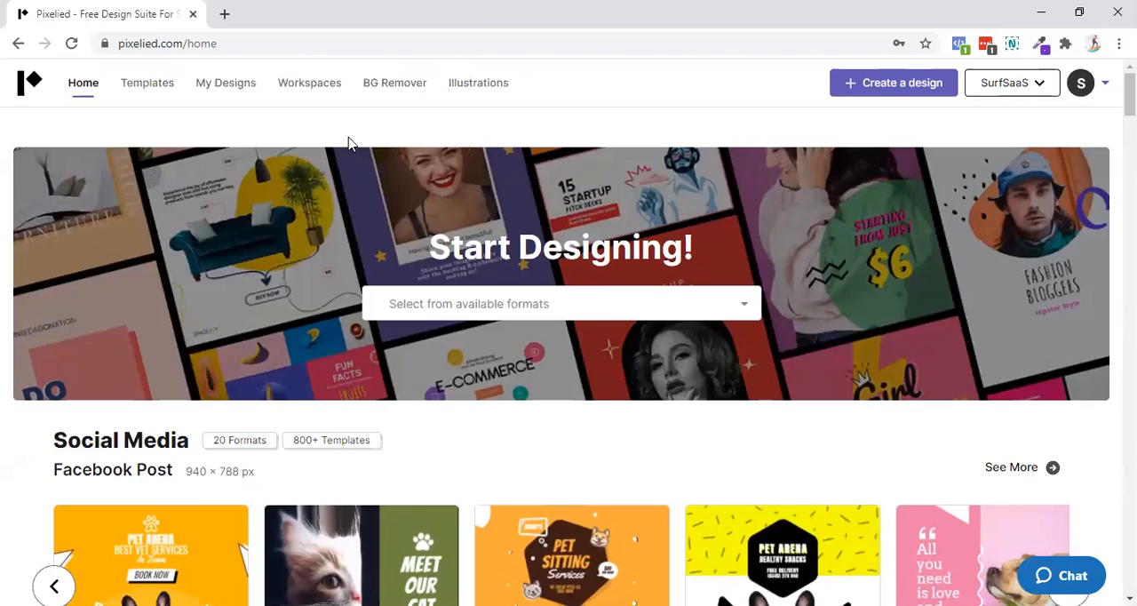
left_click(1011, 83)
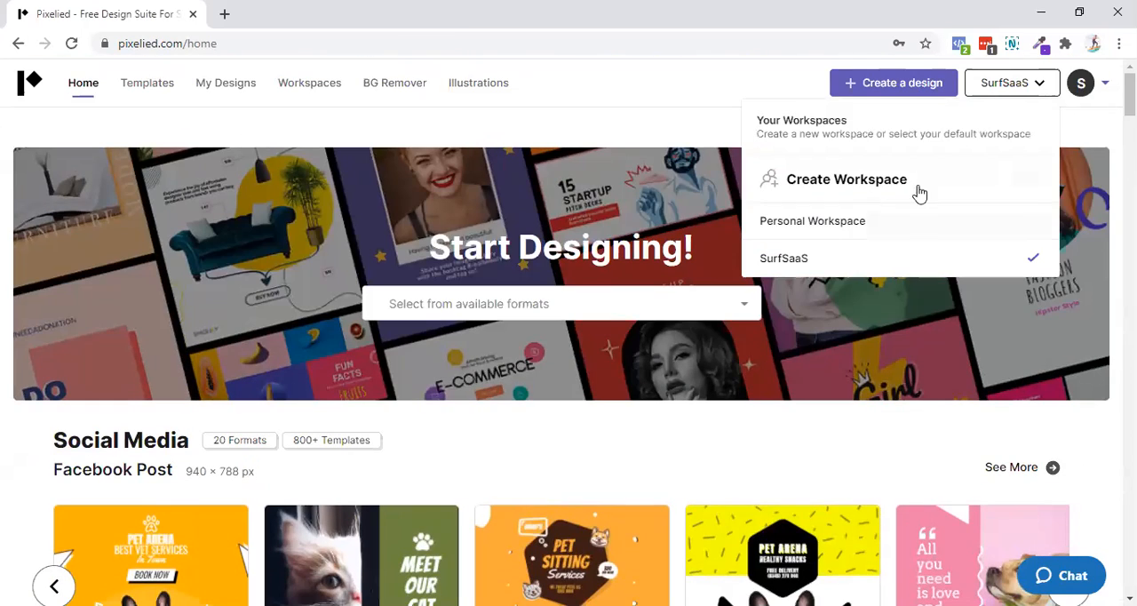
mouse_move(891, 273)
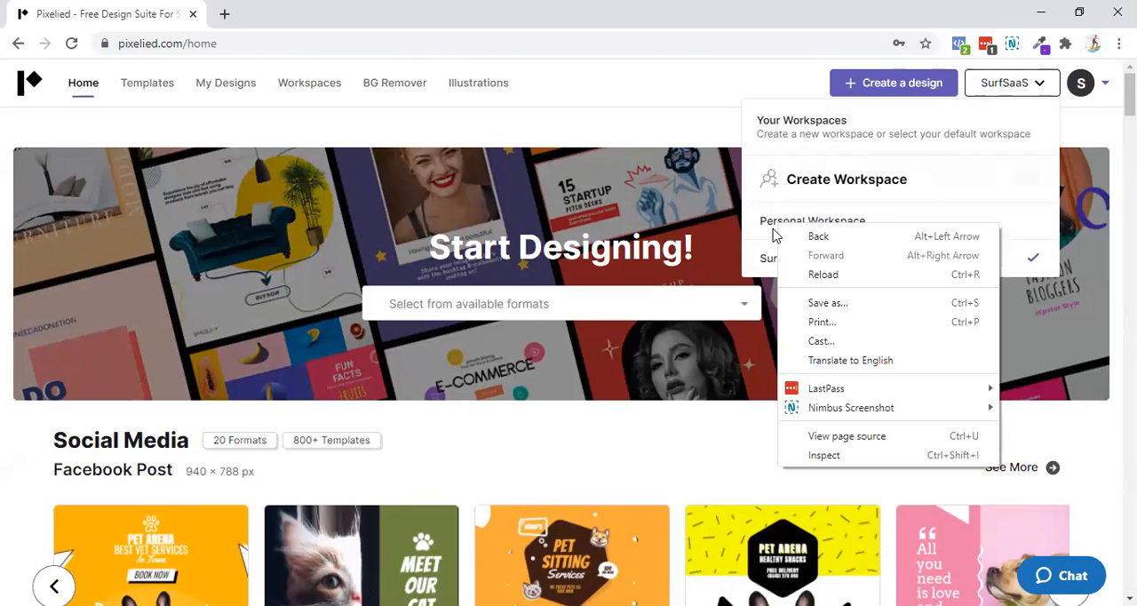
left_click(309, 82)
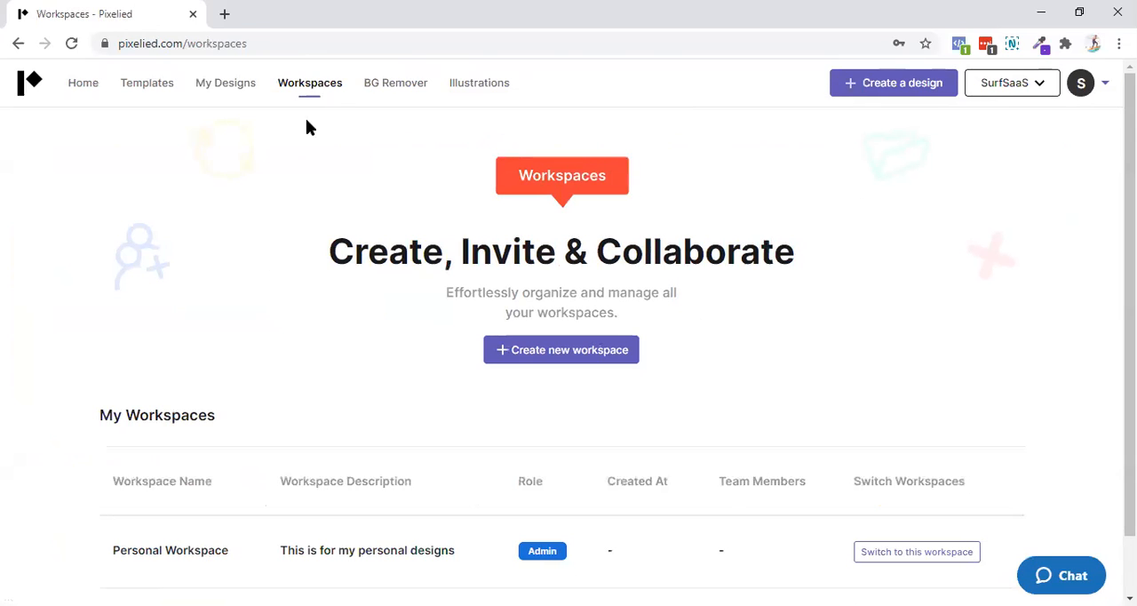
- Look up the current time on Google, then go back to the Pixelied Home page
left_click(1011, 82)
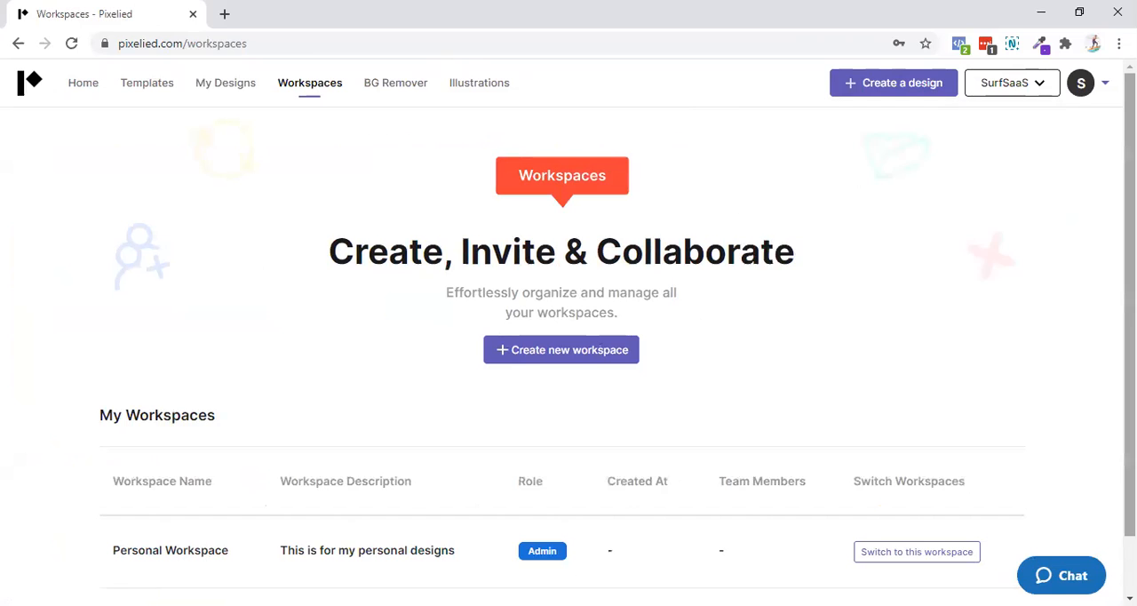
scroll("down", 3)
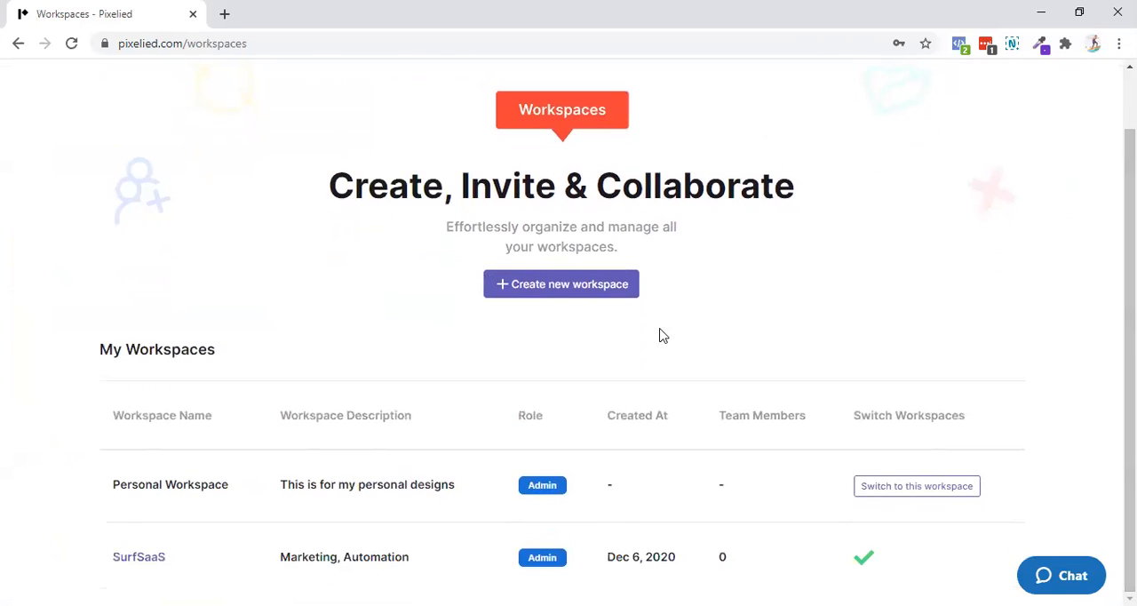
mouse_move(499, 420)
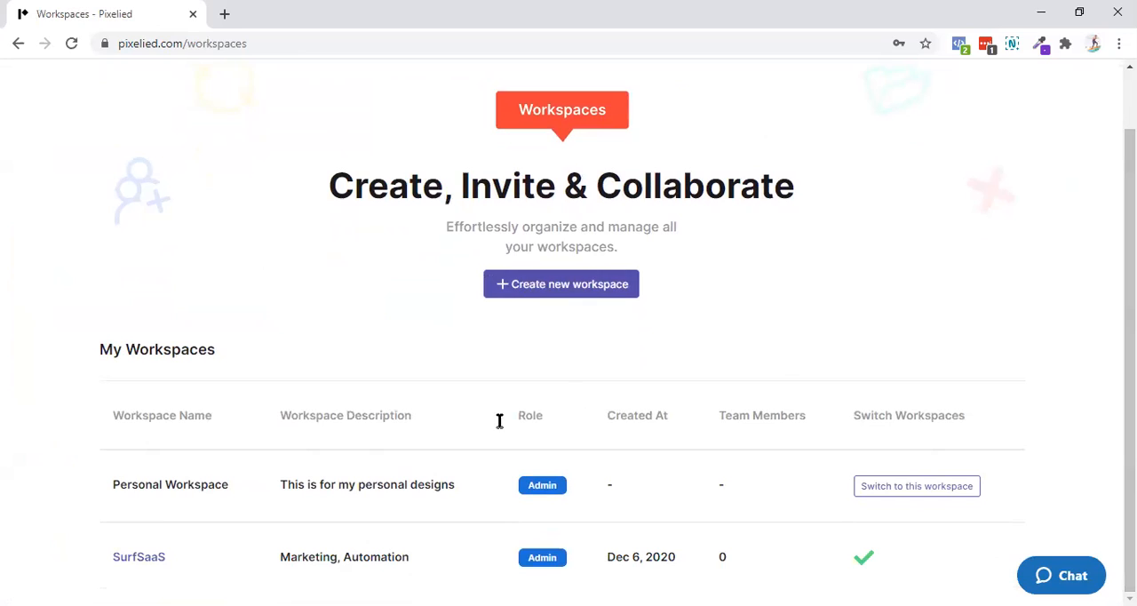
mouse_move(220, 578)
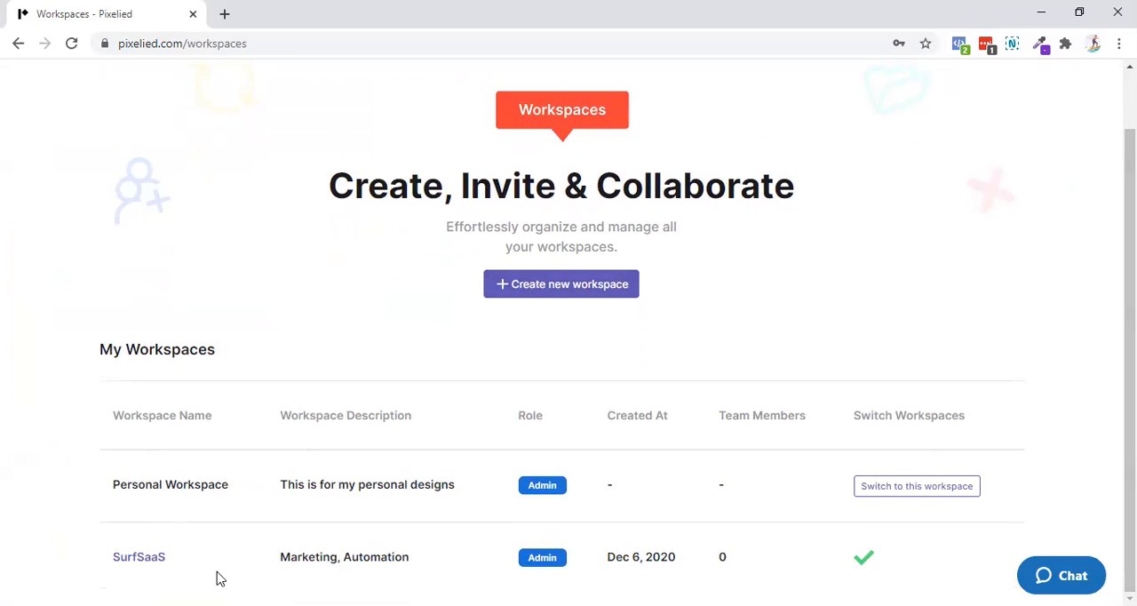
mouse_move(504, 559)
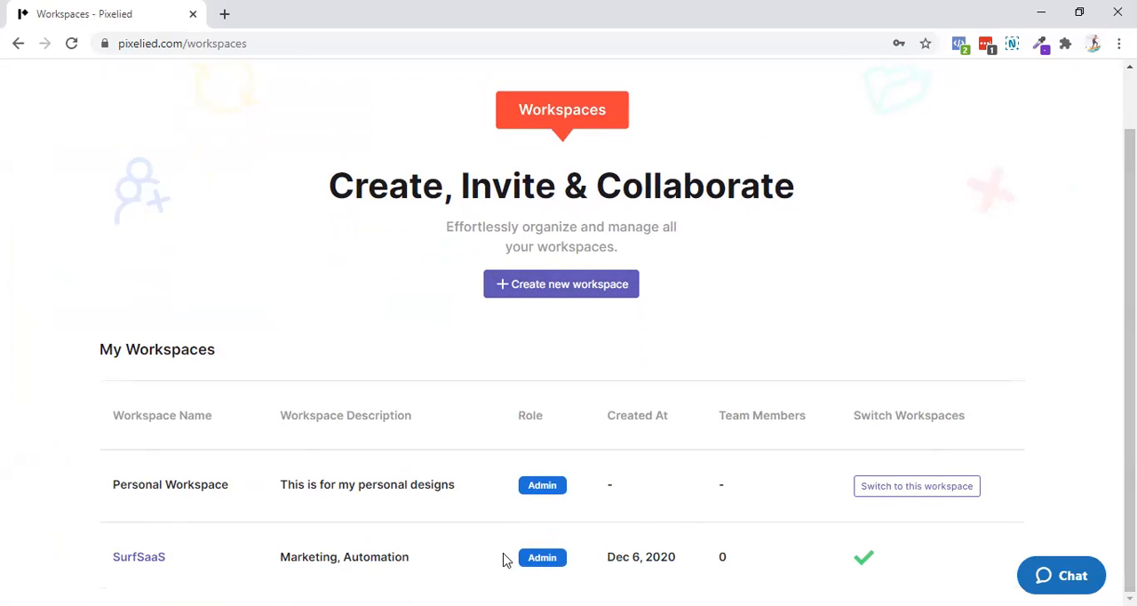
mouse_move(139, 564)
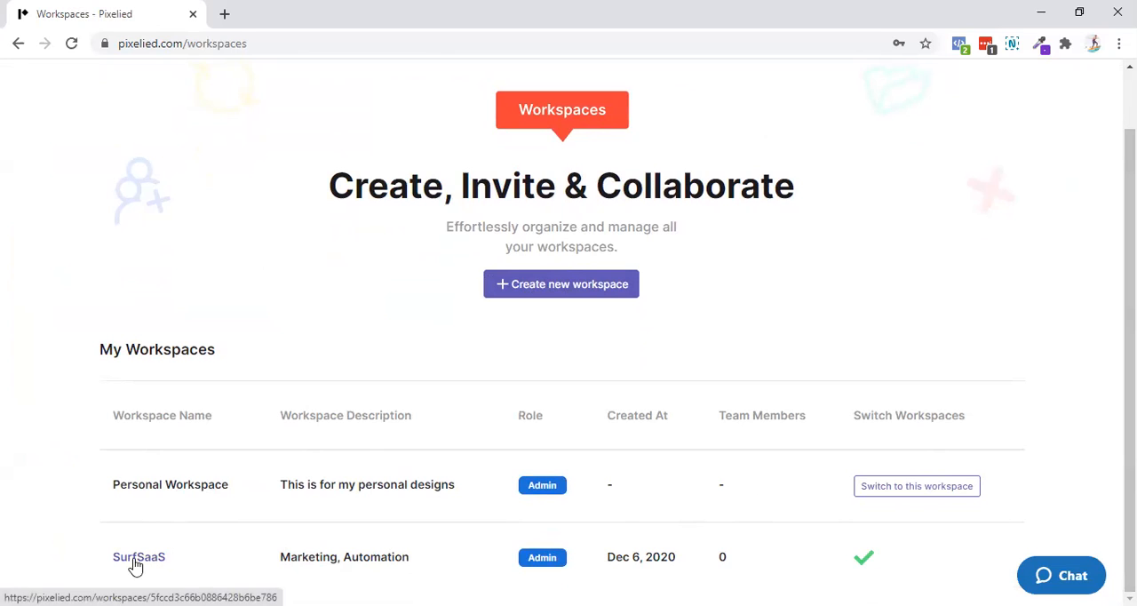
mouse_move(684, 461)
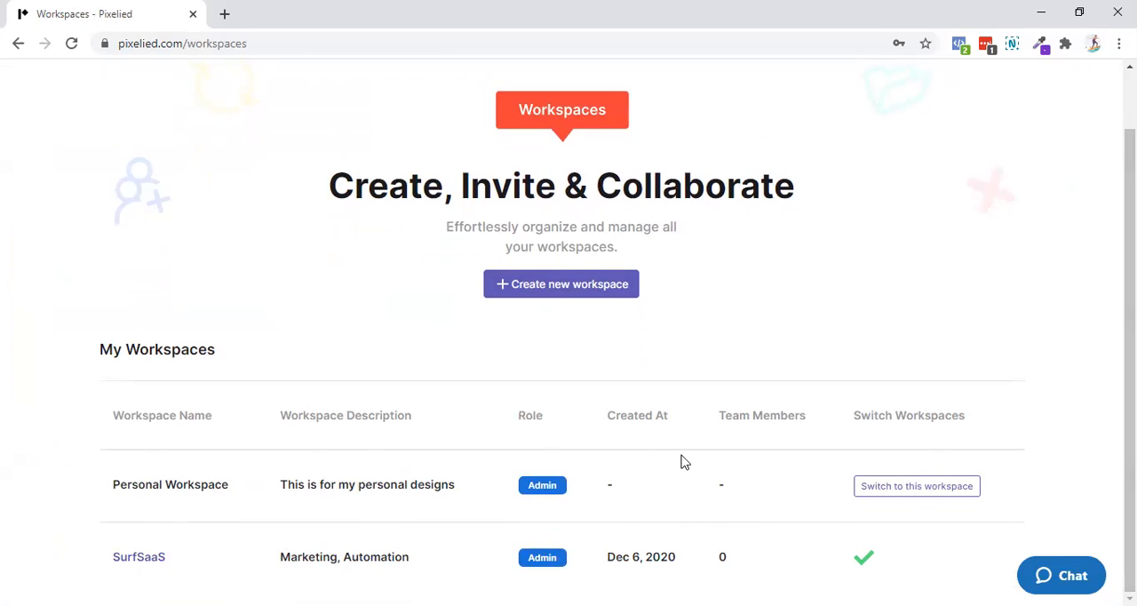
mouse_move(684, 415)
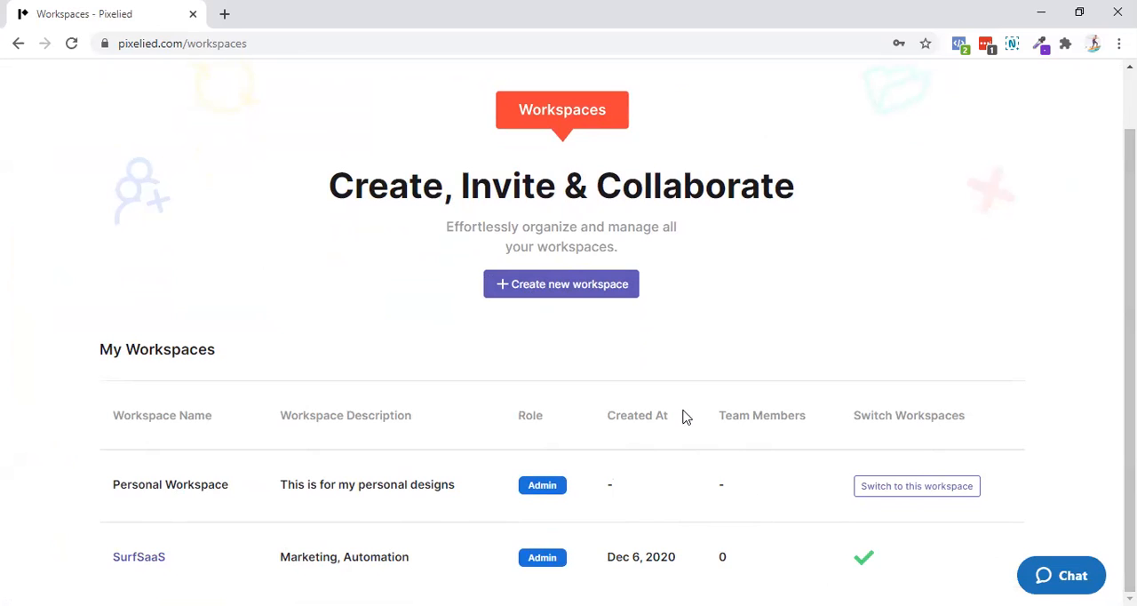
mouse_move(611, 558)
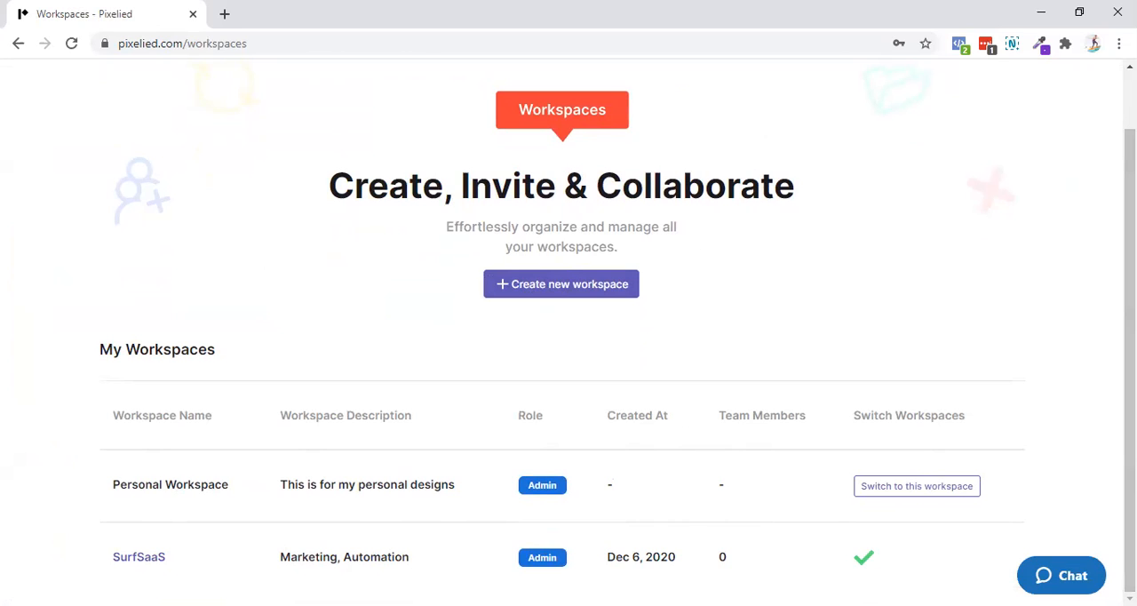
mouse_move(1086, 132)
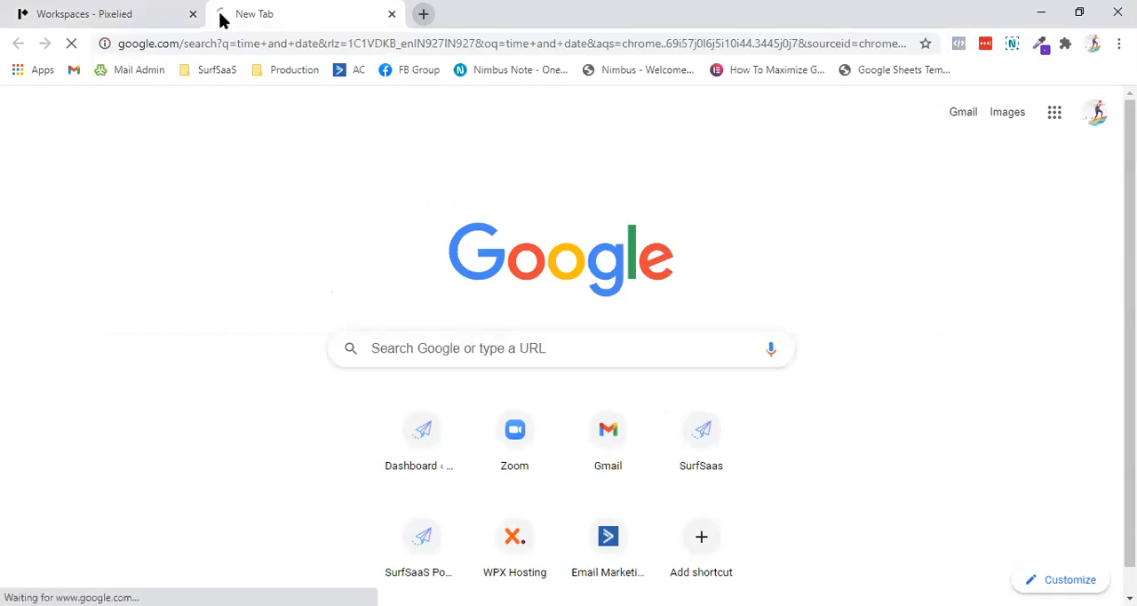
left_click(302, 13)
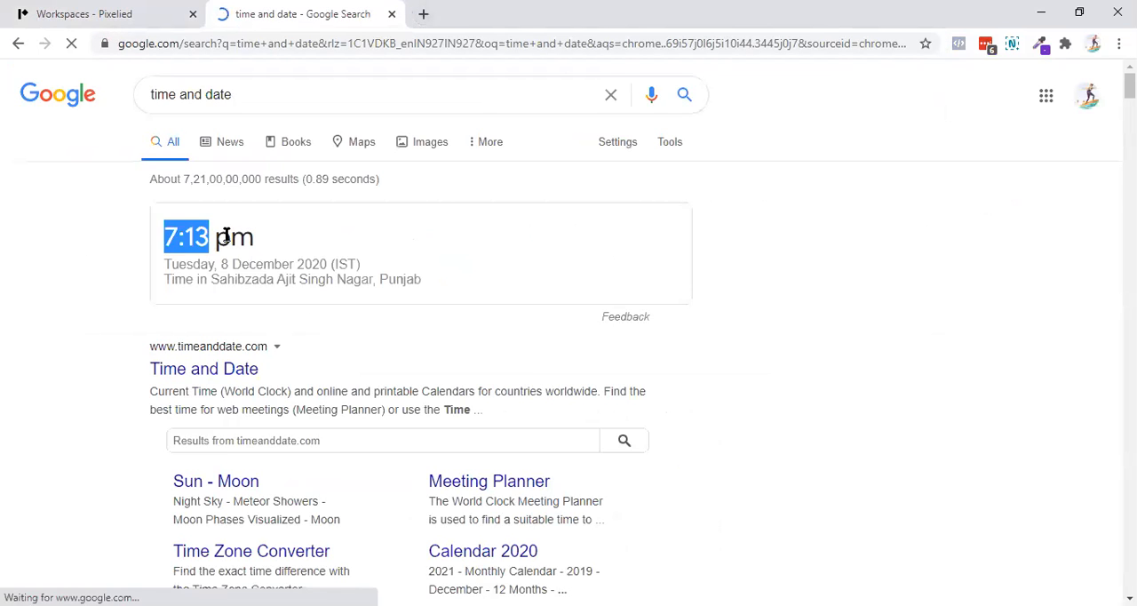
left_click(84, 13)
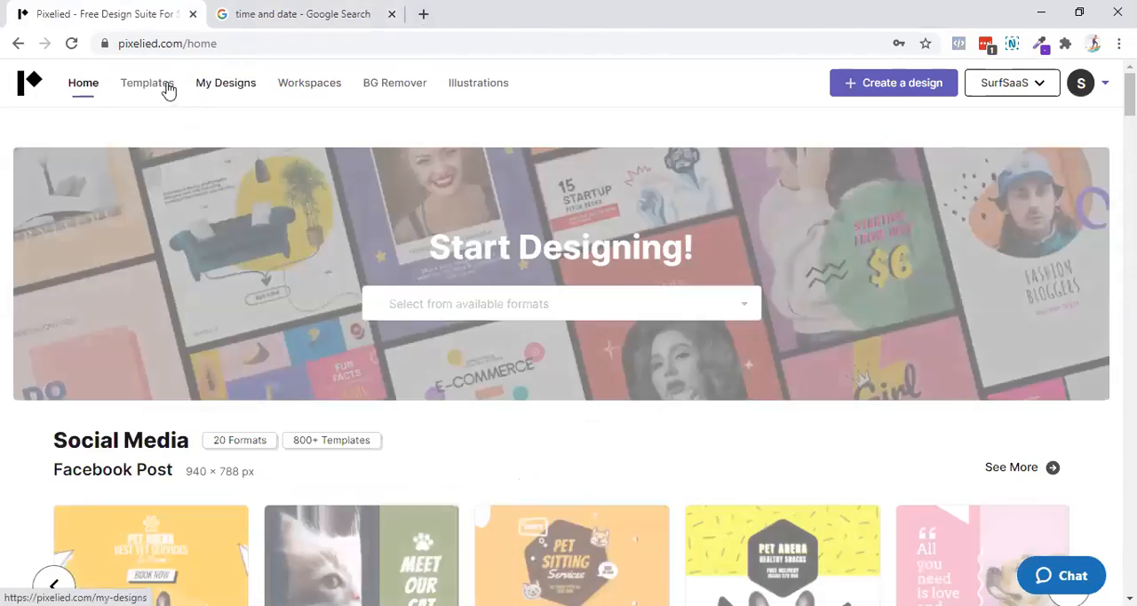
- Scroll the Pixelied home page, then show the Templates page with platform categories
scroll("down", 3)
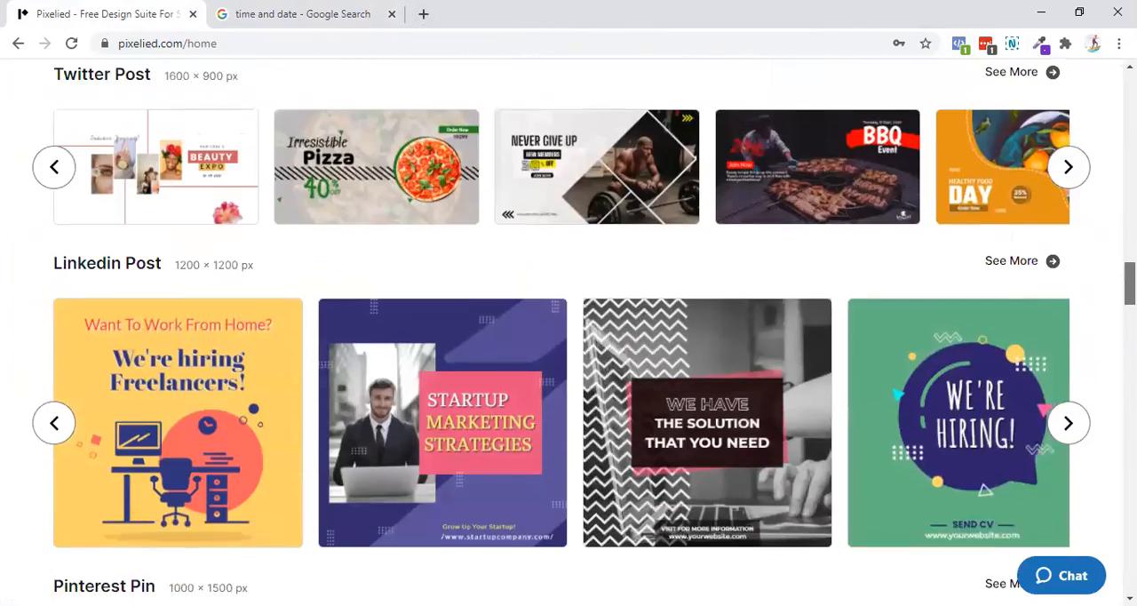
scroll("up", 3)
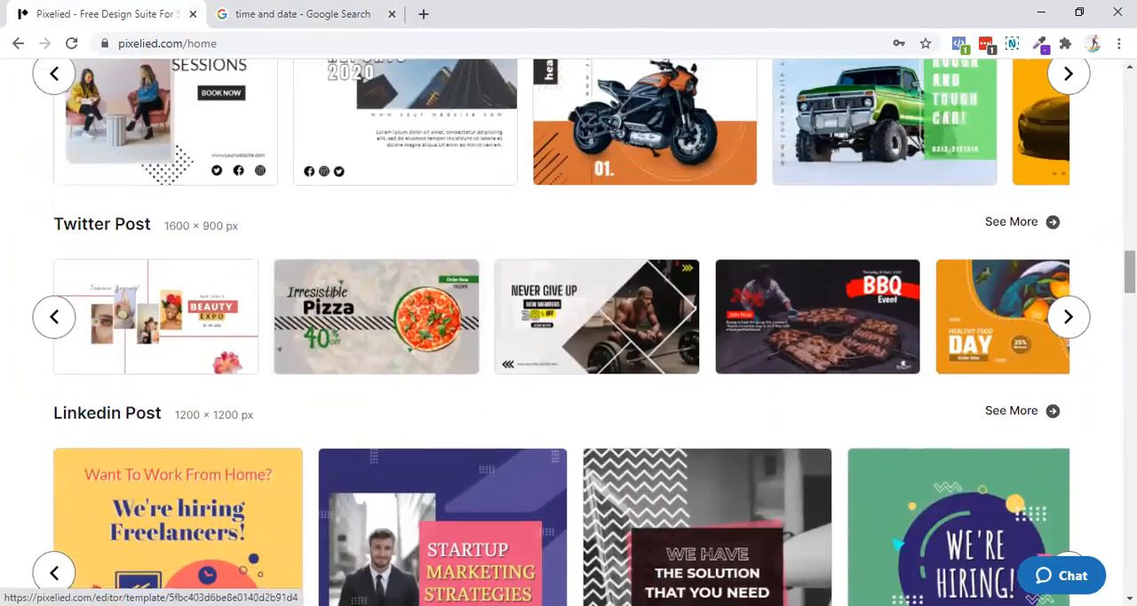
scroll("down", 3)
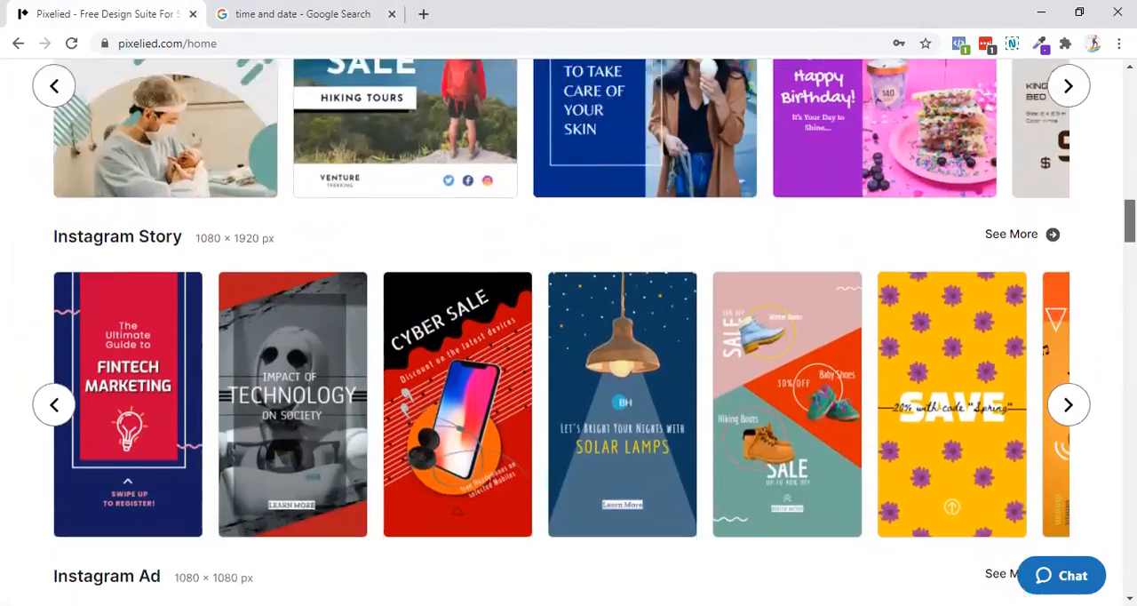
scroll("down", 3)
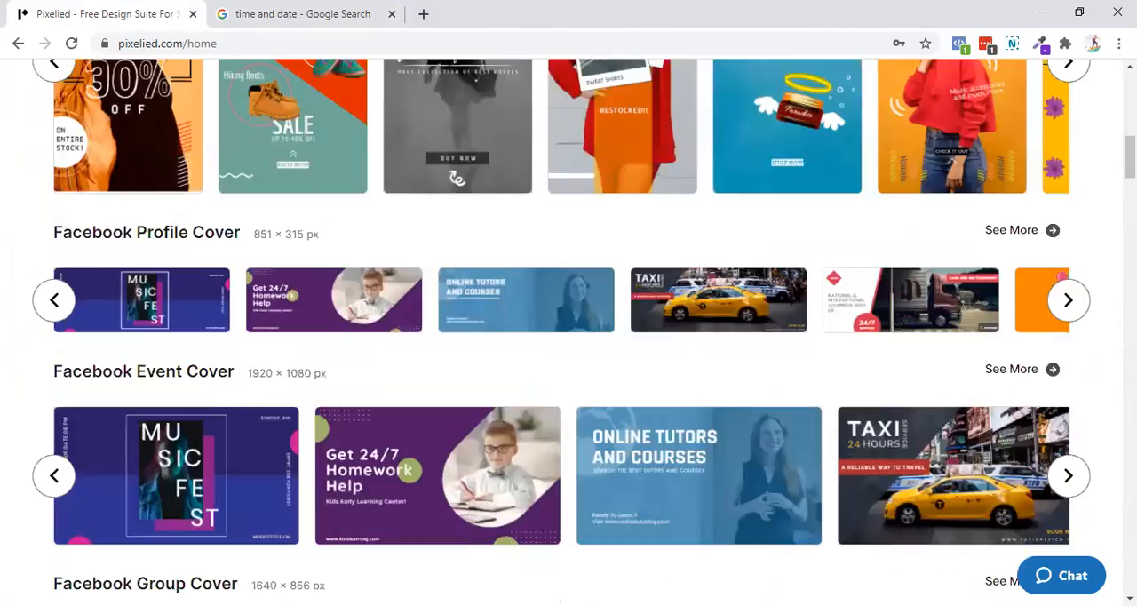
left_click(147, 83)
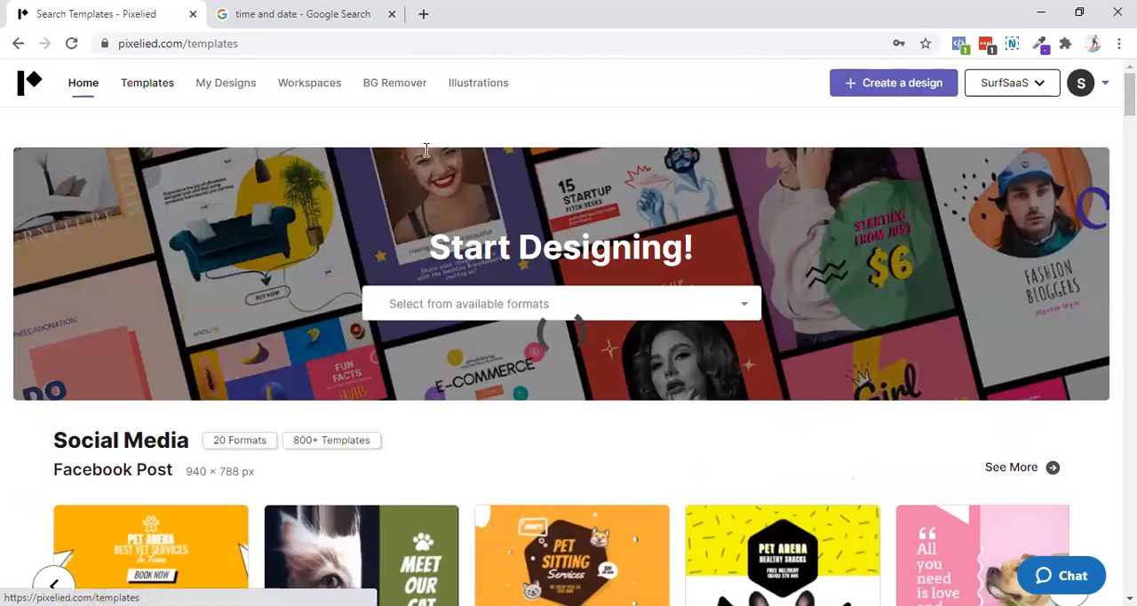
left_click(146, 83)
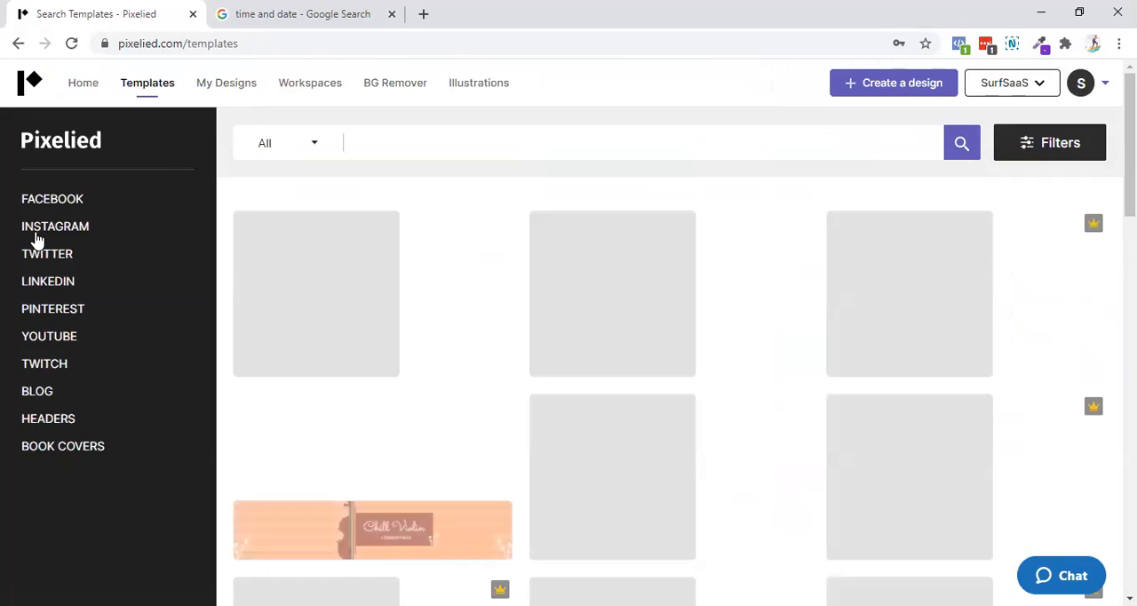
mouse_move(225, 82)
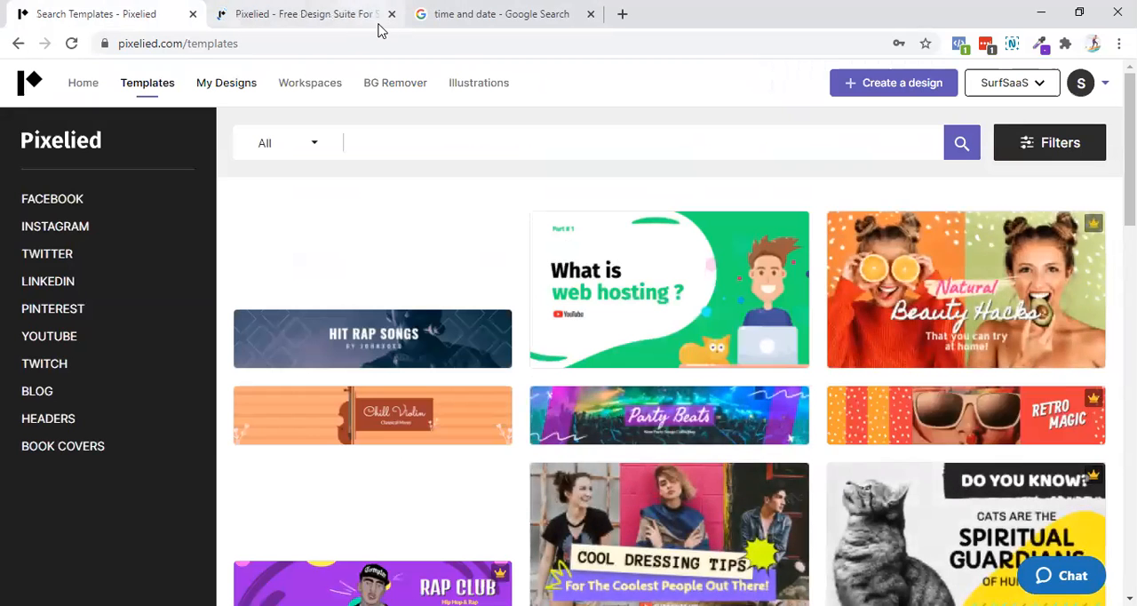
- Show My Designs for Personal Workspace, with the SurfSaaS podcast cover and Pet Sitting post
left_click(225, 82)
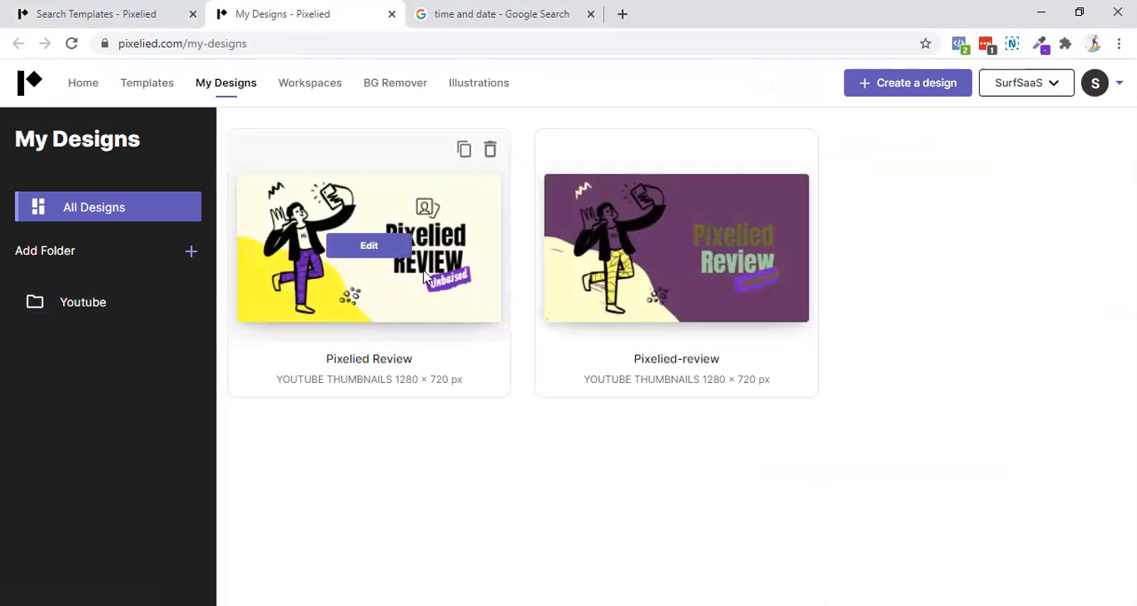
mouse_move(468, 273)
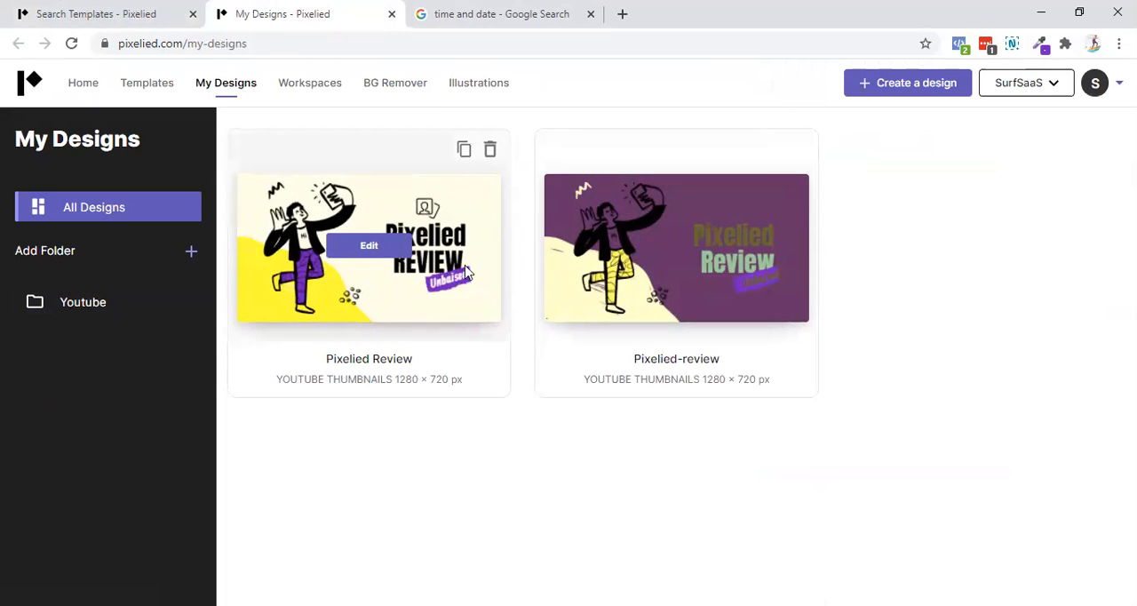
left_click(1026, 82)
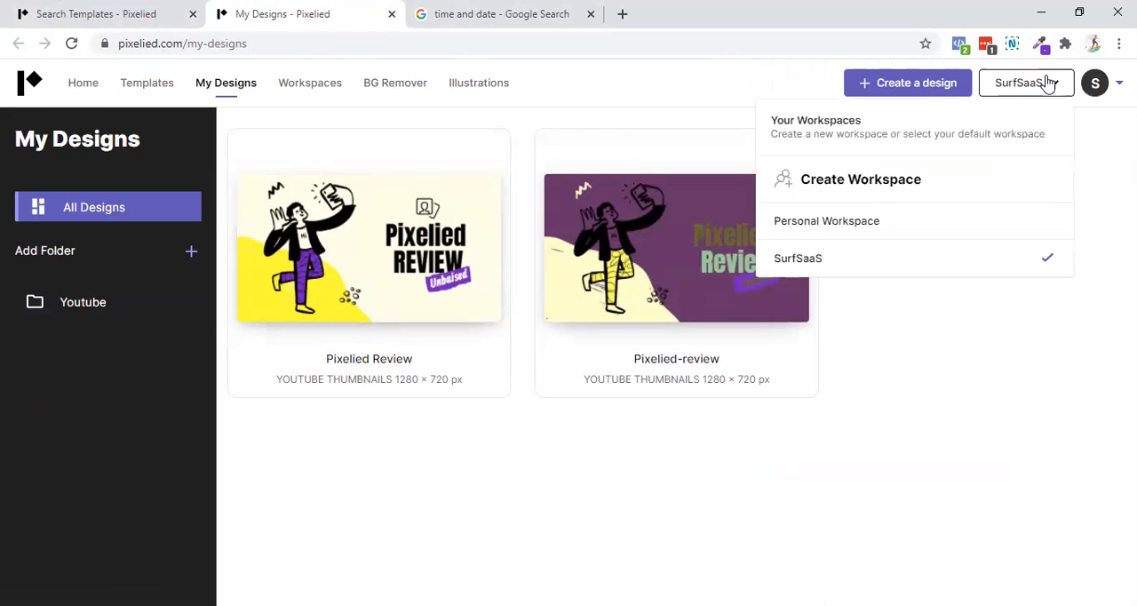
left_click(826, 220)
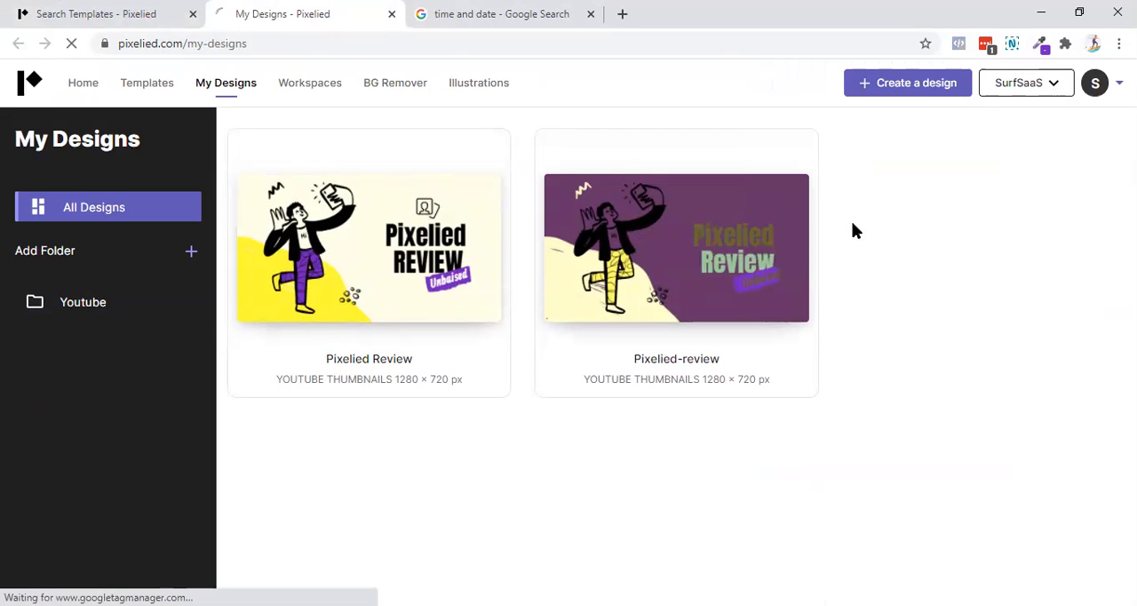
left_click(1024, 83)
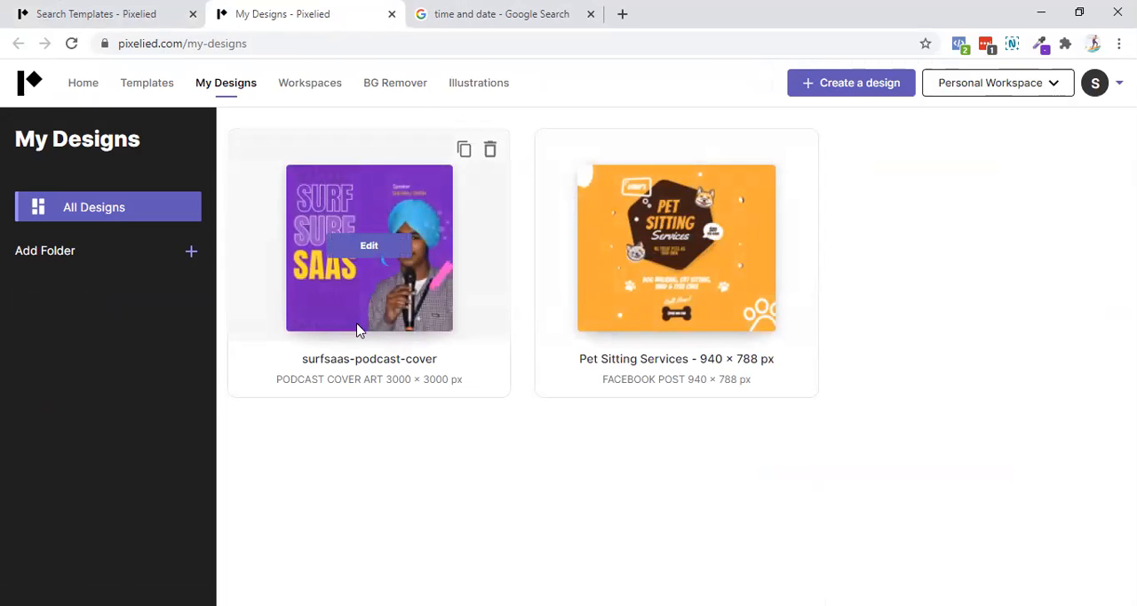
mouse_move(723, 284)
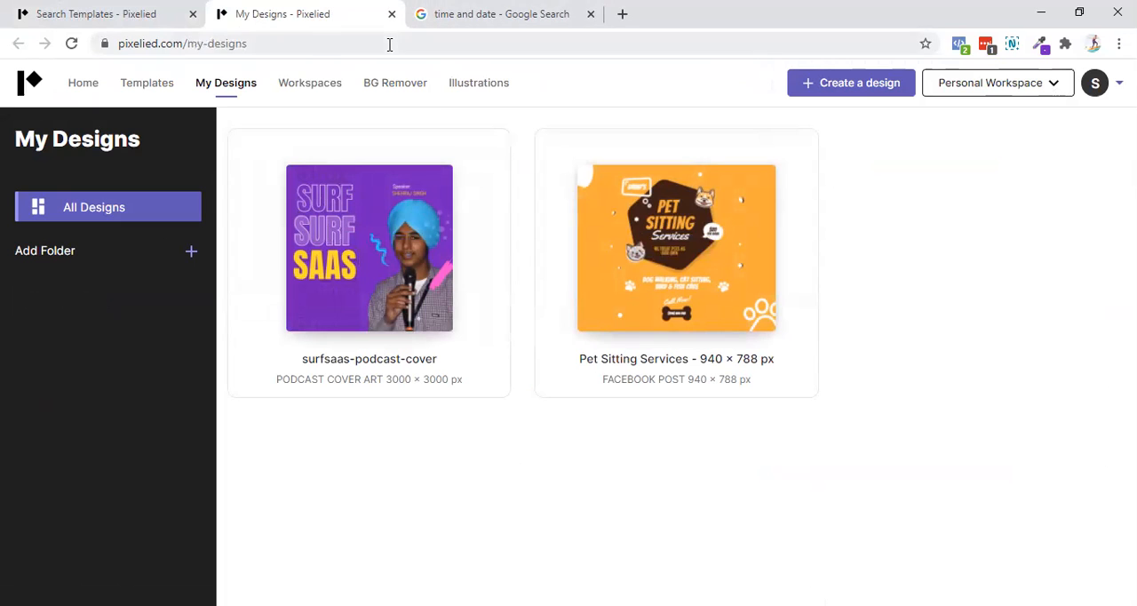
- View the BG Remover page, highlight 'Background', then return to the Google time tab
left_click(394, 83)
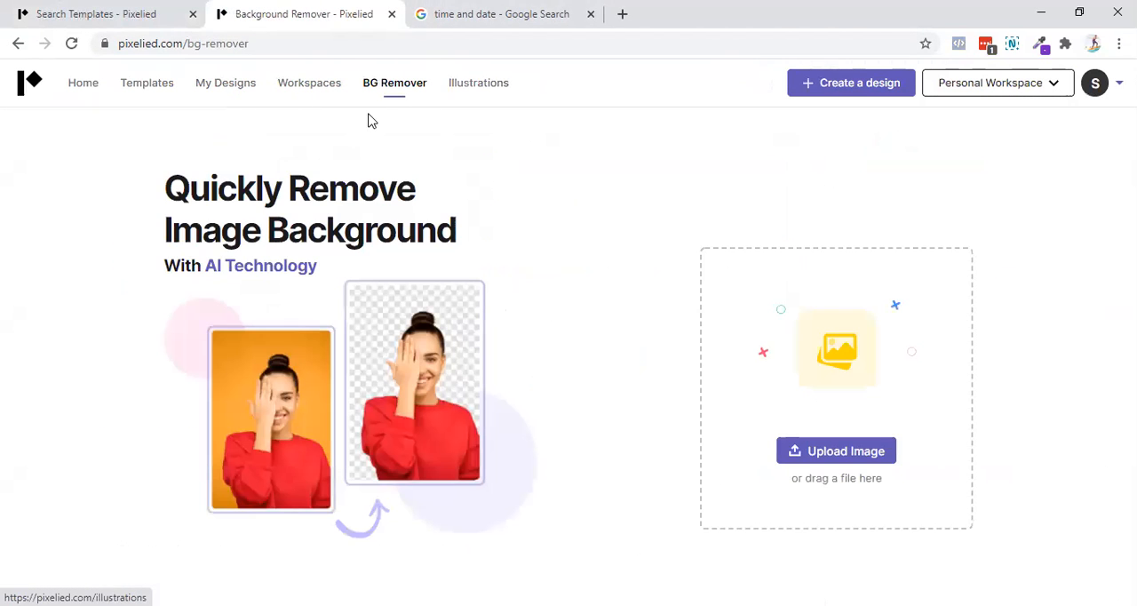
mouse_move(362, 295)
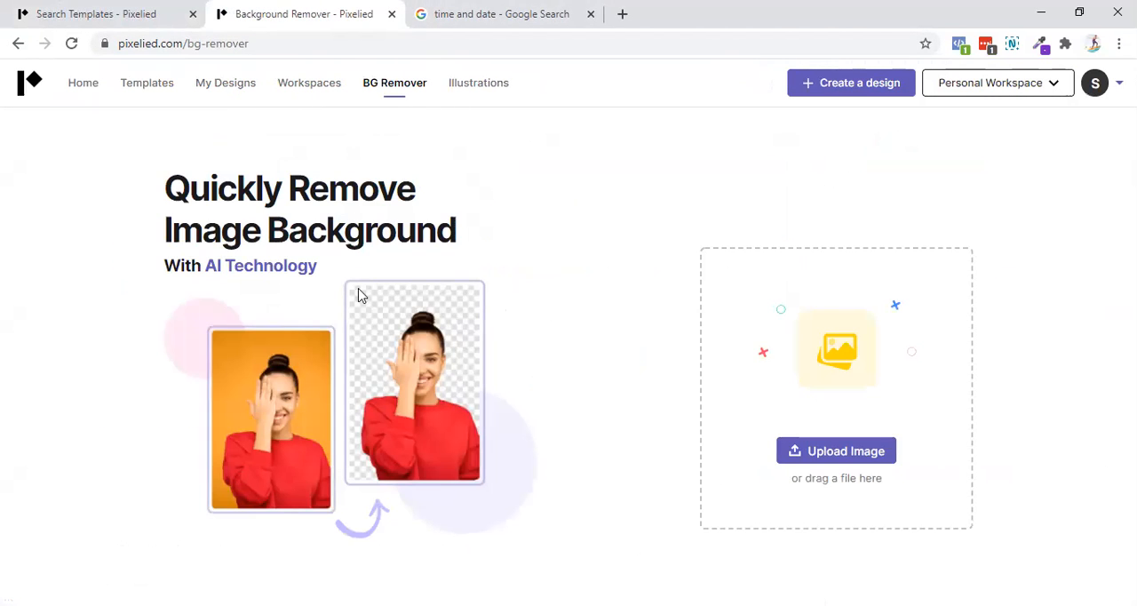
mouse_move(629, 379)
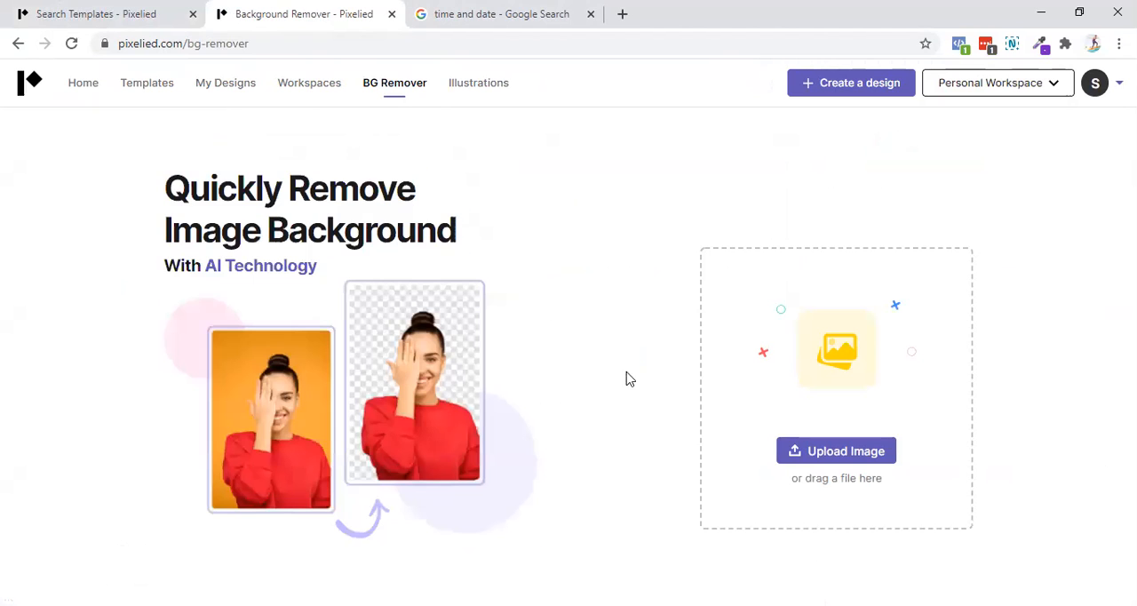
double_click(360, 230)
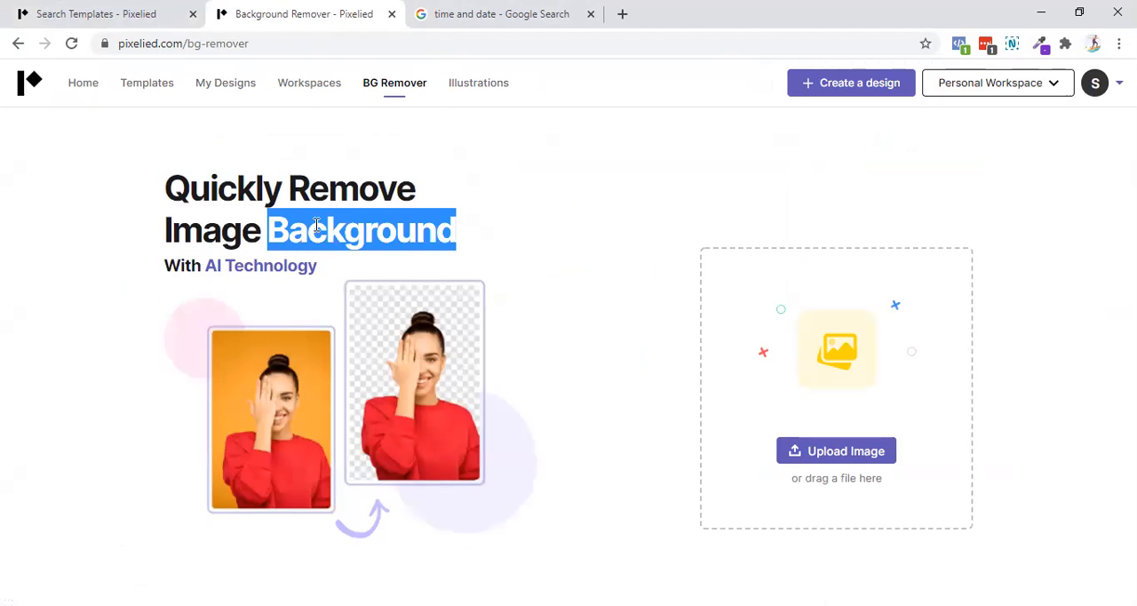
left_click(502, 14)
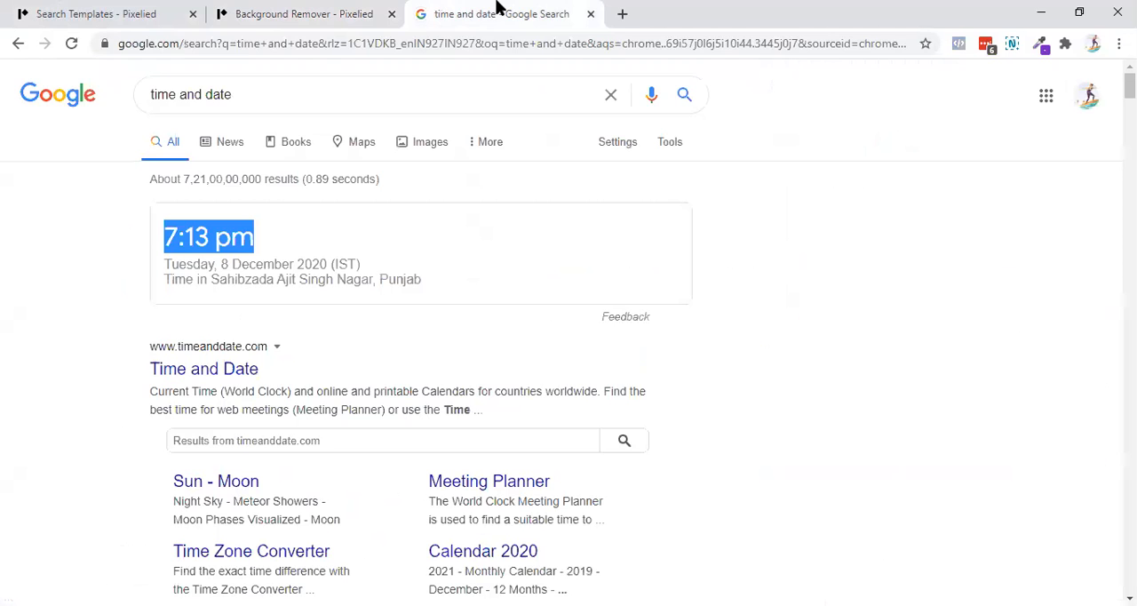
- Check AppSumo's Pixelied deal features, dismiss the Google sign-in, and return to BG Remover
type("appsumo.com")
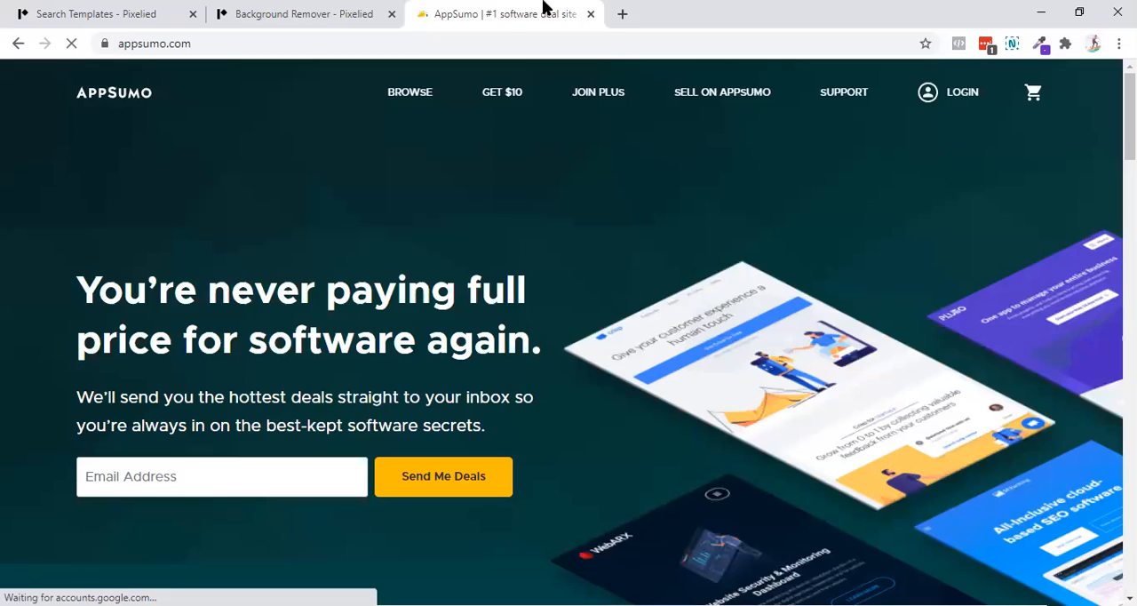
scroll("down", 3)
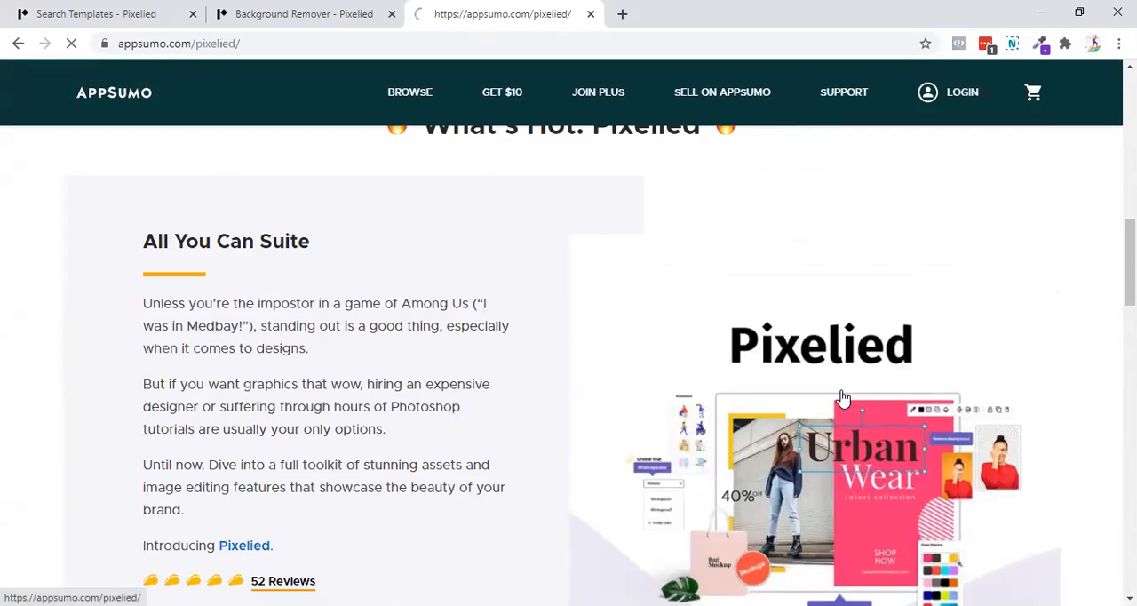
scroll("down", 3)
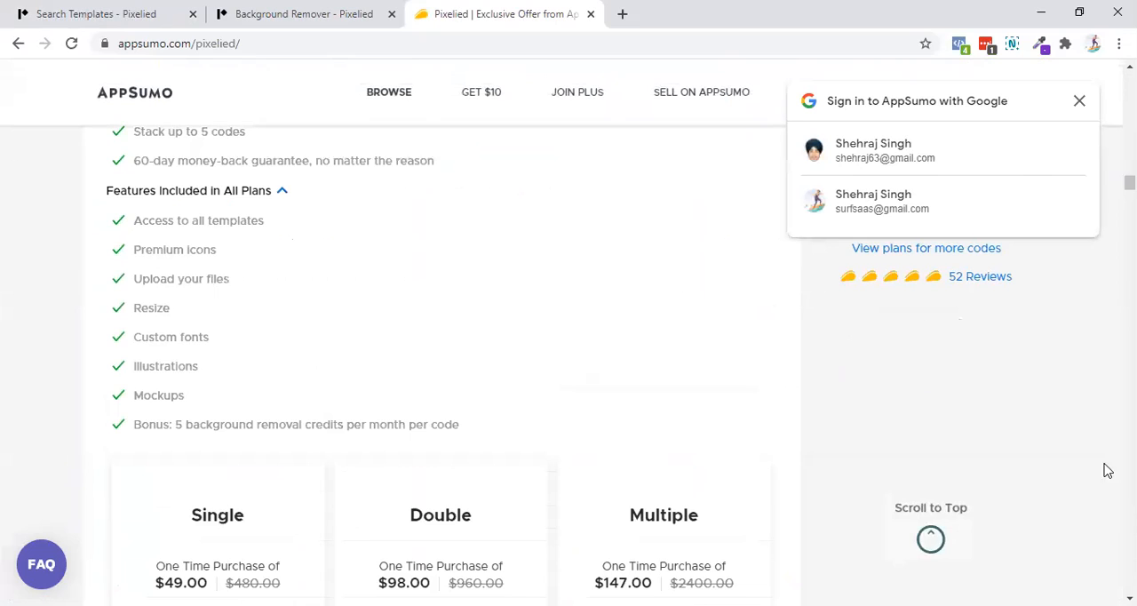
left_click(1079, 101)
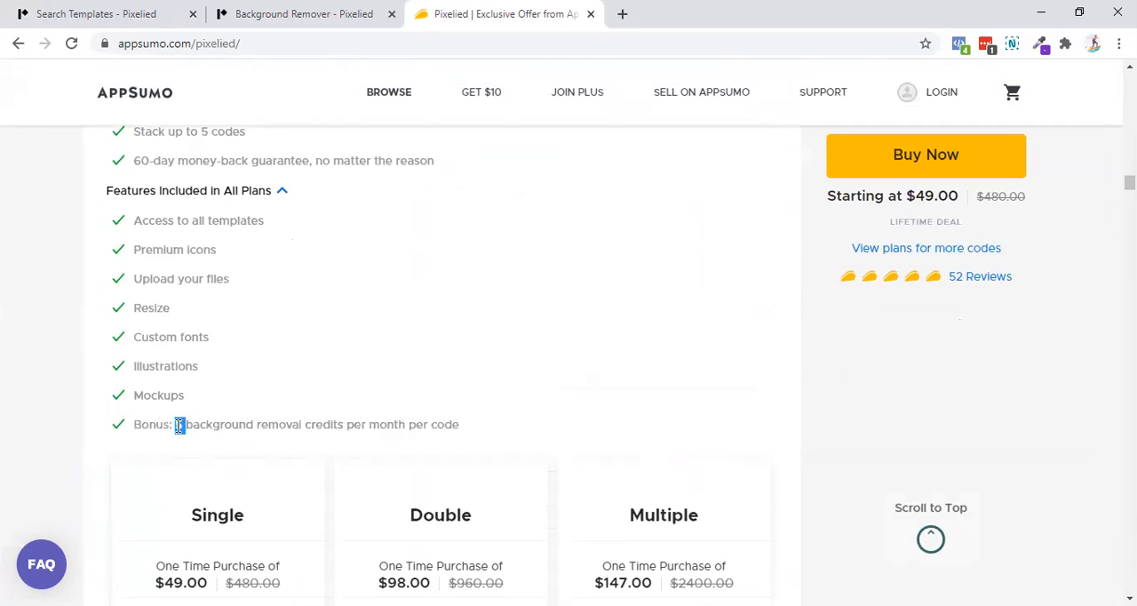
left_click(304, 13)
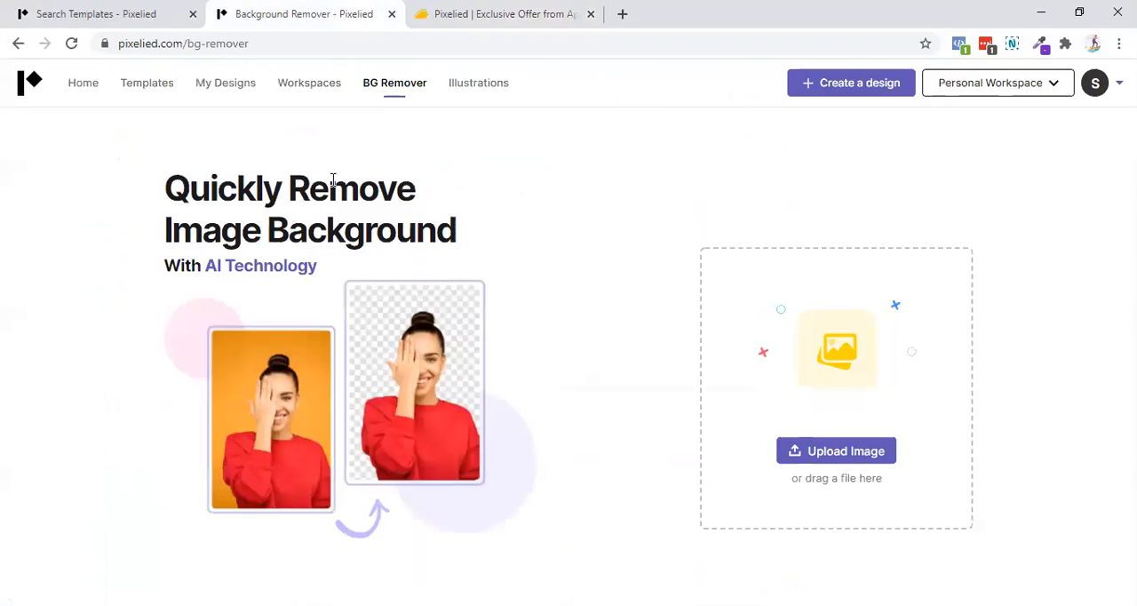
- Go back to the template library and pick the Blog Featured Image category
left_click(146, 82)
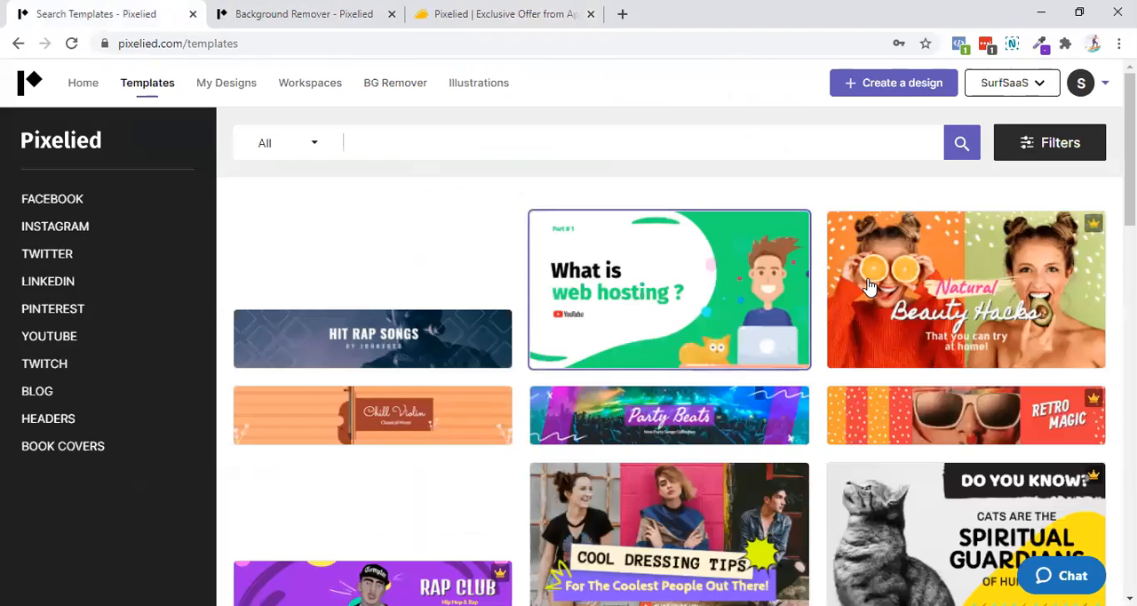
scroll("down", 3)
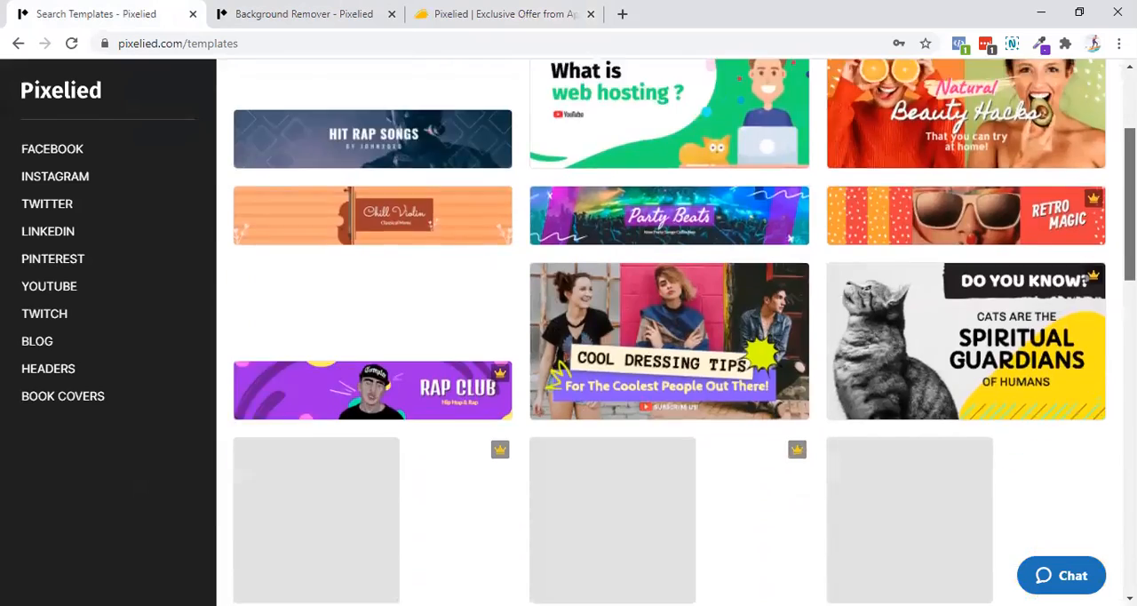
scroll("down", 3)
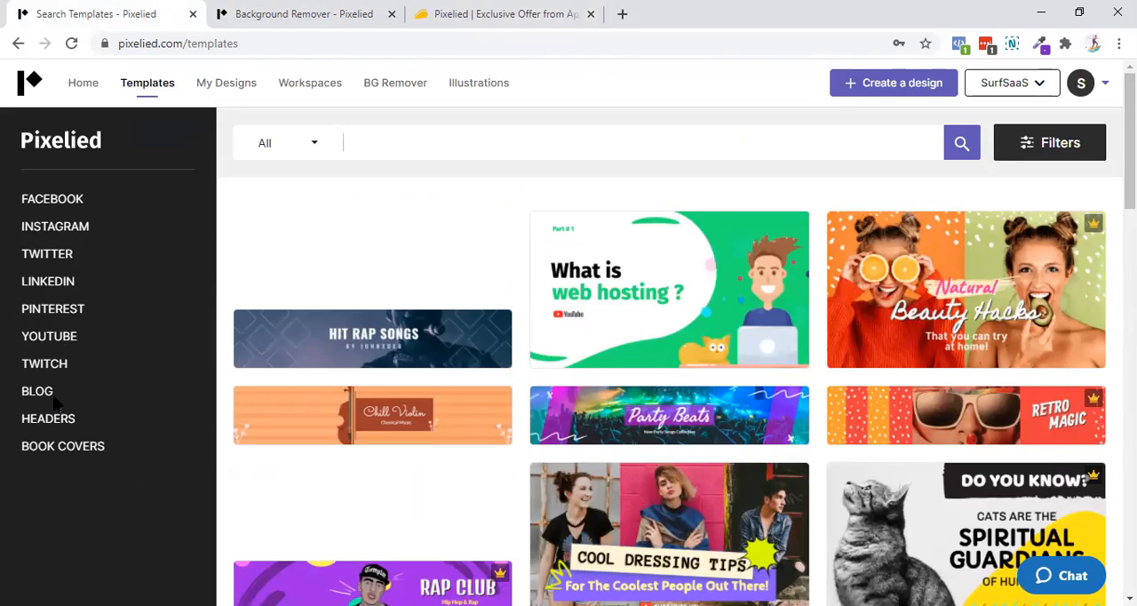
left_click(37, 391)
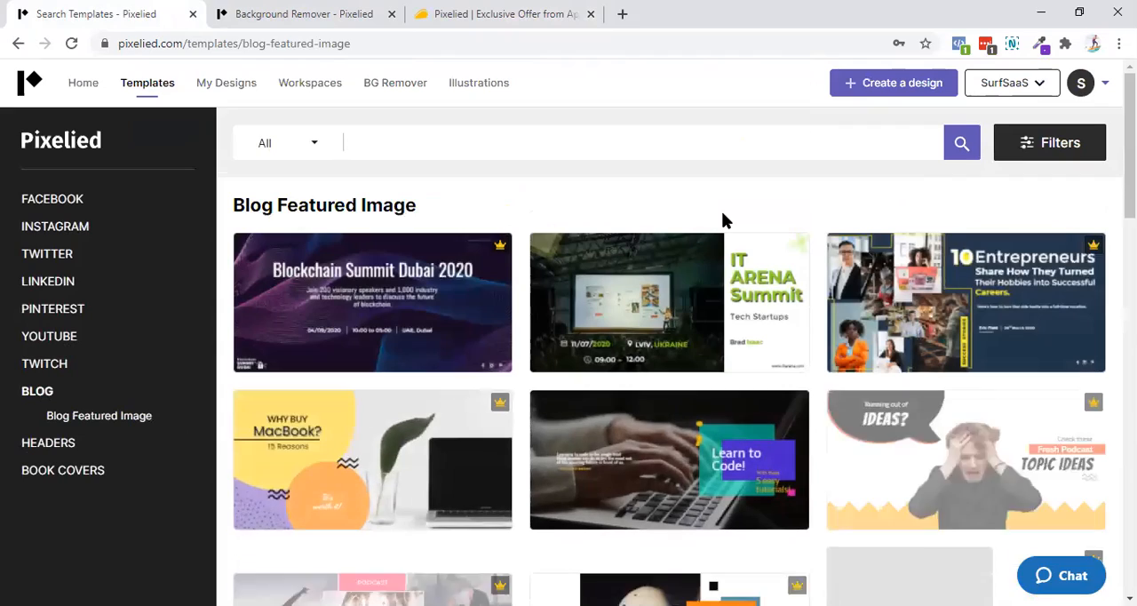
- Scroll through the blog featured image templates, then return to AppSumo's Pixelied deal
scroll("down", 3)
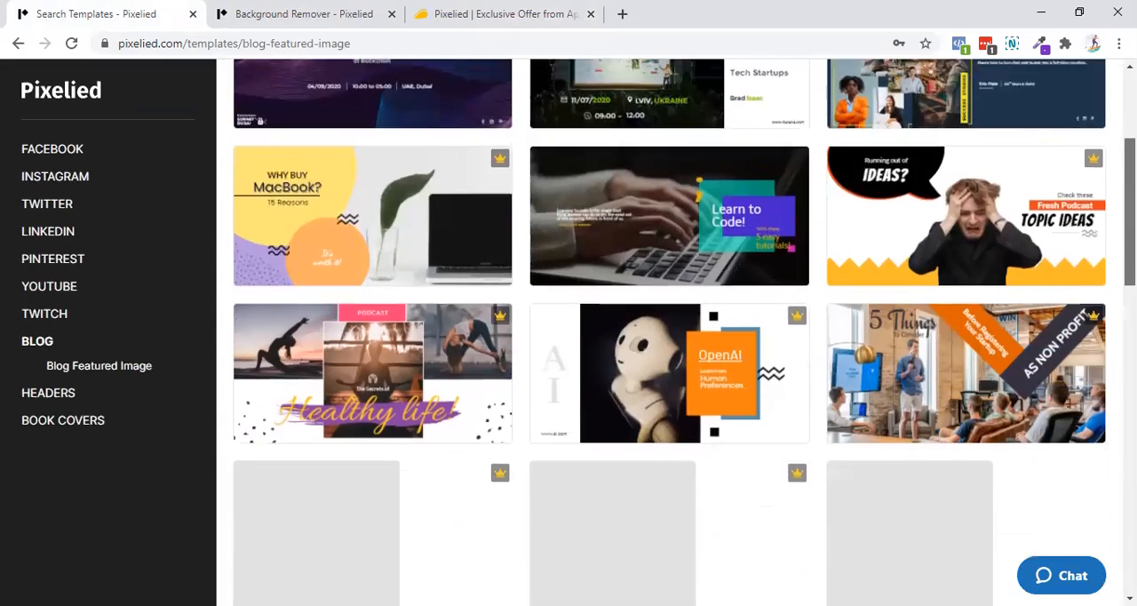
scroll("down", 3)
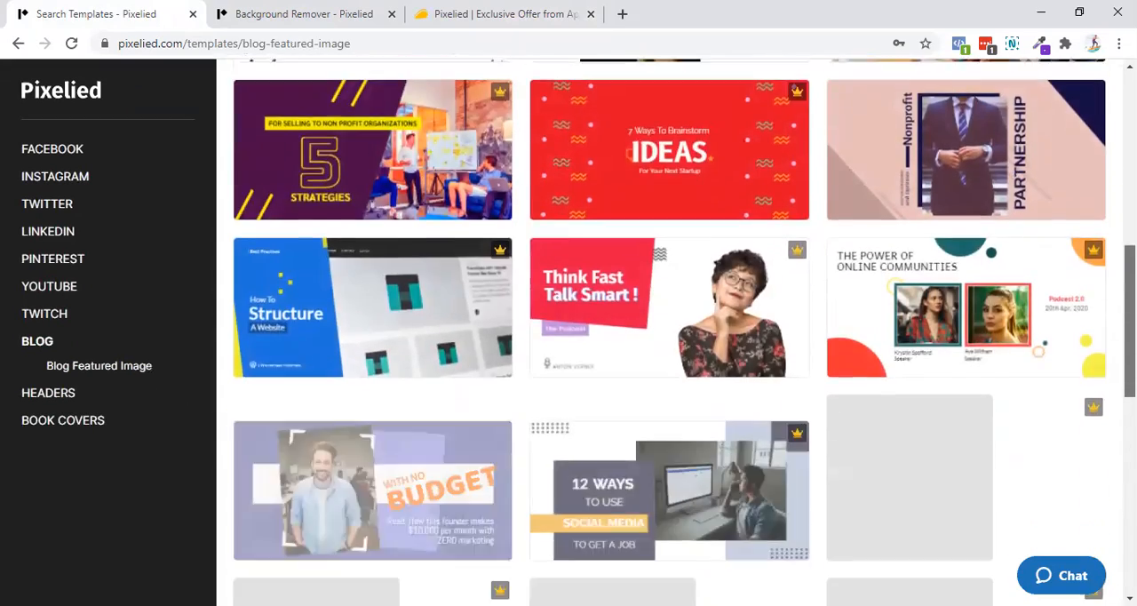
scroll("down", 3)
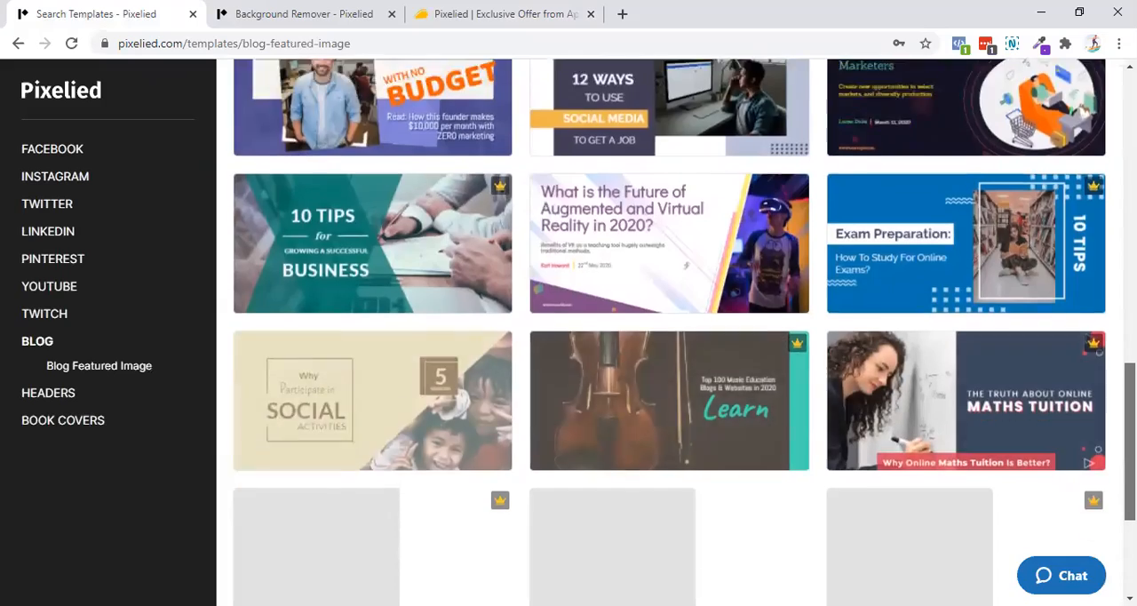
scroll("down", 3)
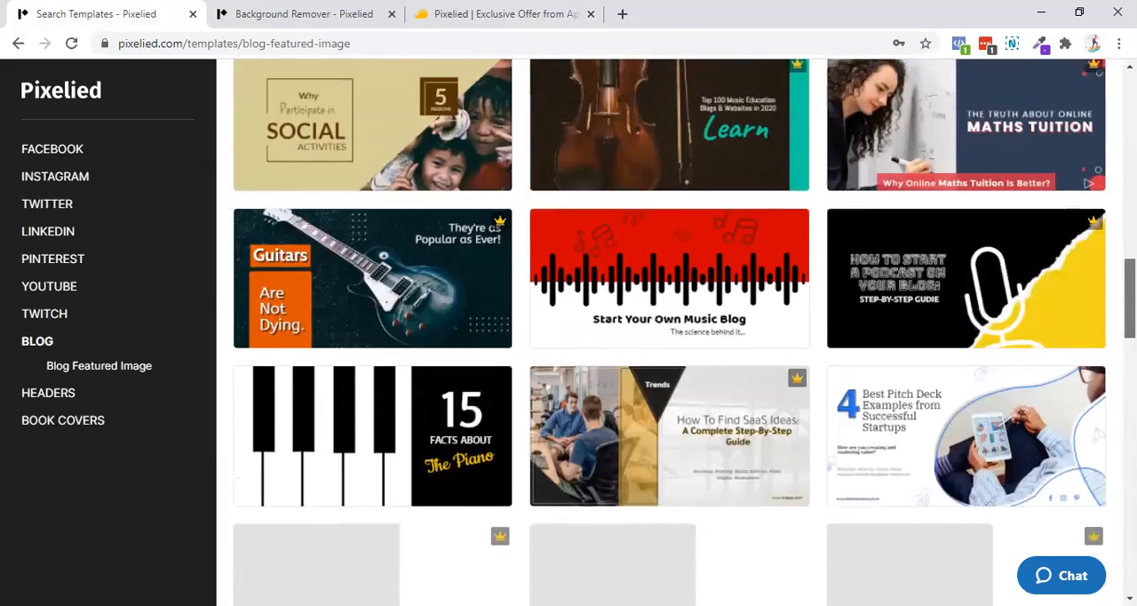
scroll("down", 3)
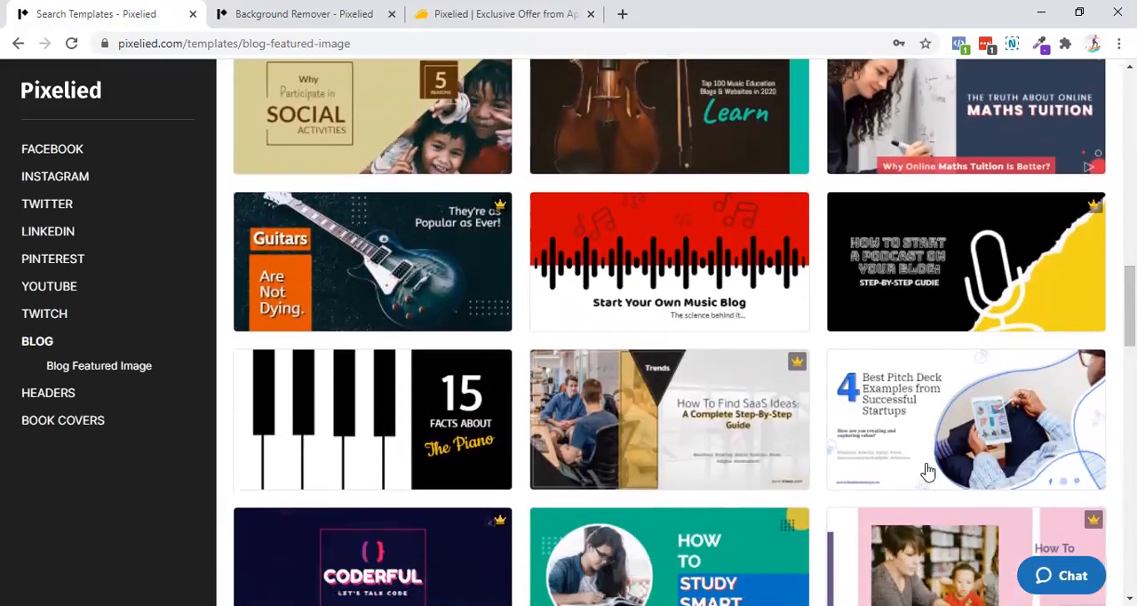
scroll("down", 3)
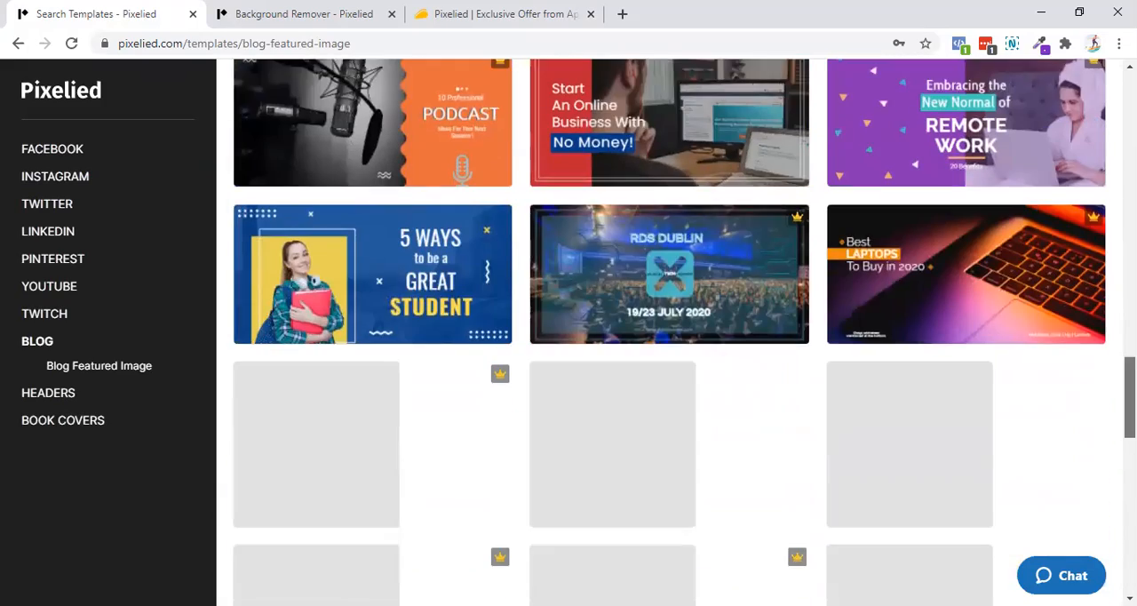
scroll("down", 3)
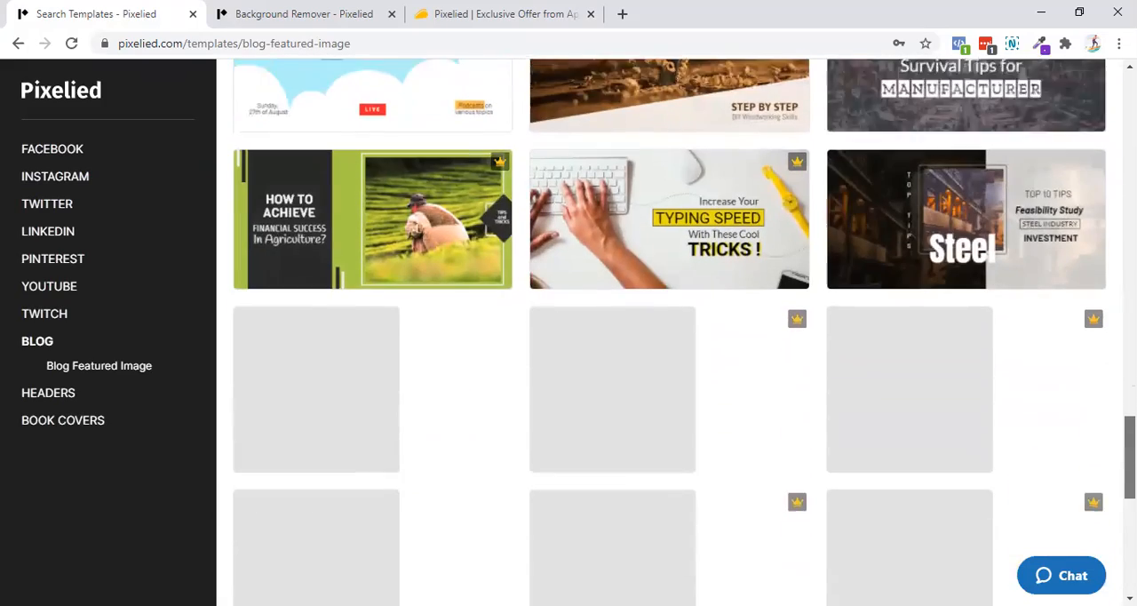
scroll("down", 3)
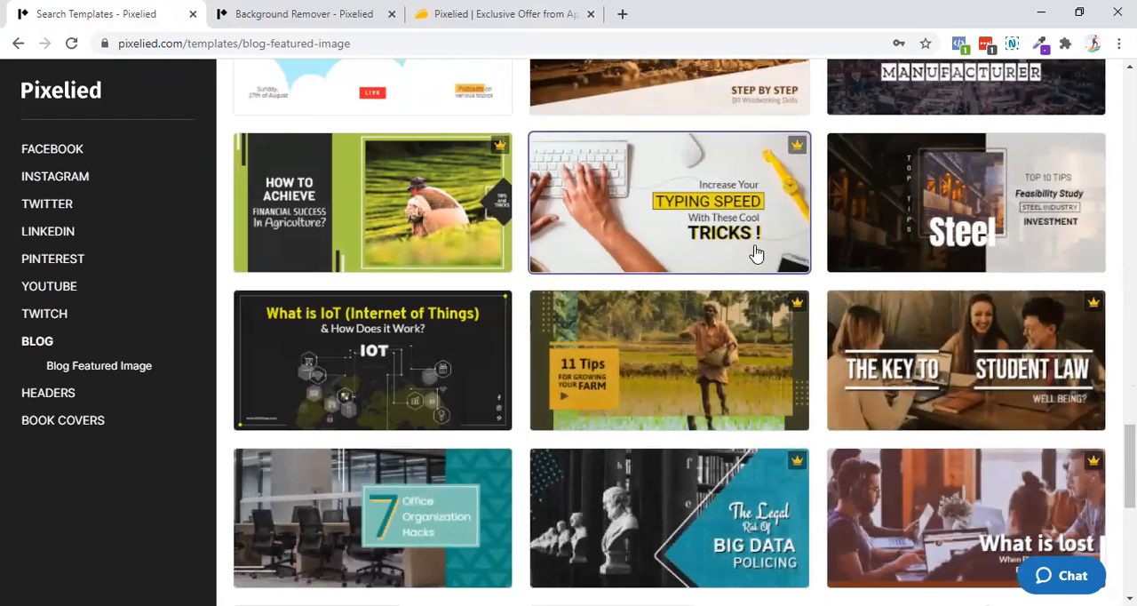
scroll("down", 3)
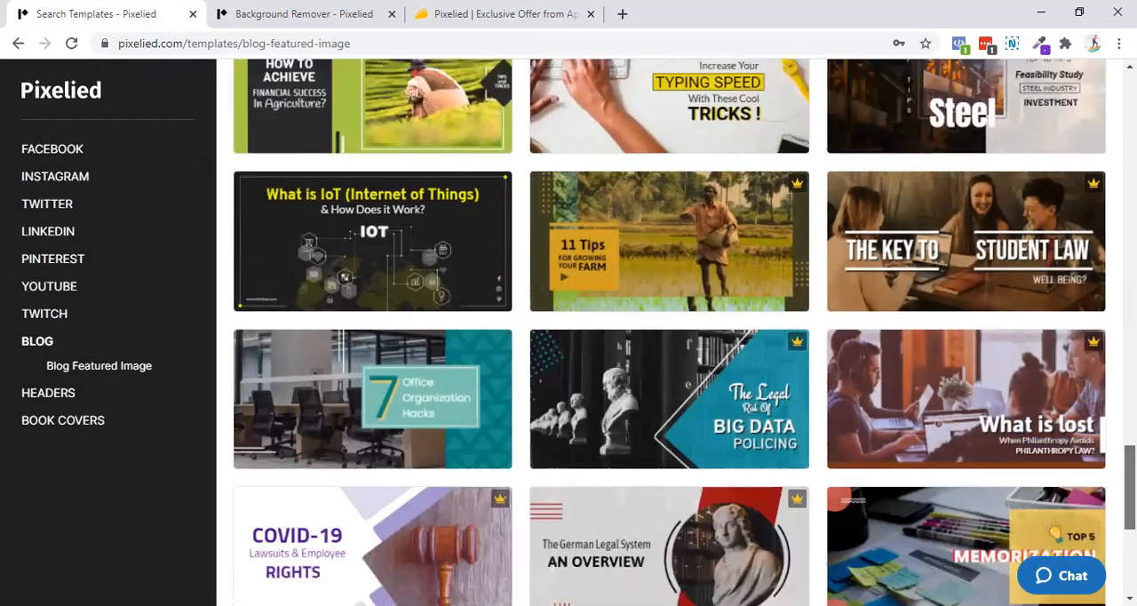
left_click(498, 13)
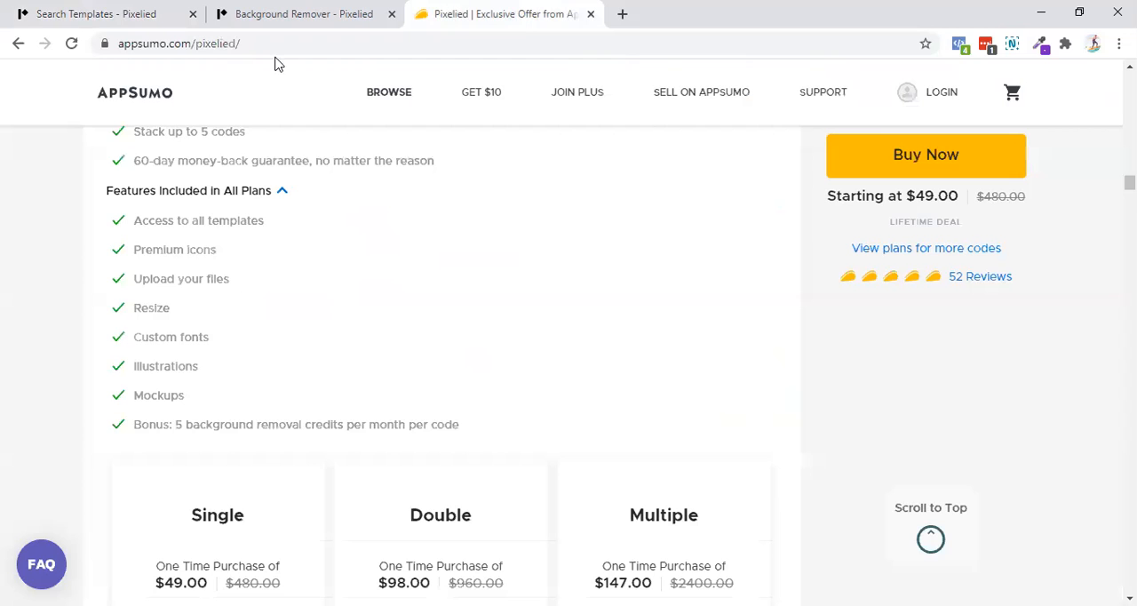
- Browse AppSumo's full deals listing, scrolling to the ReMasterMedia audio deal
left_click(389, 91)
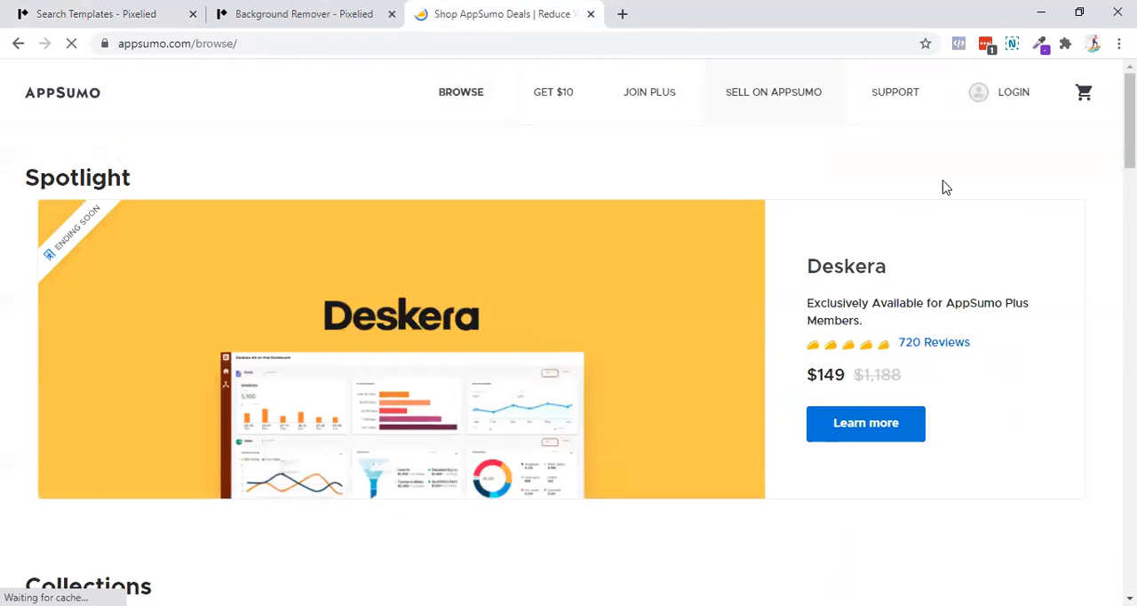
scroll("down", 3)
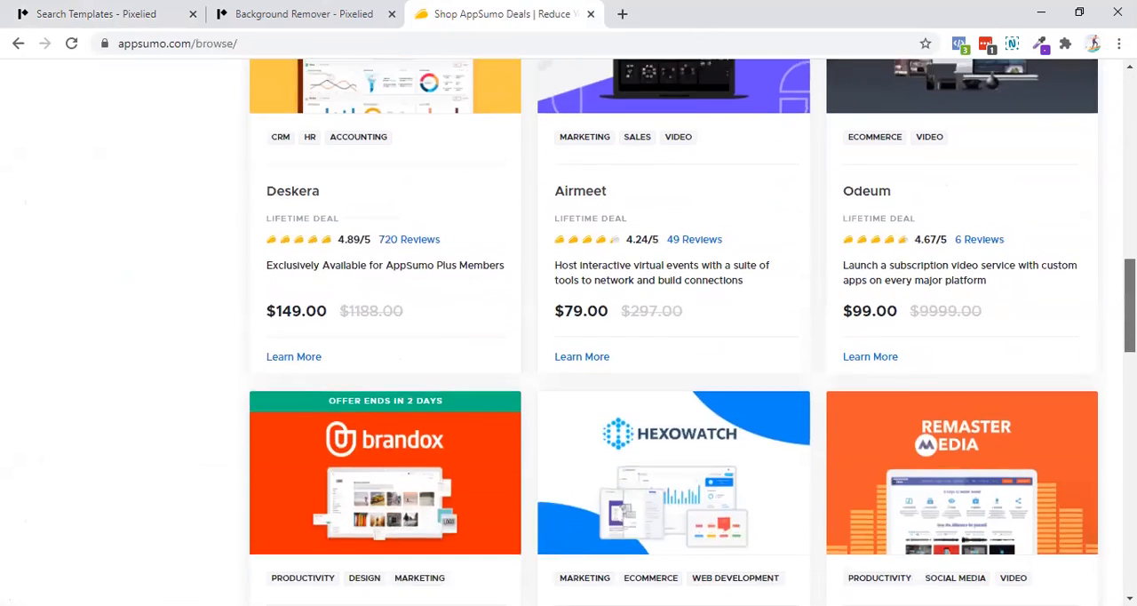
scroll("up", 3)
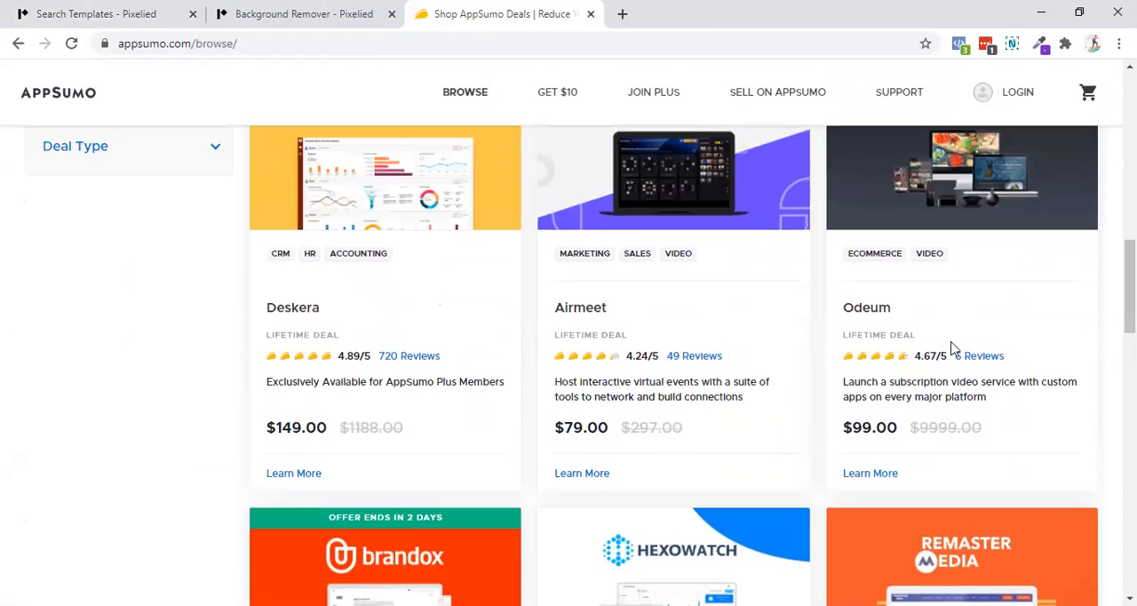
scroll("down", 3)
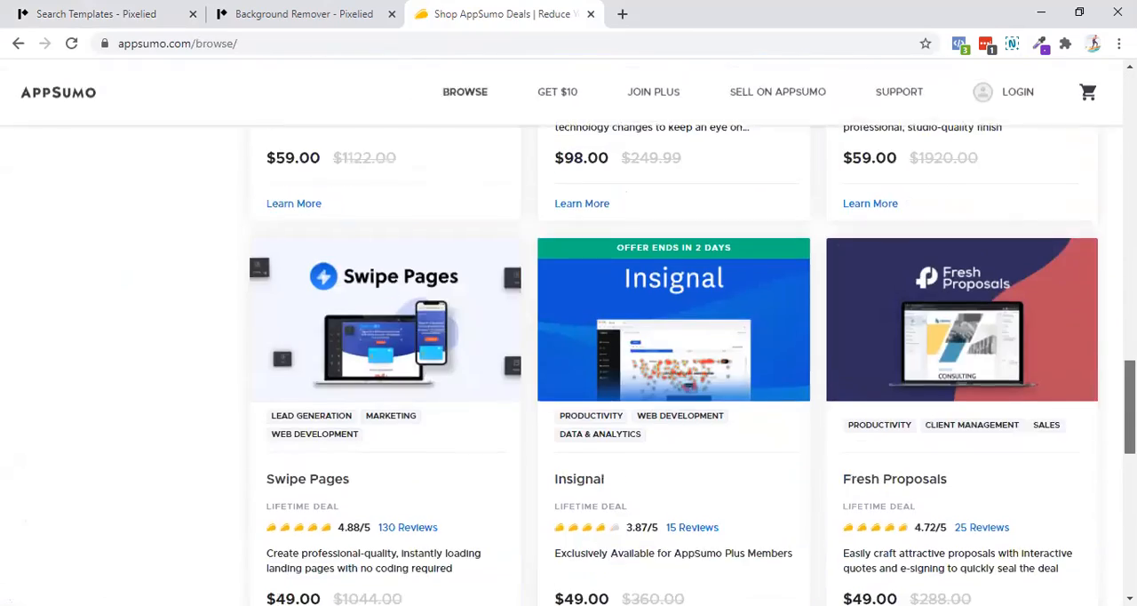
scroll("up", 3)
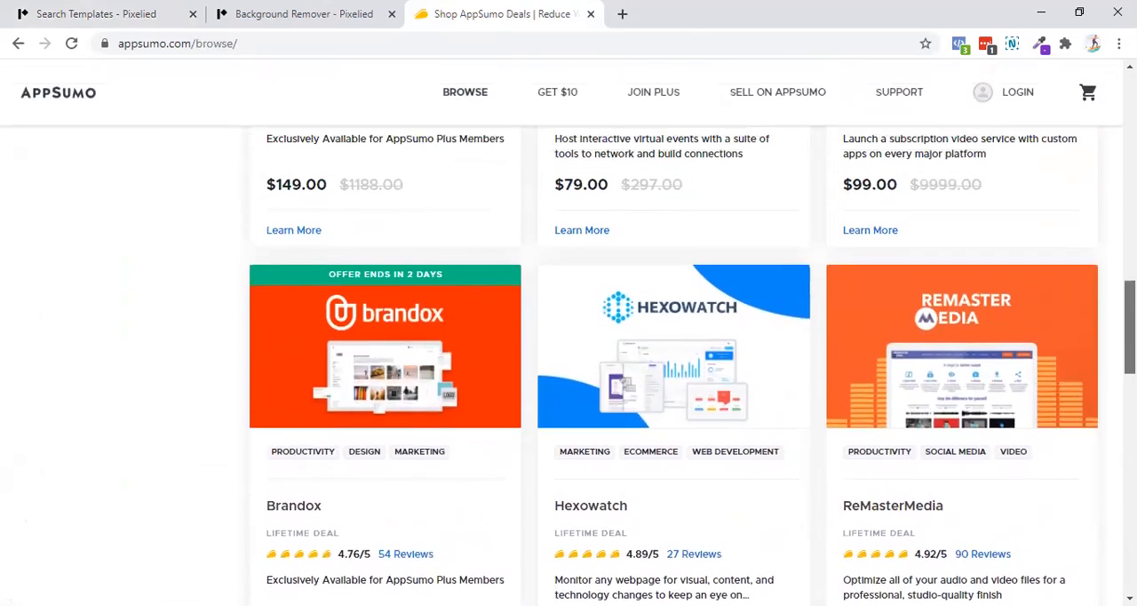
scroll("up", 3)
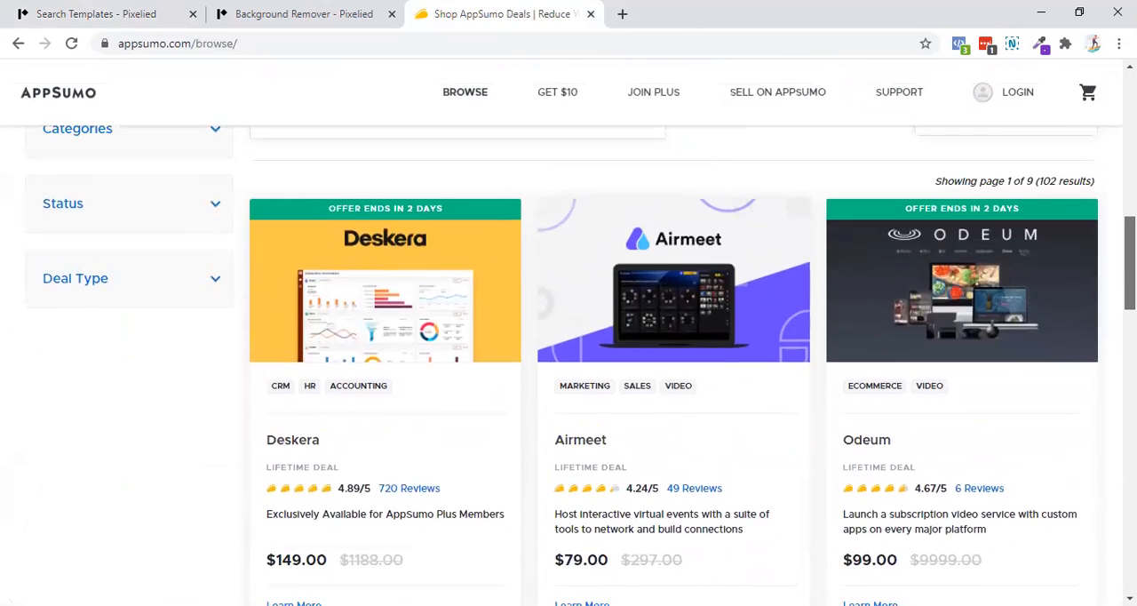
- Open the 'Start Your Own Music Blog' template in the Pixelied editor
left_click(98, 13)
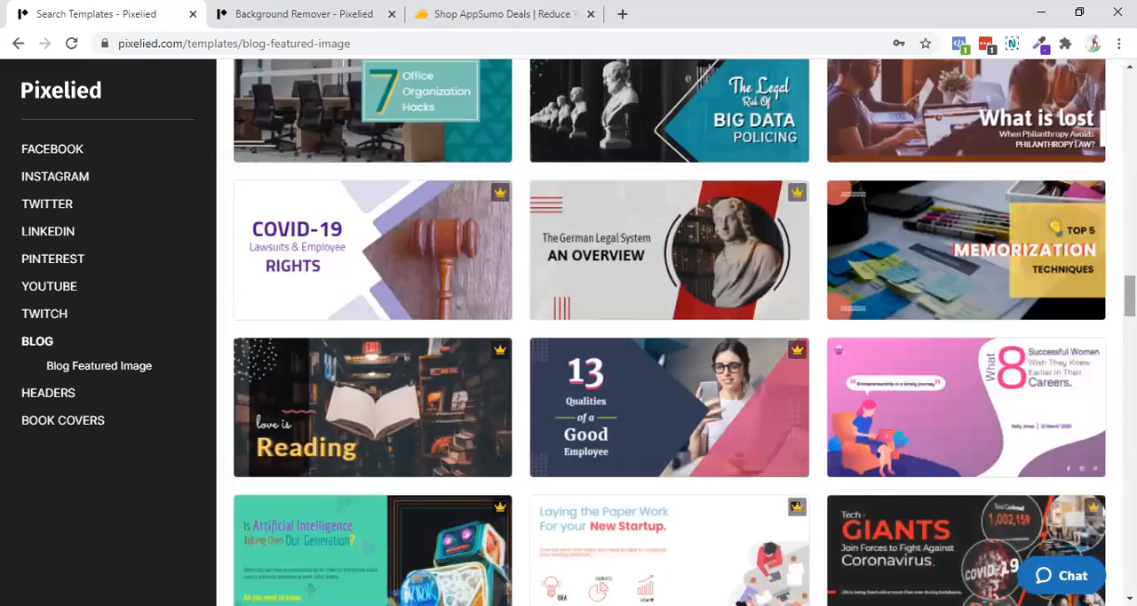
scroll("down", 3)
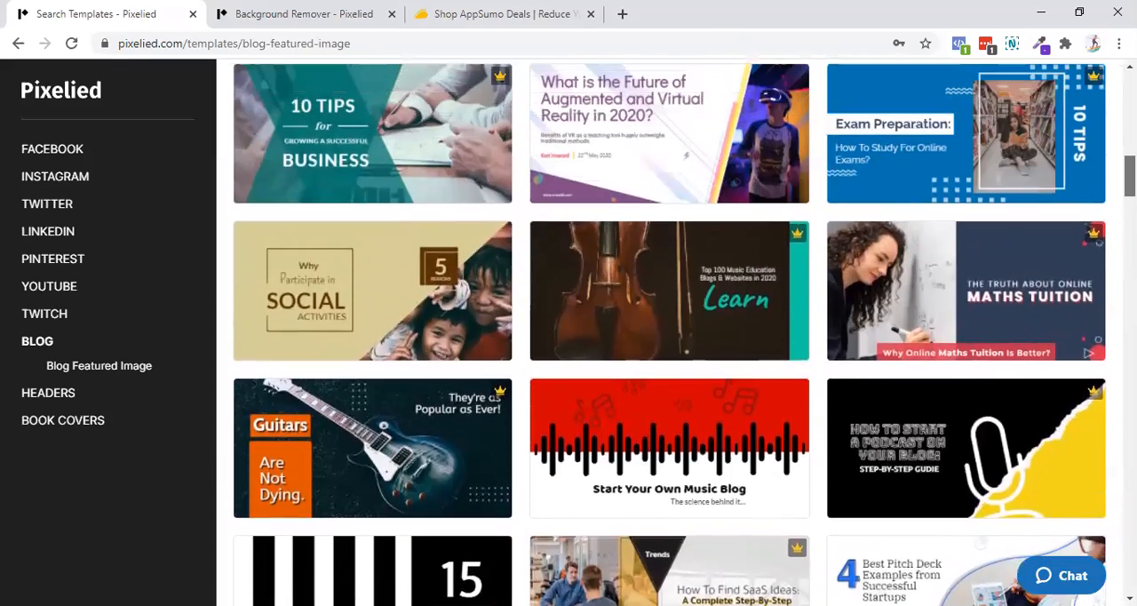
left_click(702, 13)
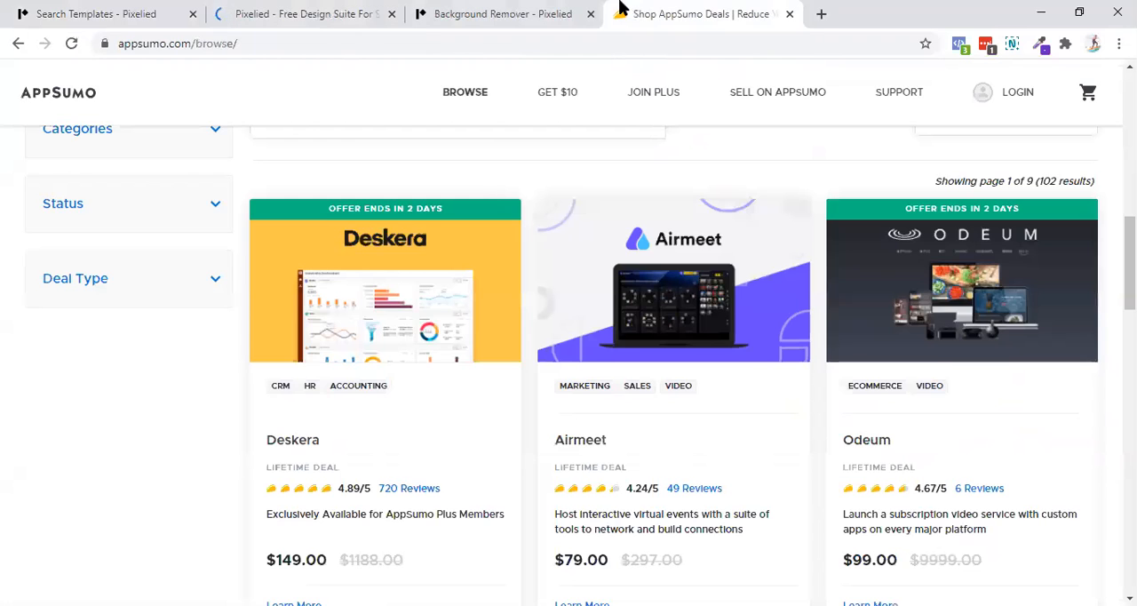
scroll("down", 3)
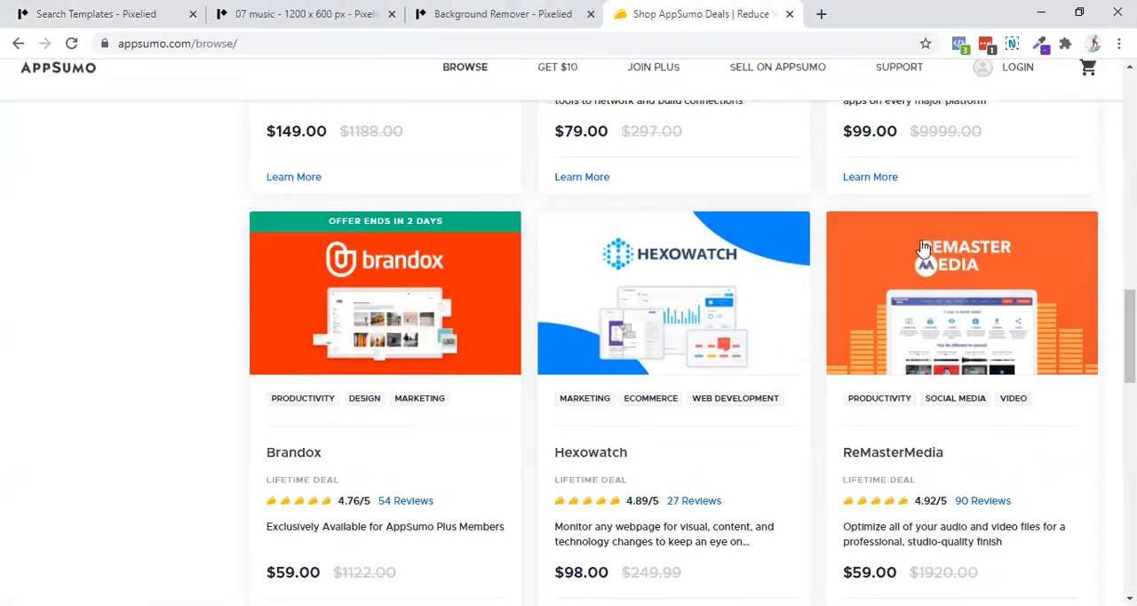
left_click(479, 14)
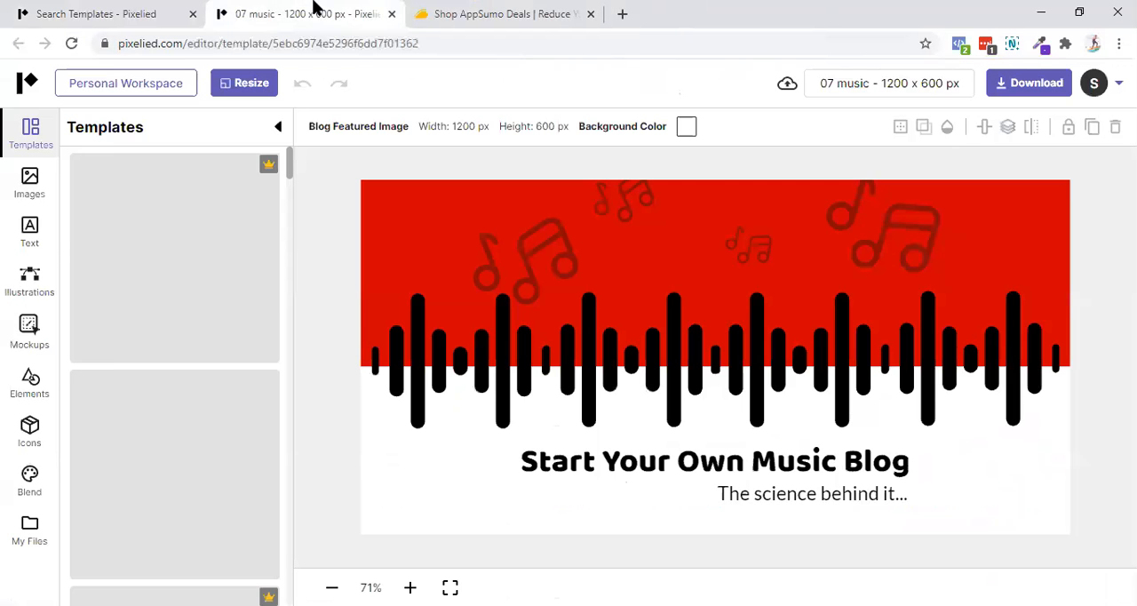
- Replace the template subtitle with 'With Remaster Media', then go back to the AppSumo deals listing
left_click(714, 460)
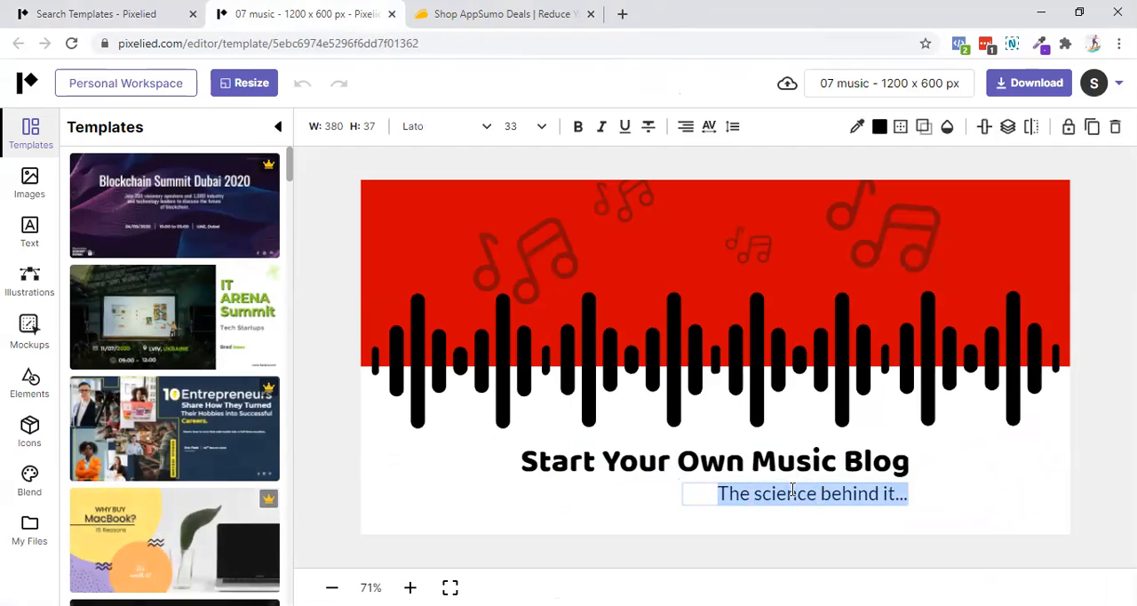
type("With Renm")
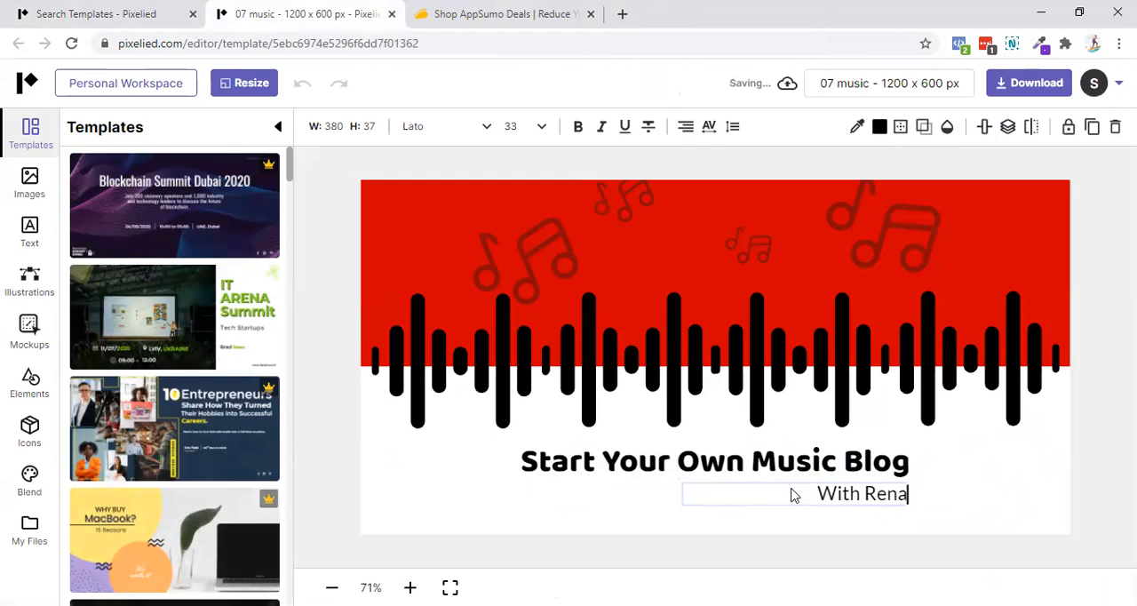
type("master ME")
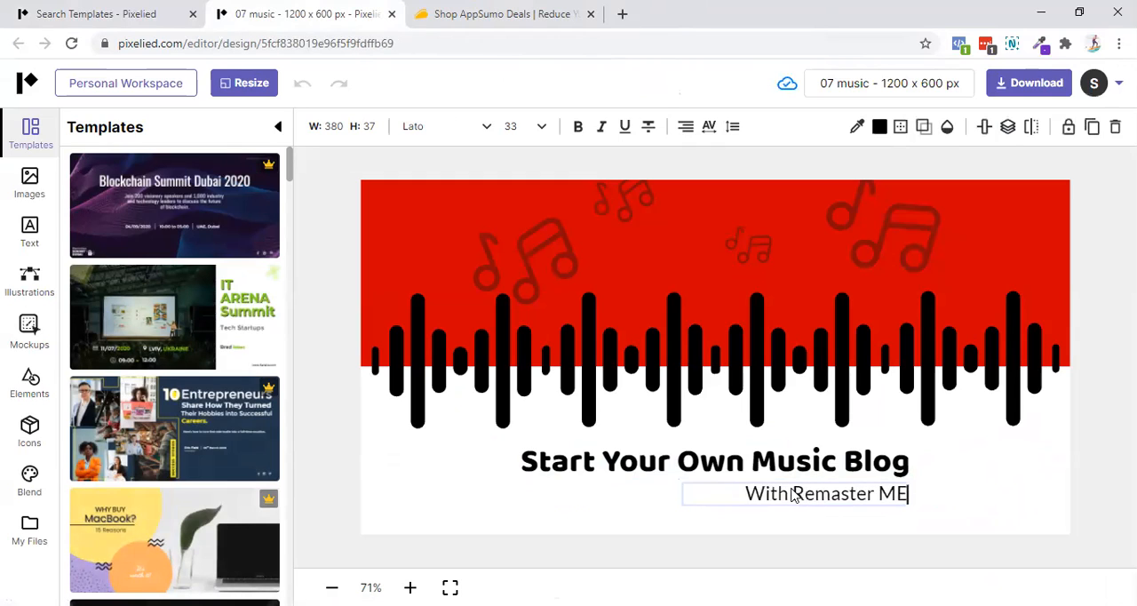
left_click(714, 460)
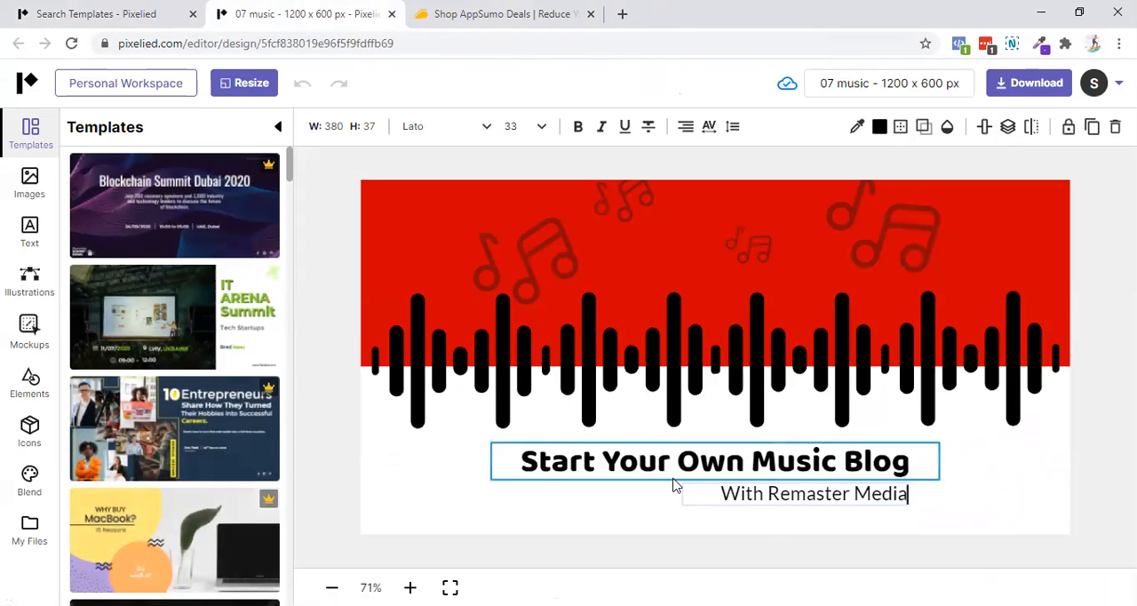
left_click(503, 14)
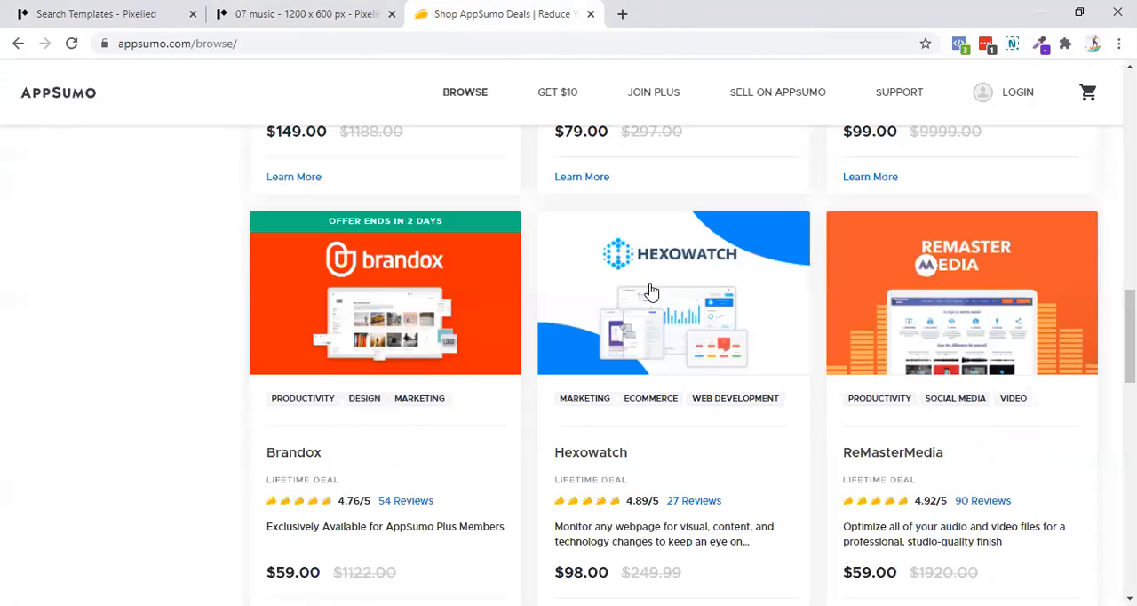
mouse_move(977, 538)
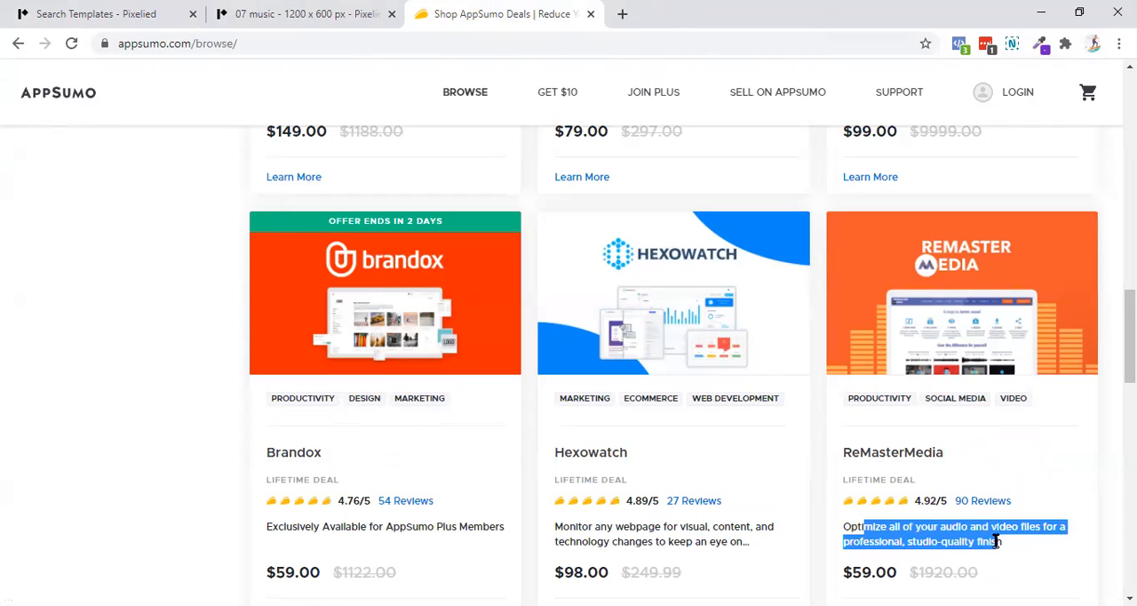
- Retype the banner headline as 'Level UP Your Audio Files'
left_click(304, 13)
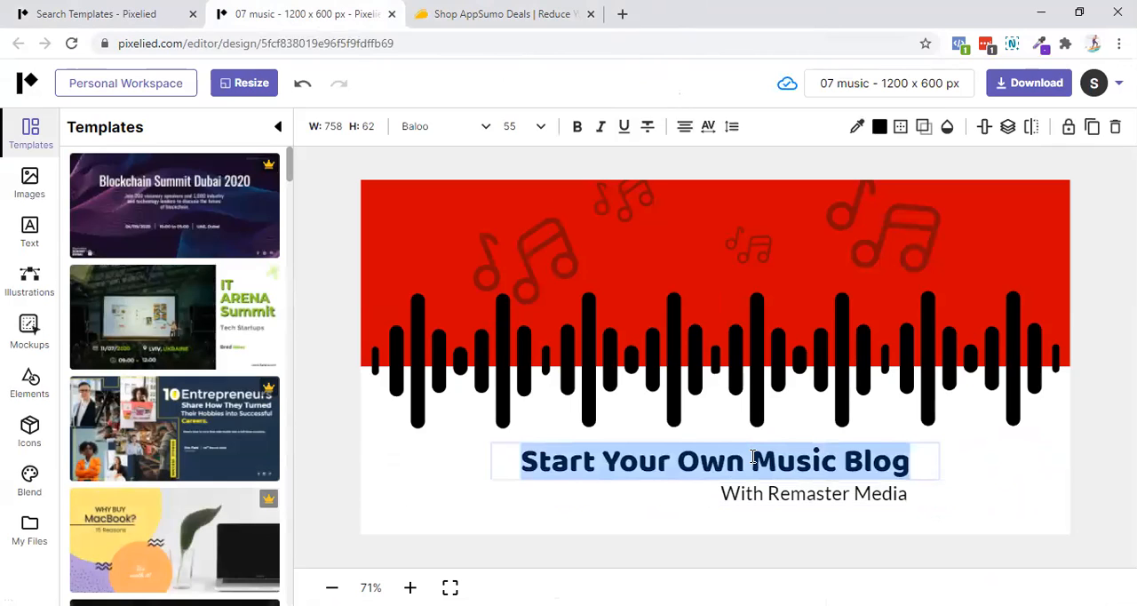
type("Level")
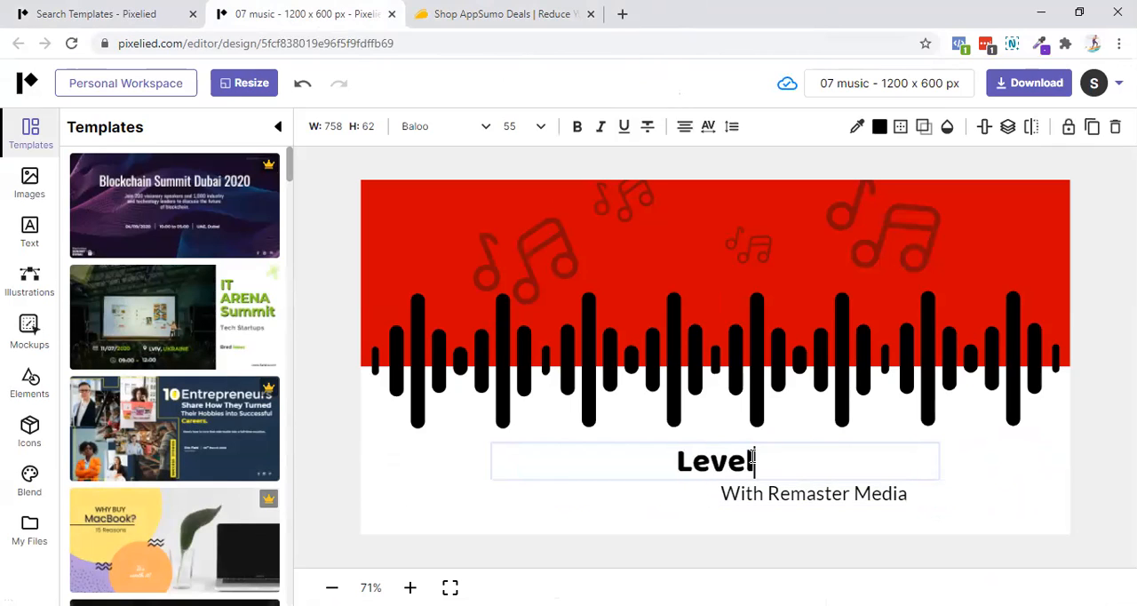
type("U")
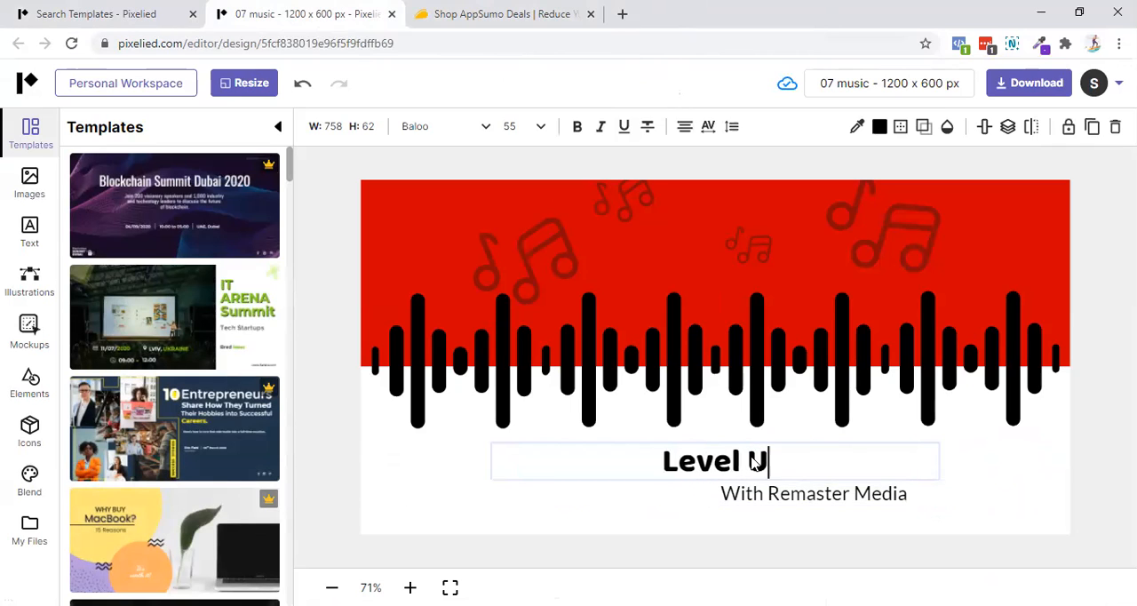
type("P Your")
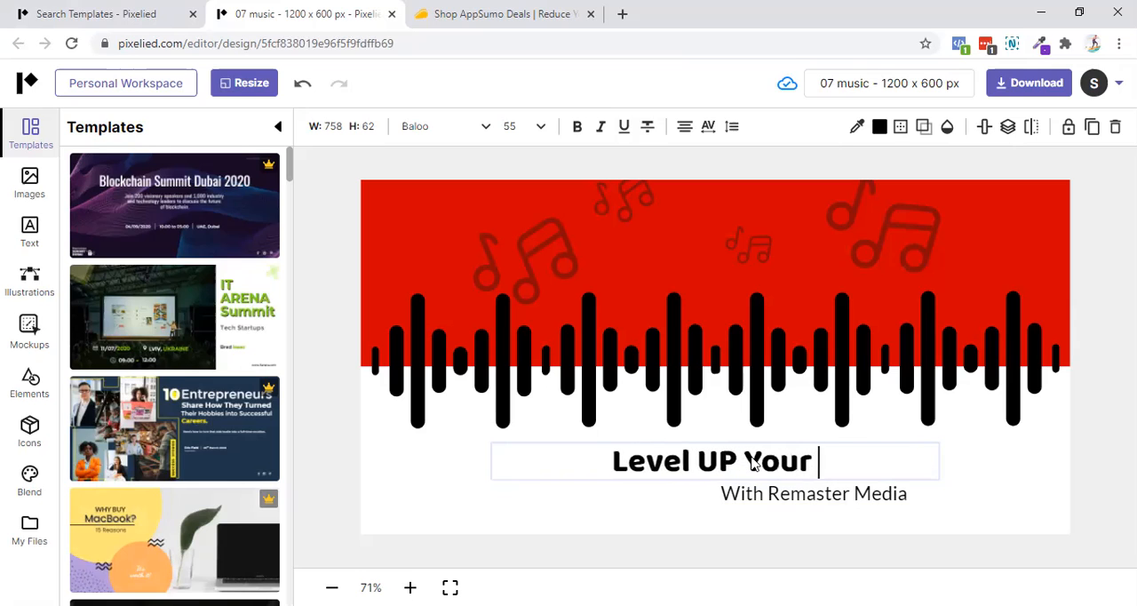
type("Audio F")
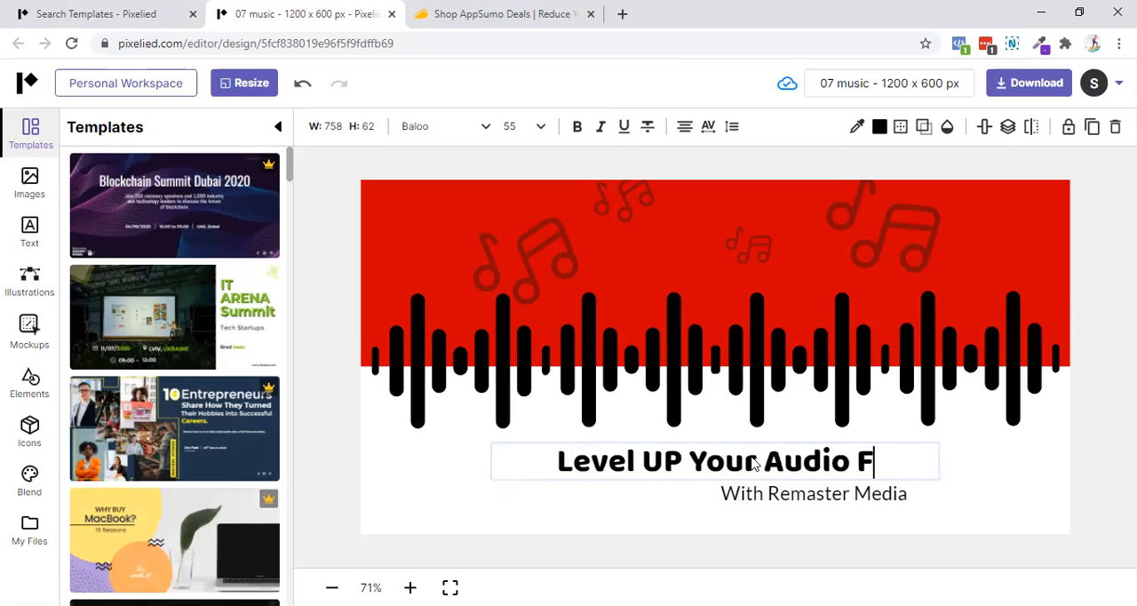
type("iles")
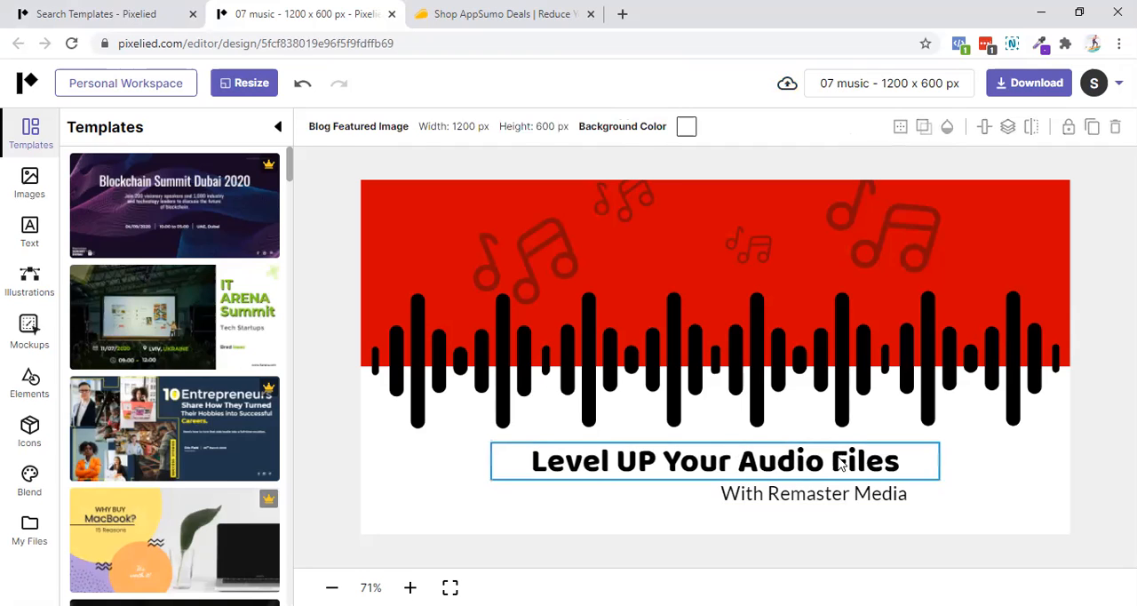
left_click(714, 460)
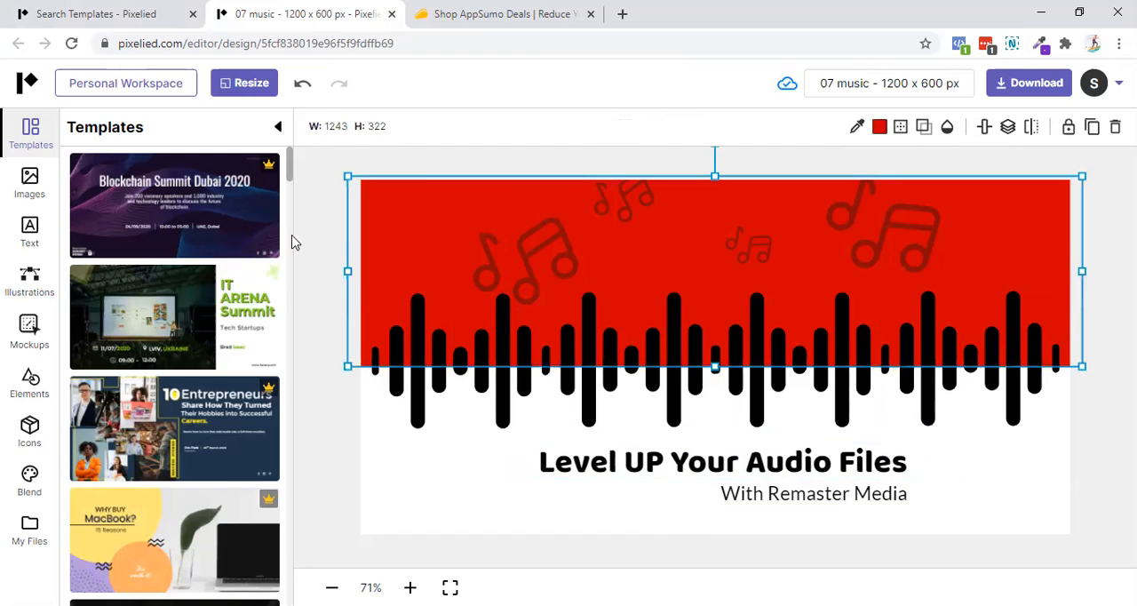
left_click(879, 126)
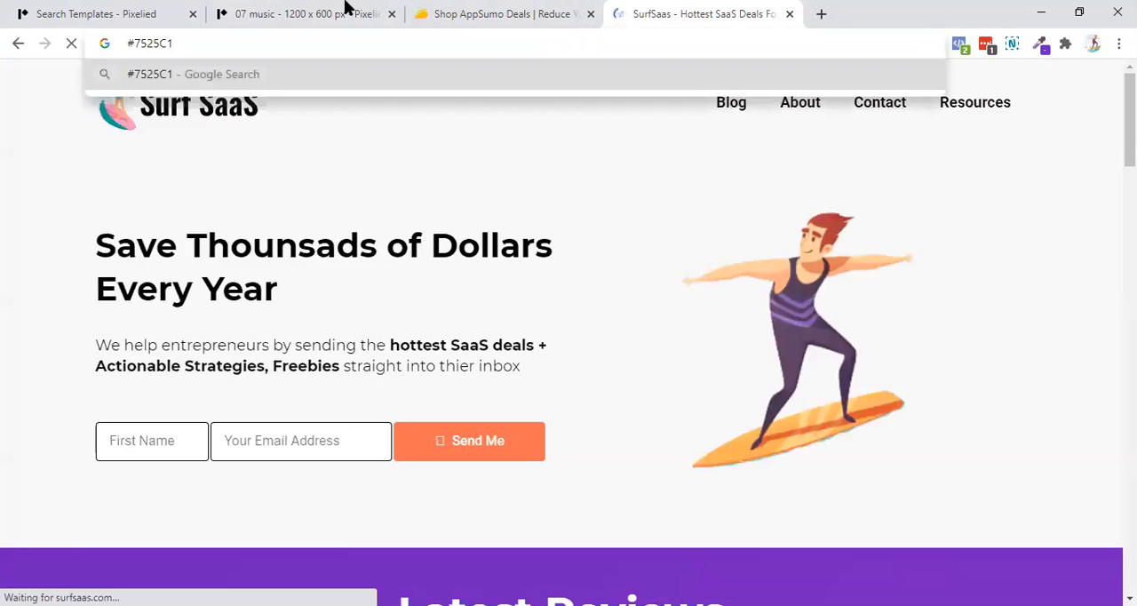
left_click(302, 13)
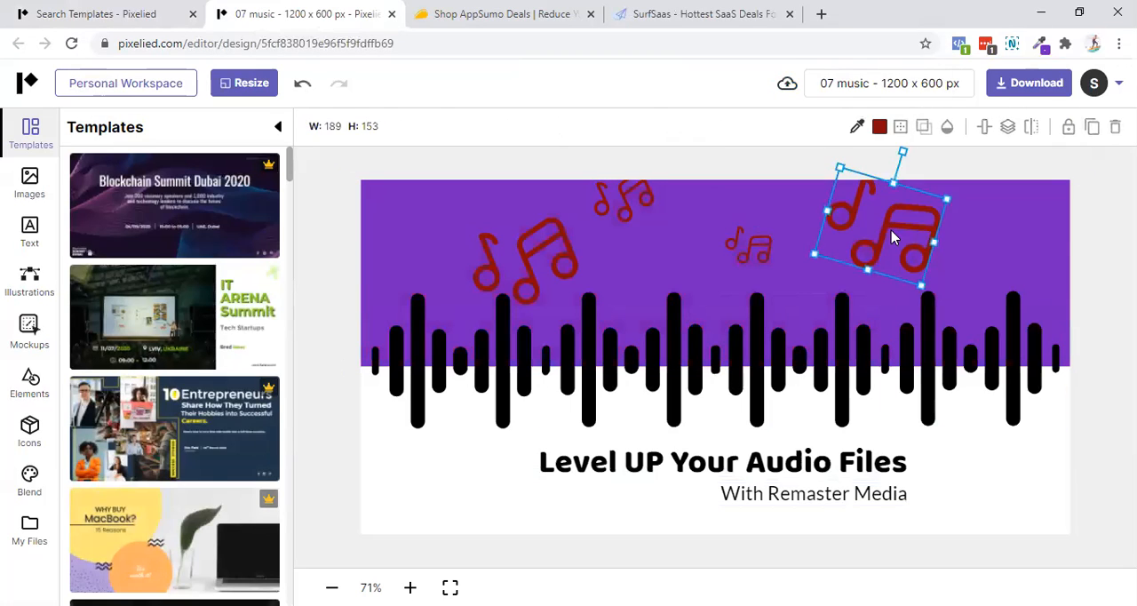
left_click(878, 126)
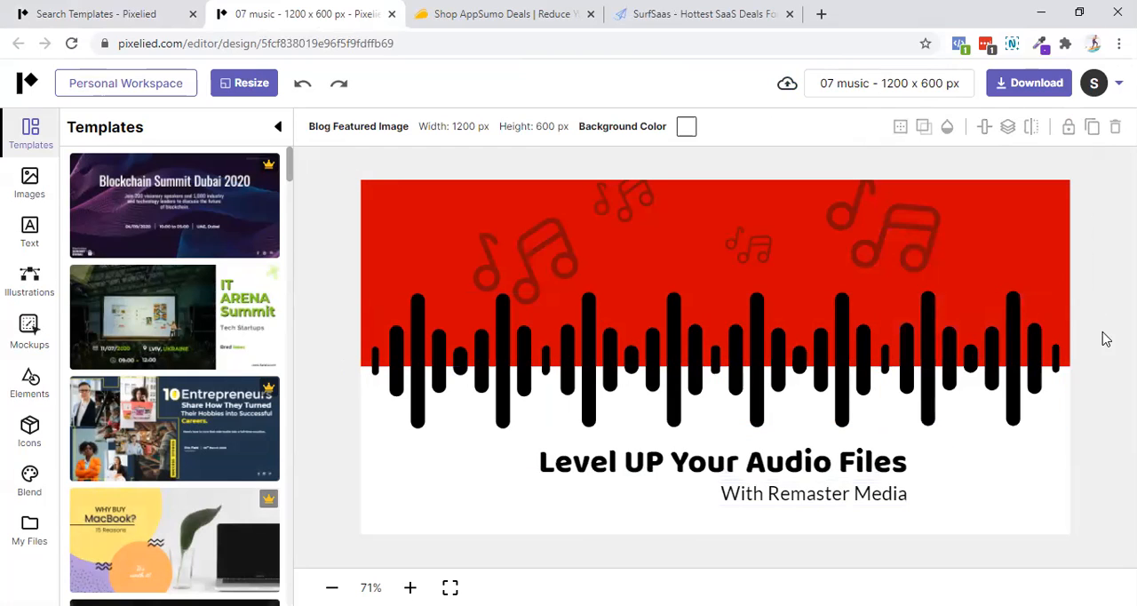
mouse_move(888, 83)
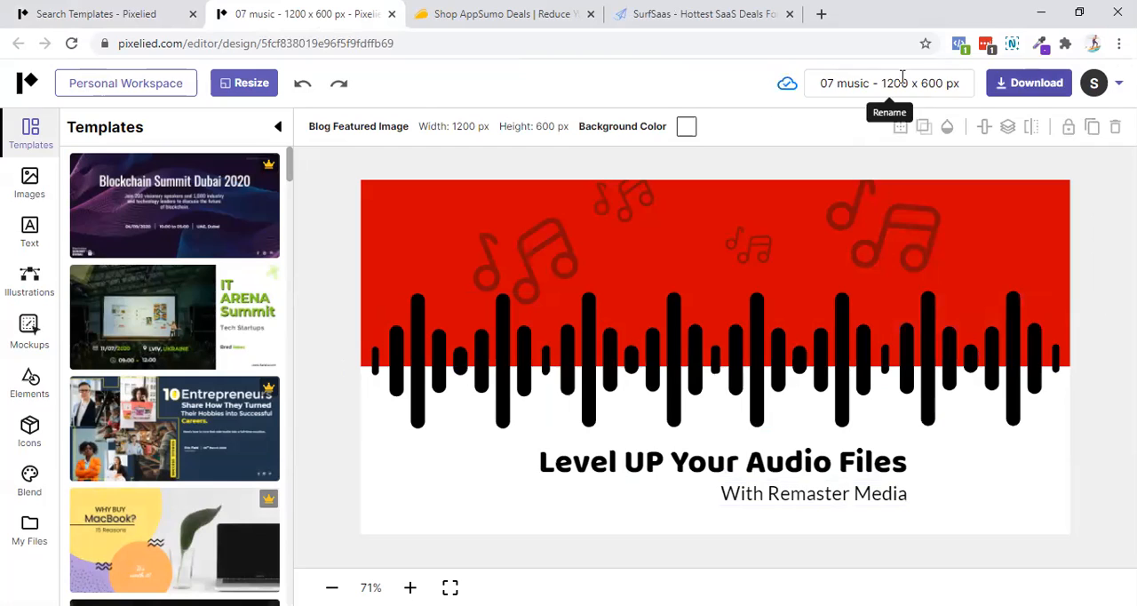
- Rename the design to 'levelup-your-audio-files'
left_click(888, 83)
type("levelup-")
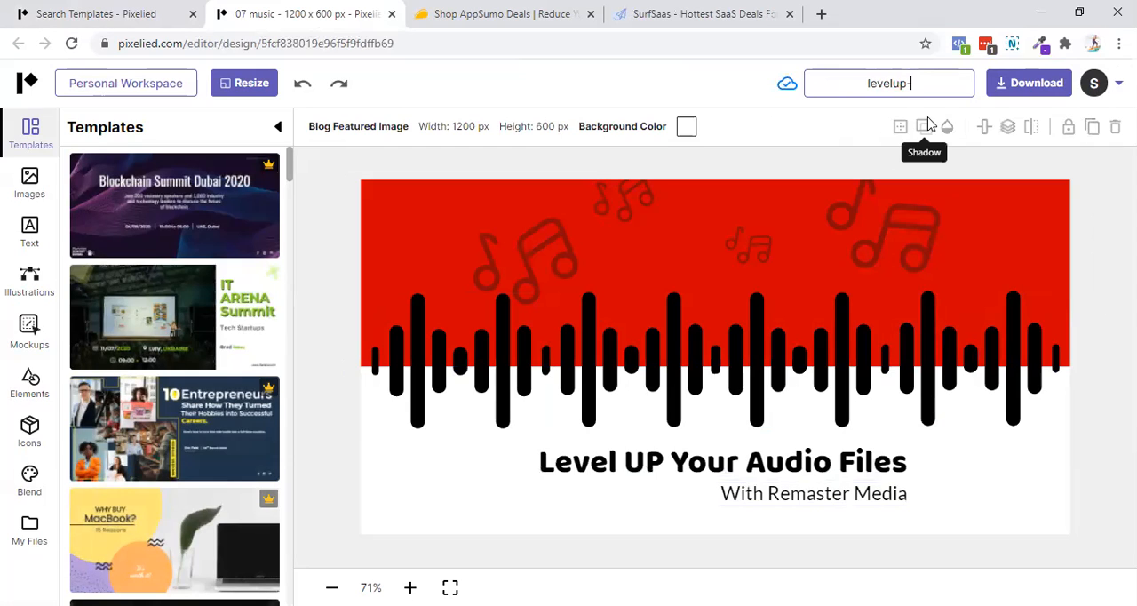
type("your-audiof")
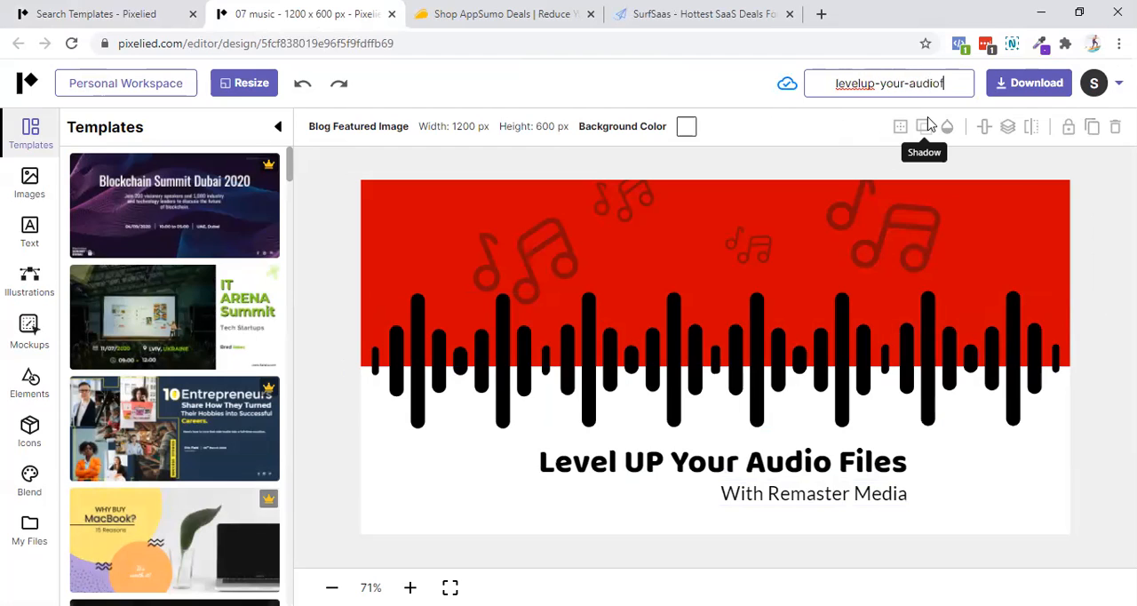
type("-files")
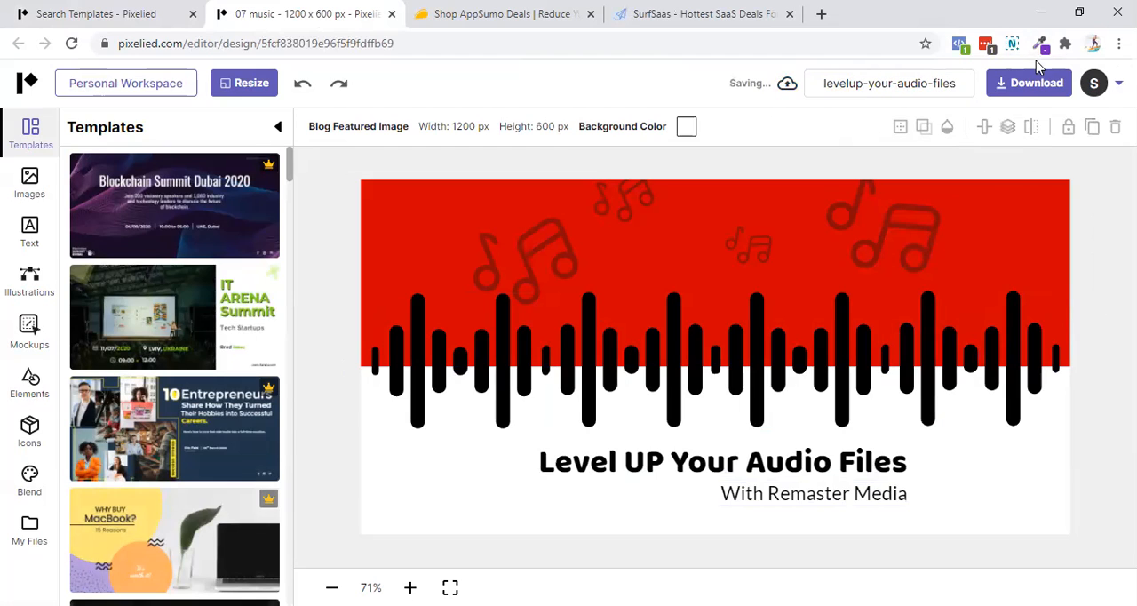
- Download the banner design as a PNG image
left_click(1028, 83)
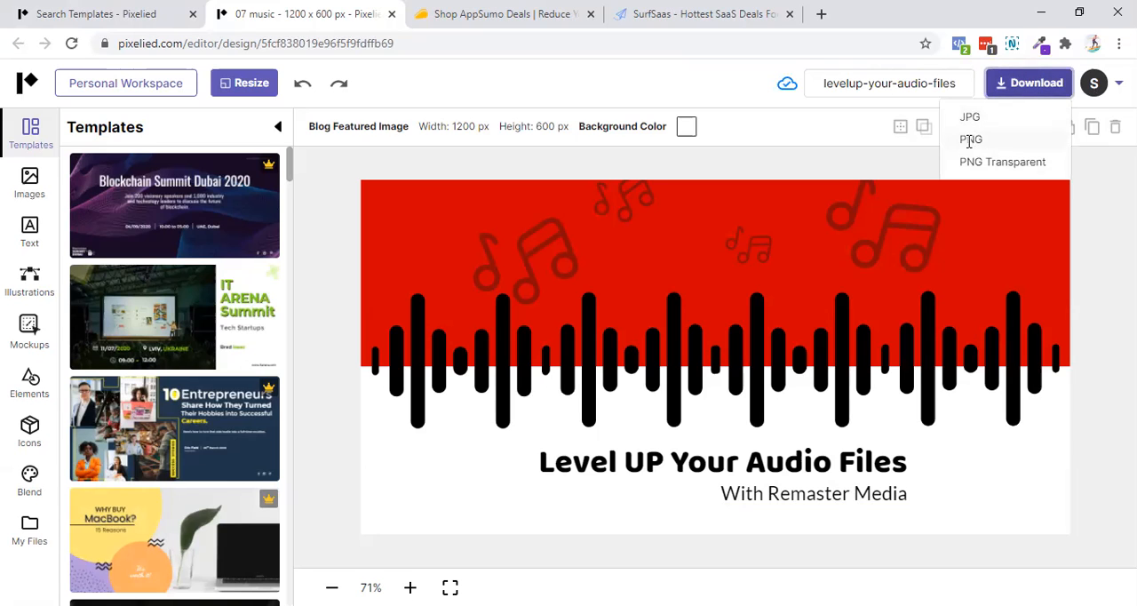
left_click(970, 139)
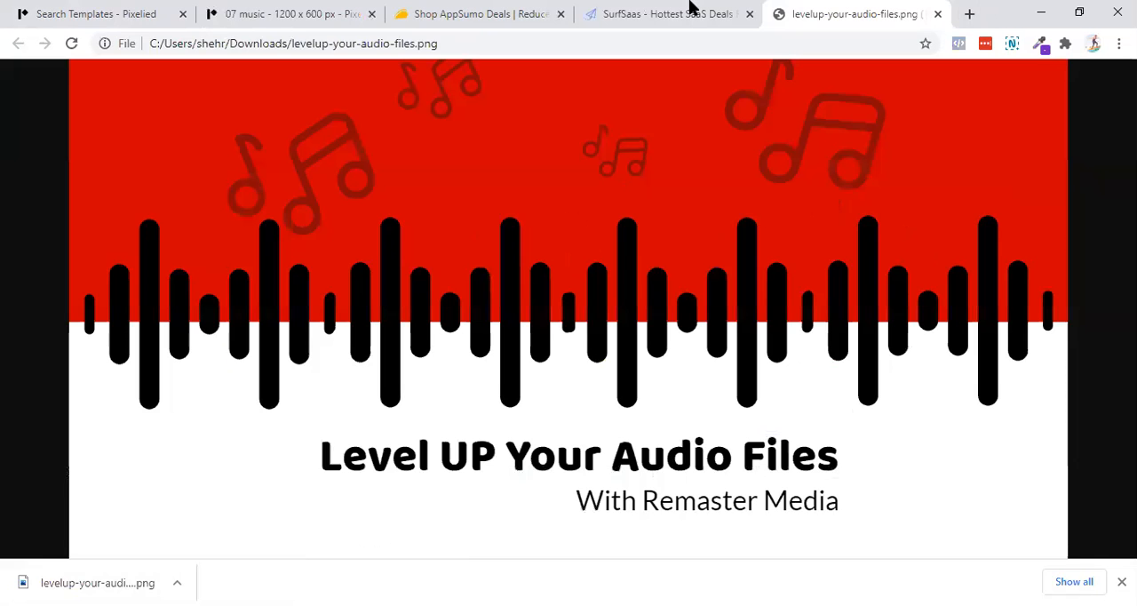
left_click(668, 14)
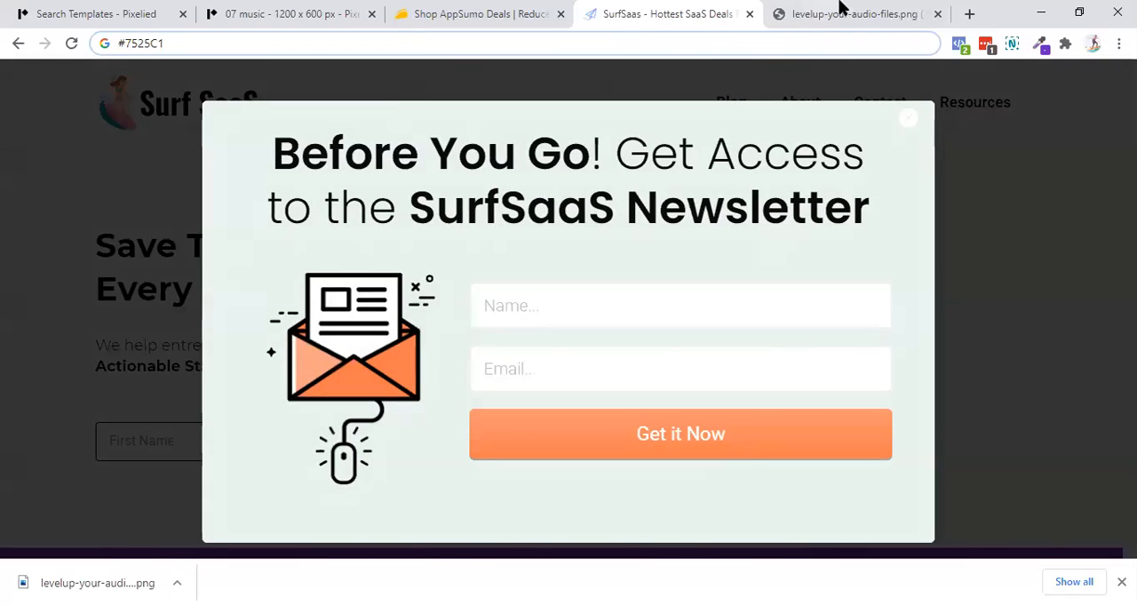
- Go through the browser tabs to the SurfSaaS WordPress Media Library, which lists 48 items
left_click(479, 13)
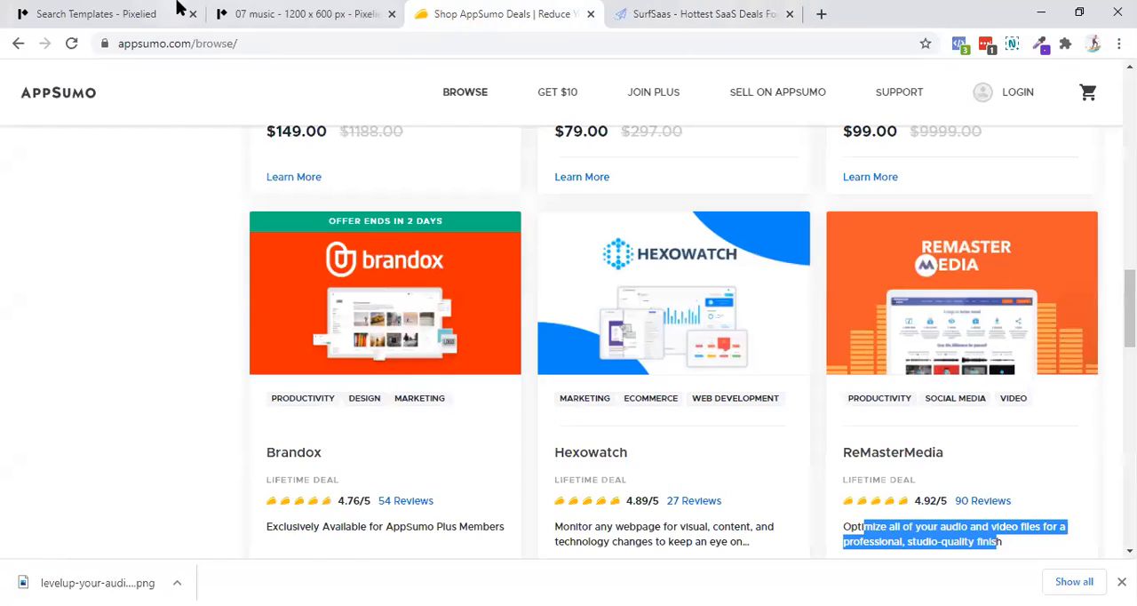
left_click(302, 14)
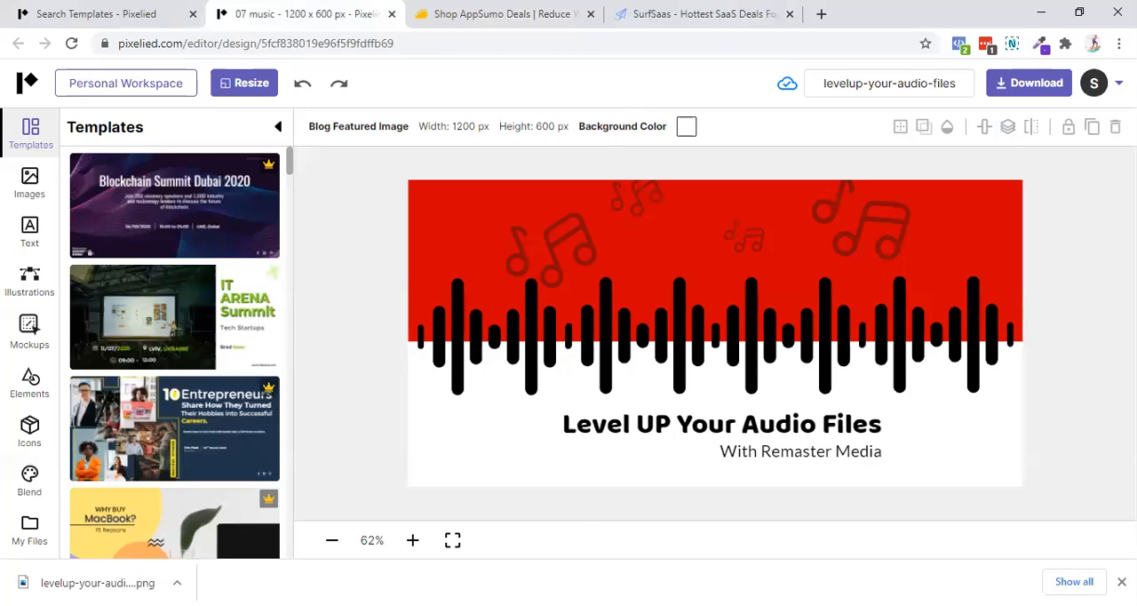
left_click(702, 13)
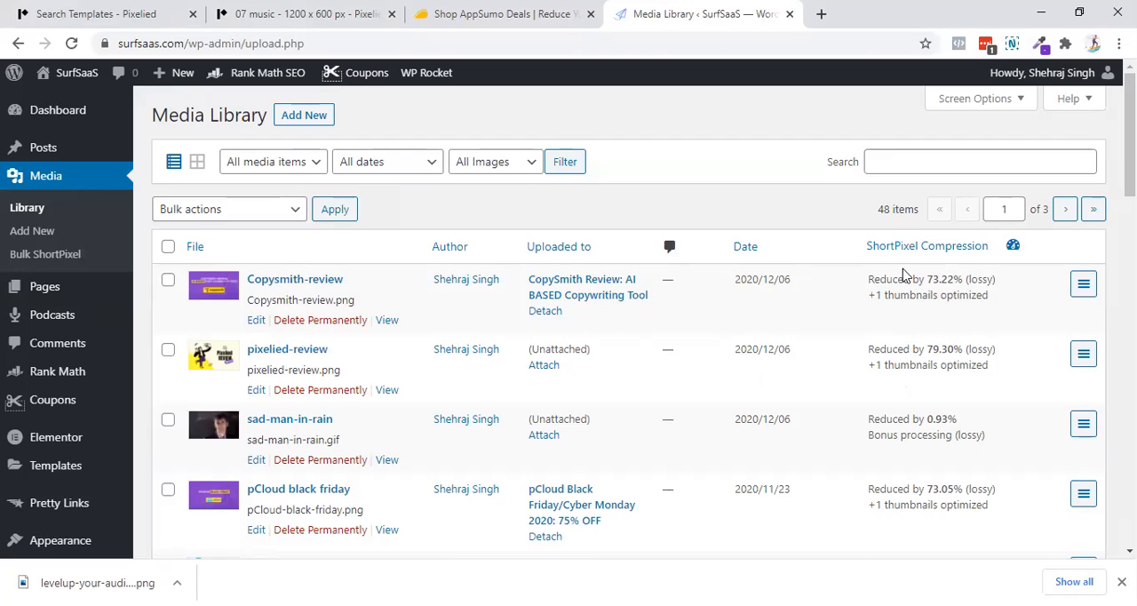
mouse_move(916, 342)
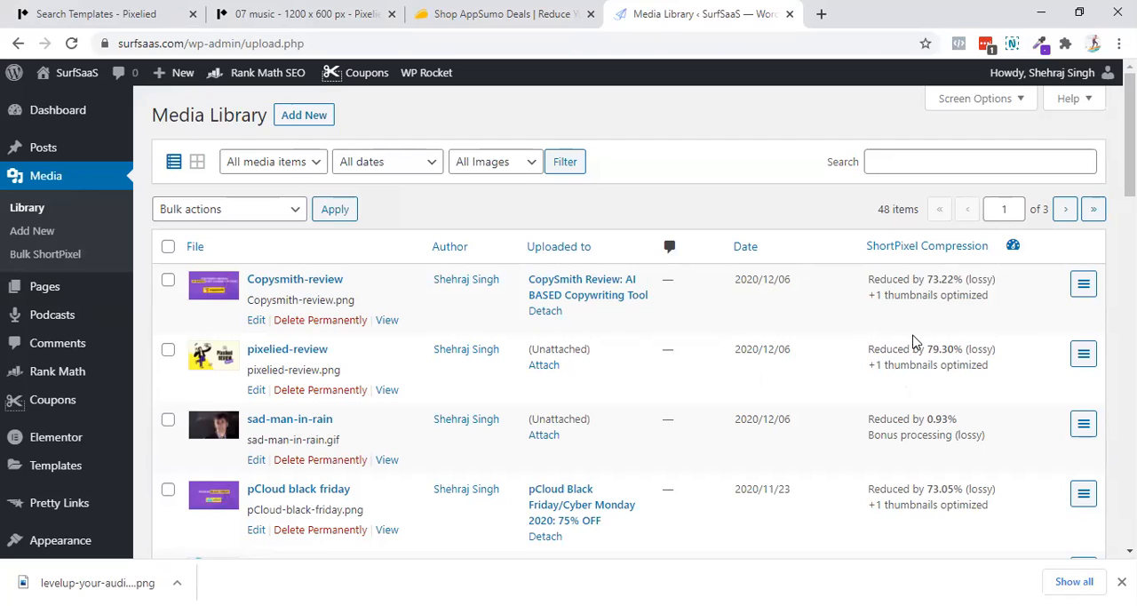
mouse_move(699, 397)
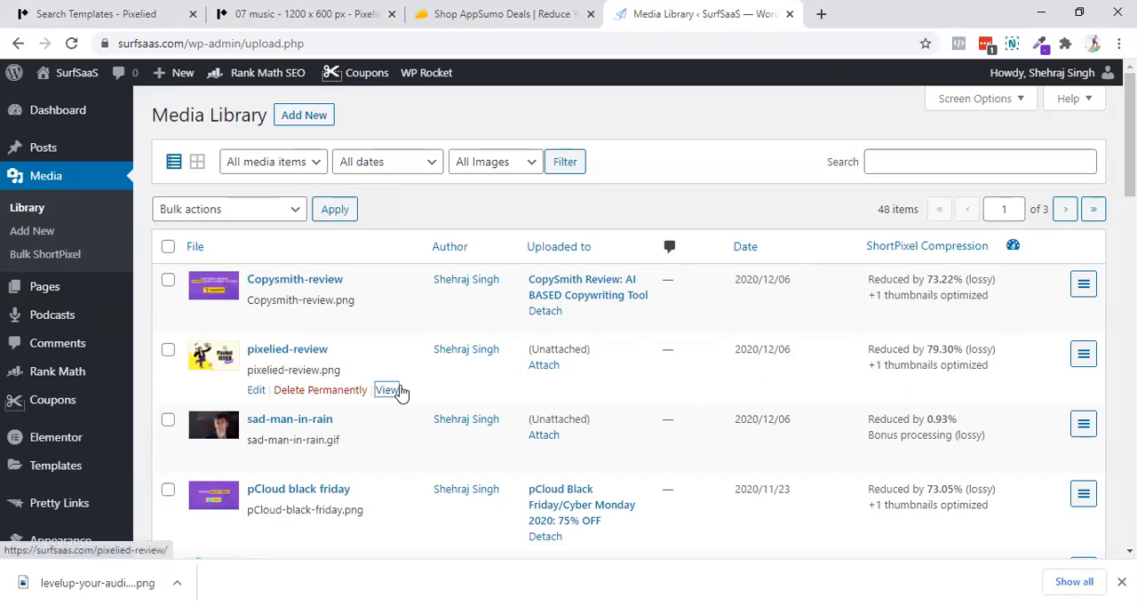
left_click(387, 390)
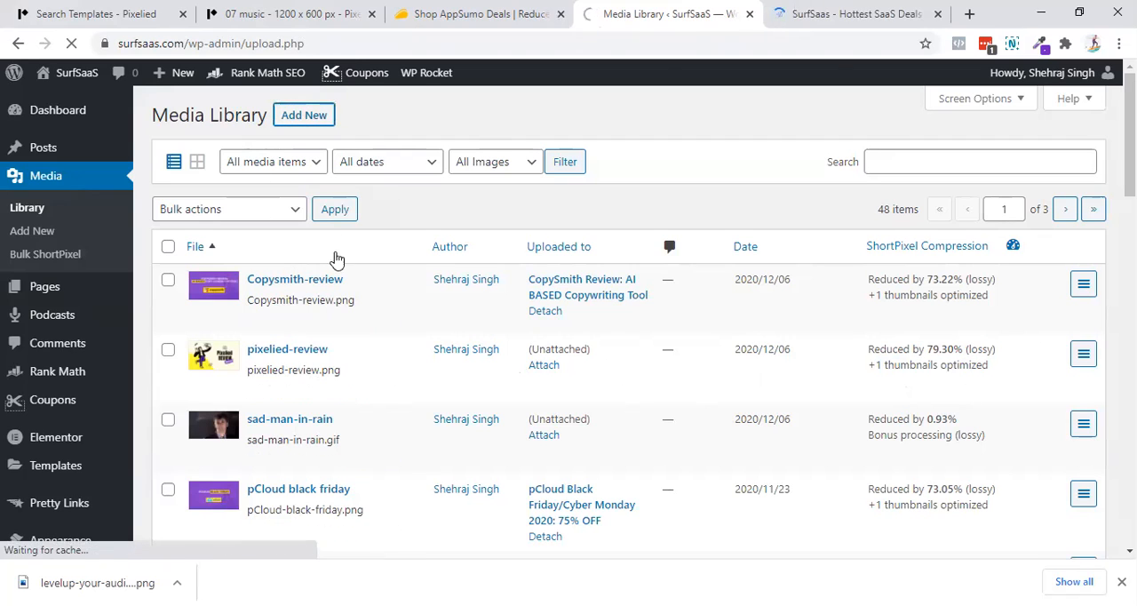
- Upload the levelup-your-audio-files PNG and open its 1200×600 Edit Media page
left_click(303, 114)
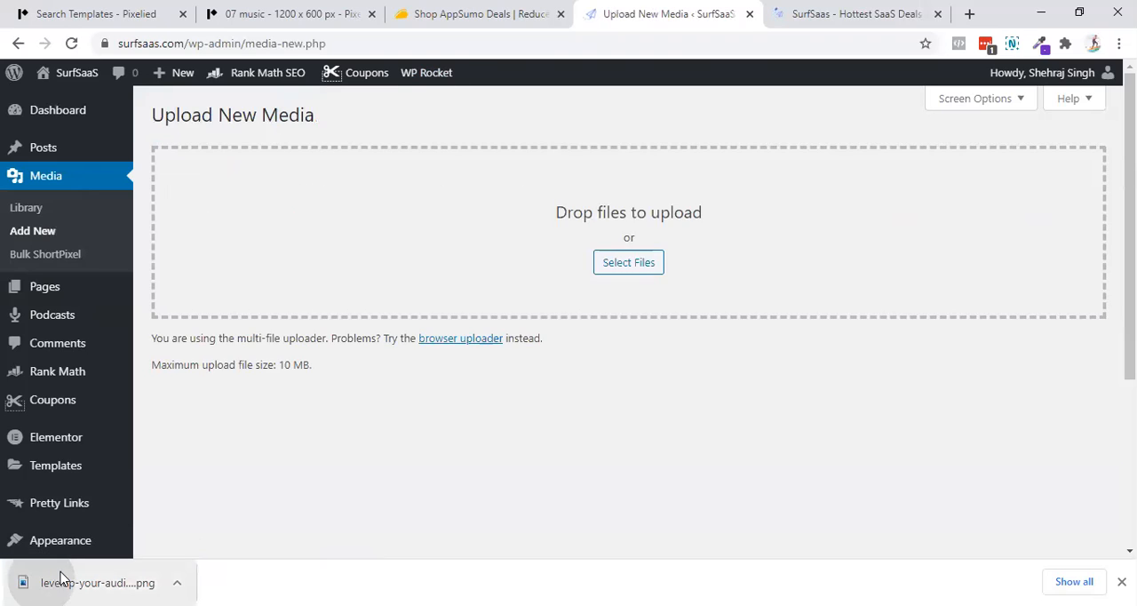
left_click(853, 13)
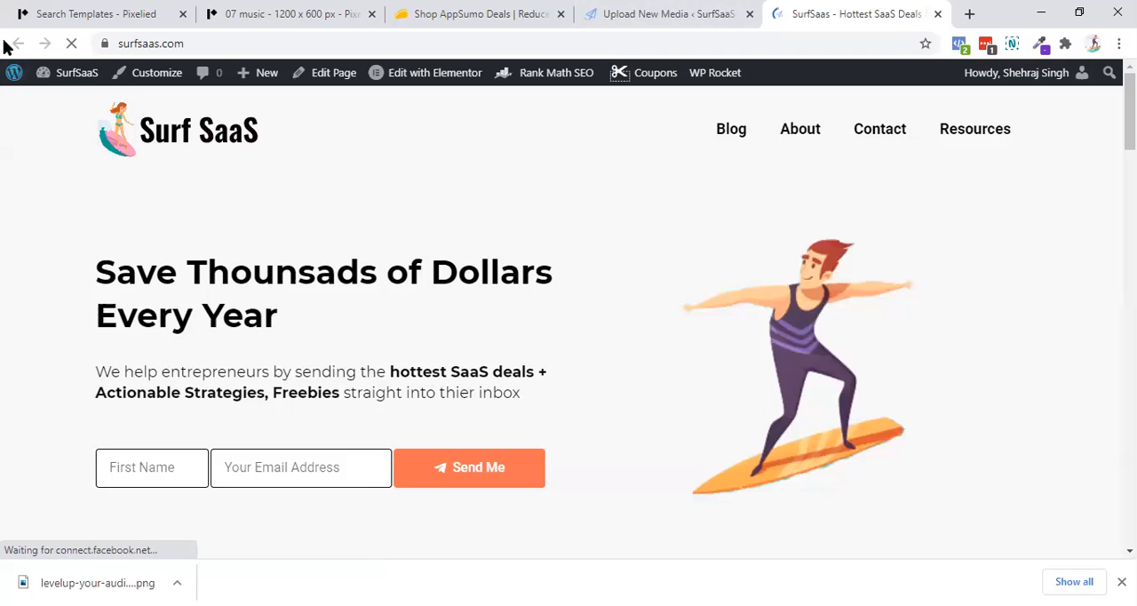
left_click(666, 13)
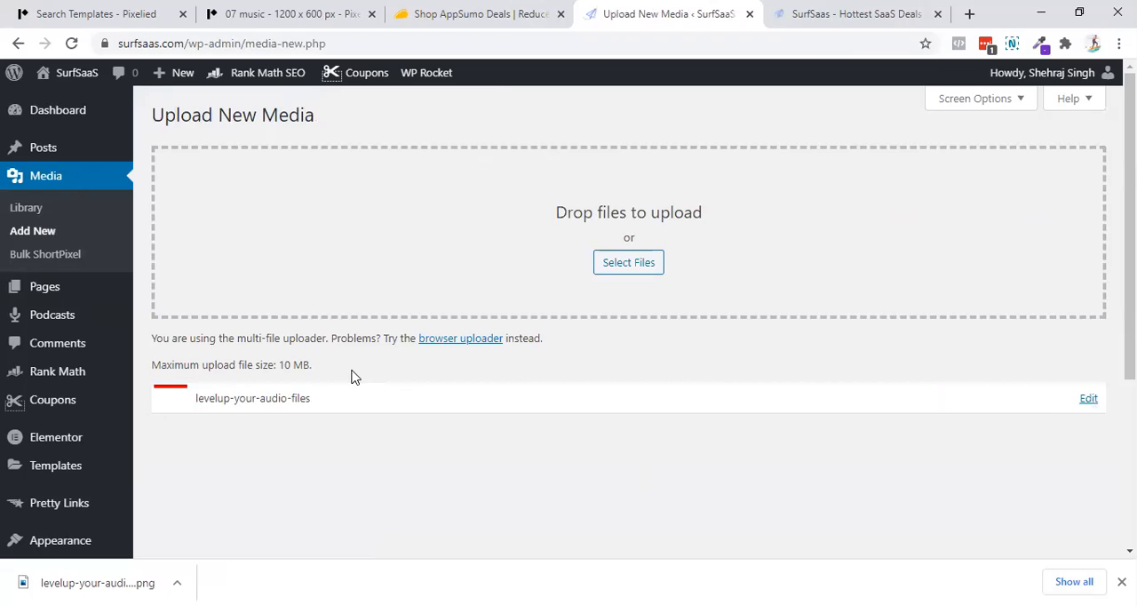
left_click(25, 207)
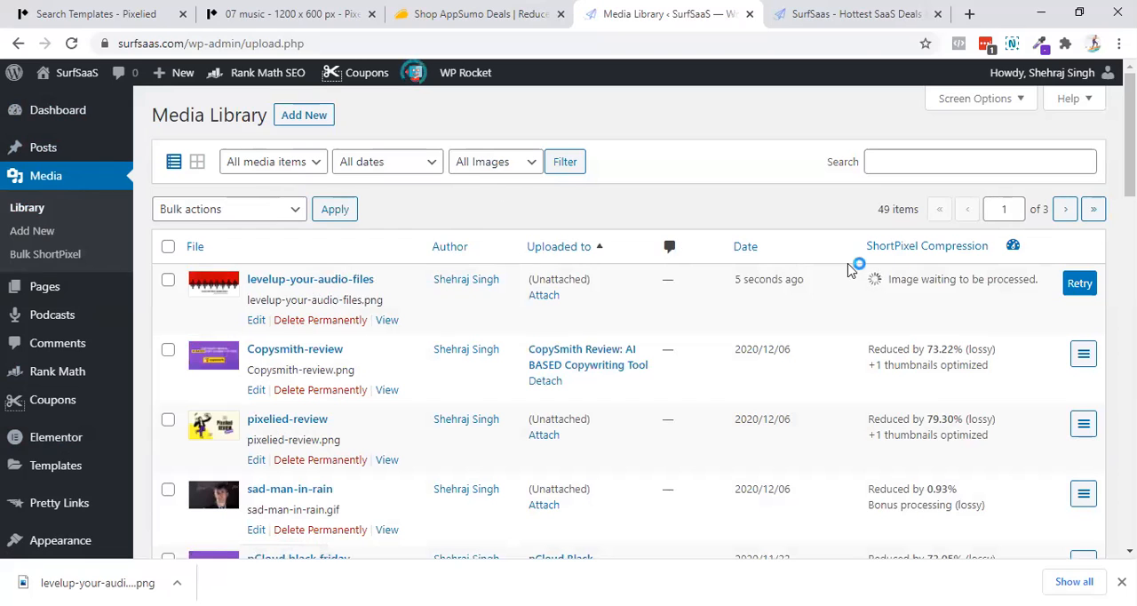
left_click(449, 246)
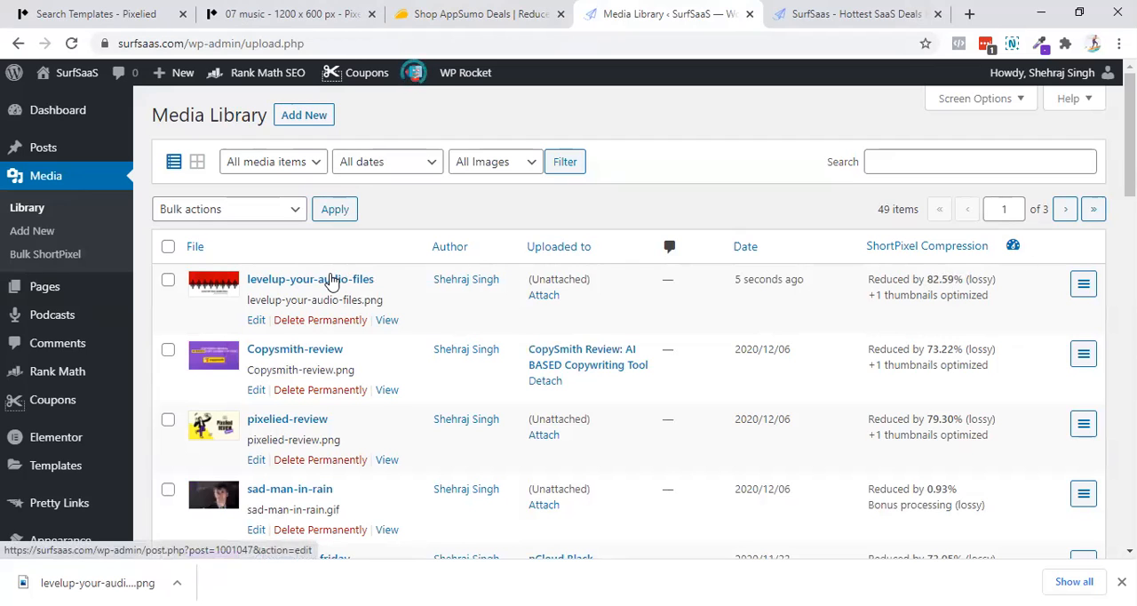
left_click(310, 279)
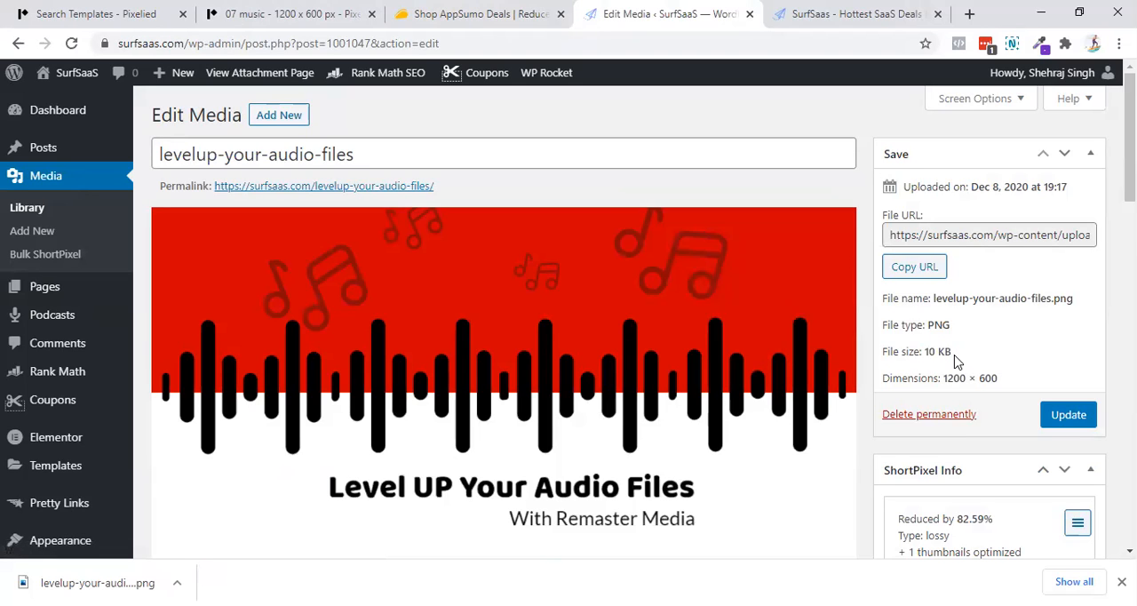
scroll("down", 3)
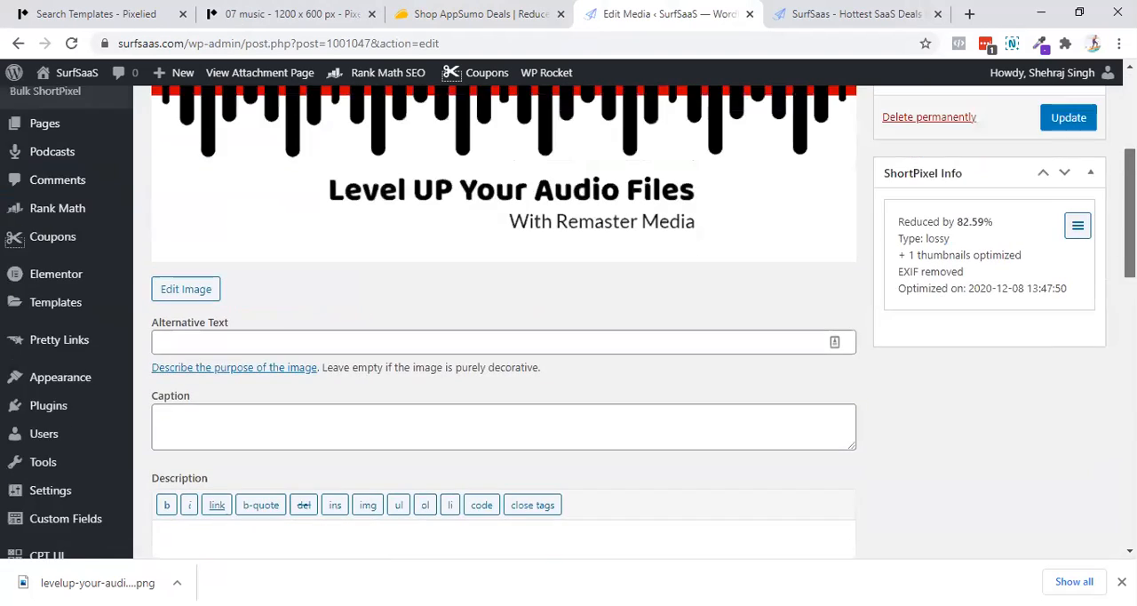
left_click(1078, 225)
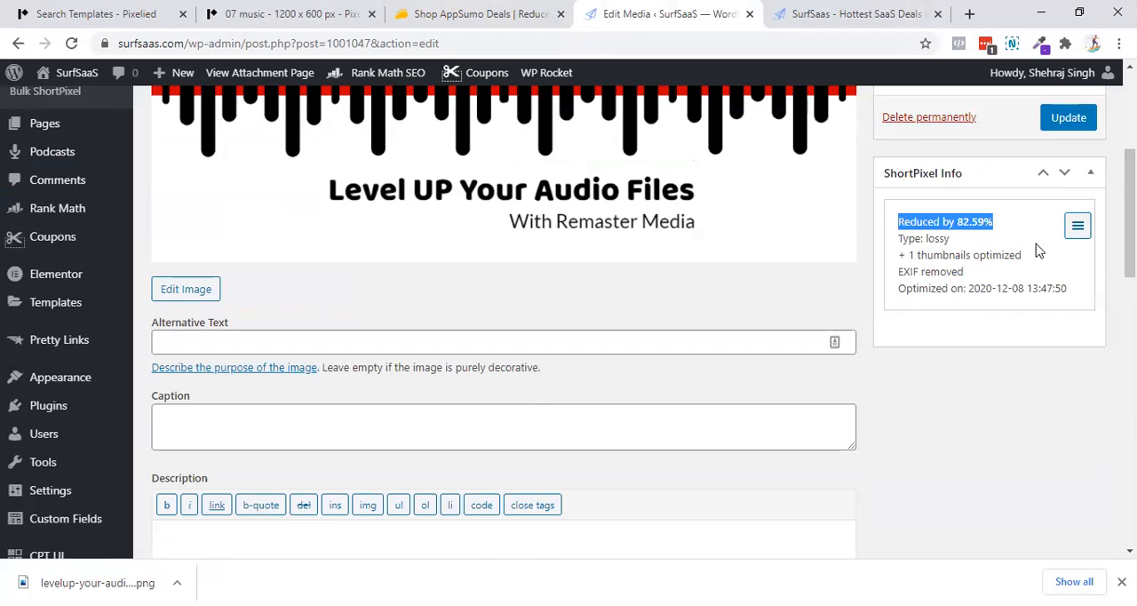
scroll("down", 3)
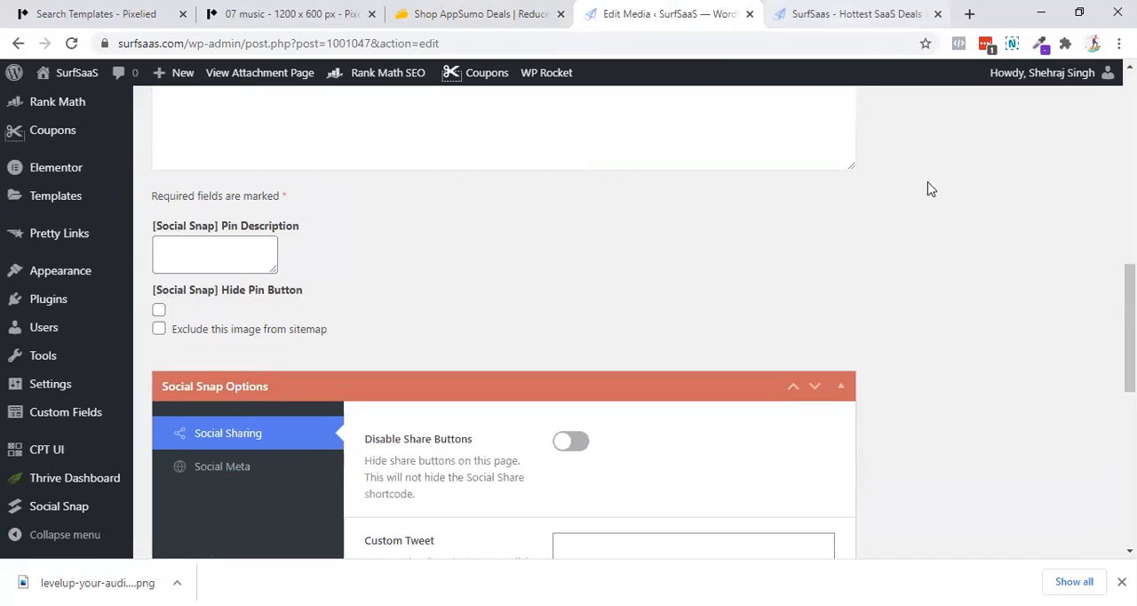
scroll("up", 3)
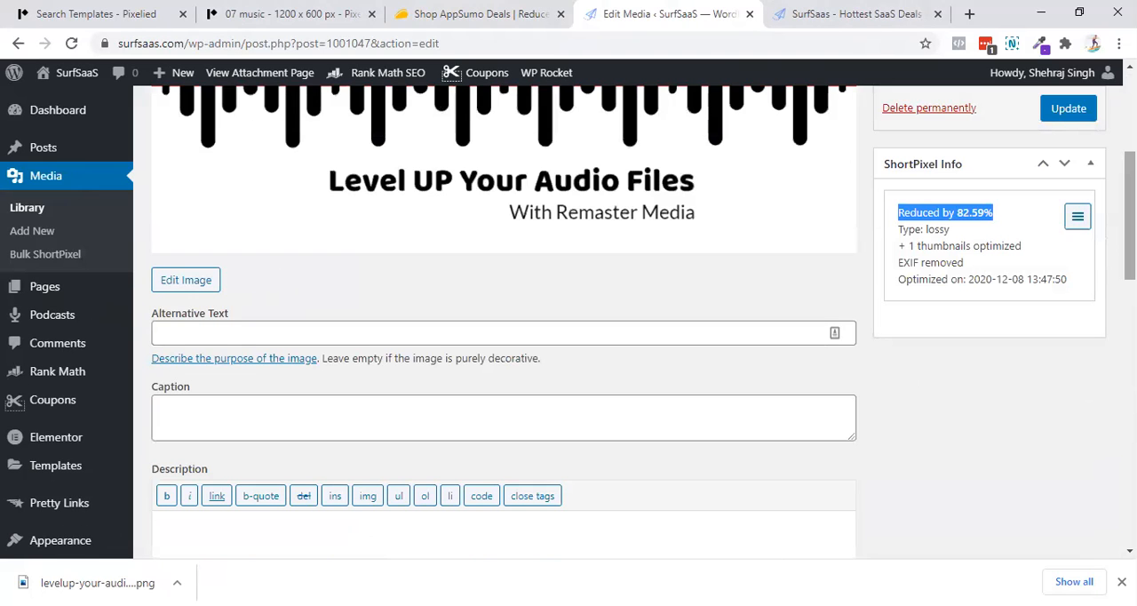
mouse_move(1004, 221)
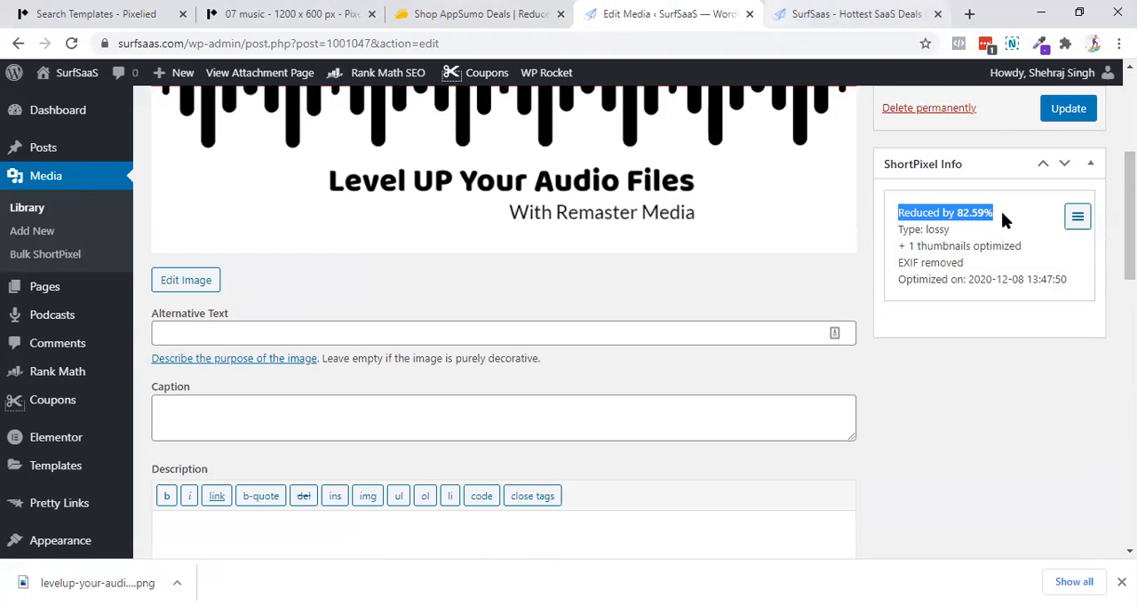
scroll("up", 3)
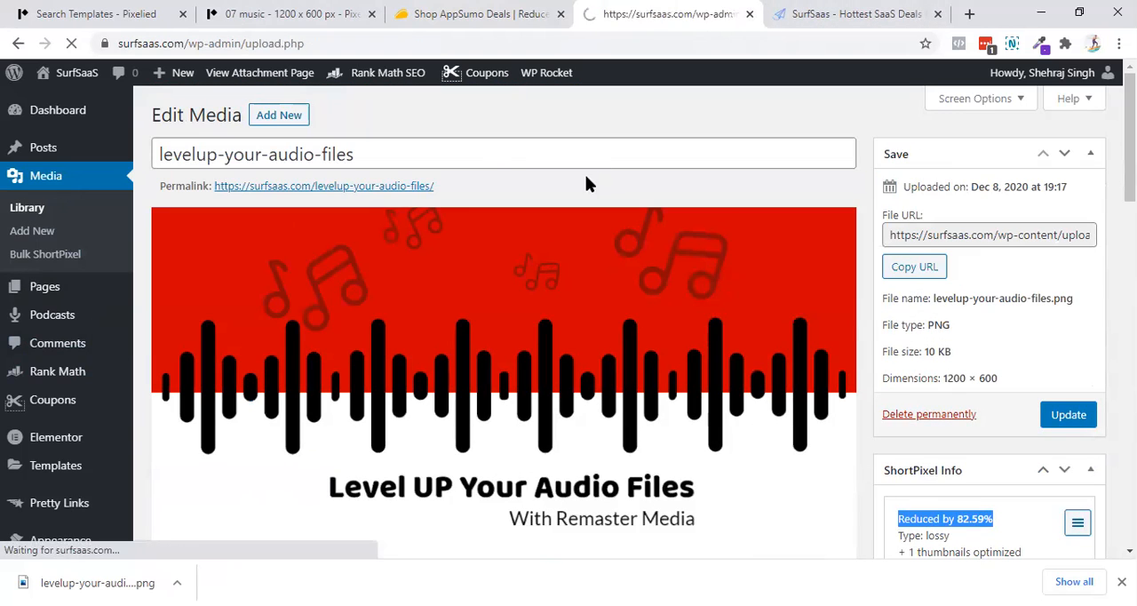
left_click(26, 207)
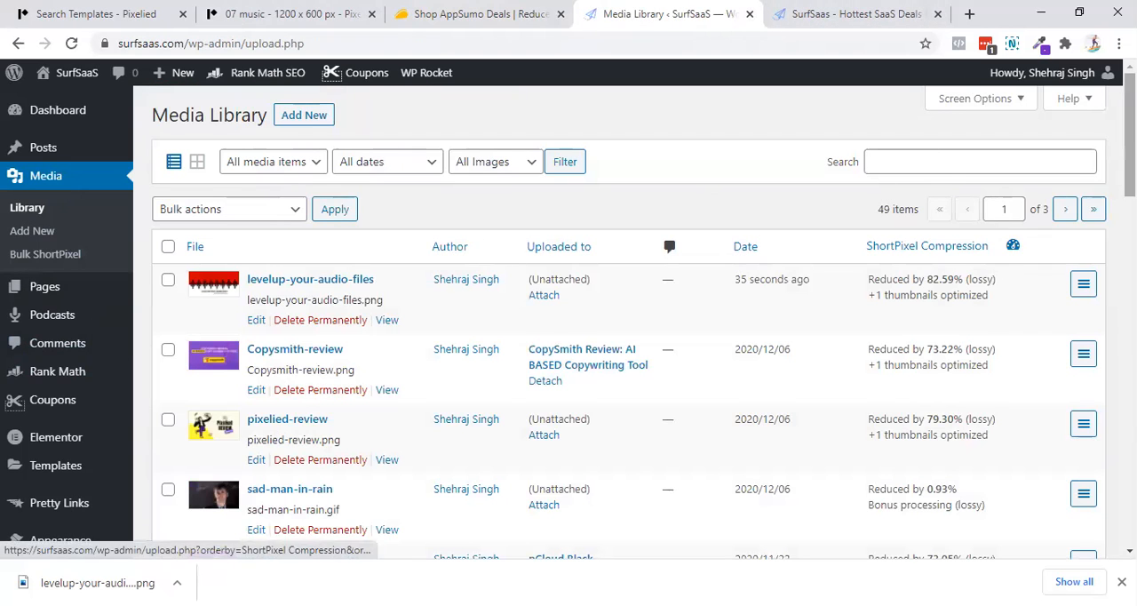
- Check the Copysmith-review (69 KB) and pixelied-review (22 KB) media pages, then close them
scroll("down", 3)
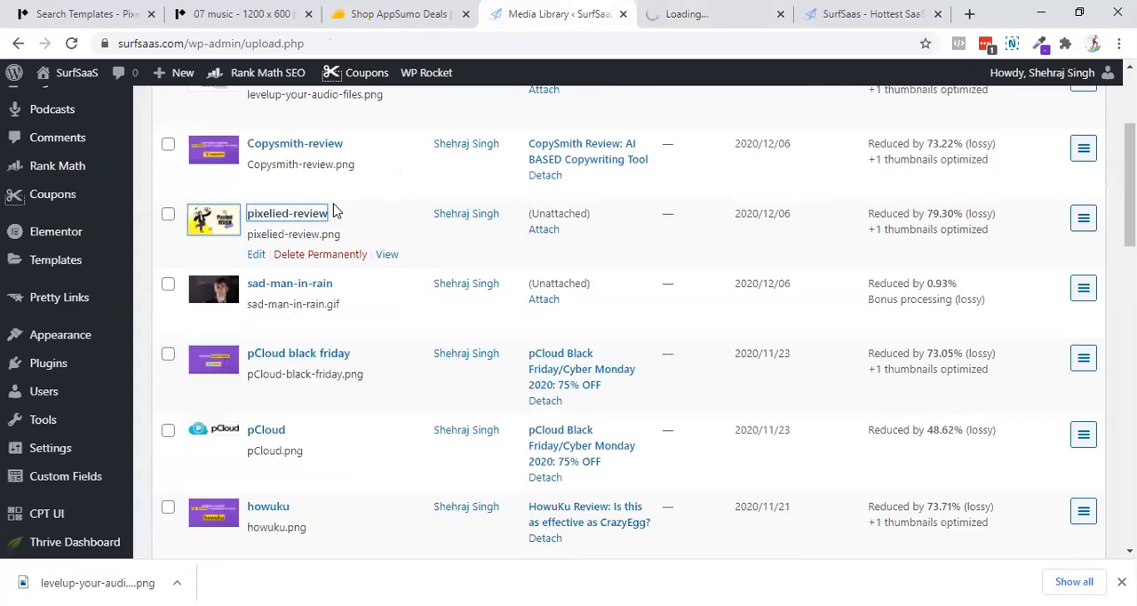
left_click(294, 143)
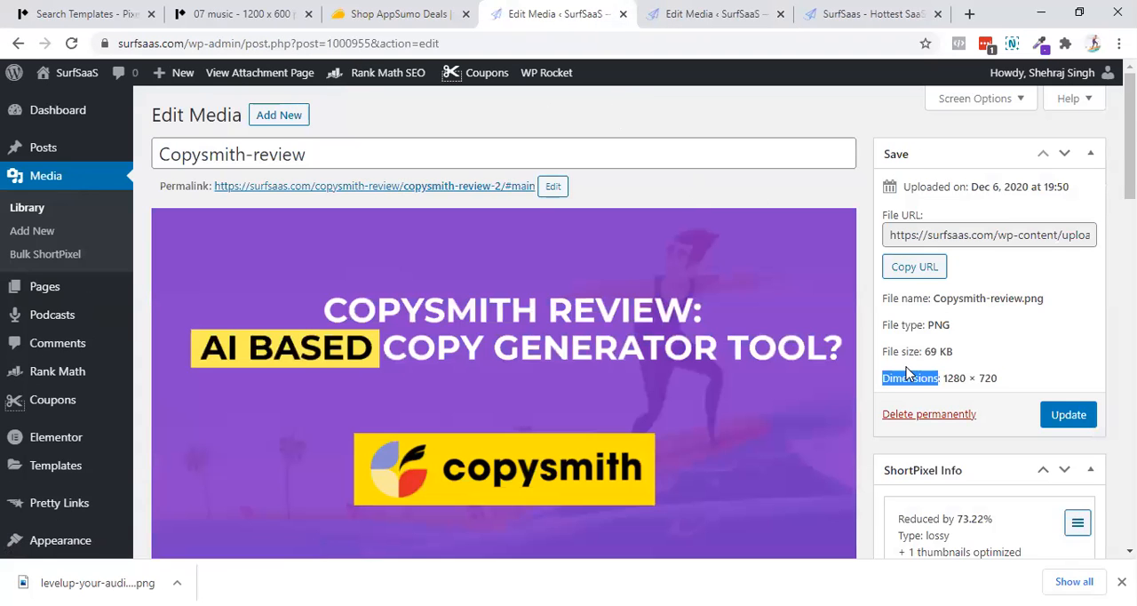
scroll("down", 3)
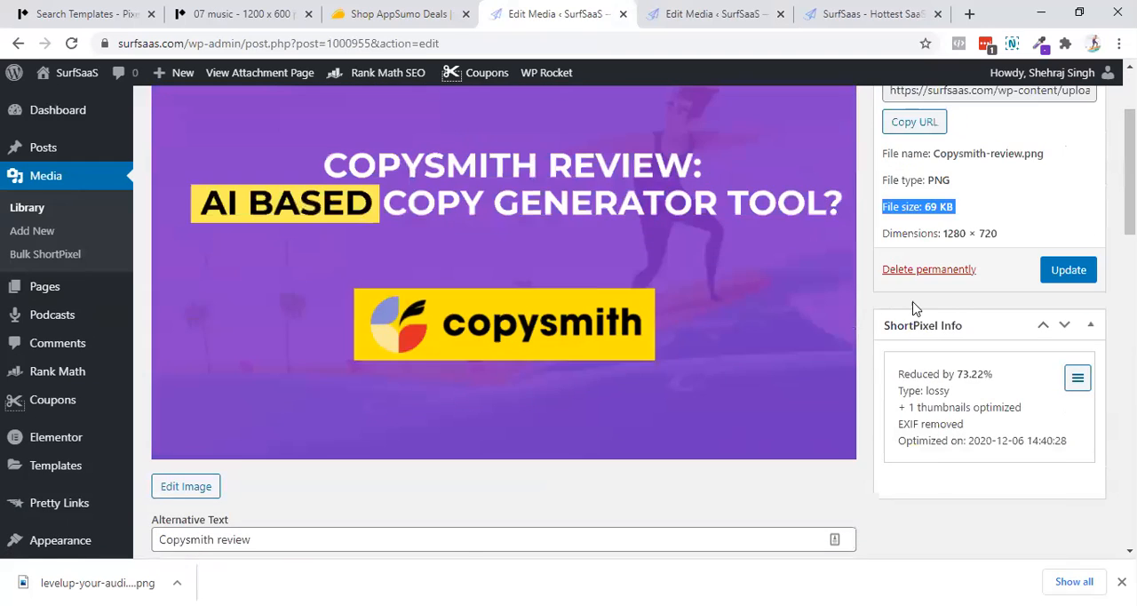
left_click(714, 13)
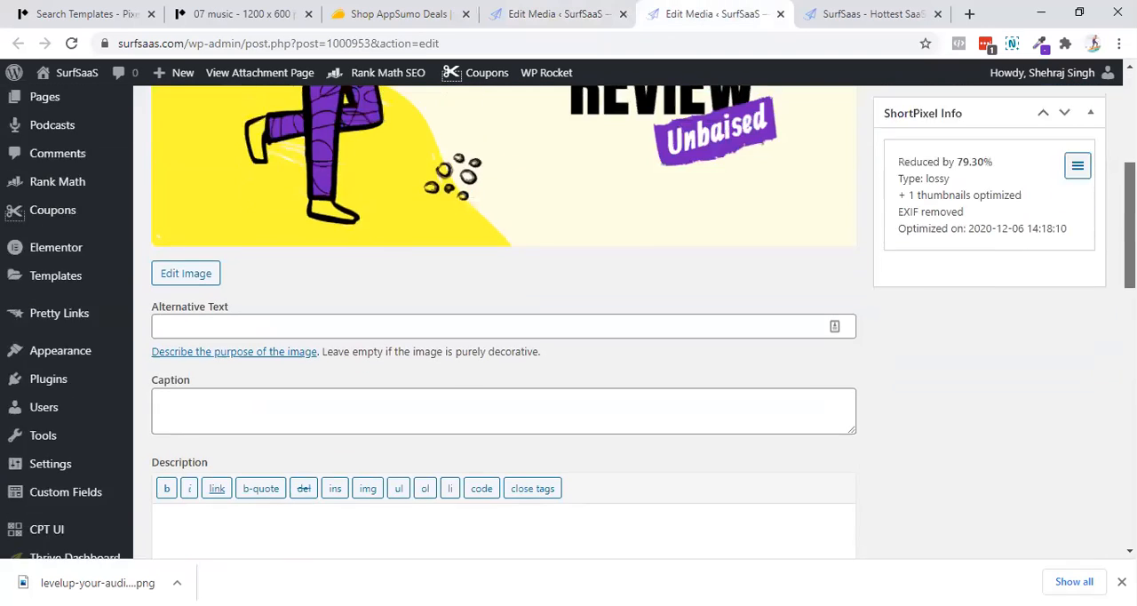
scroll("up", 3)
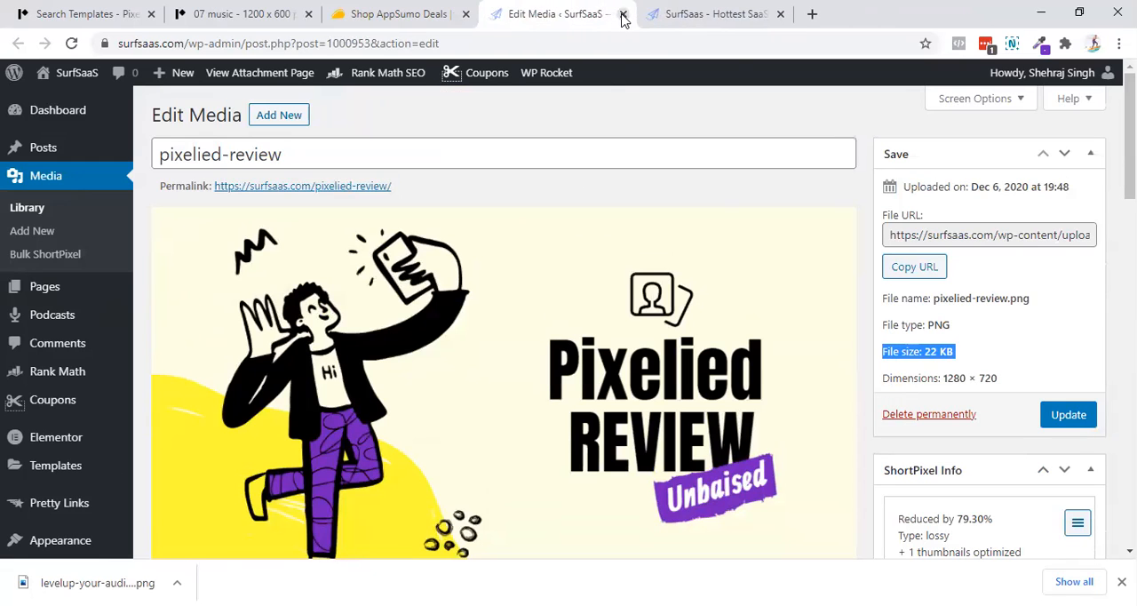
left_click(622, 14)
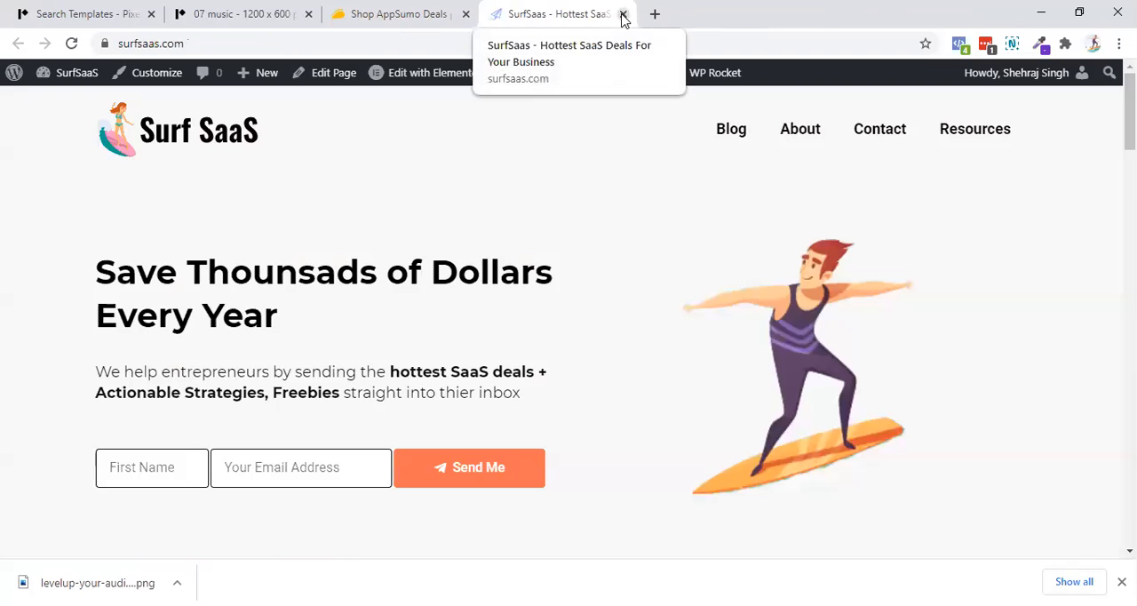
- Close the SurfSaaS tab and return to the 'Level UP Your Audio Files' banner editor
left_click(623, 13)
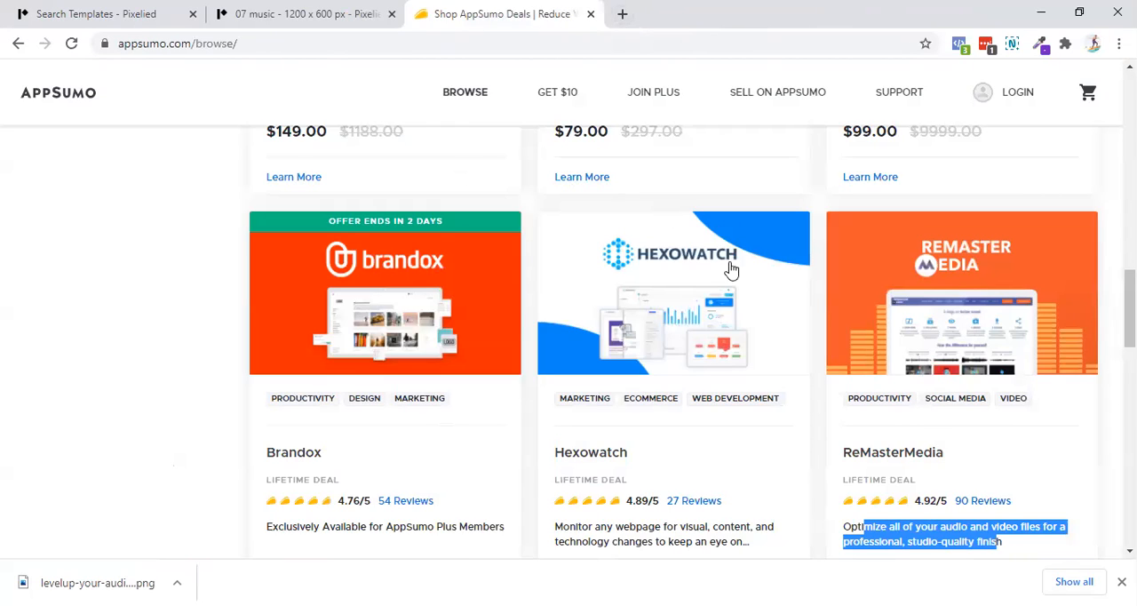
mouse_move(715, 300)
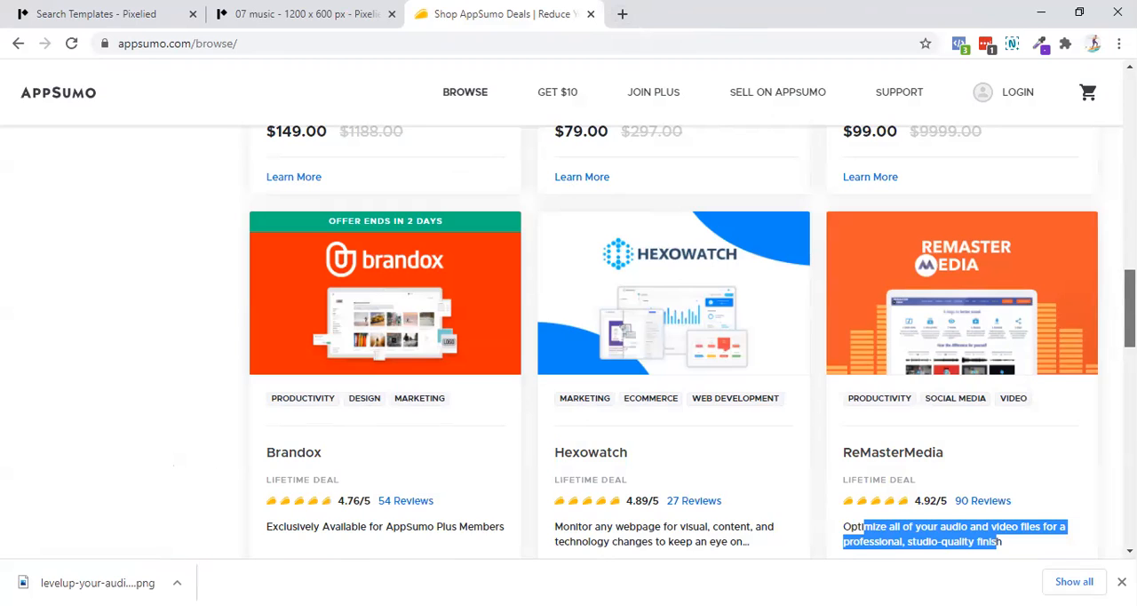
left_click(302, 13)
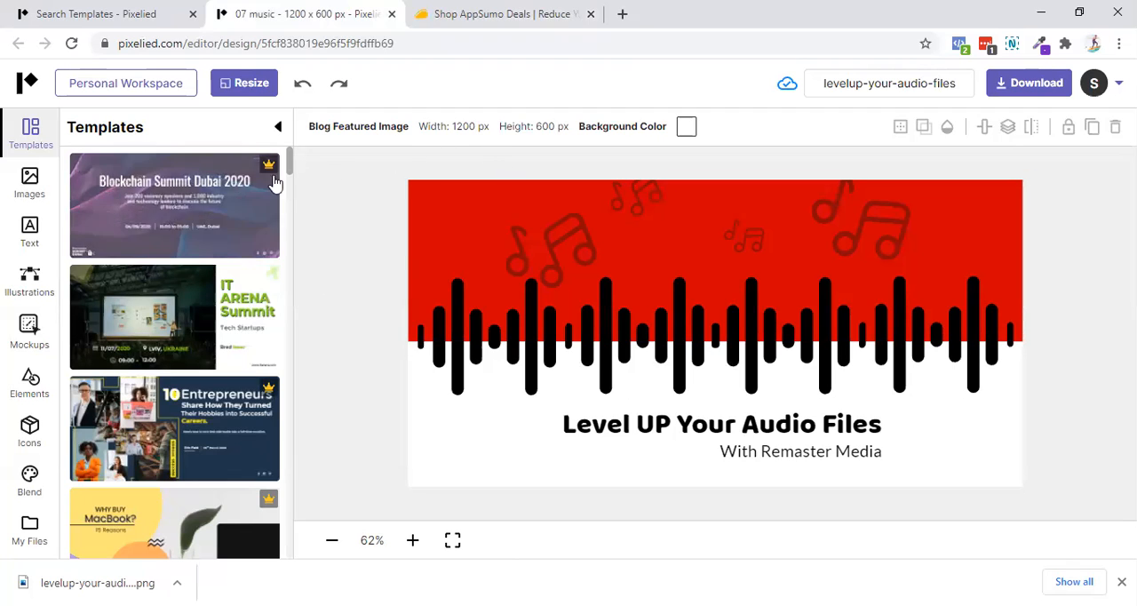
- Open the Images panel, briefly check Pixabay, and switch back to Unsplash photos
scroll("down", 3)
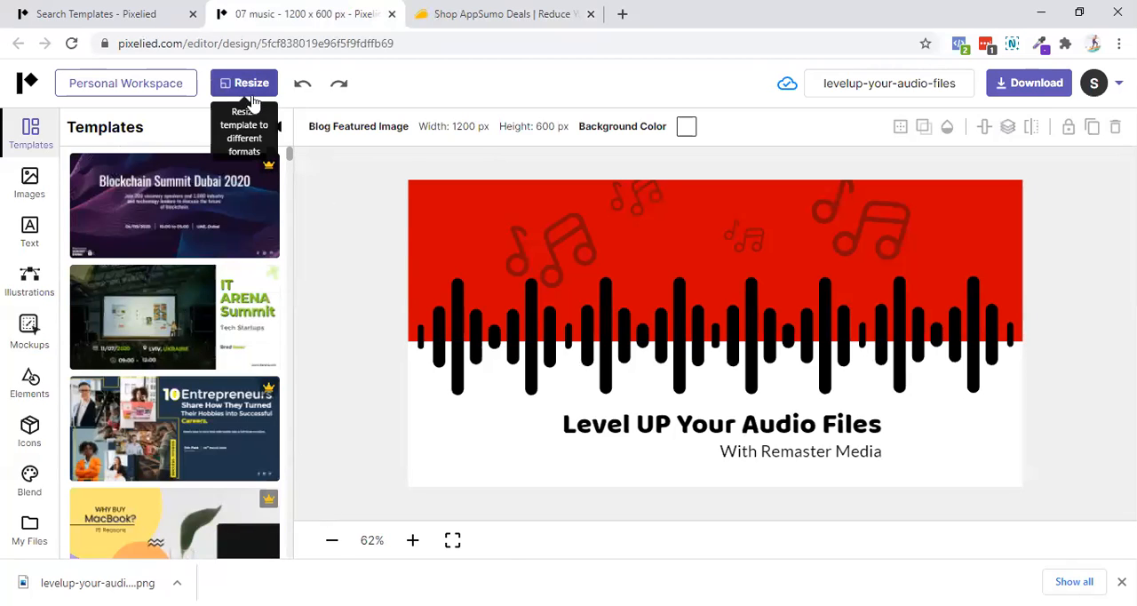
left_click(29, 182)
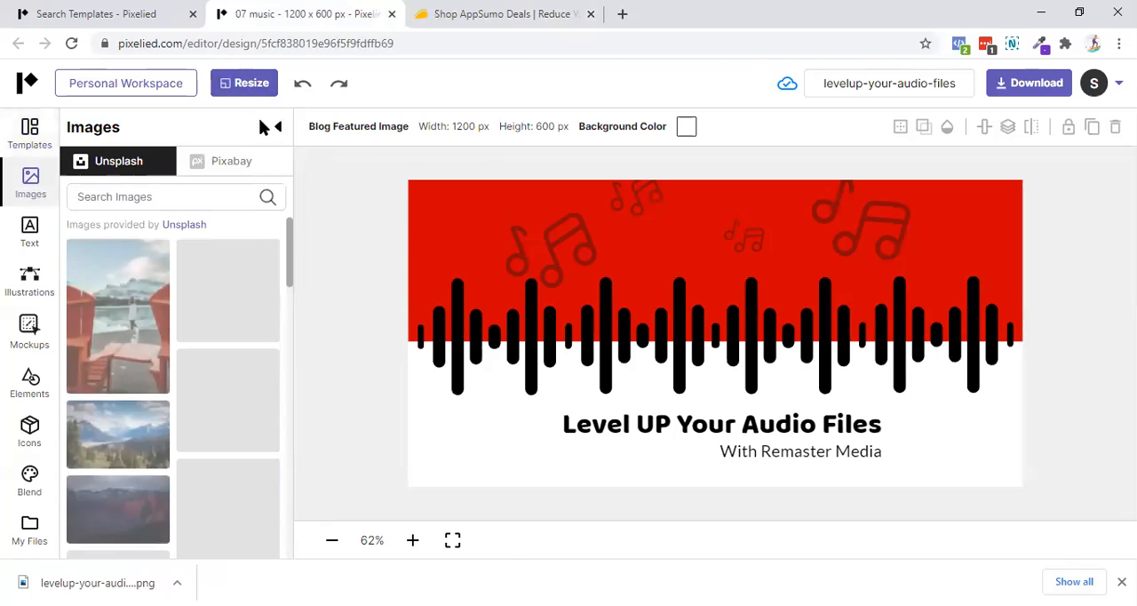
left_click(231, 161)
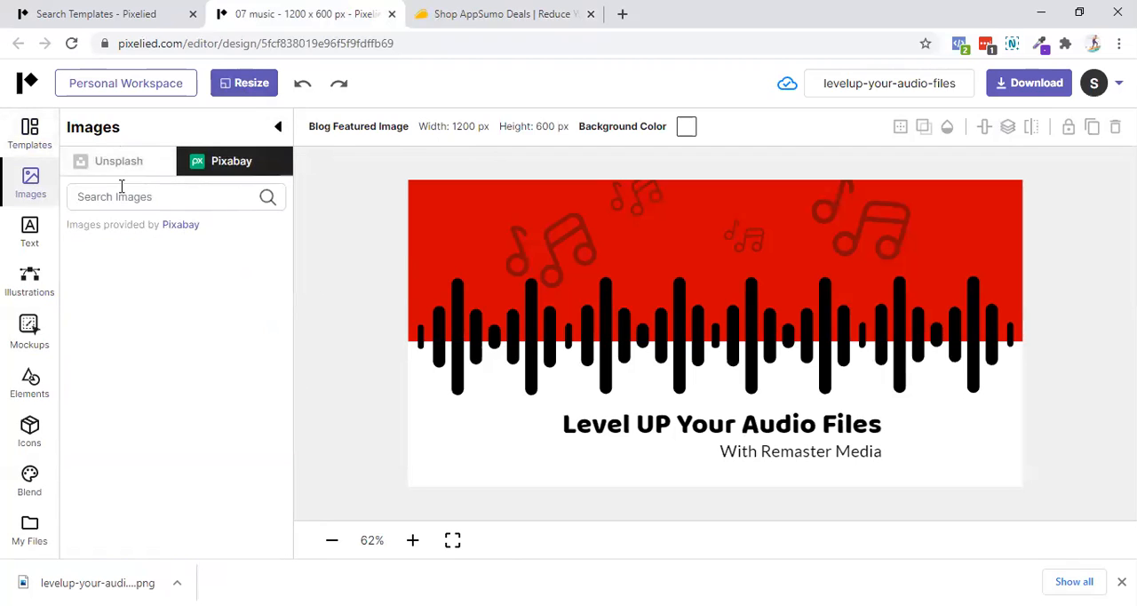
left_click(118, 161)
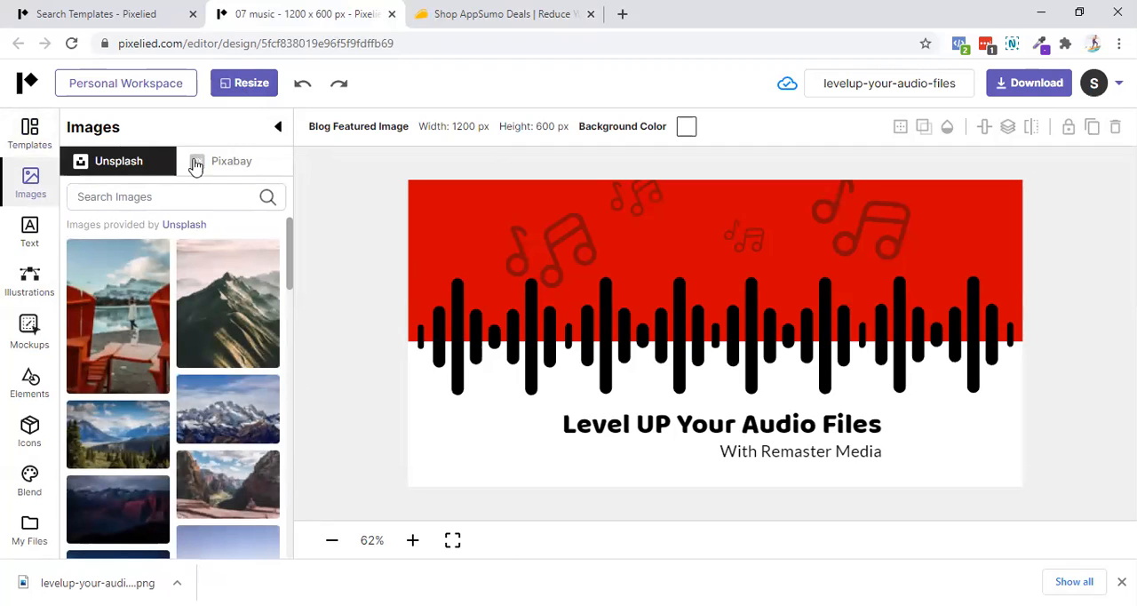
mouse_move(232, 163)
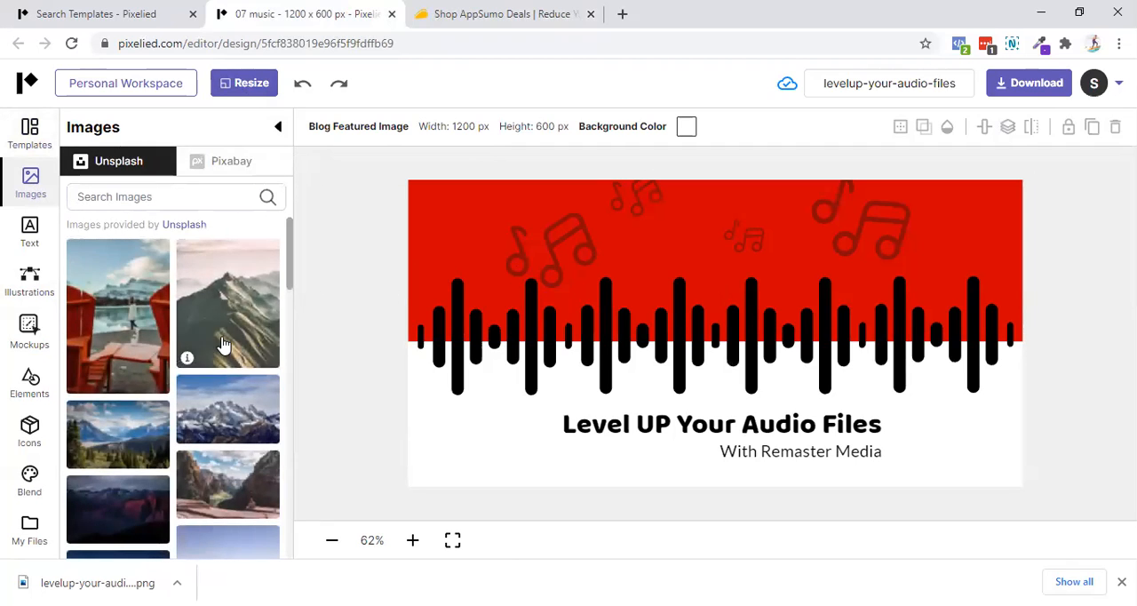
mouse_move(671, 302)
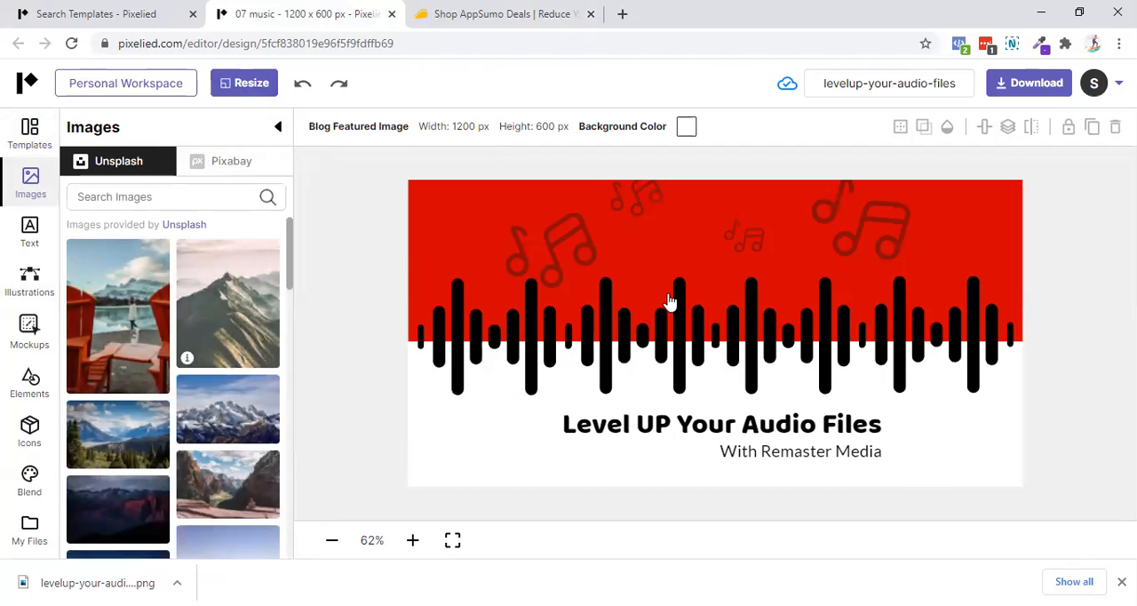
- Add the misty mountain Unsplash photo, shrink it into the lower left, and start cropping
left_click(227, 302)
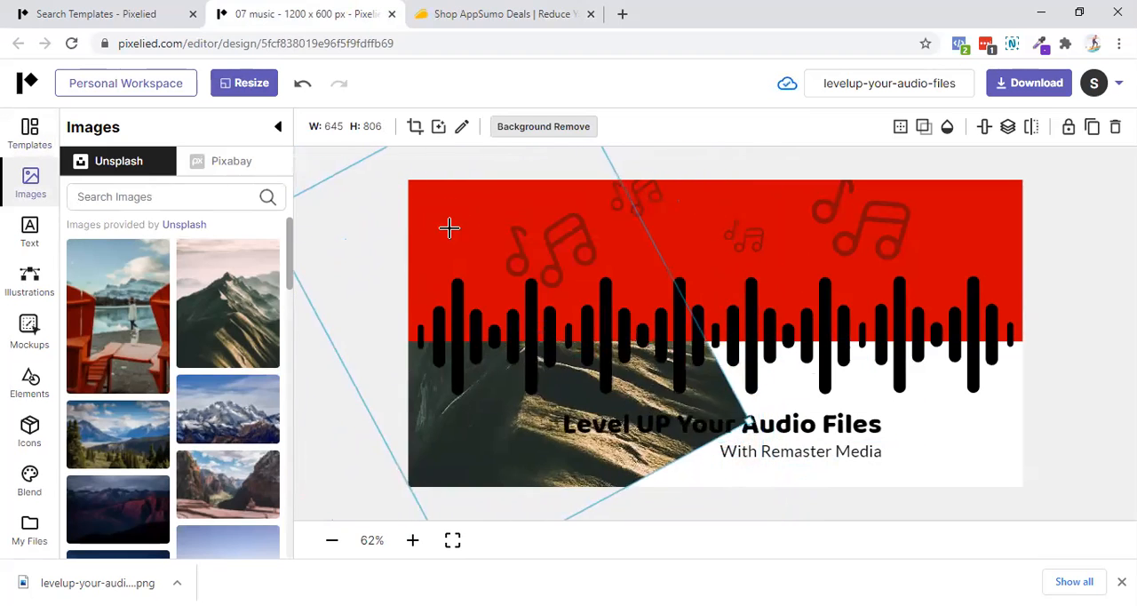
left_click(600, 275)
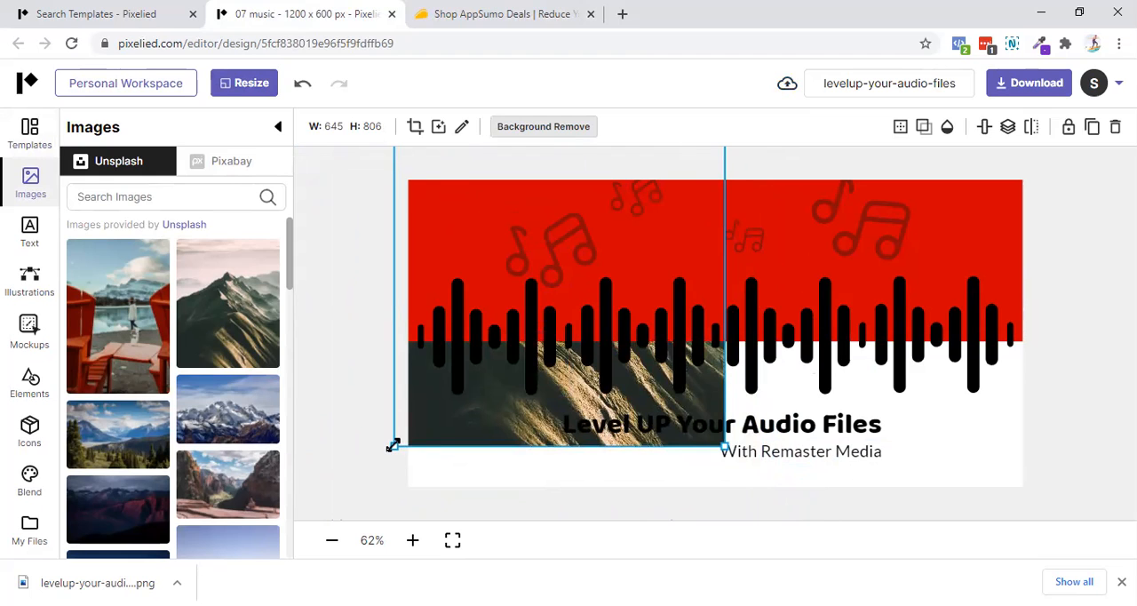
left_click_drag(394, 444, 466, 359)
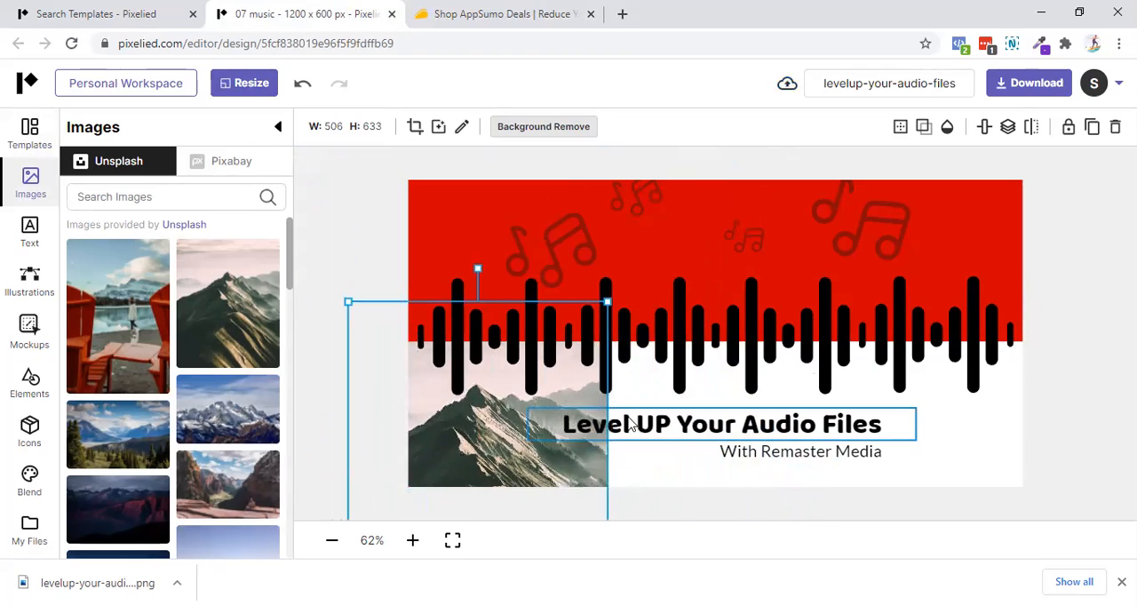
left_click(975, 418)
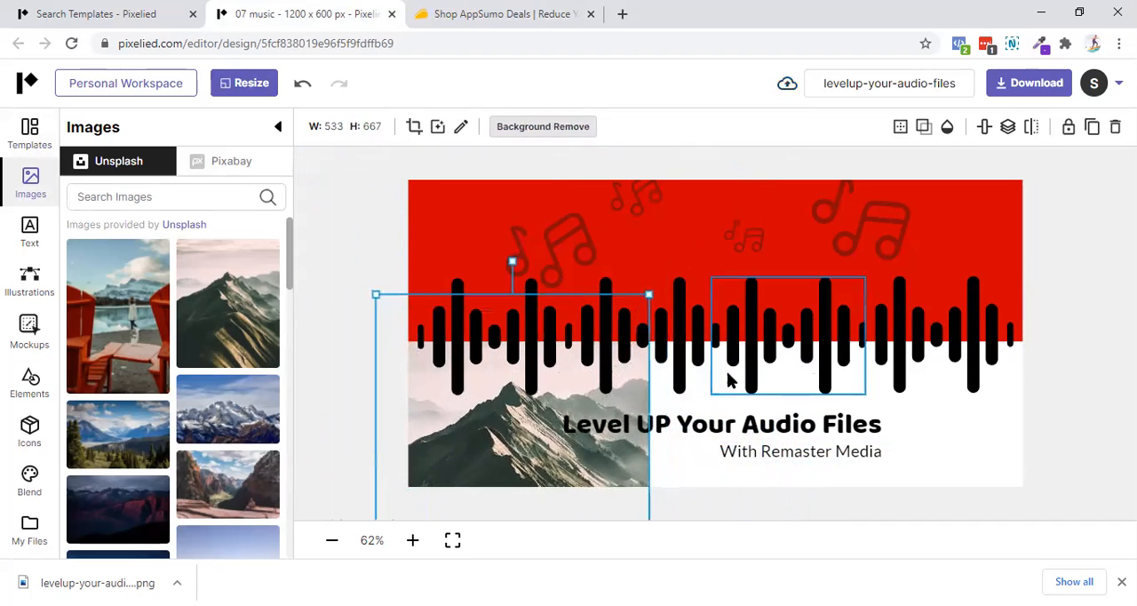
left_click(460, 127)
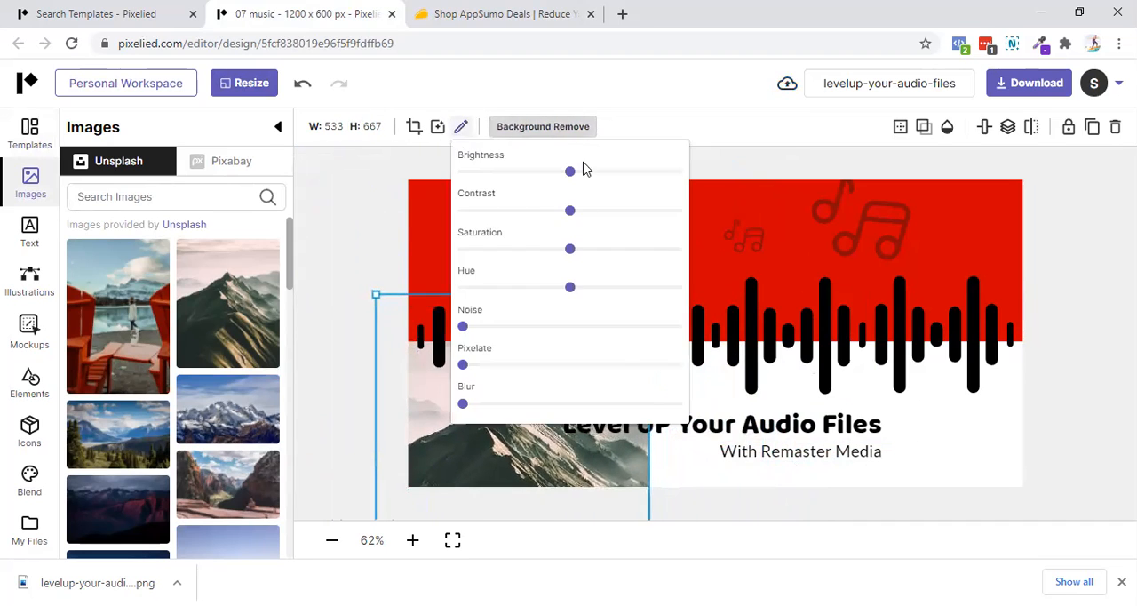
left_click(413, 126)
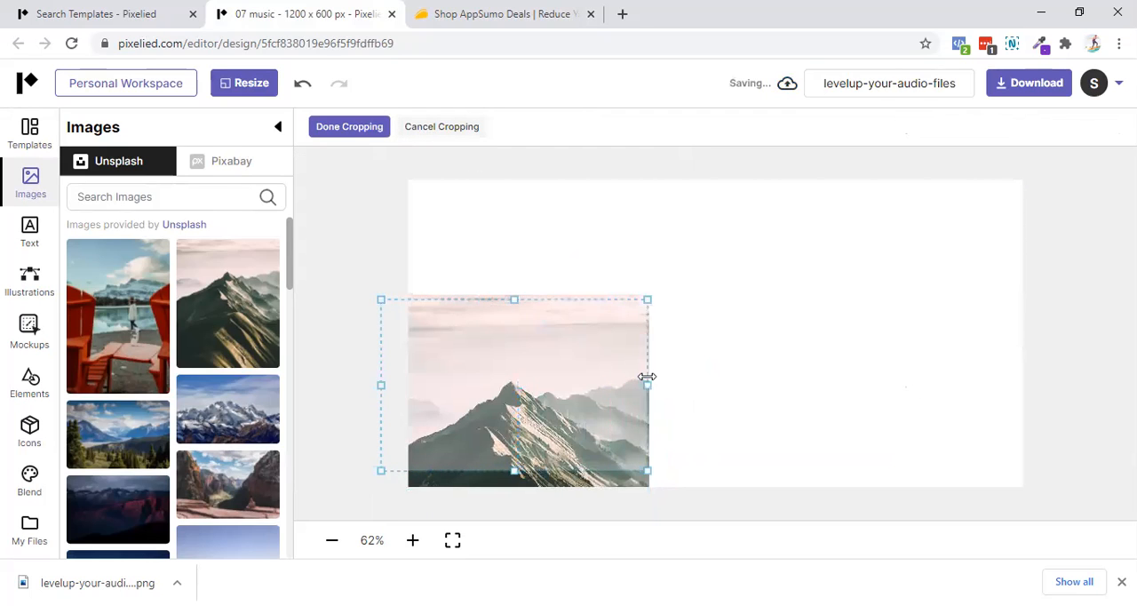
- Extend the photo's crop frame to the banner's right edge, confirm, and deselect it
left_click_drag(647, 384, 1051, 384)
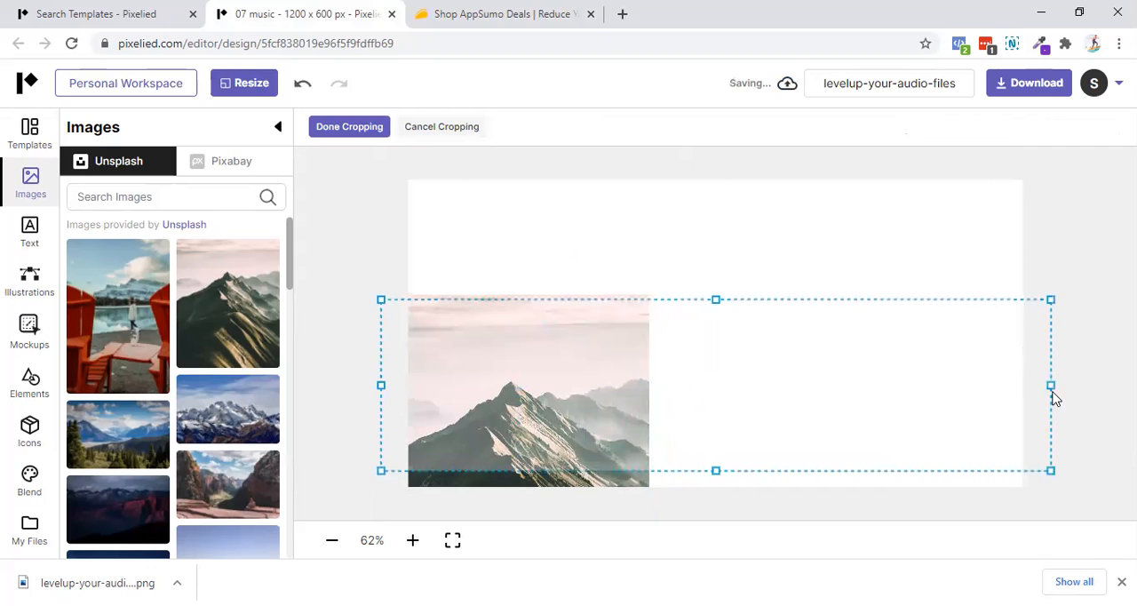
left_click(349, 126)
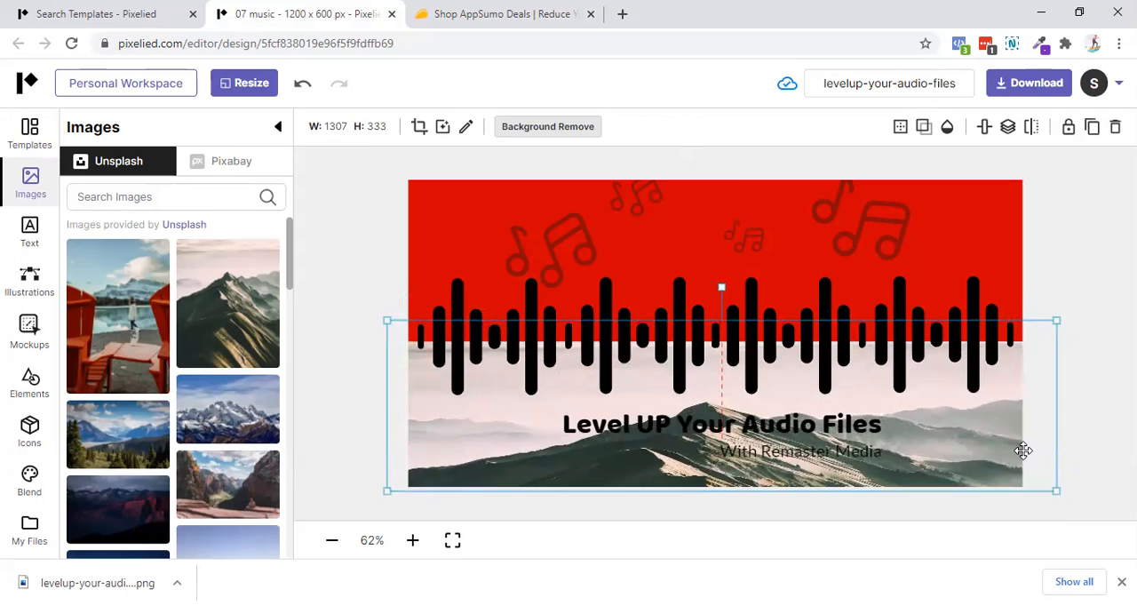
left_click(376, 187)
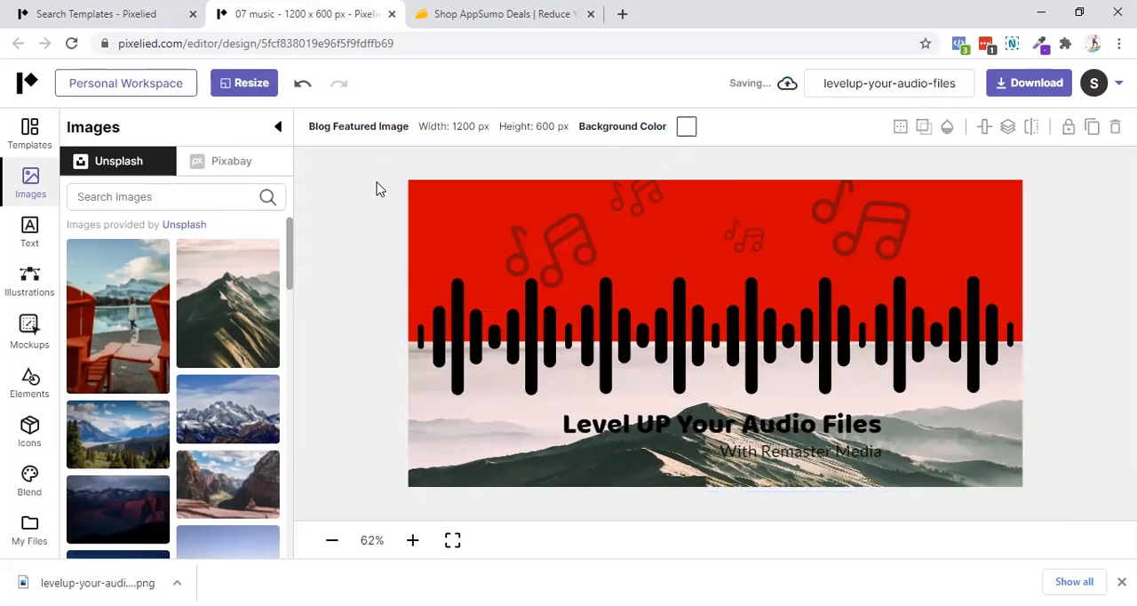
- Send the mountain photo backward beneath the black waveform bars and title text
left_click(461, 355)
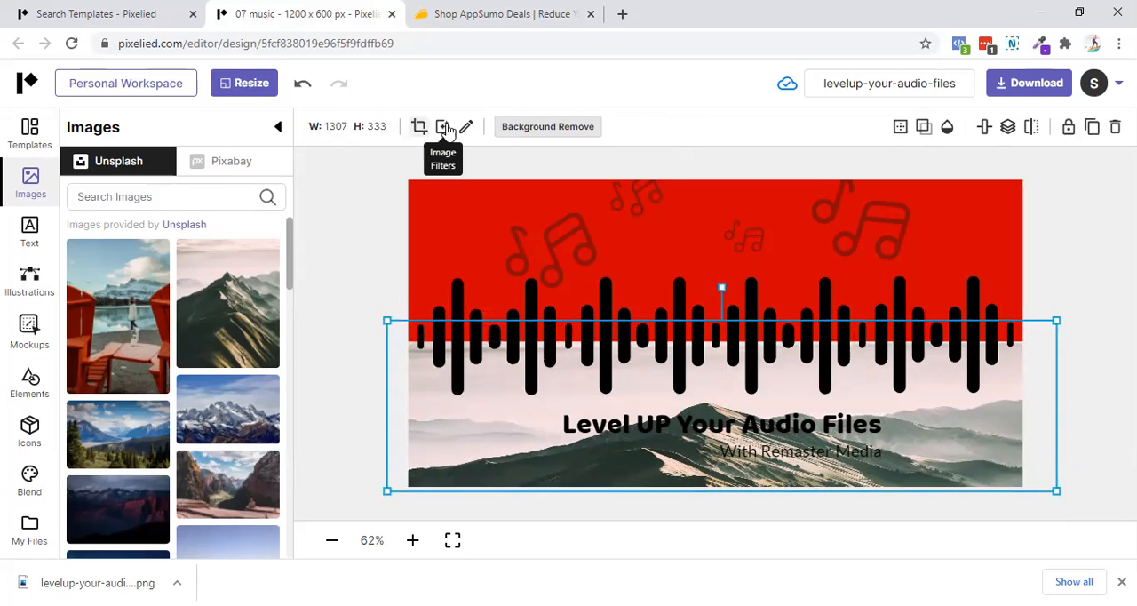
mouse_move(465, 126)
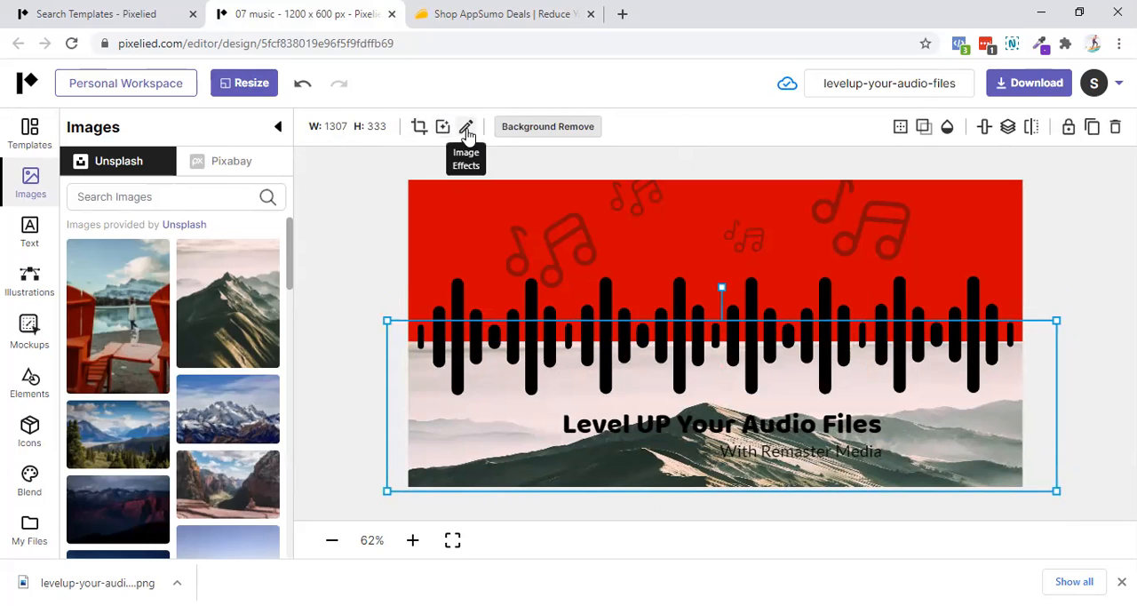
mouse_move(535, 138)
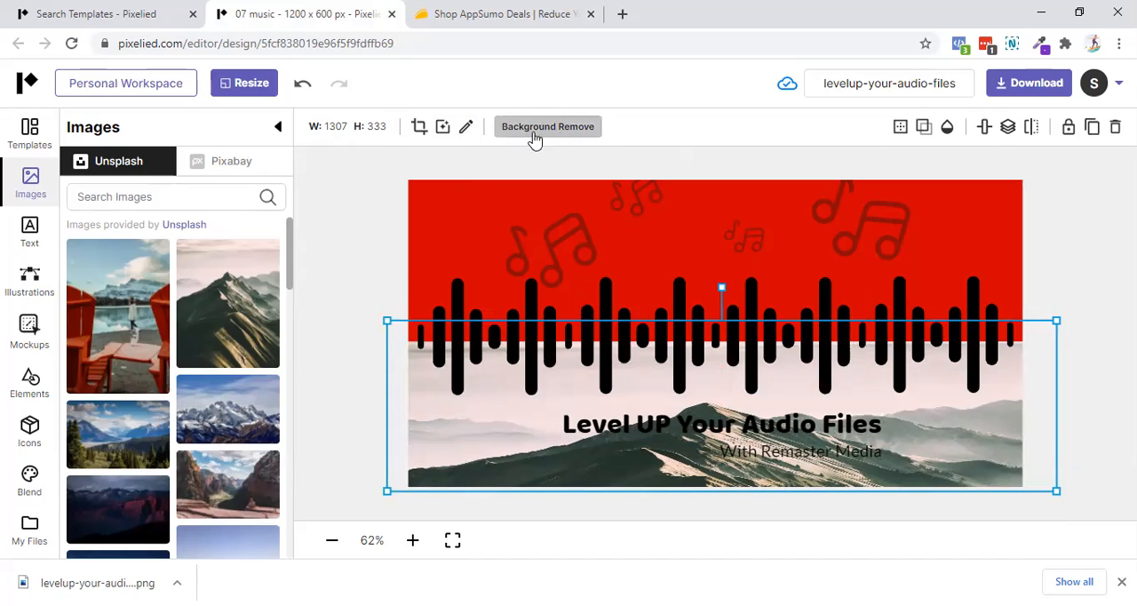
mouse_move(725, 86)
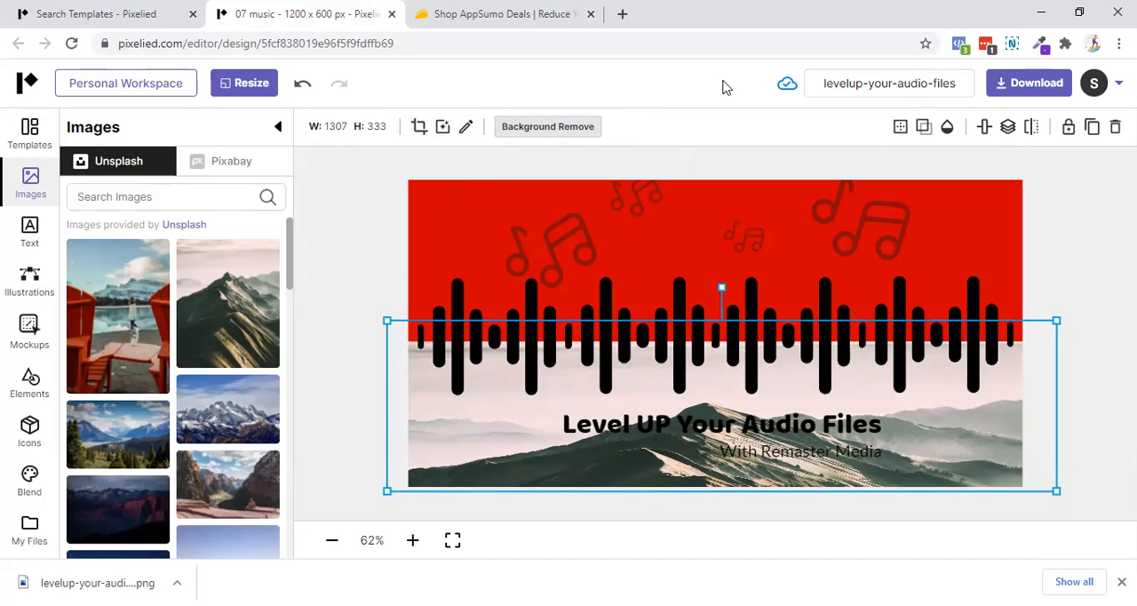
mouse_move(924, 126)
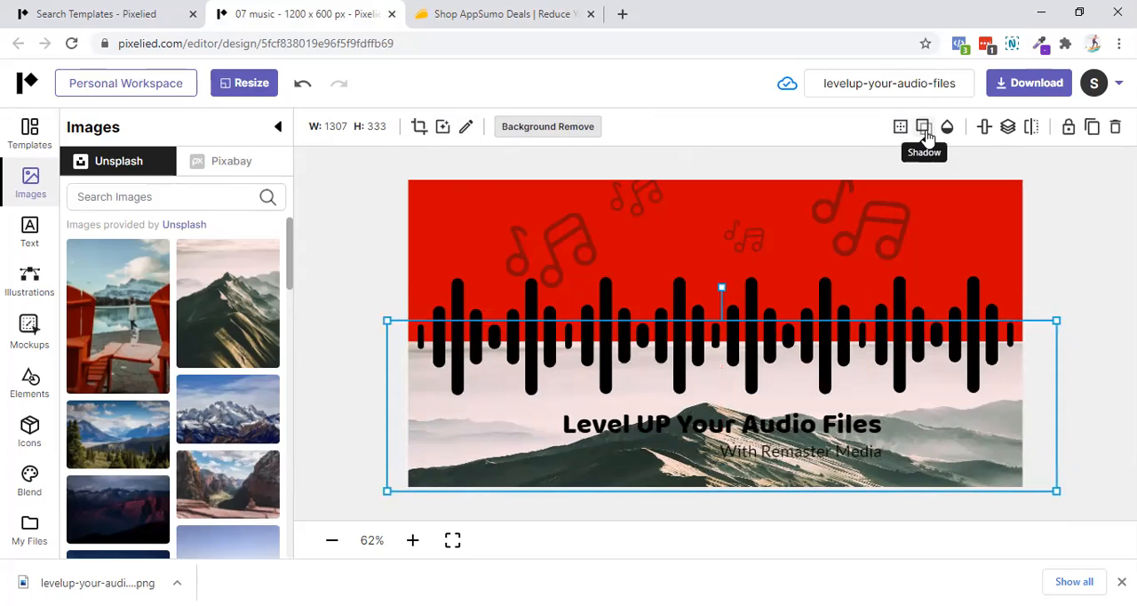
mouse_move(1008, 126)
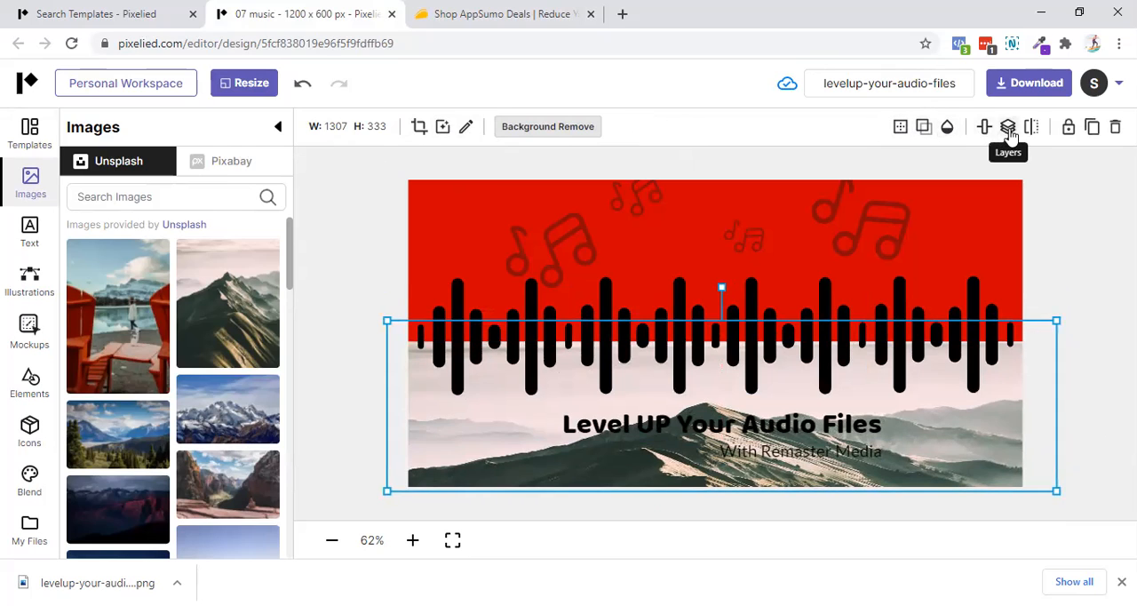
left_click(983, 126)
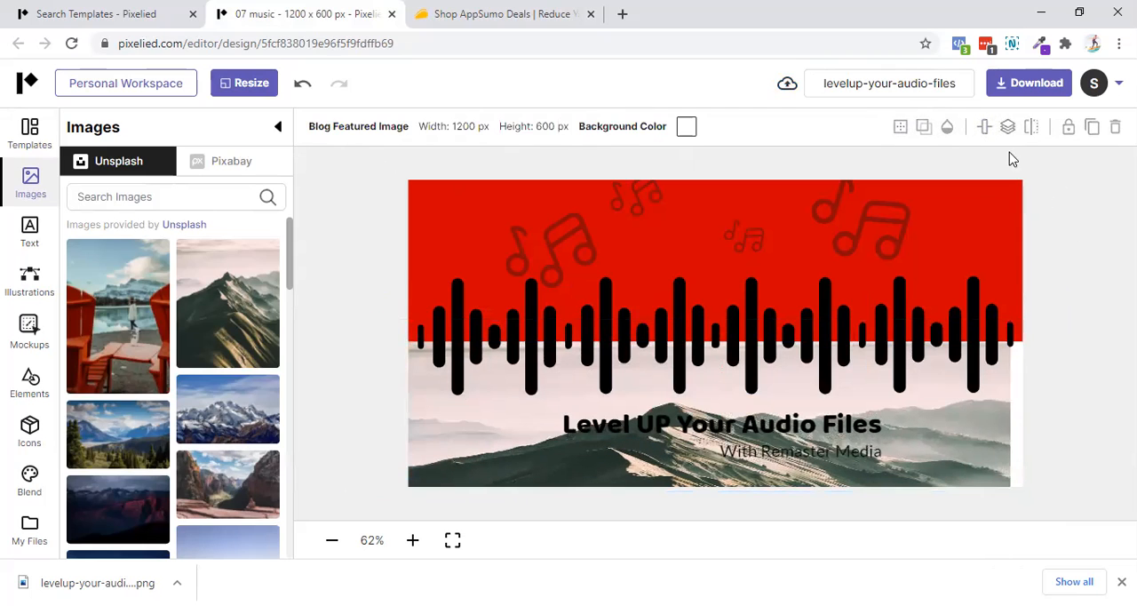
left_click(972, 289)
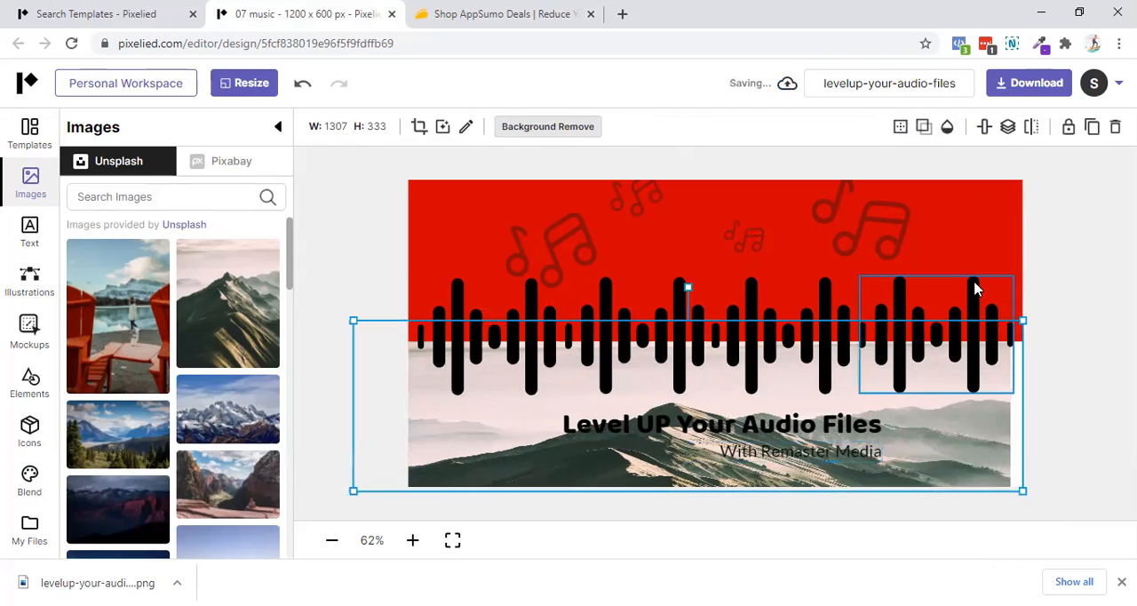
left_click(1030, 127)
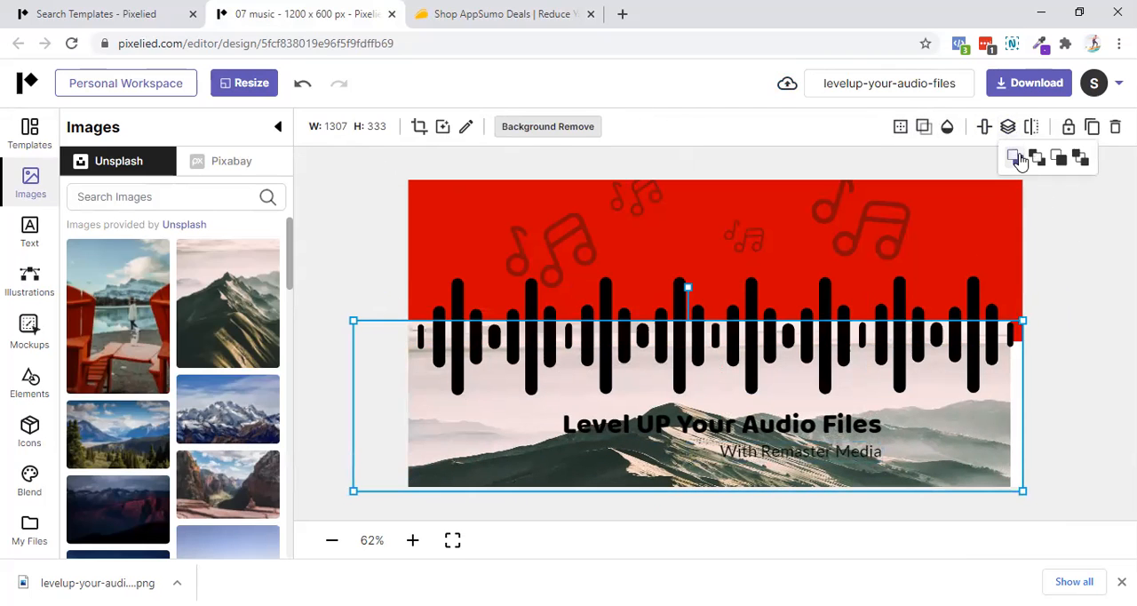
left_click(1058, 157)
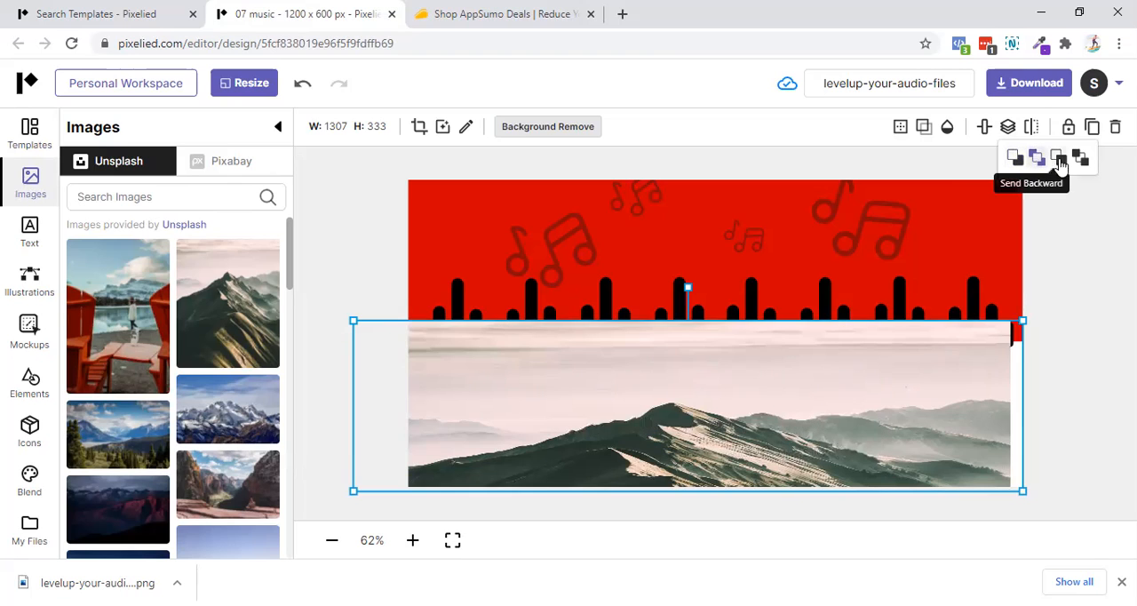
left_click(1080, 157)
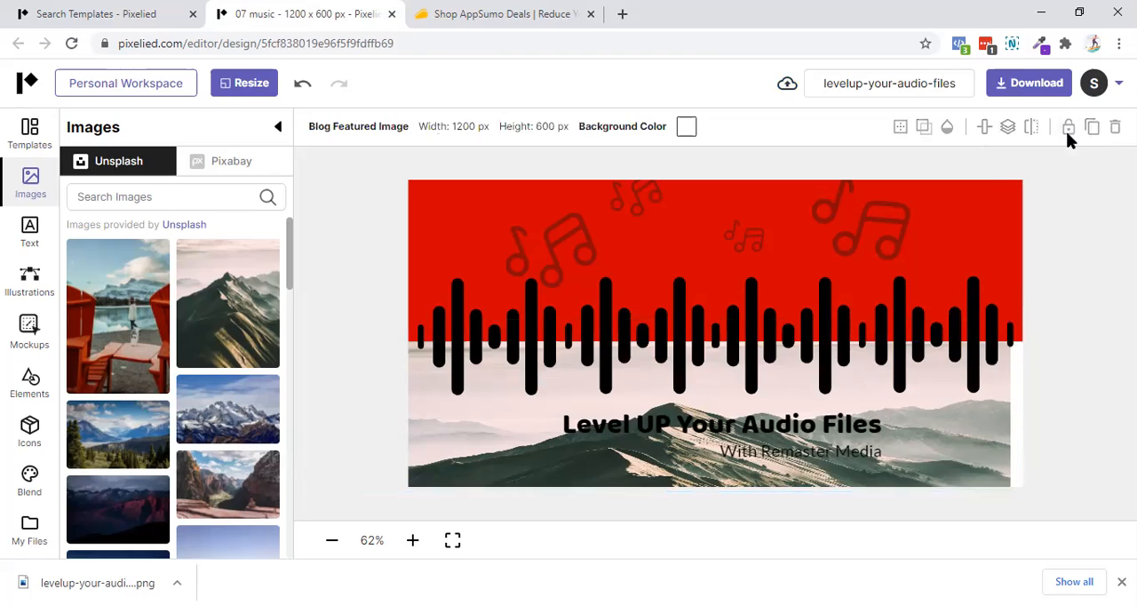
right_click(460, 441)
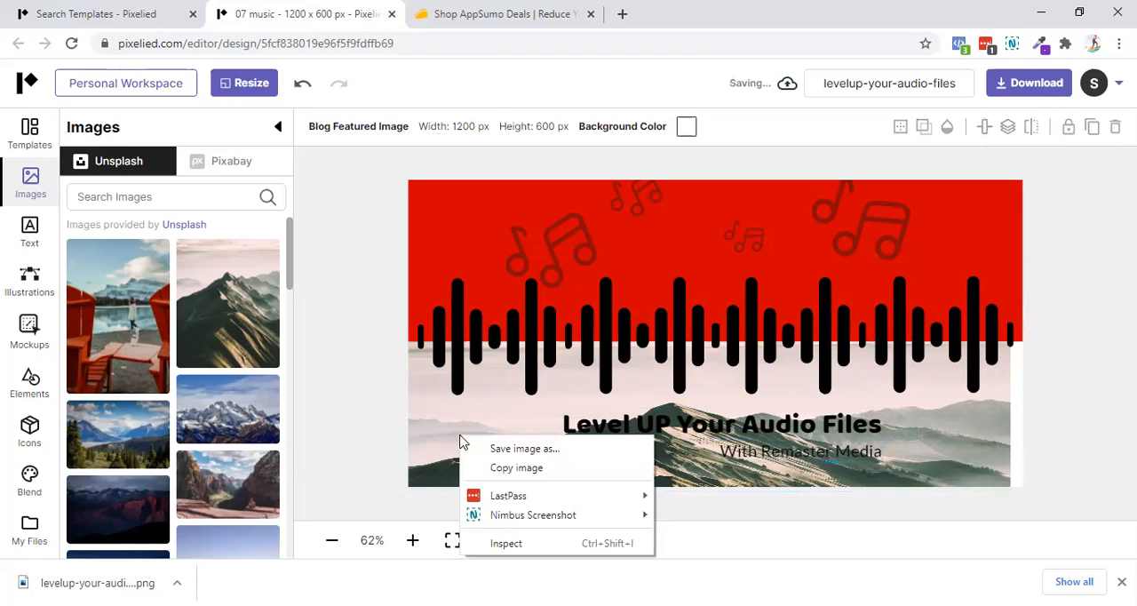
- Dismiss the pop-up and select the red background block
left_click(946, 175)
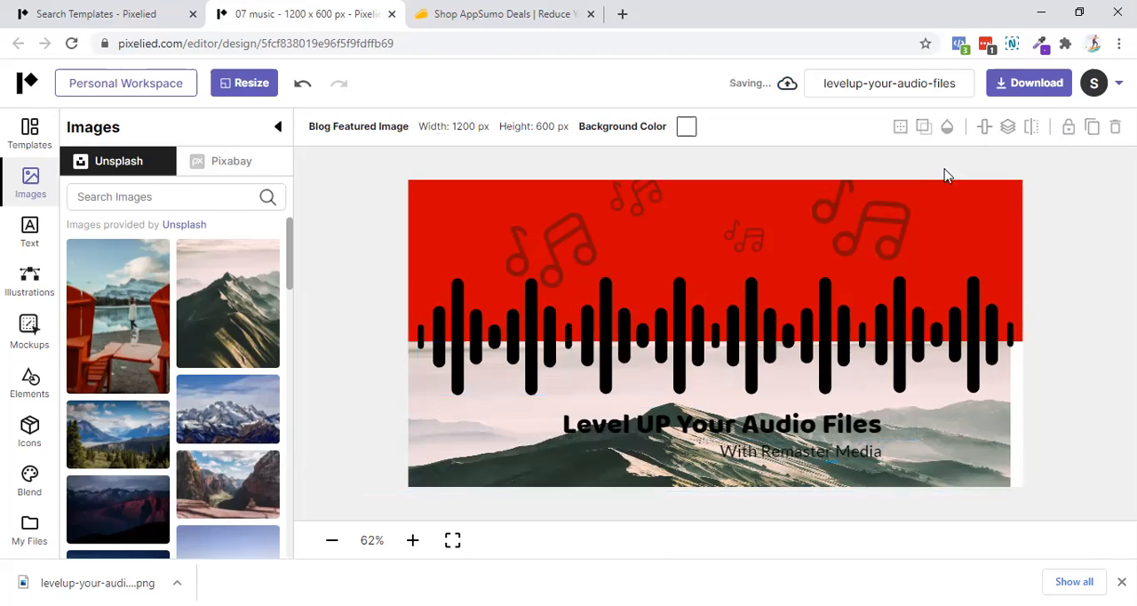
mouse_move(969, 428)
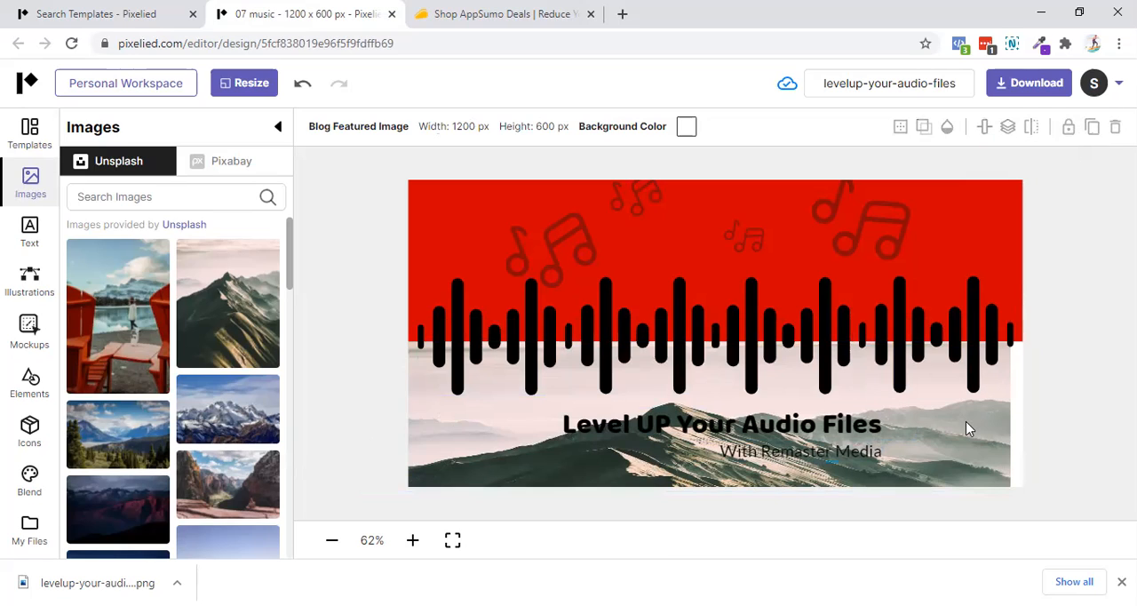
mouse_move(411, 473)
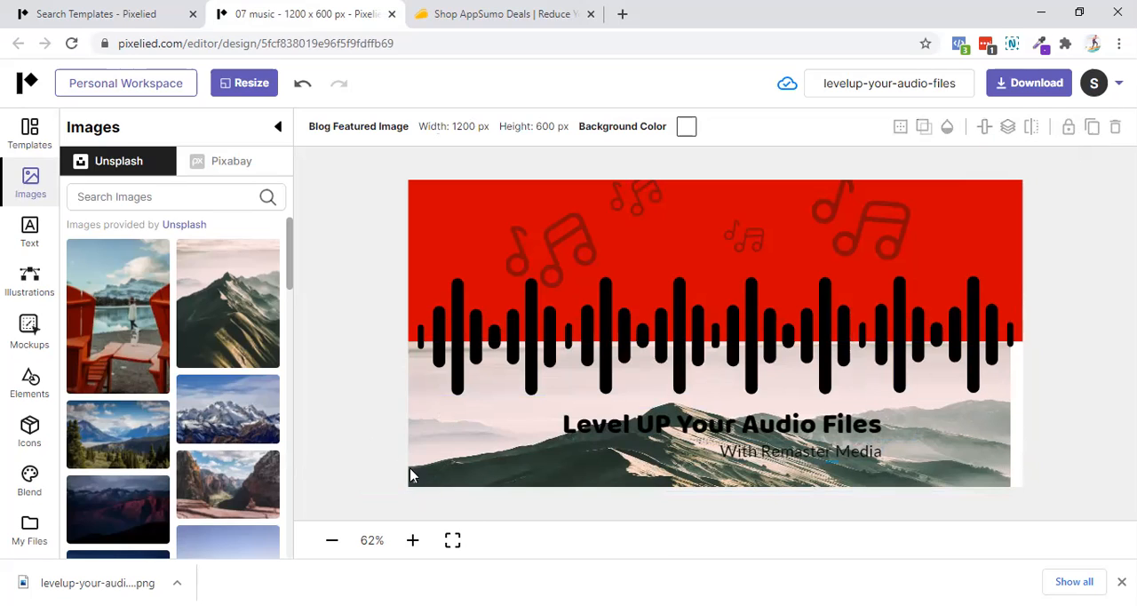
mouse_move(1018, 158)
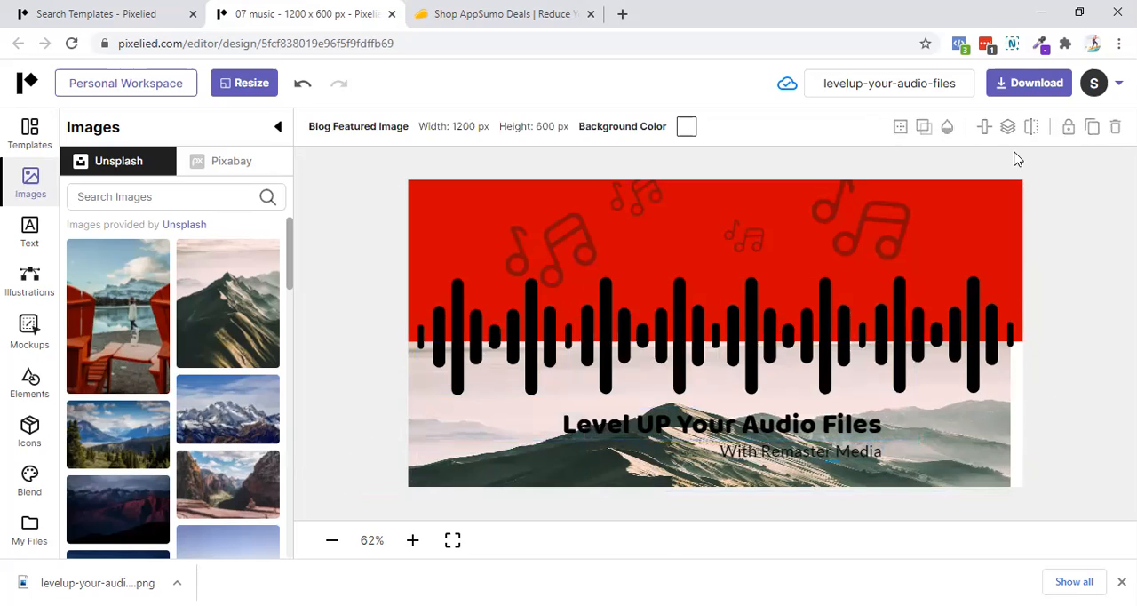
left_click(945, 226)
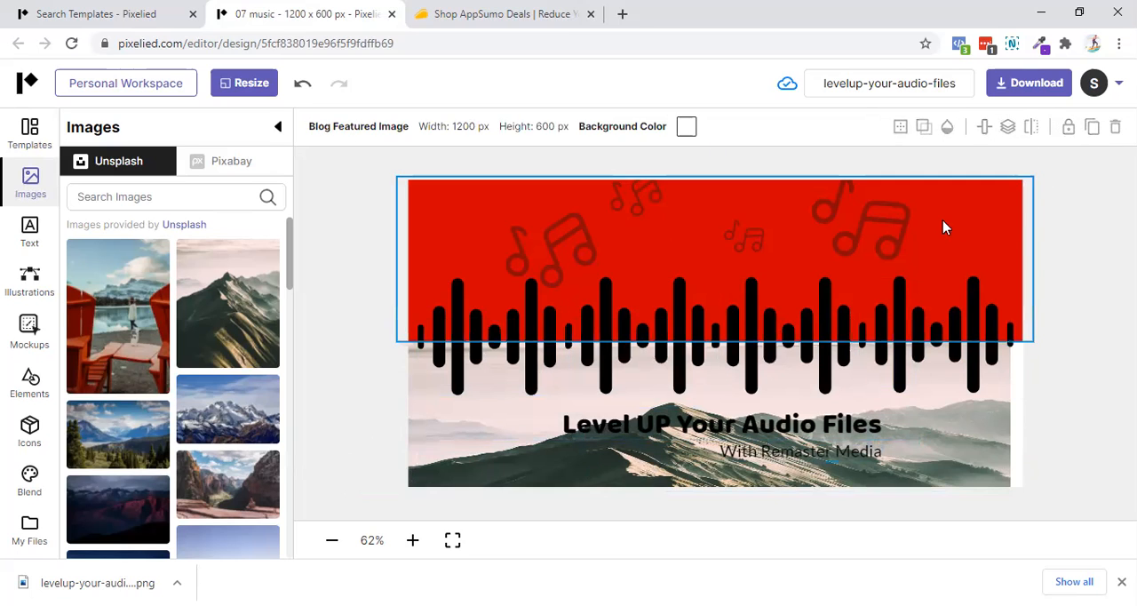
left_click(715, 257)
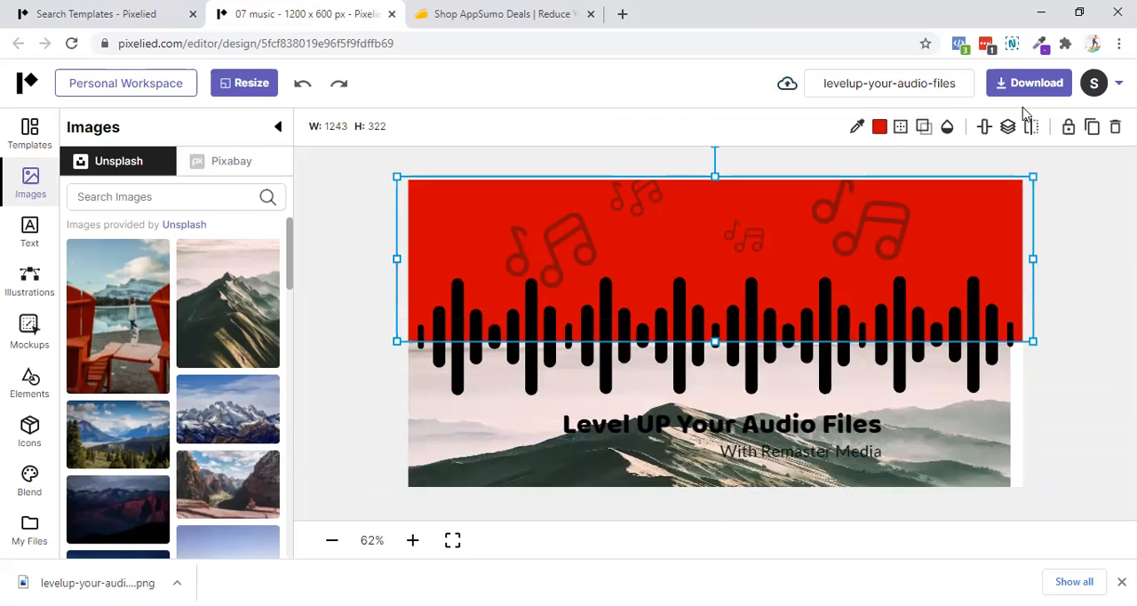
mouse_move(1068, 126)
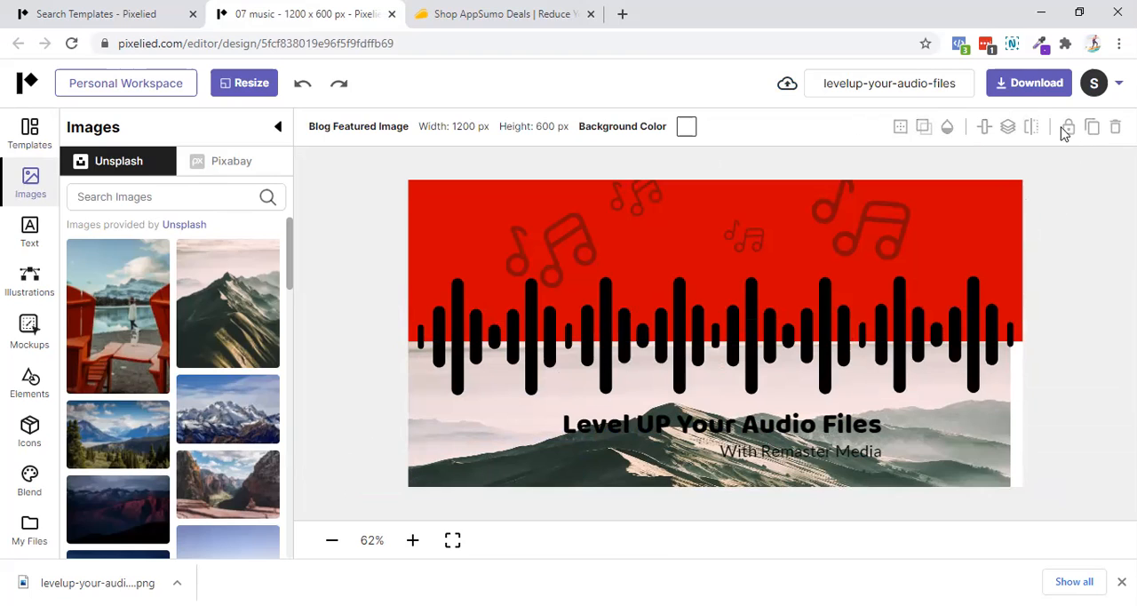
- Undo back to the full-width mountain photo version, realign it, and deselect
left_click(302, 83)
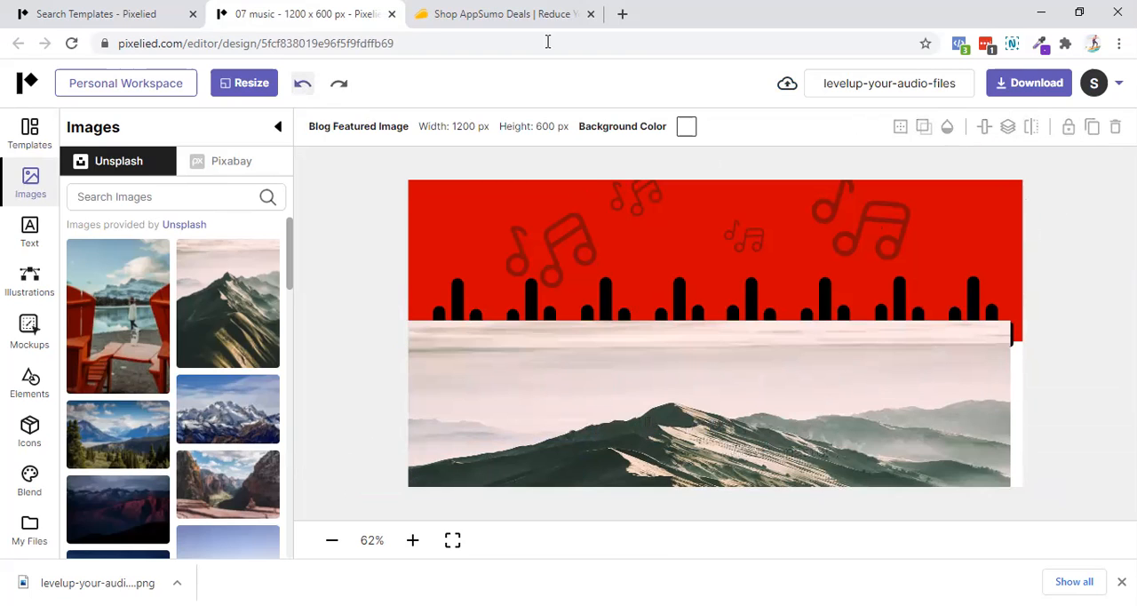
left_click(787, 335)
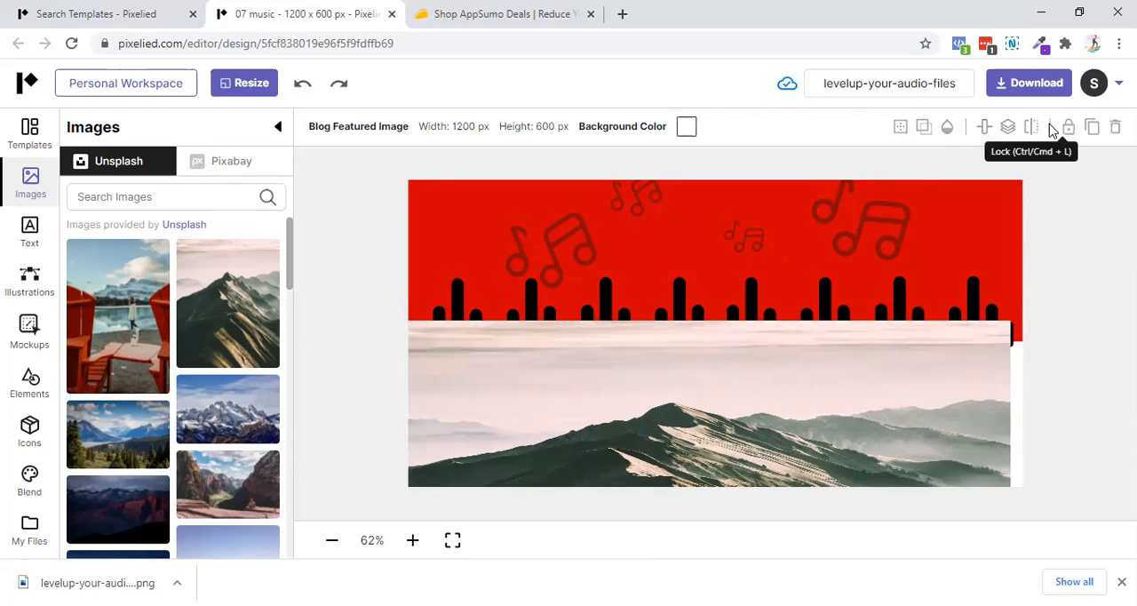
left_click(302, 83)
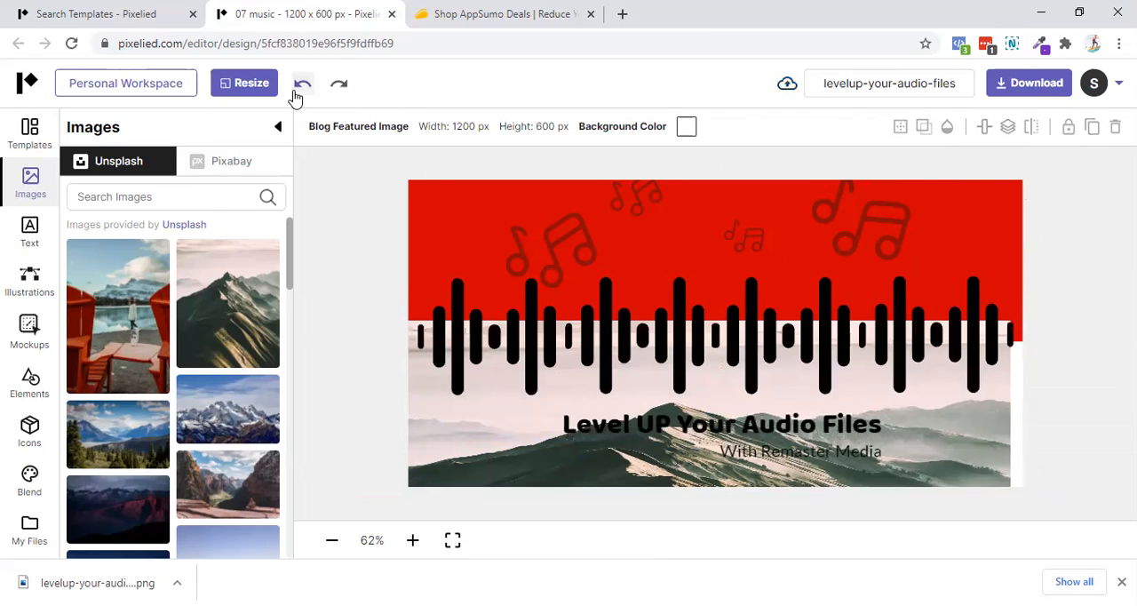
left_click(302, 83)
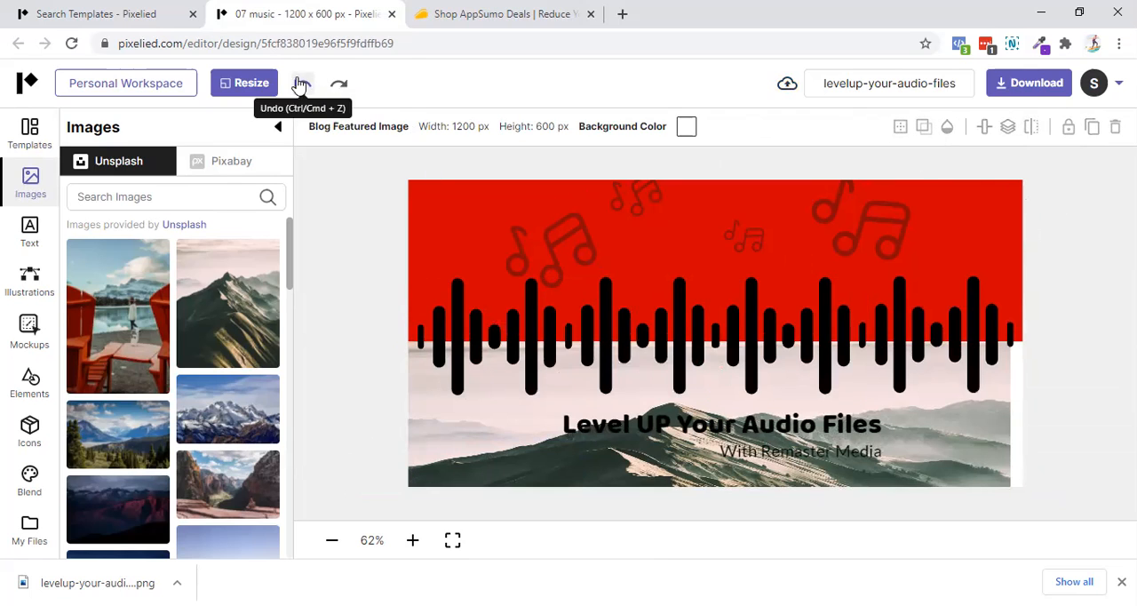
left_click(301, 83)
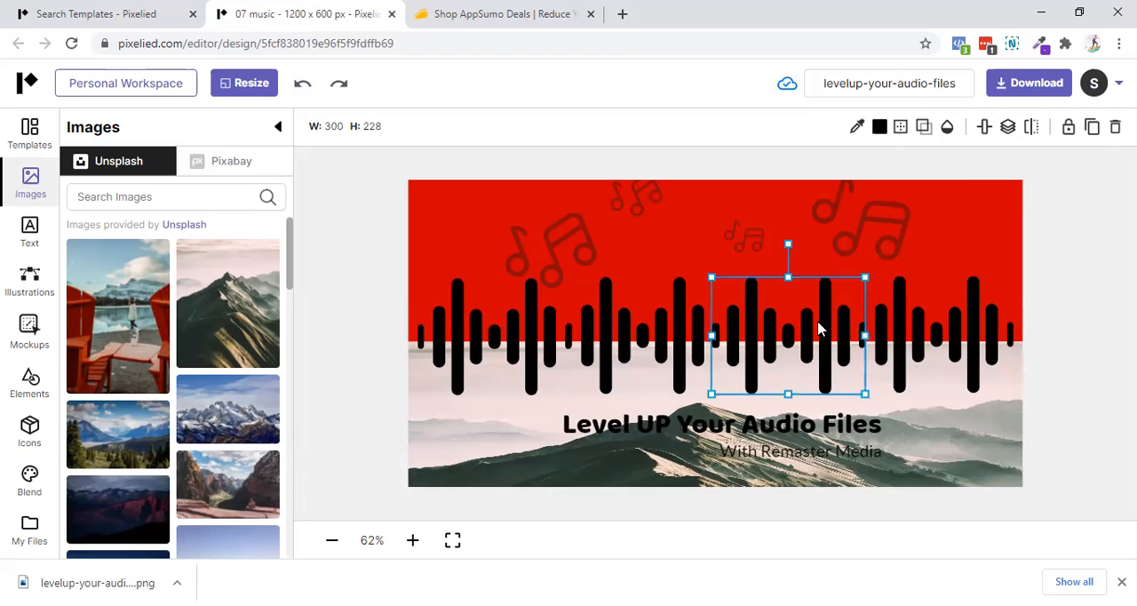
left_click_drag(787, 335, 960, 371)
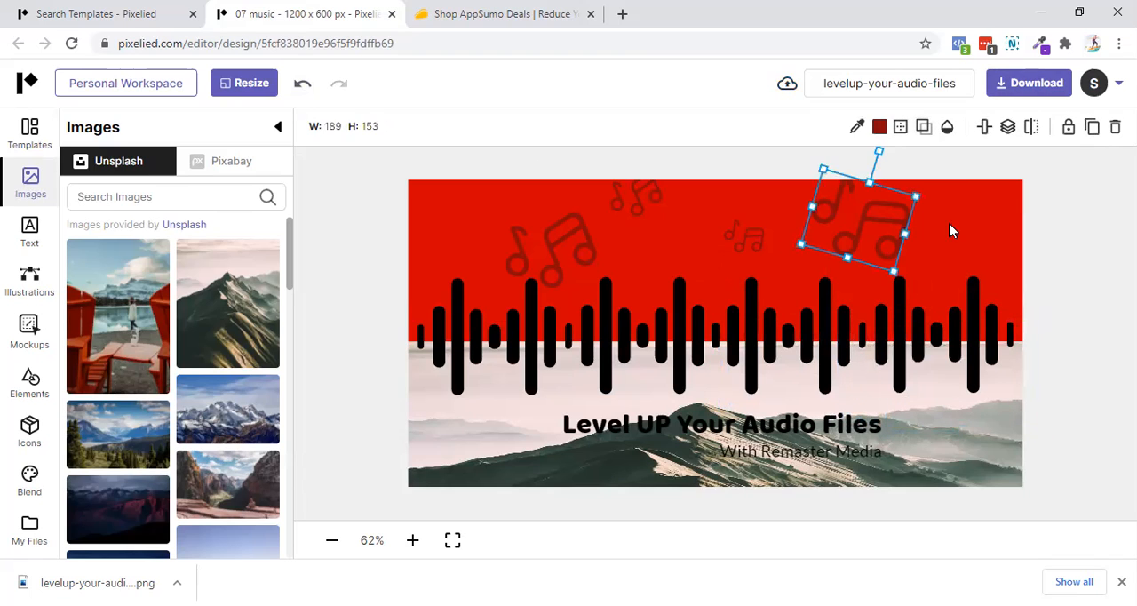
left_click(797, 269)
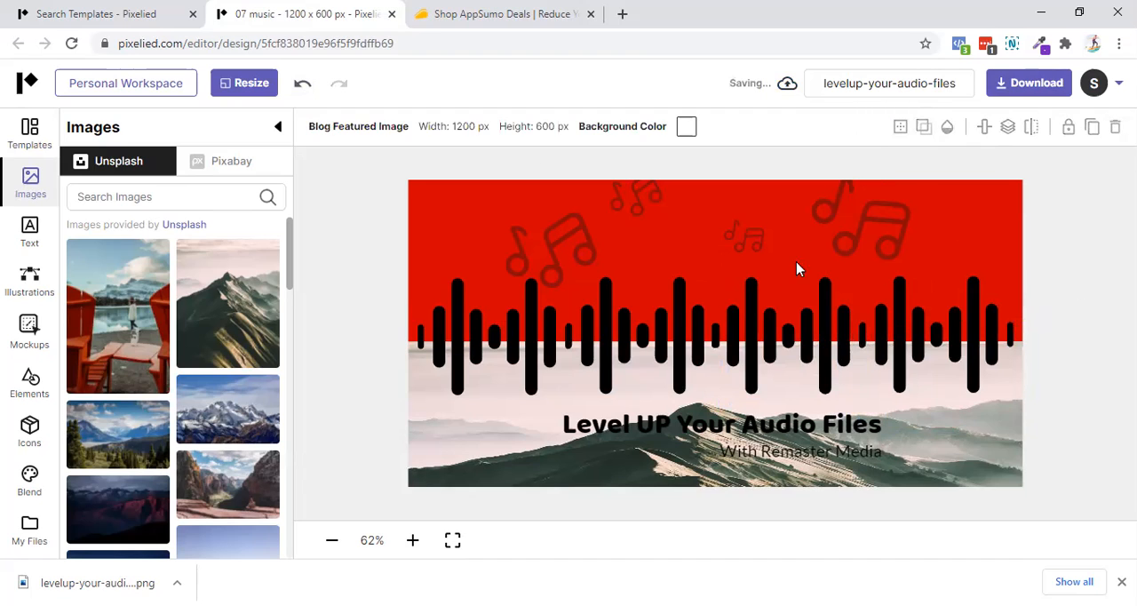
mouse_move(732, 229)
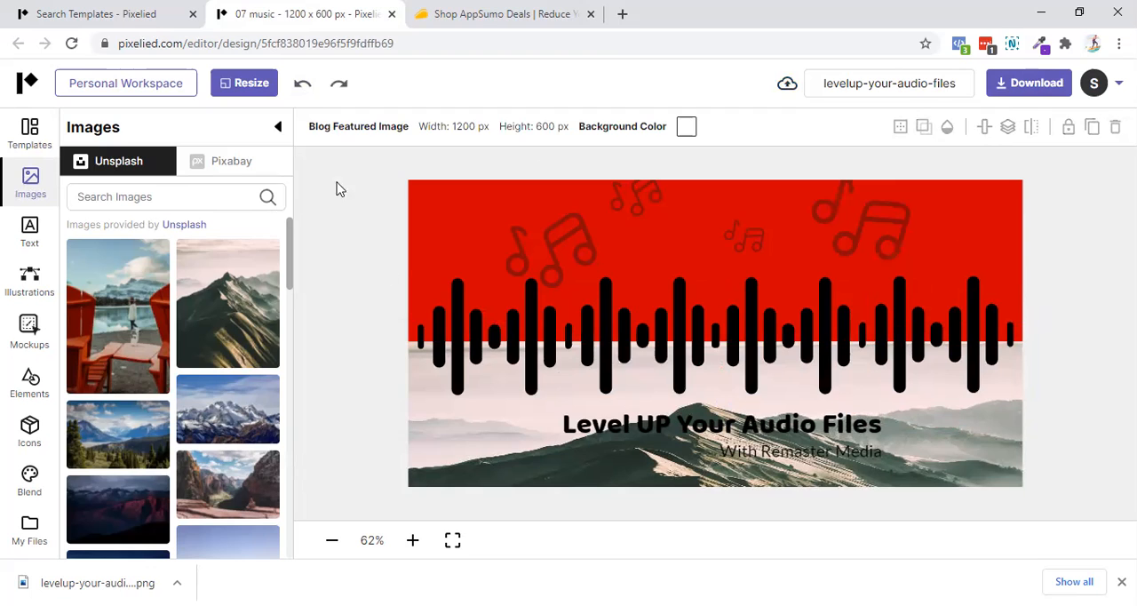
- Add an 'Add Headline' text box over the waveform and try a font search
left_click(29, 231)
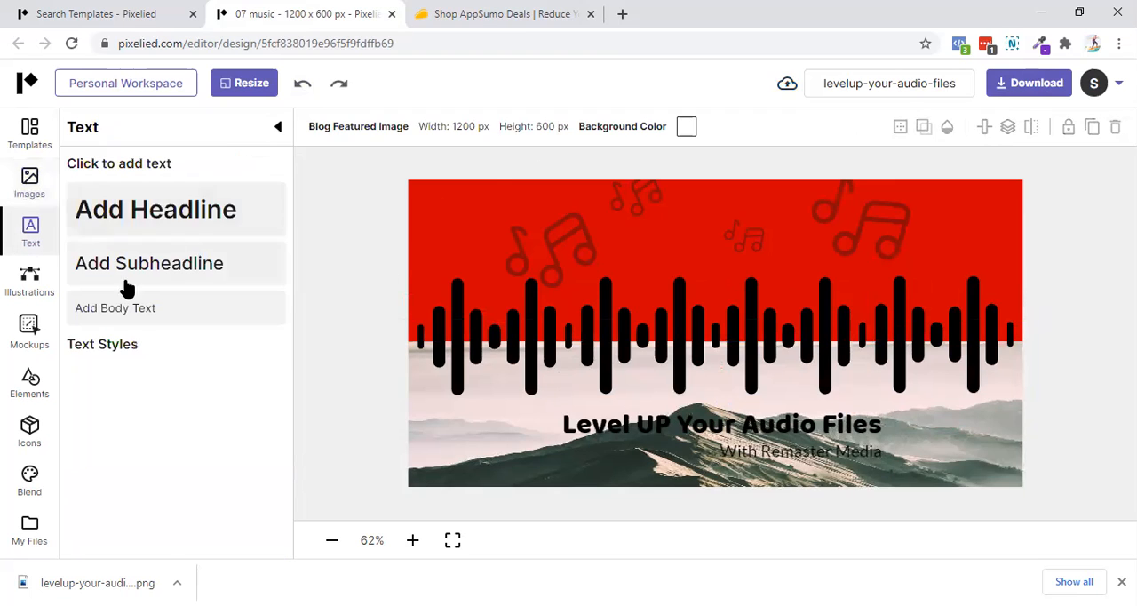
left_click(156, 209)
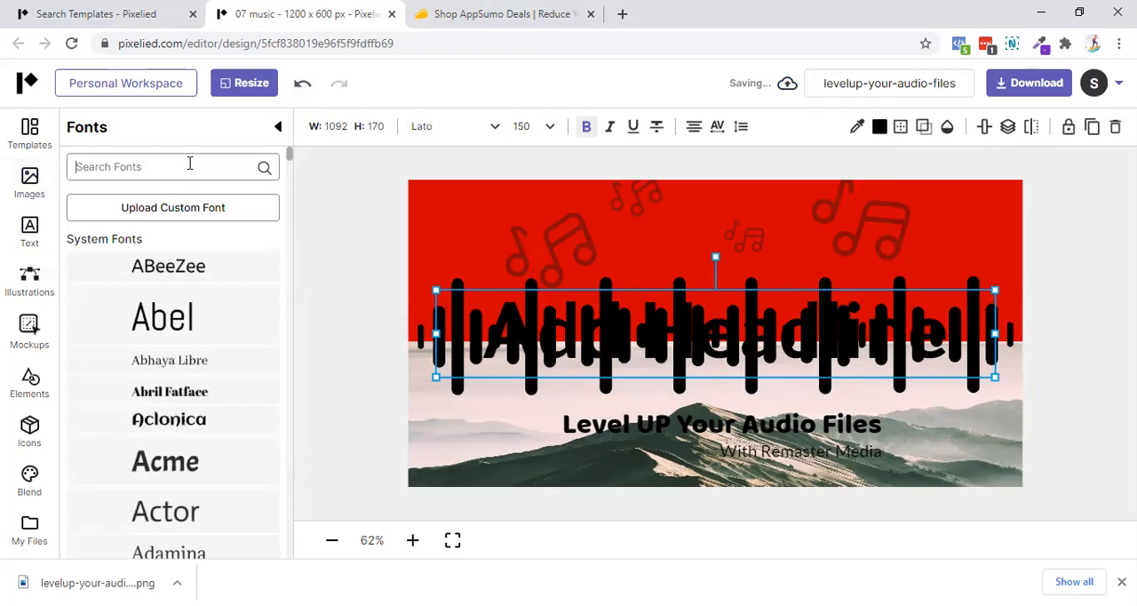
type("rob")
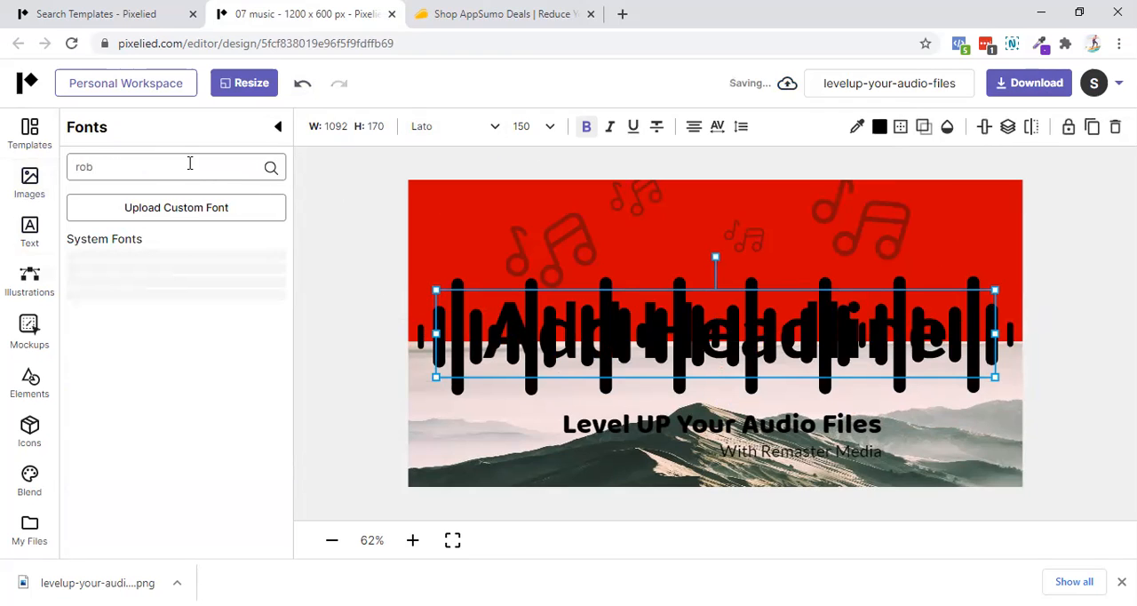
type("o")
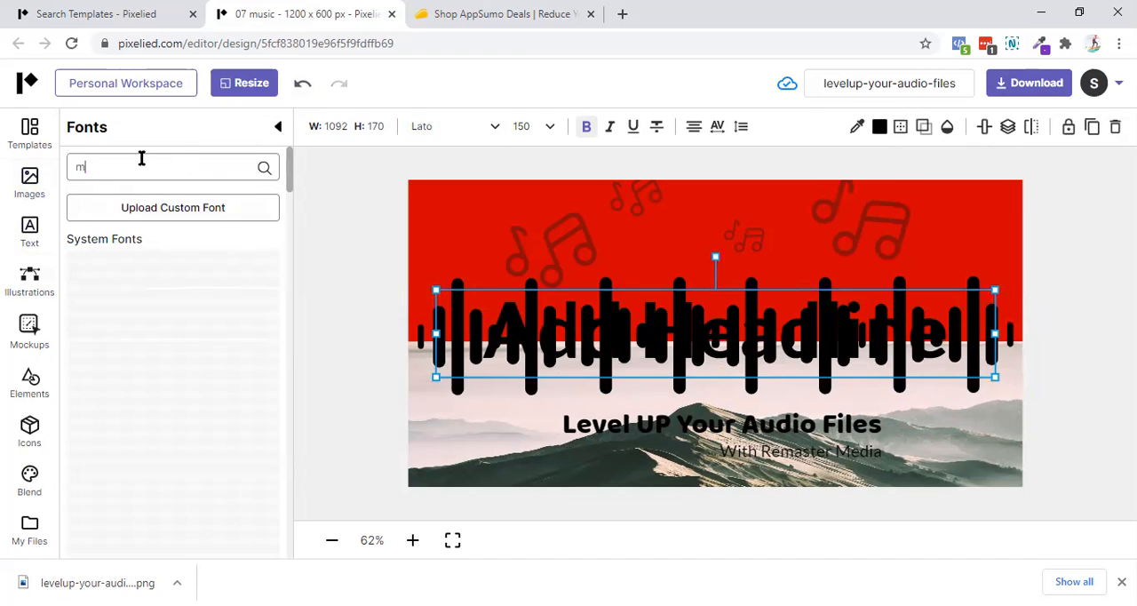
type("on")
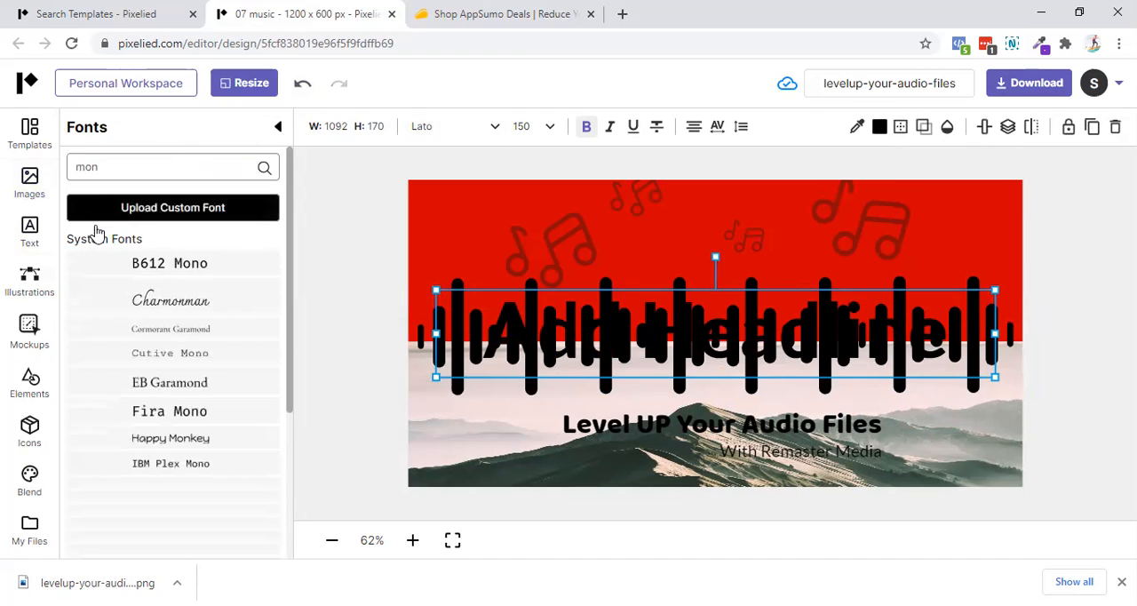
left_click(29, 231)
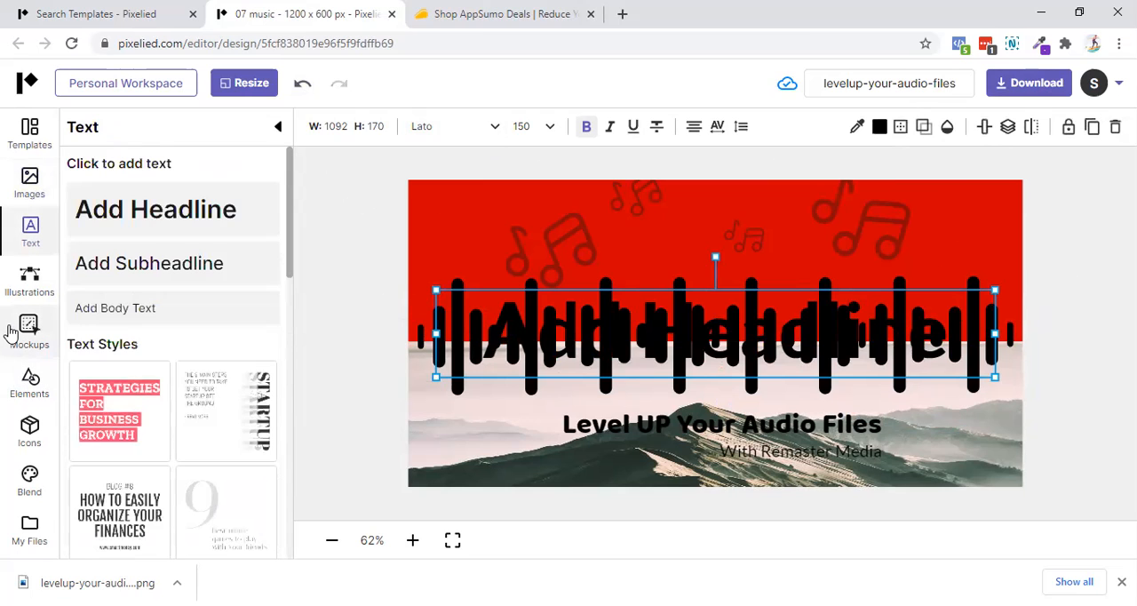
- Scroll through the Illustrations library, then browse the Mockups templates
left_click(29, 328)
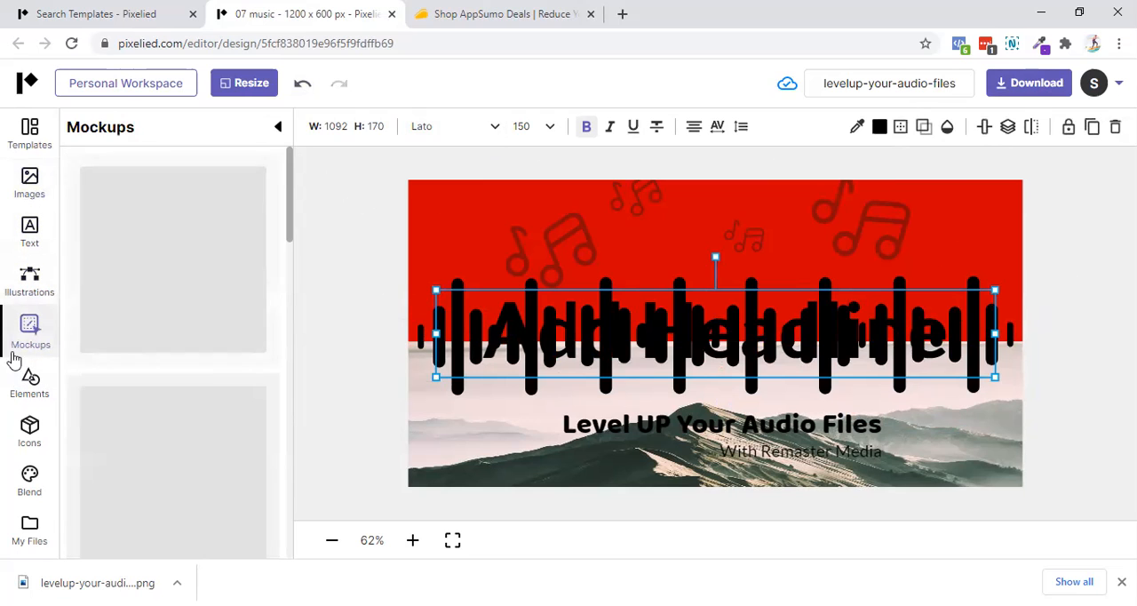
left_click(29, 280)
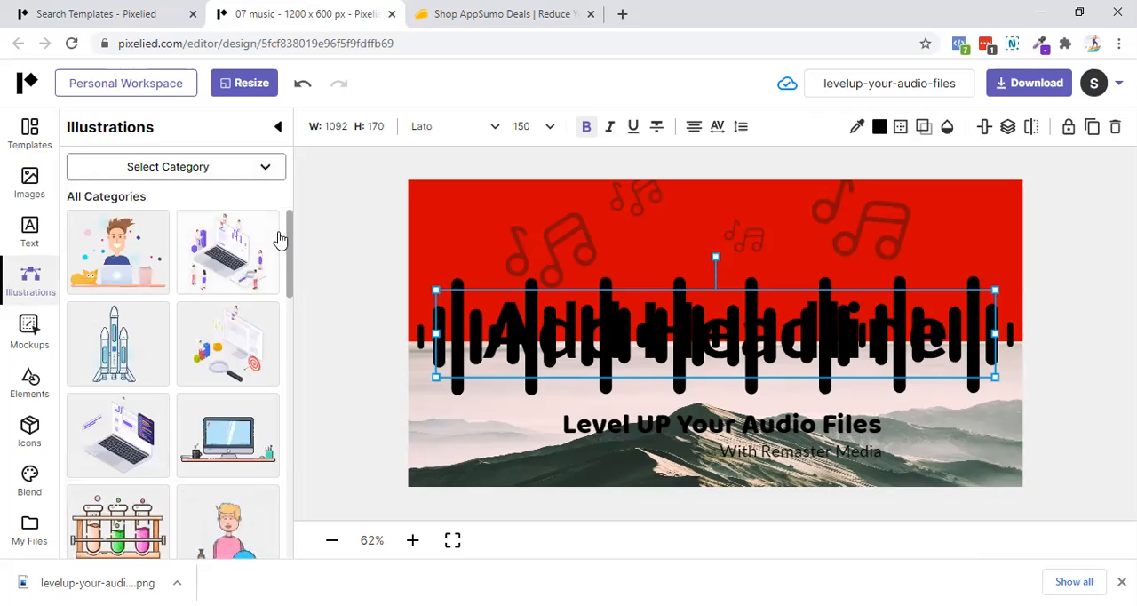
scroll("down", 3)
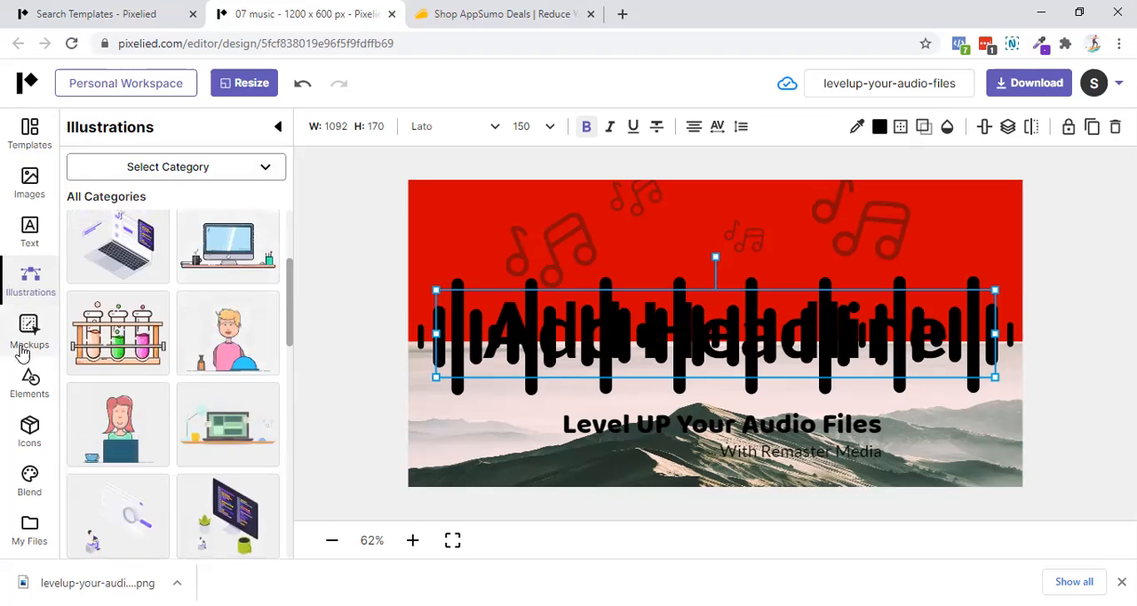
left_click(503, 13)
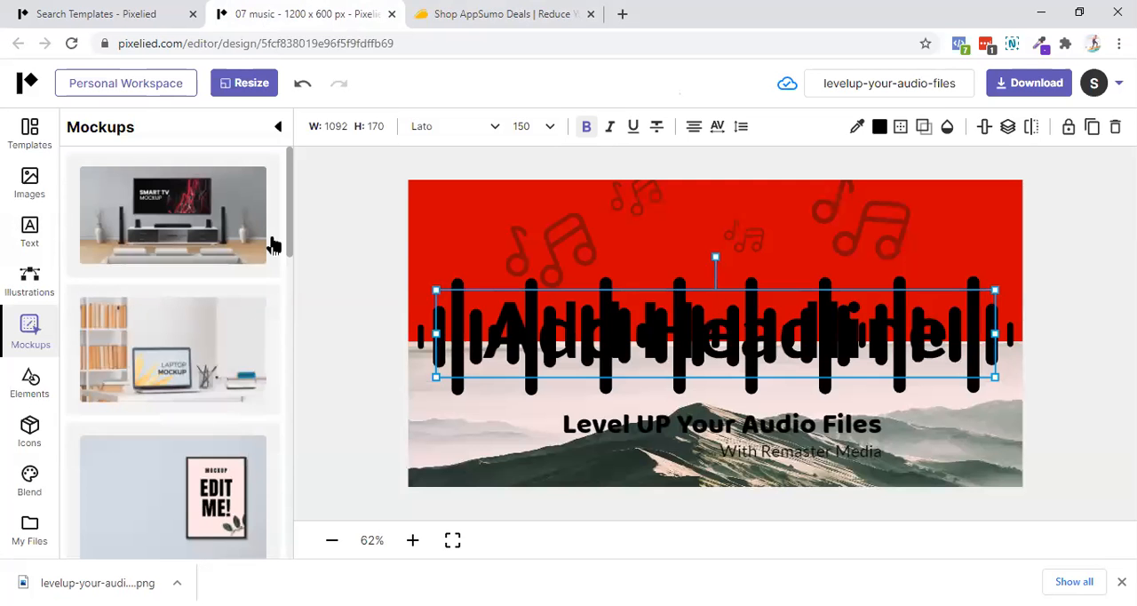
scroll("down", 3)
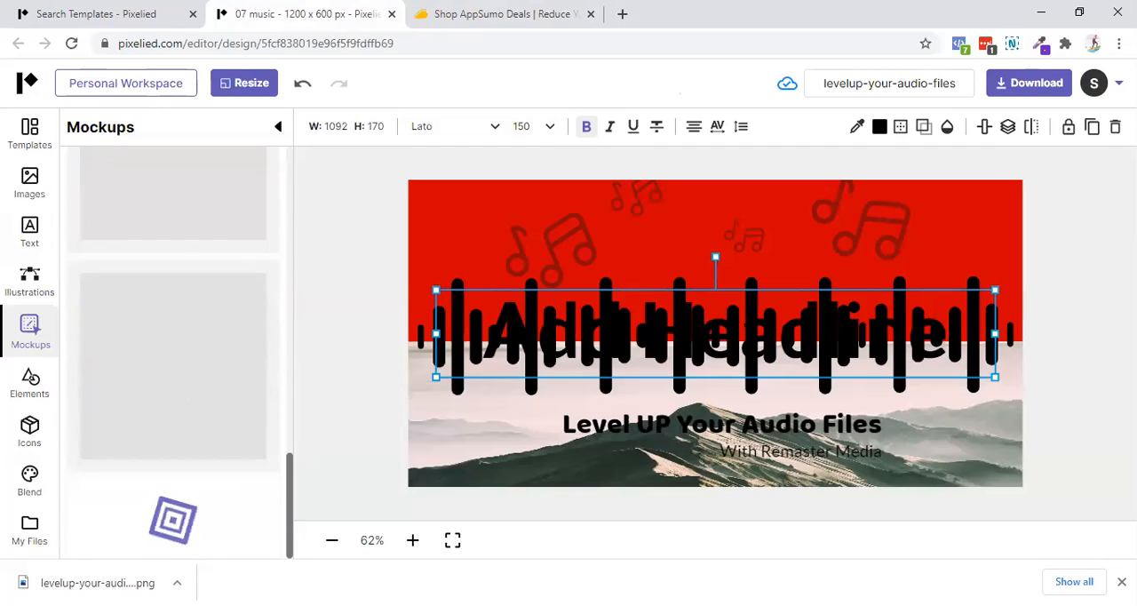
scroll("up", 3)
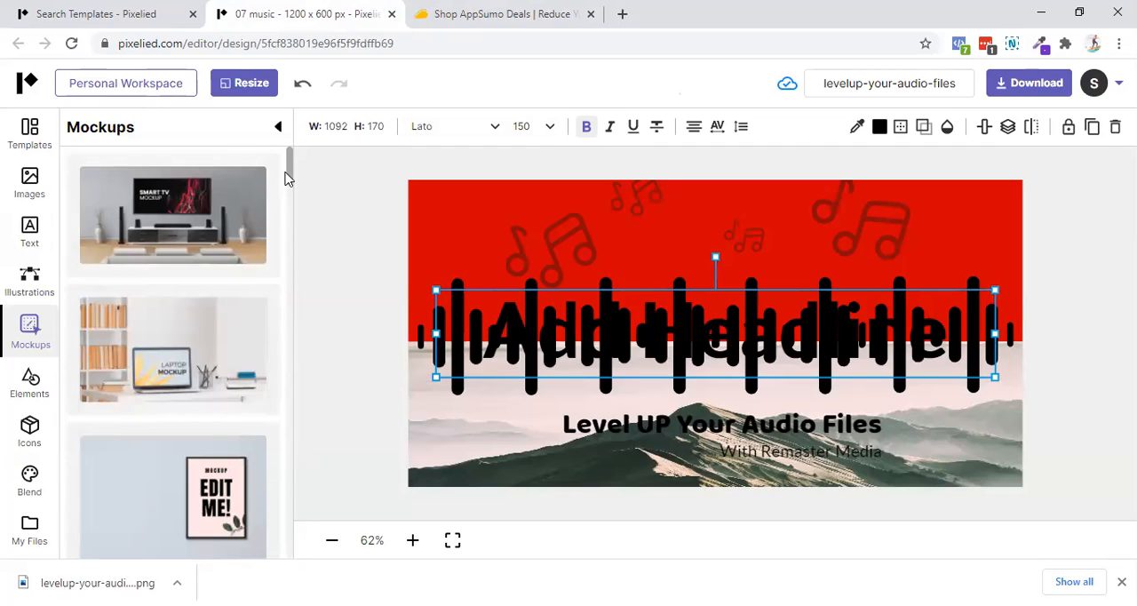
scroll("down", 3)
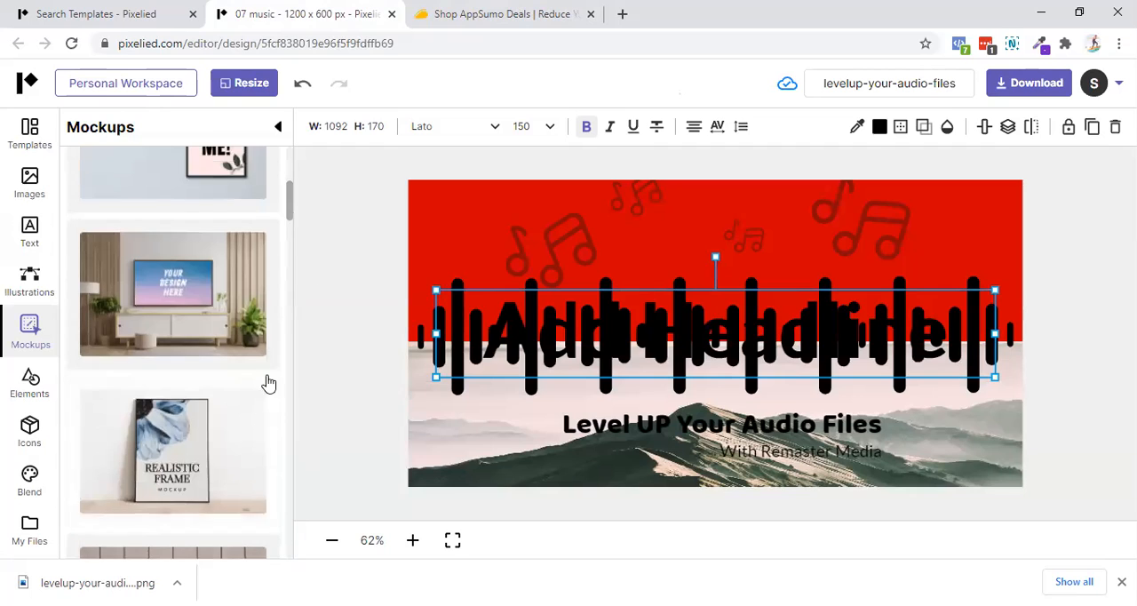
scroll("down", 3)
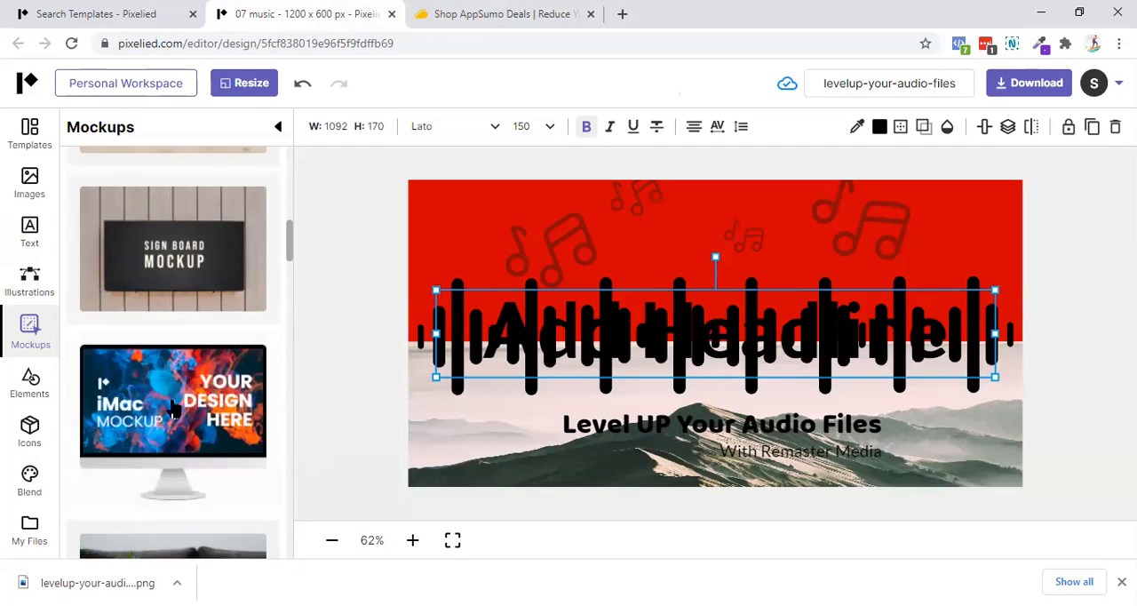
left_click(29, 382)
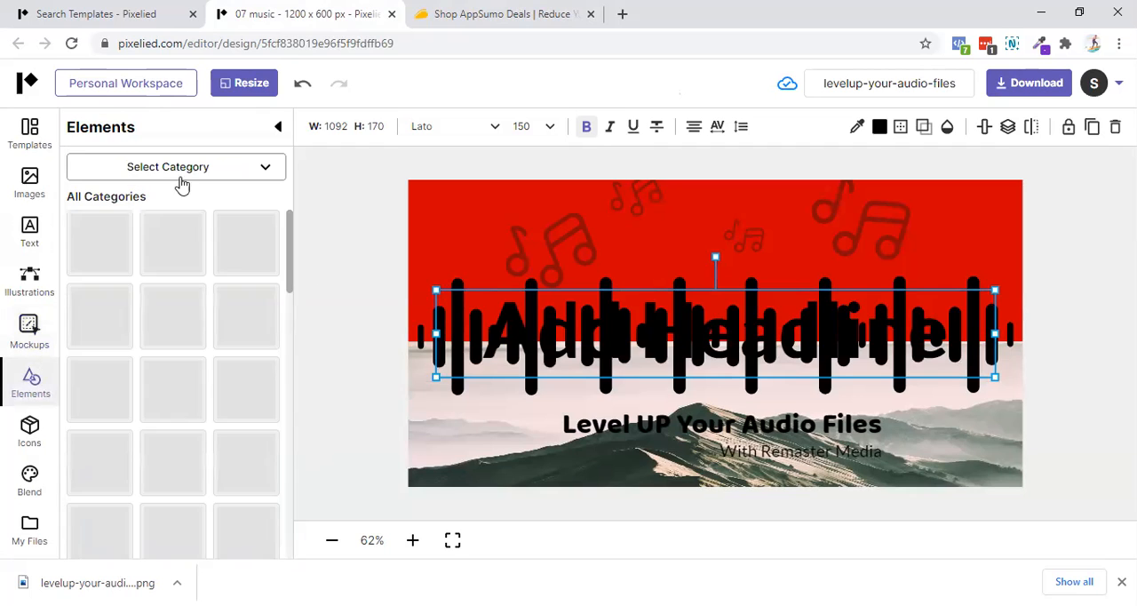
- Show all element categories and delete the Add Headline placeholder text
left_click(175, 167)
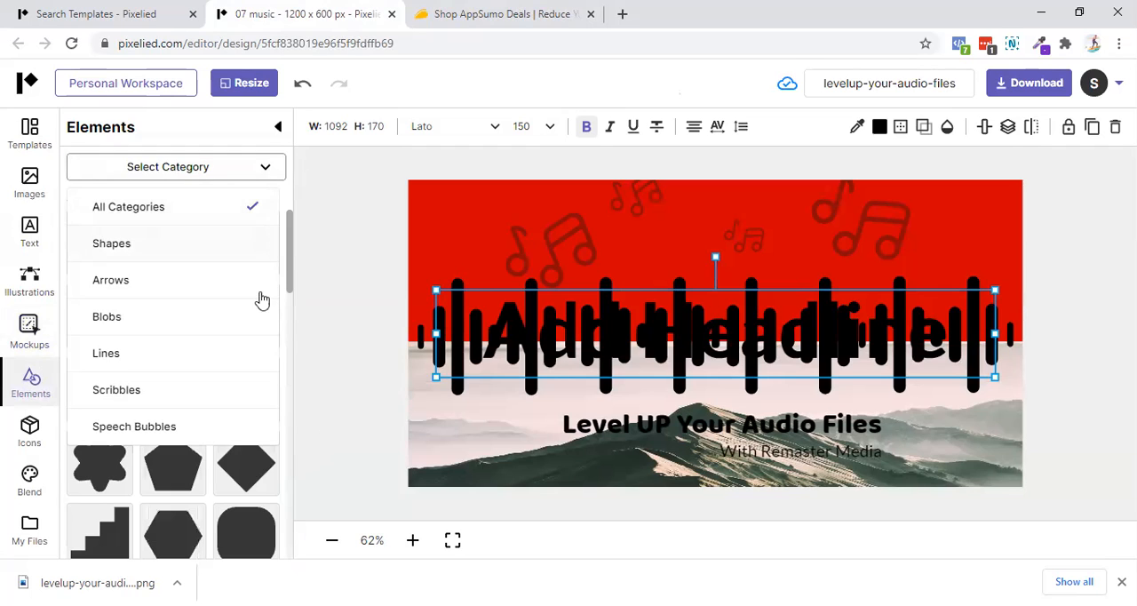
left_click(128, 206)
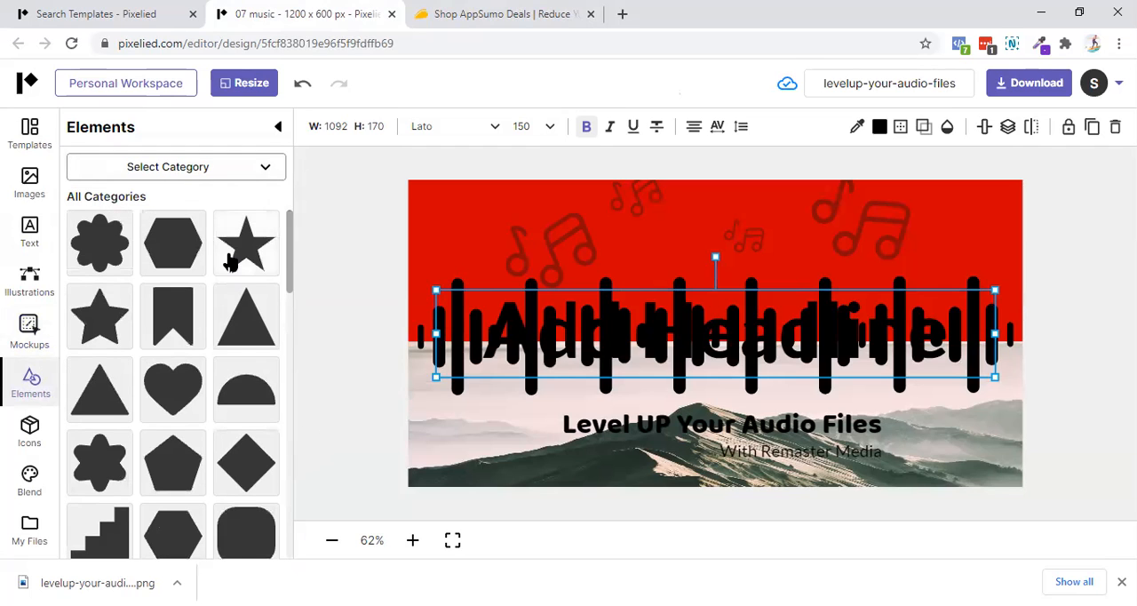
left_click(640, 356)
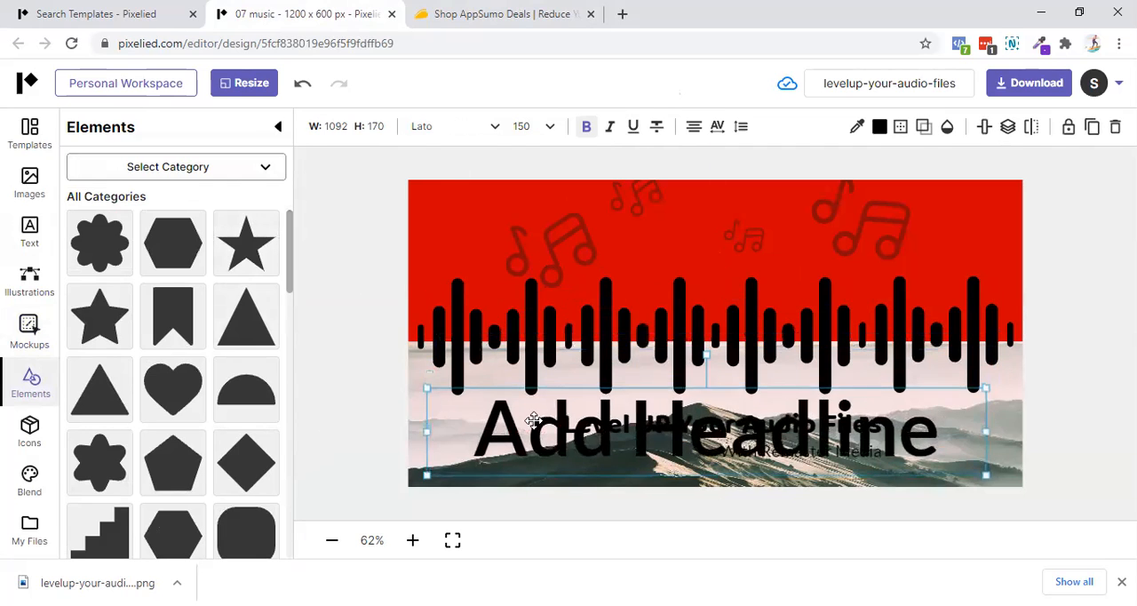
left_click(495, 271)
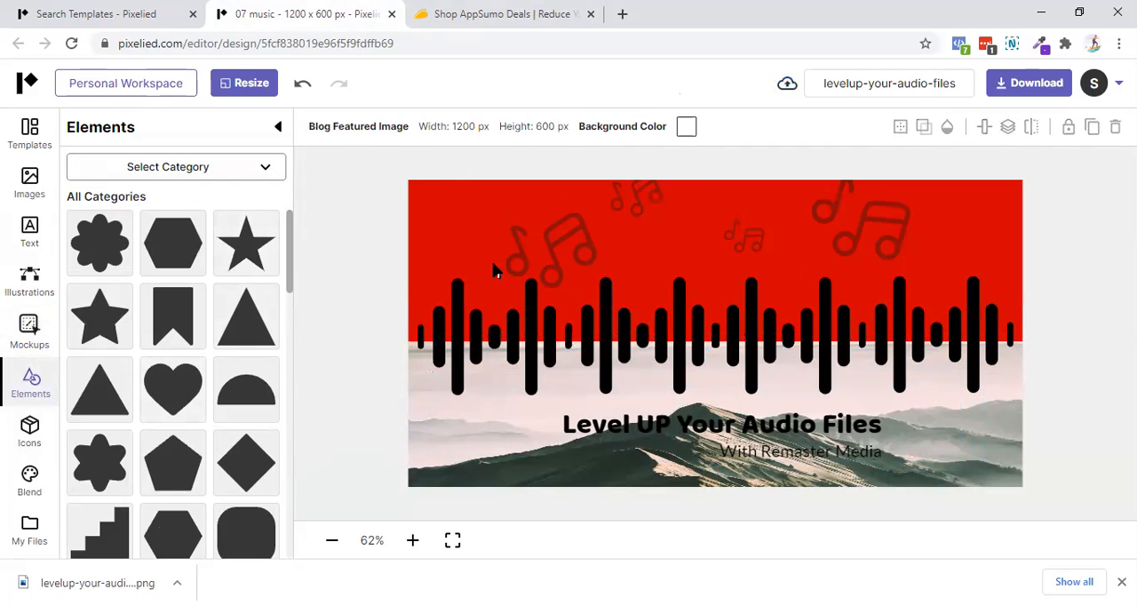
- Turn the middle group of waveform bars white
left_click(640, 333)
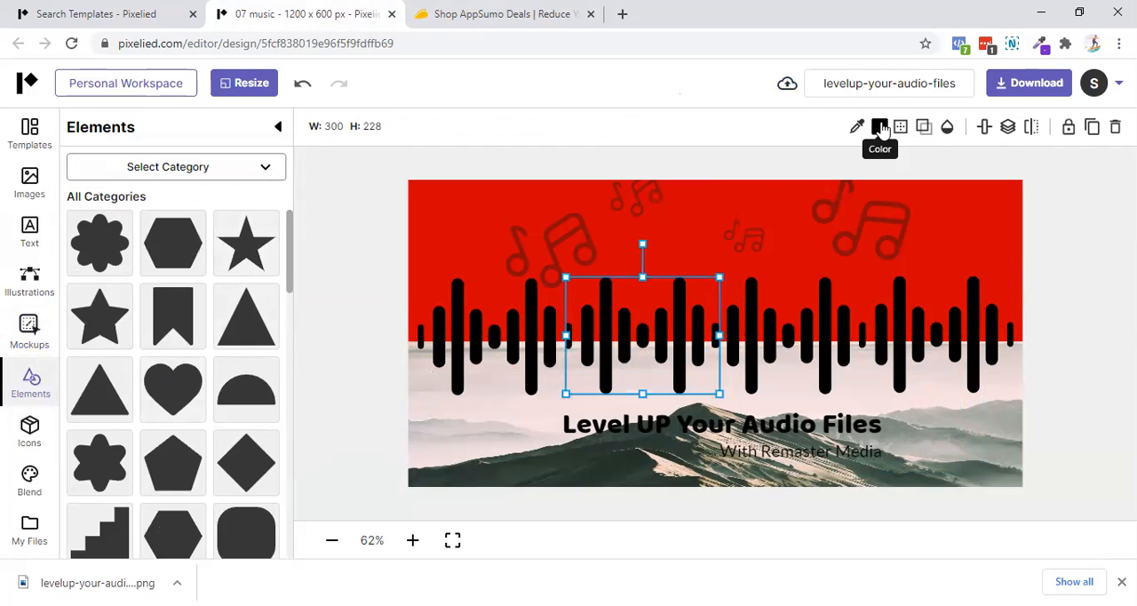
left_click(879, 126)
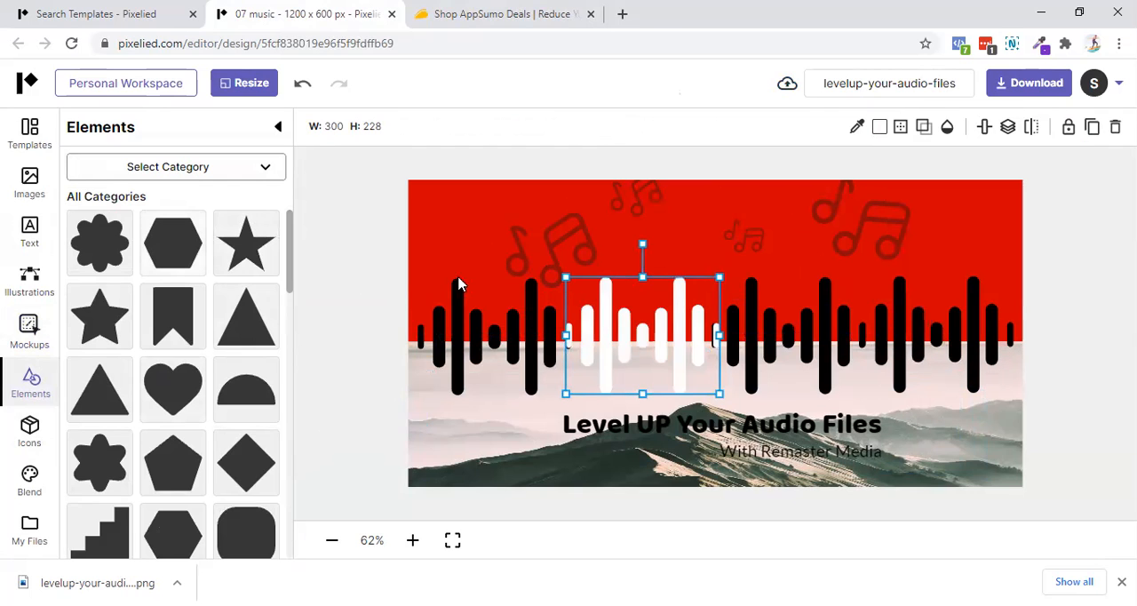
left_click(461, 282)
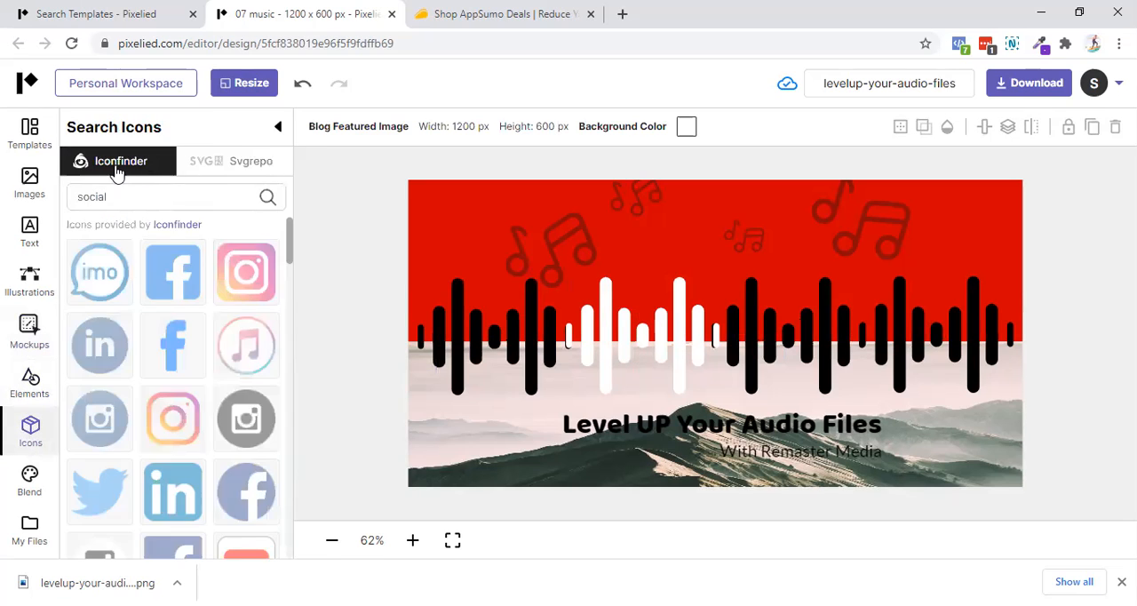
- Preview Svgrepo icons, return to Iconfinder, and open the Blend palettes
left_click(250, 161)
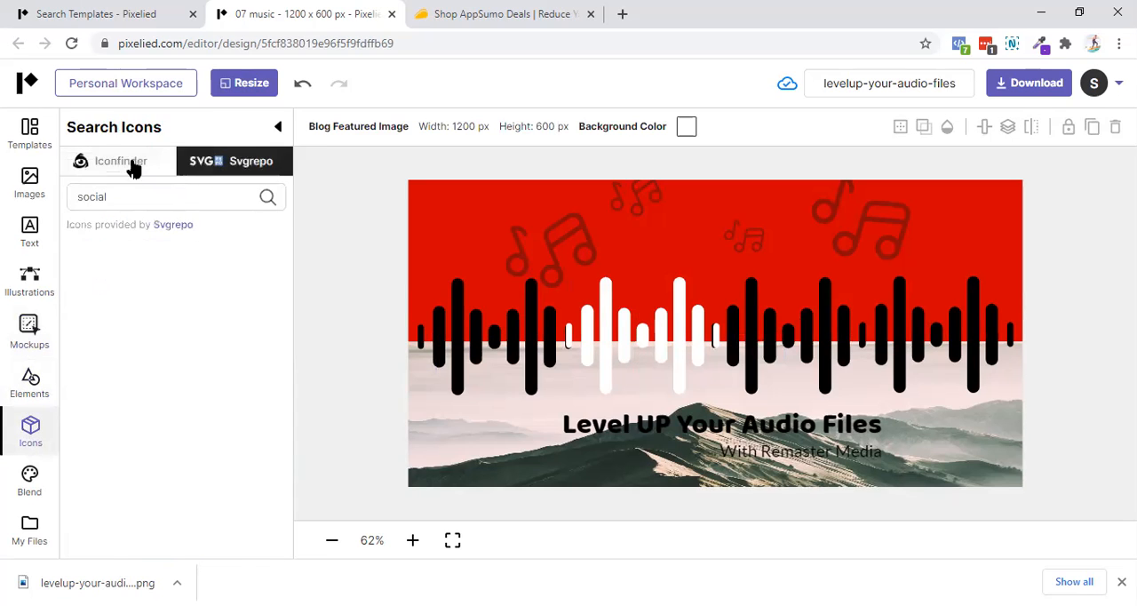
left_click(120, 161)
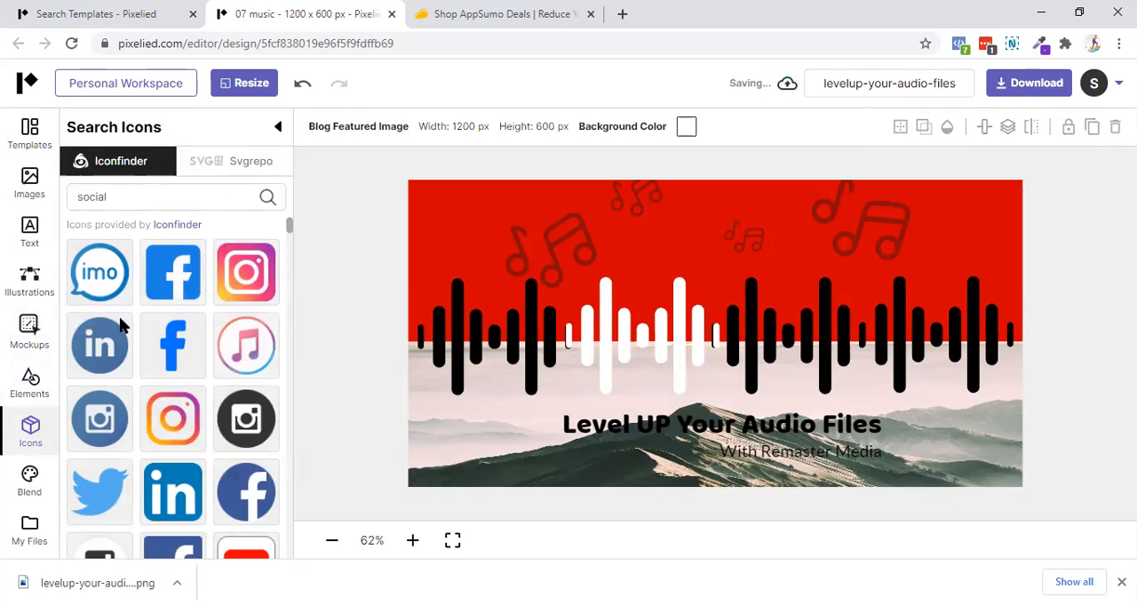
left_click(29, 480)
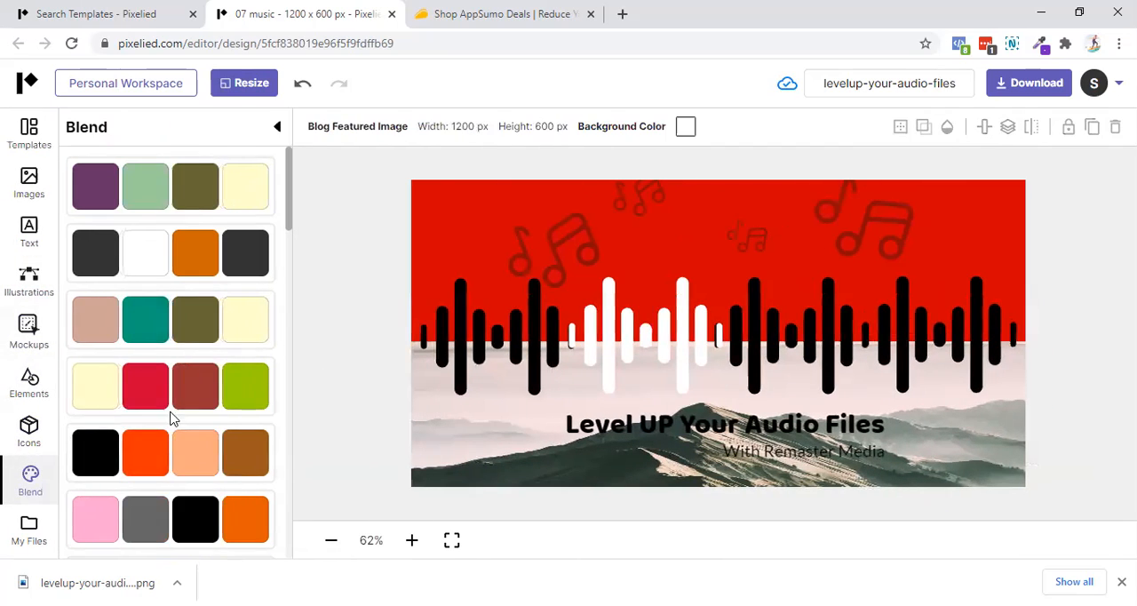
- Apply blend palettes until the banner turns purple with a yellow headline
left_click(195, 186)
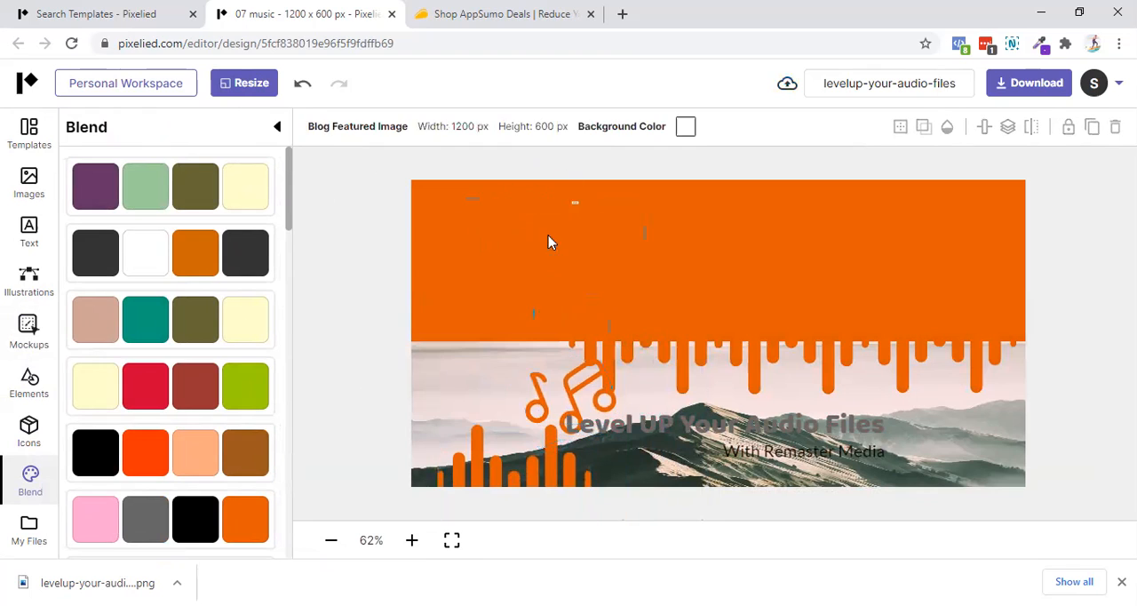
scroll("down", 3)
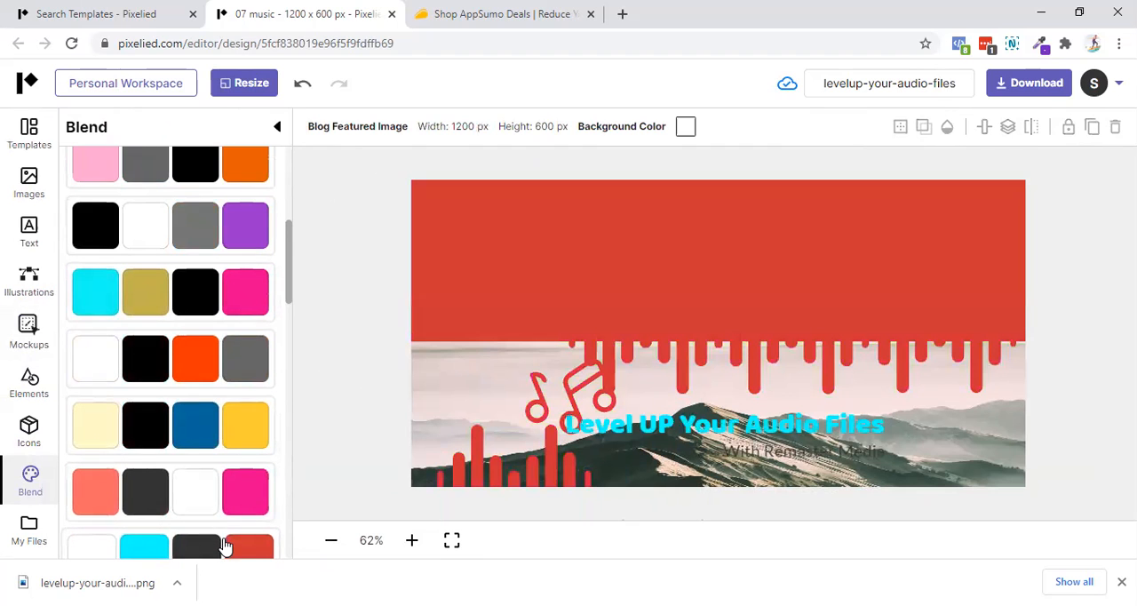
scroll("down", 3)
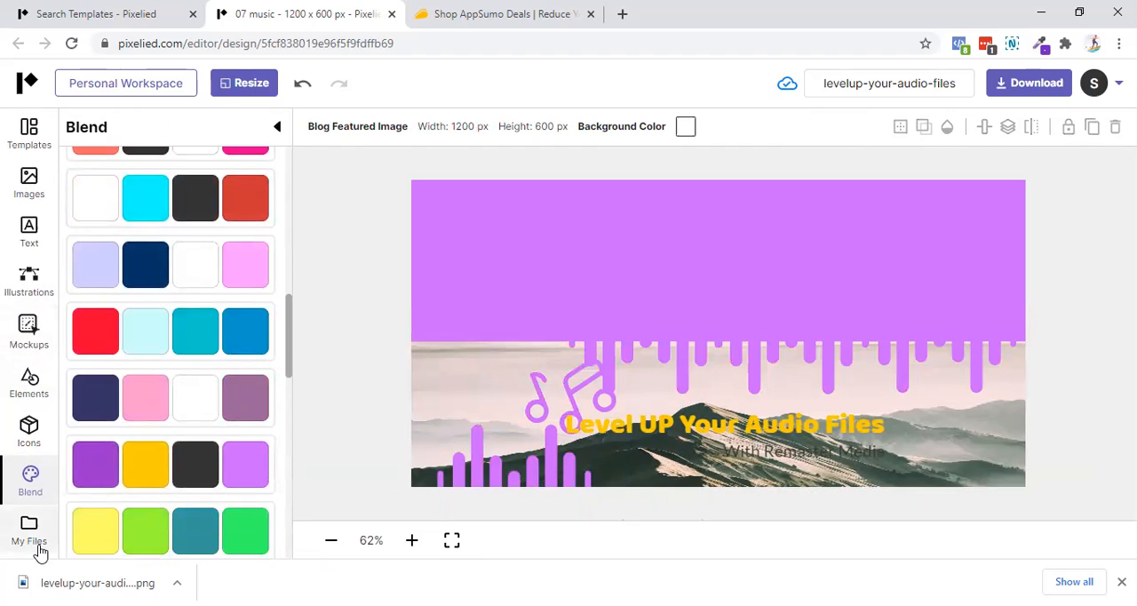
left_click(28, 530)
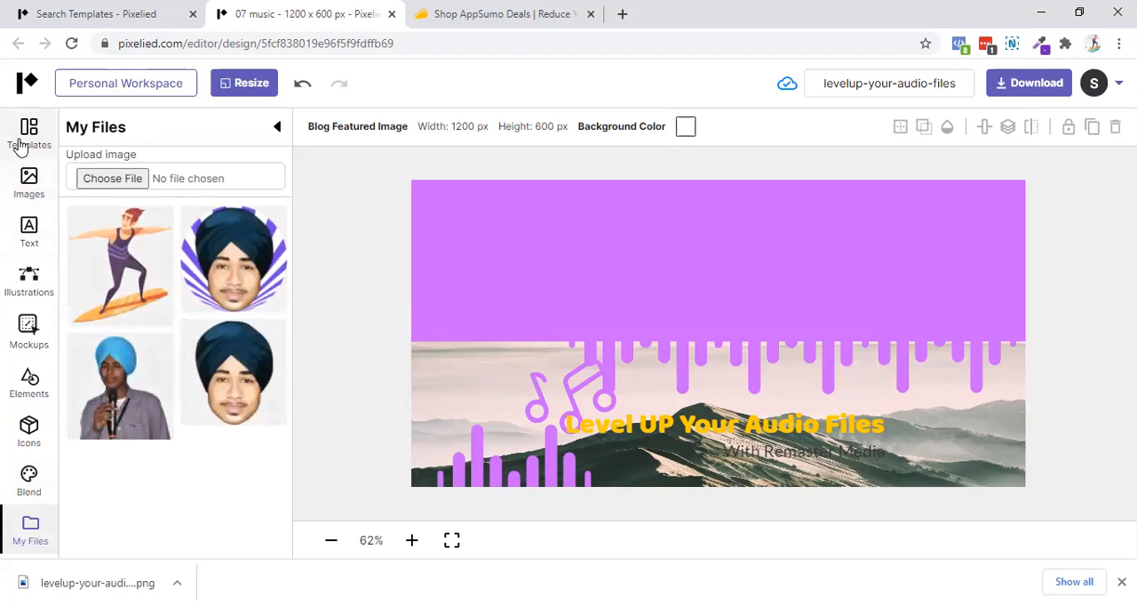
- Open Templates and the account menu, then return to the Pixelied home page
left_click(29, 133)
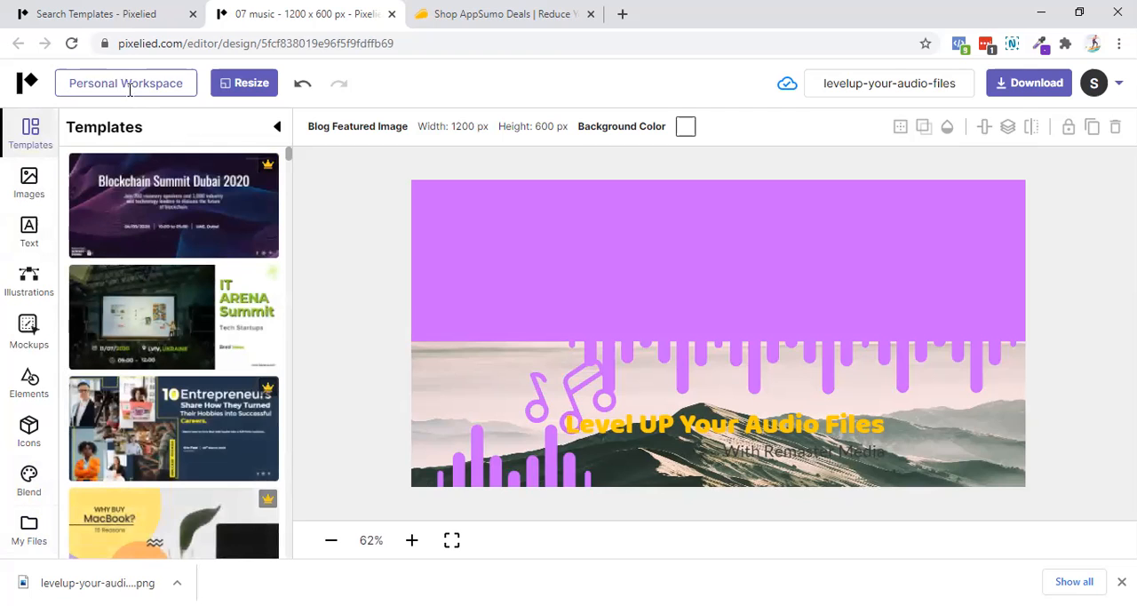
left_click(244, 82)
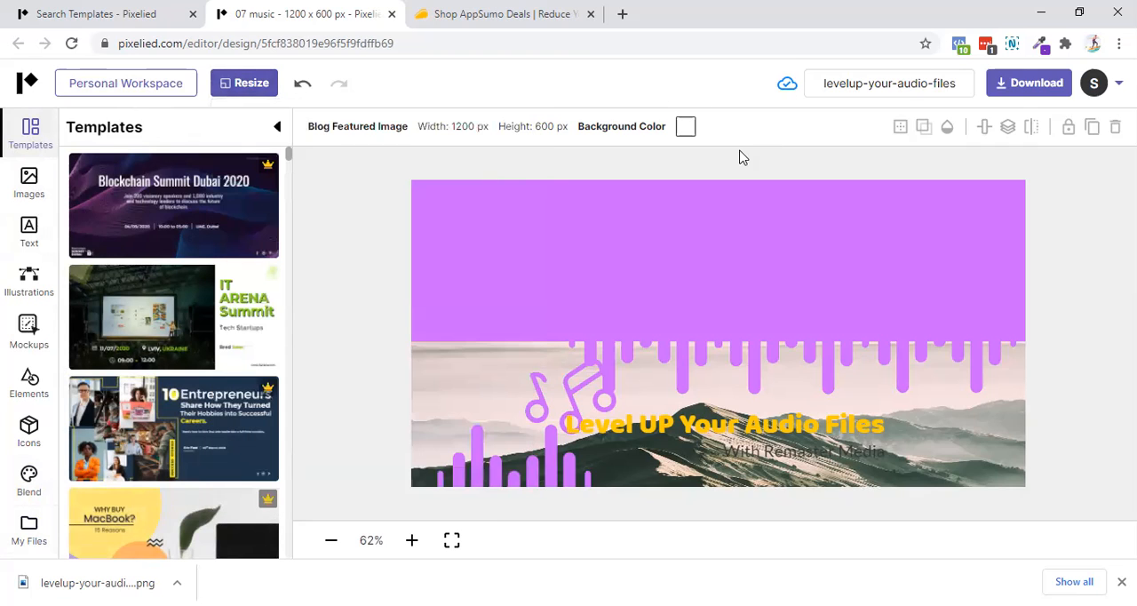
left_click(1093, 82)
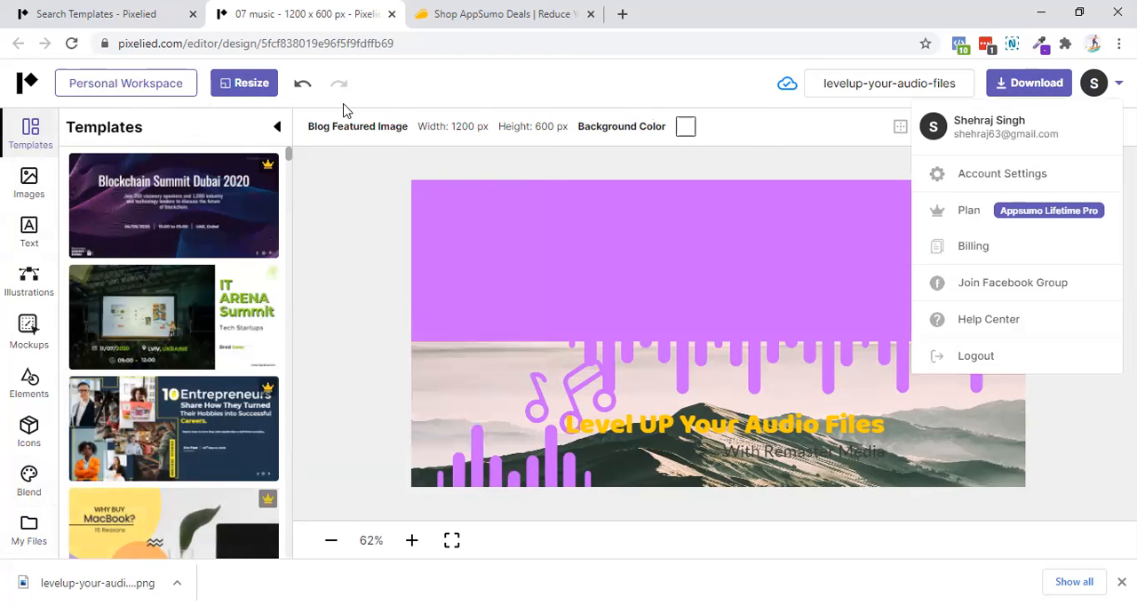
left_click(29, 82)
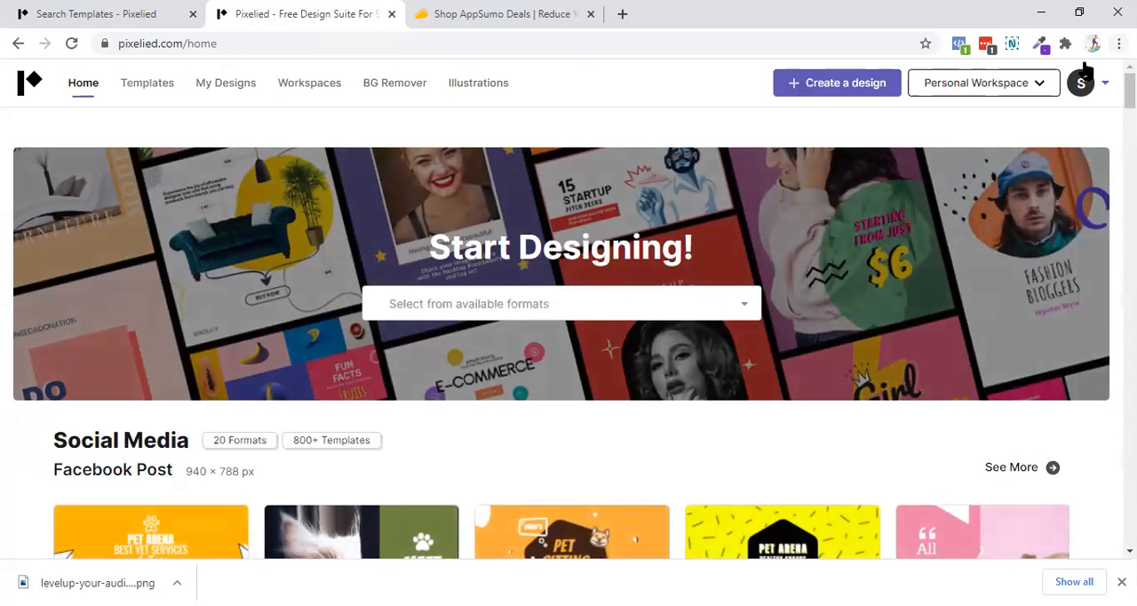
- Open Billing from the account menu to see the AppSumo Lifetime Pro plan
left_click(1081, 82)
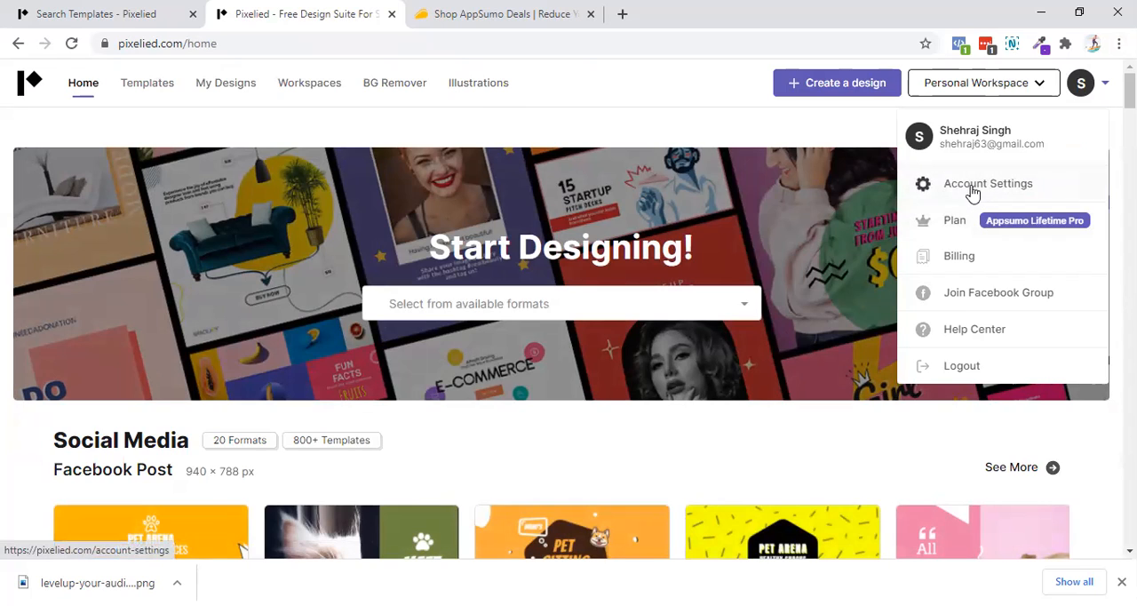
mouse_move(970, 233)
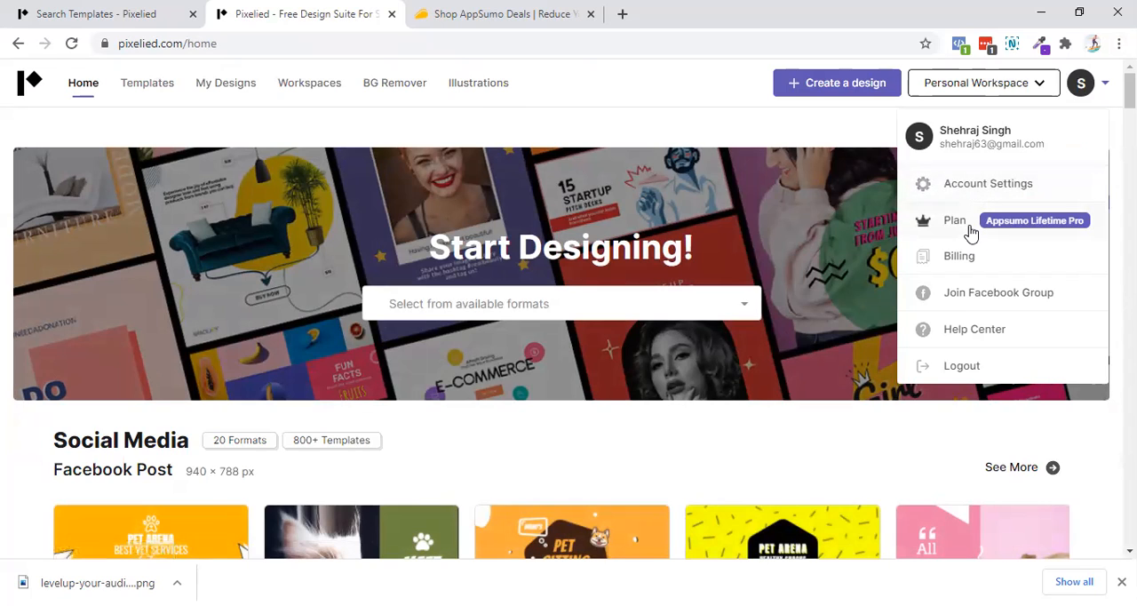
mouse_move(1072, 184)
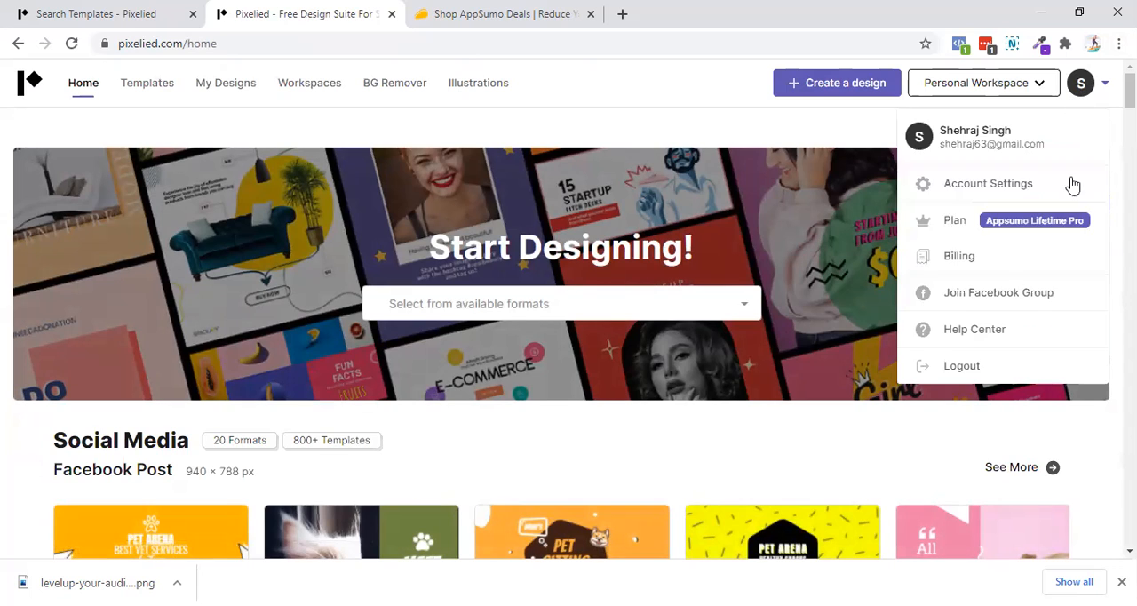
left_click(958, 255)
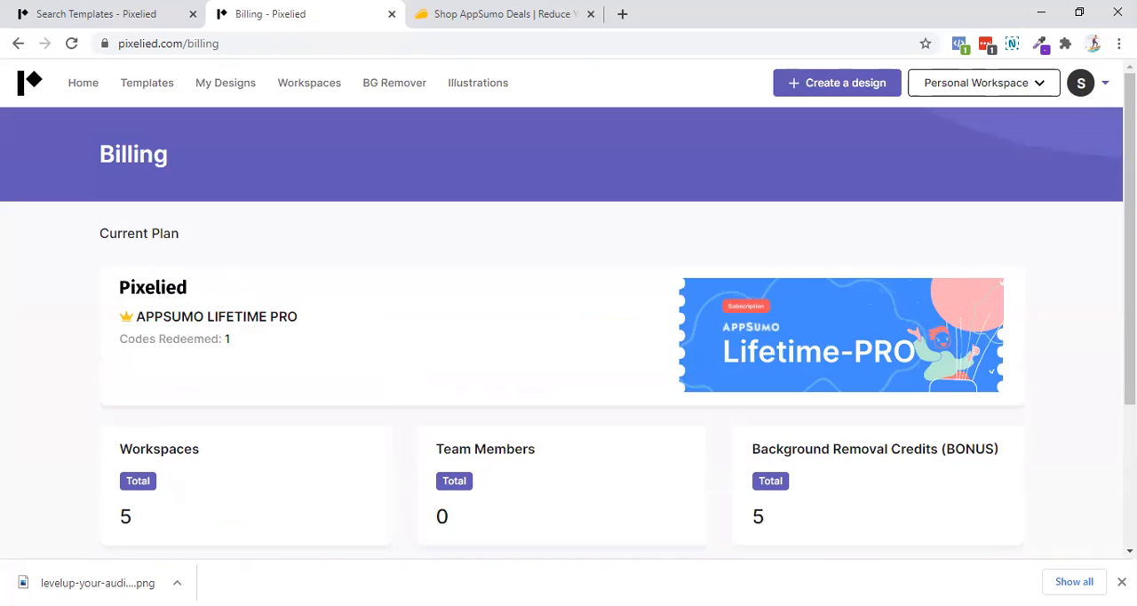
left_click(1081, 83)
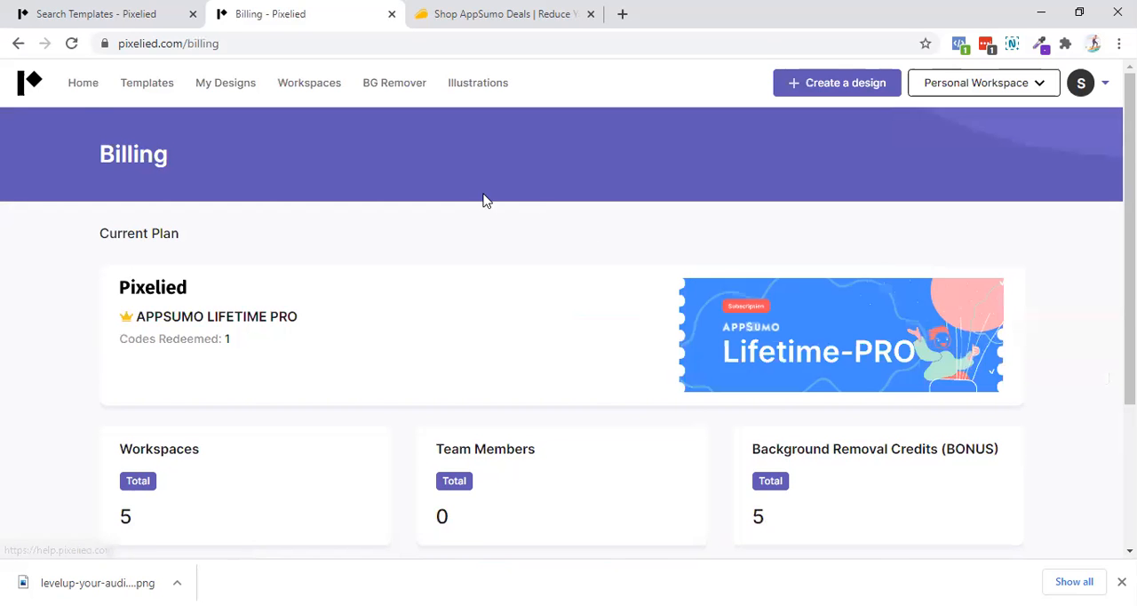
left_click(83, 83)
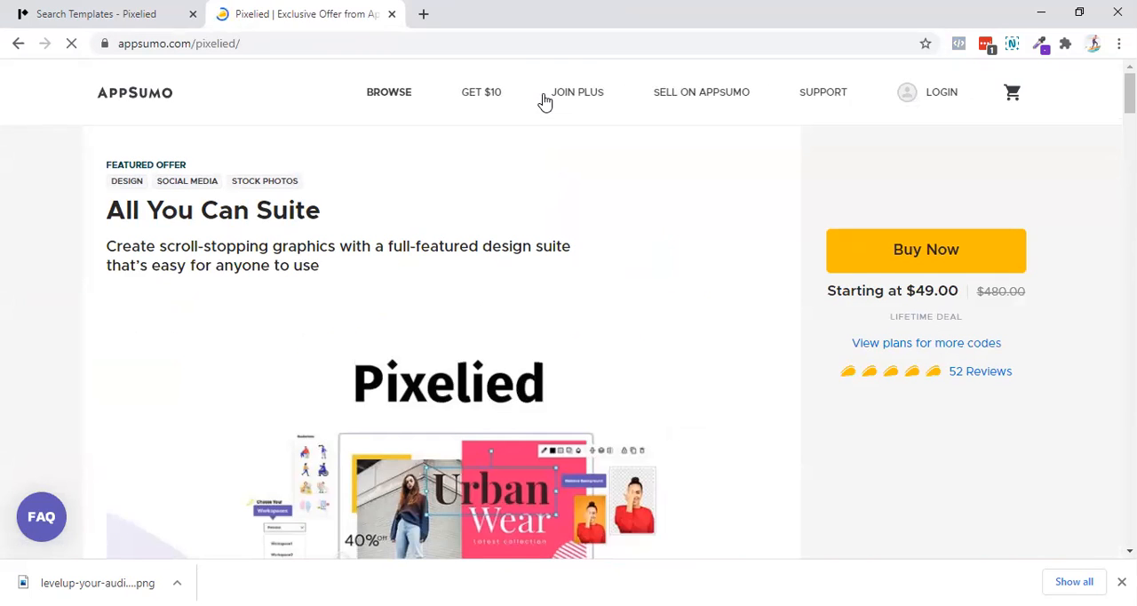
mouse_move(495, 545)
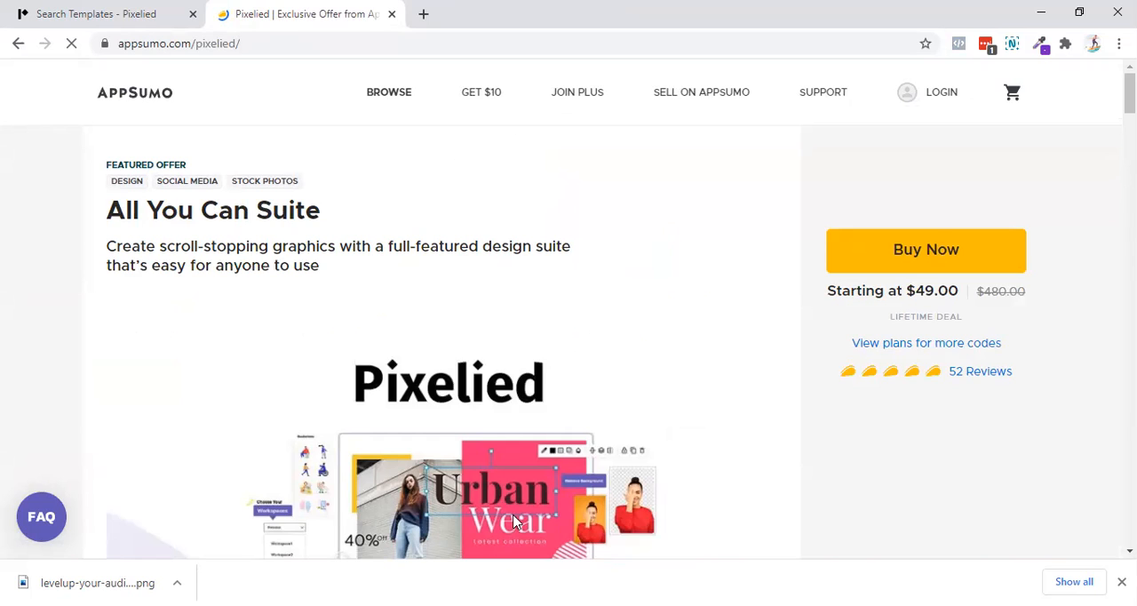
mouse_move(430, 464)
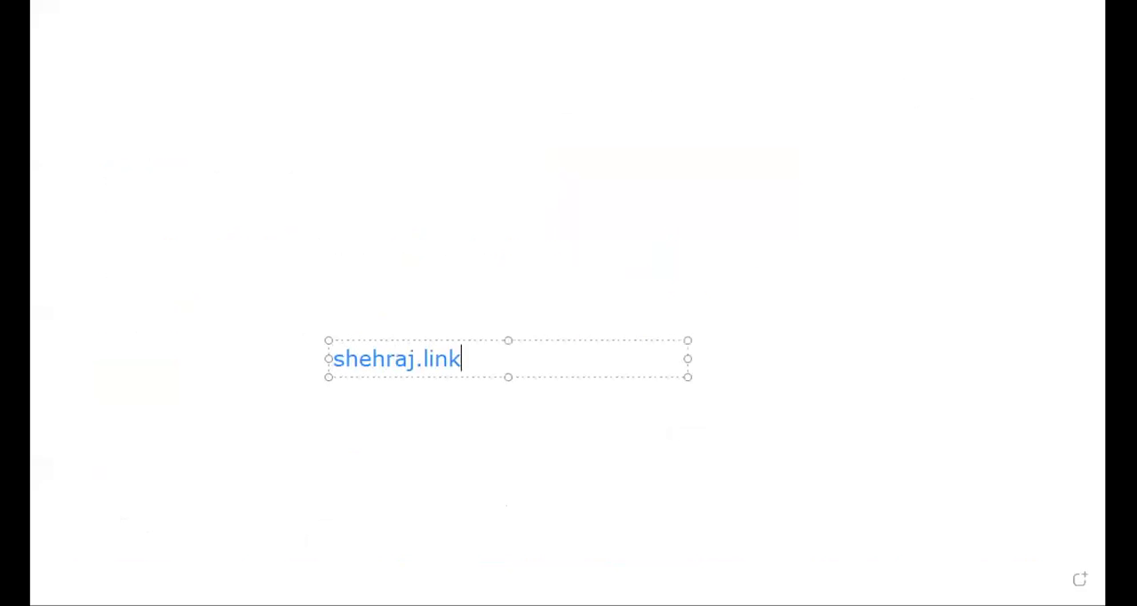
- Extend the link text on the end screen to read 'shehraj.link/pixelied/'
type("/p")
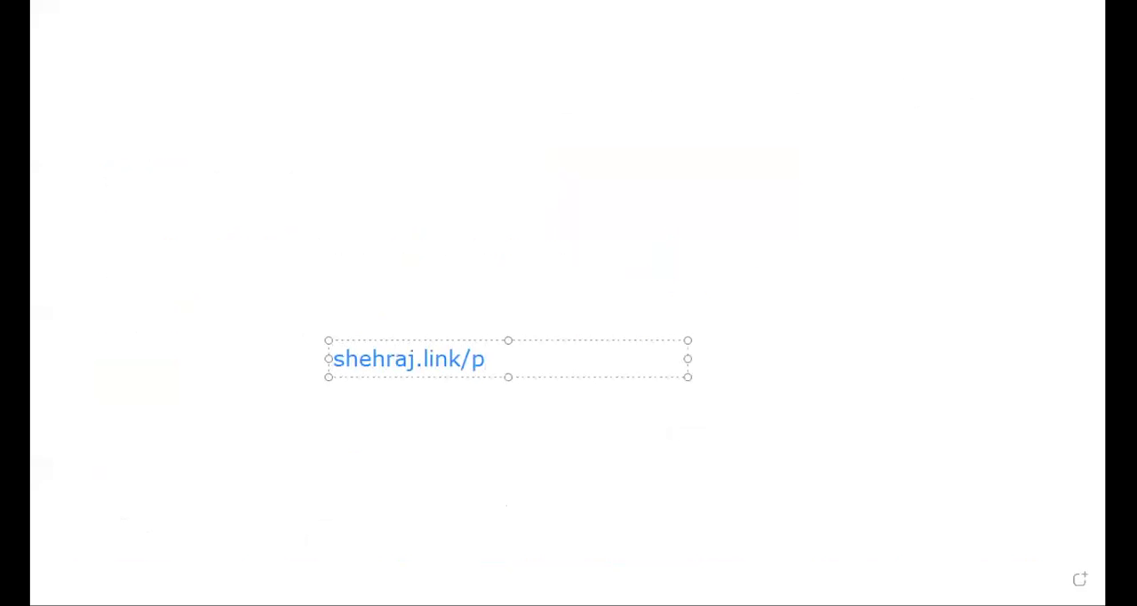
type("ixelied.")
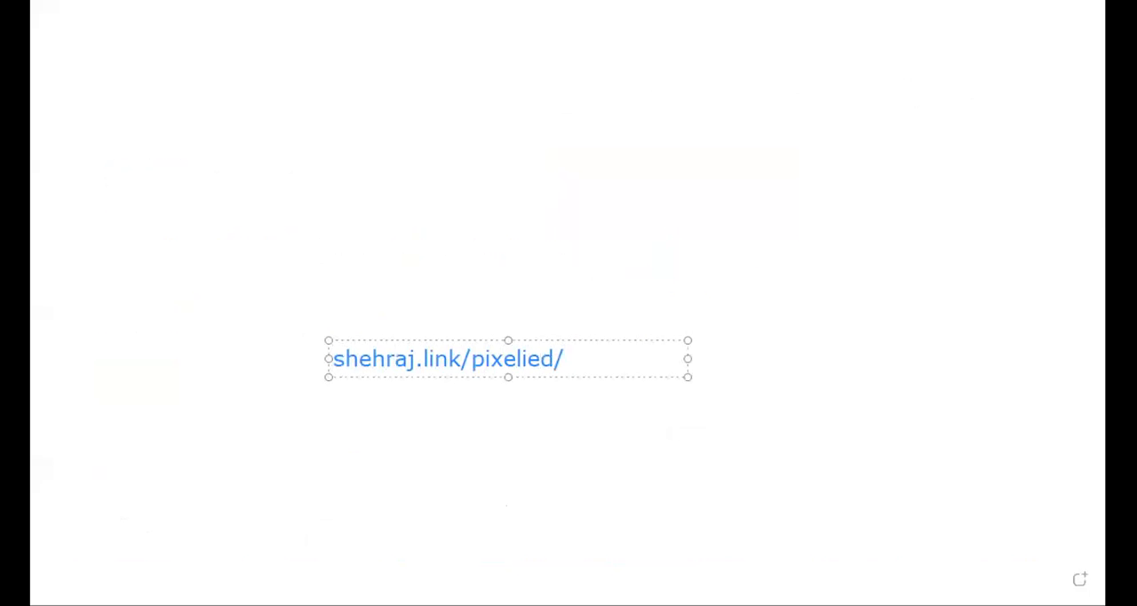
mouse_move(328, 337)
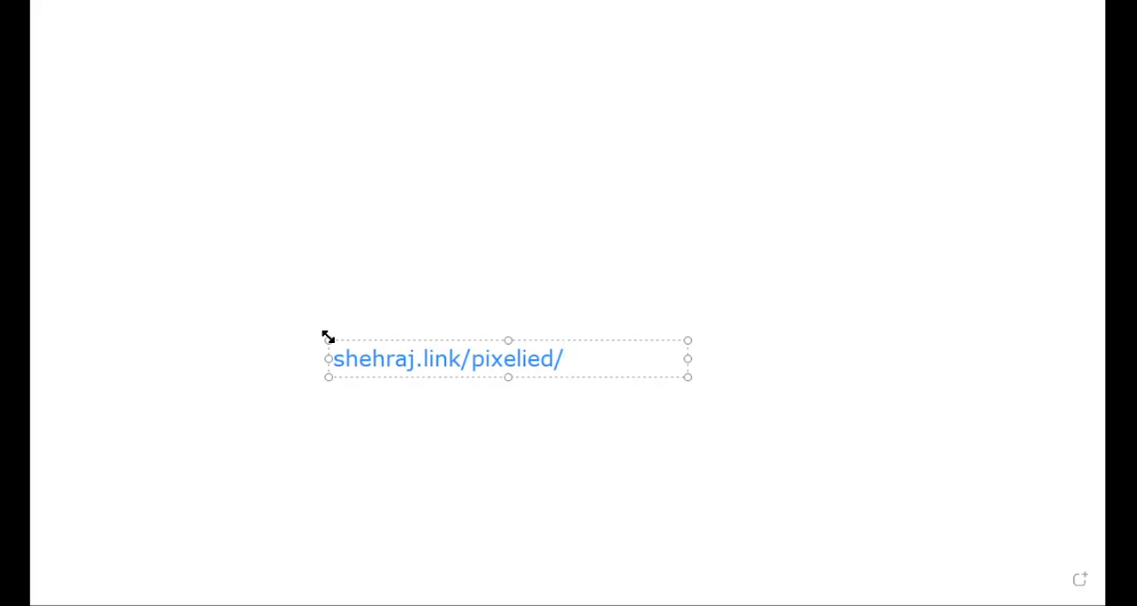